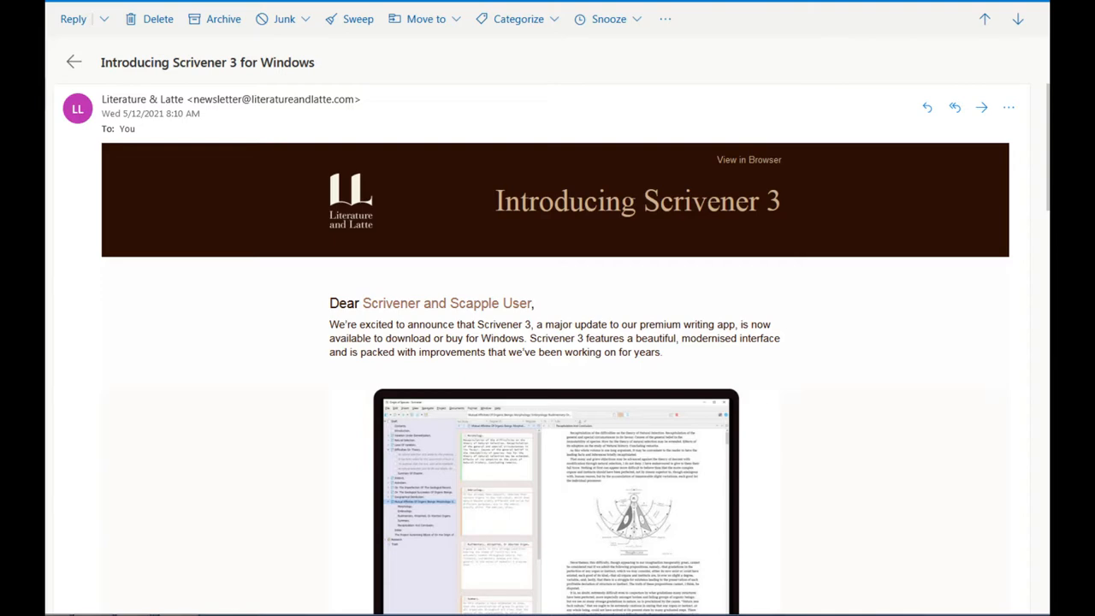
pyautogui.moveTo(495, 208)
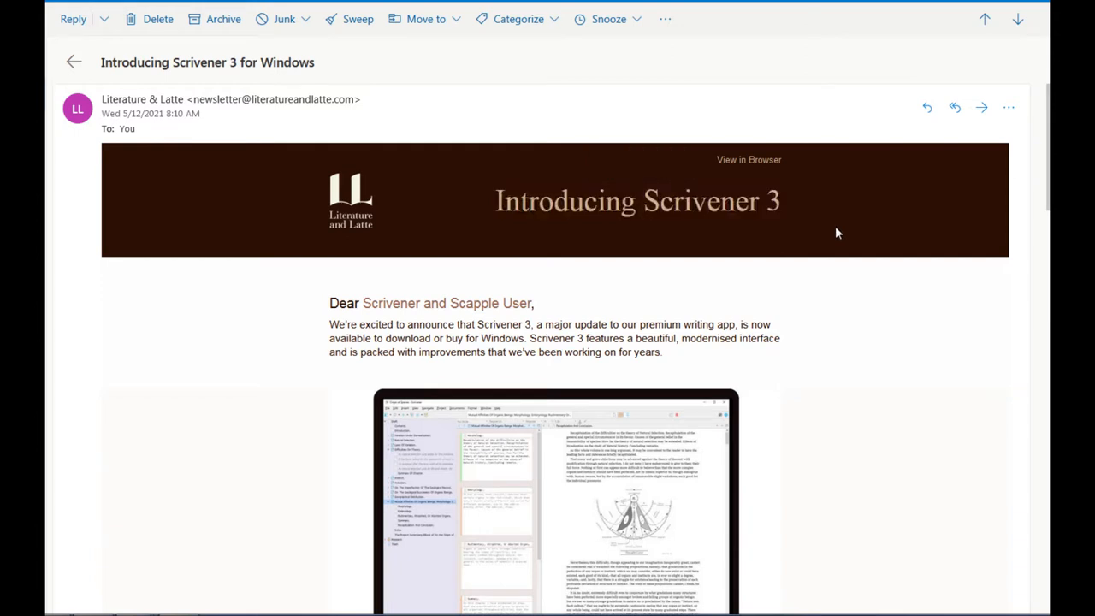
pyautogui.moveTo(831, 234)
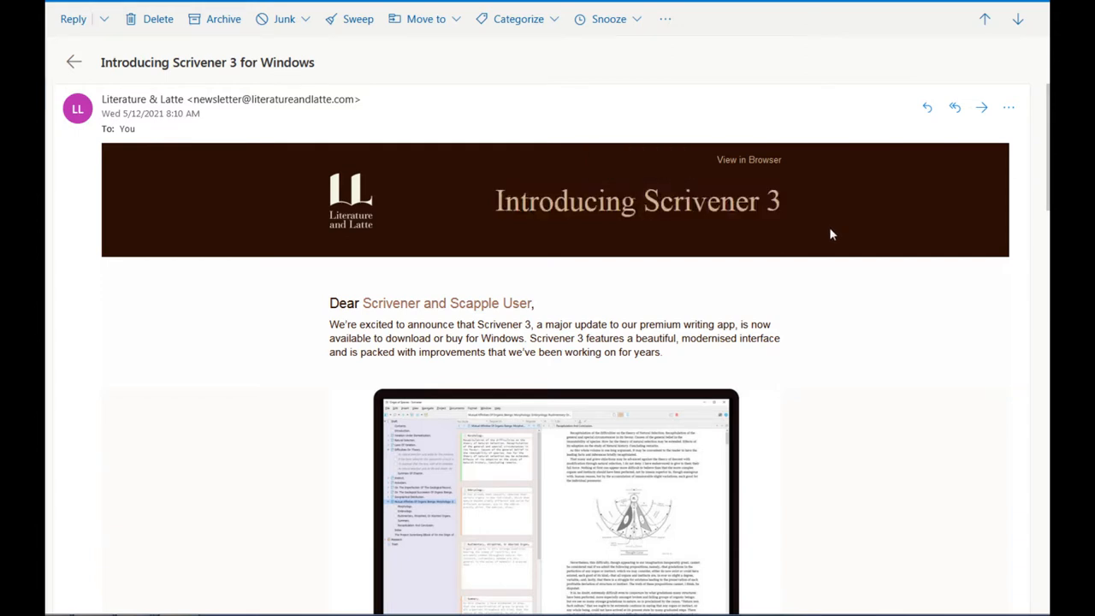
pyautogui.moveTo(835, 296)
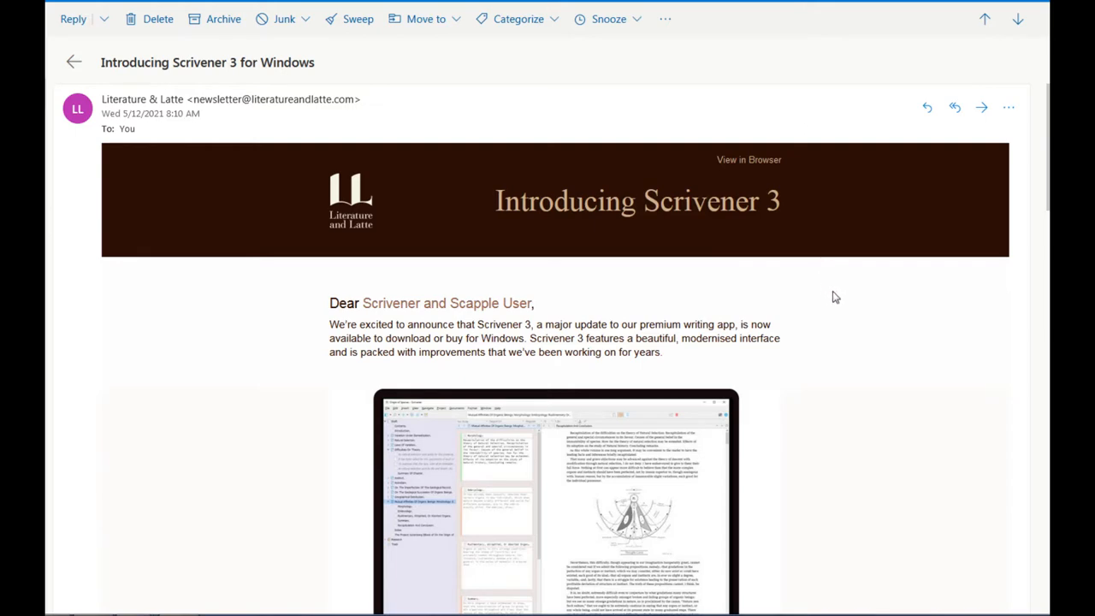
pyautogui.moveTo(726, 229)
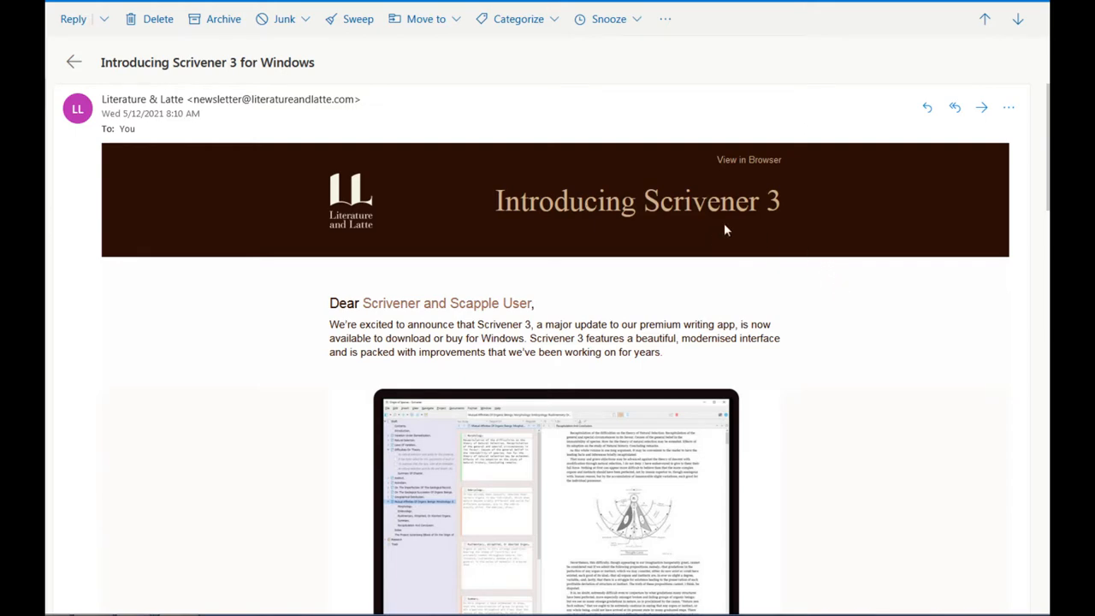
pyautogui.moveTo(819, 255)
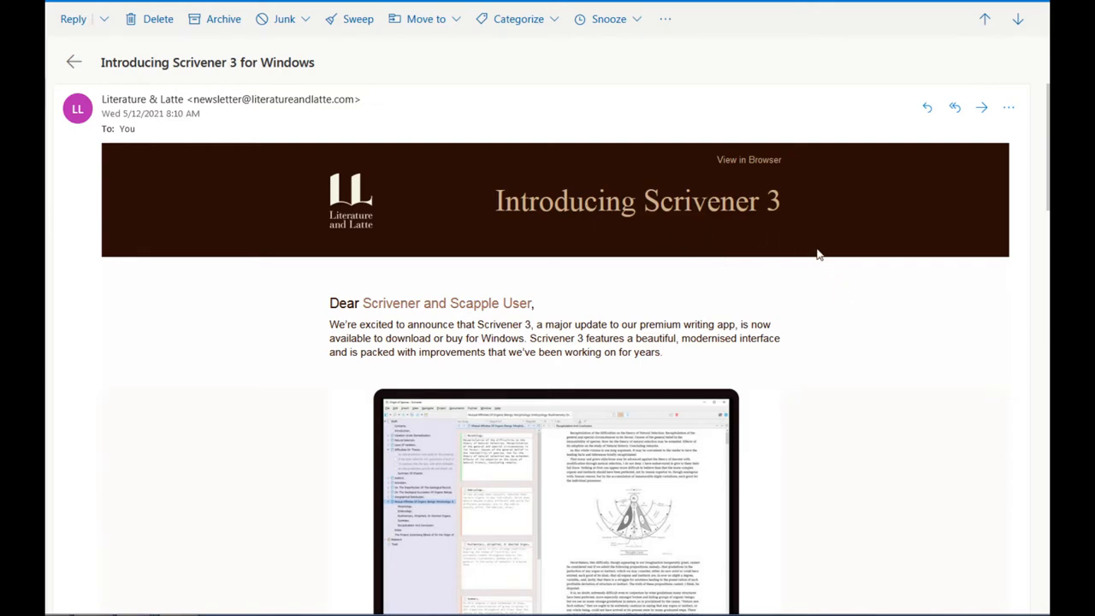
# Scroll down and back up through Chapter 1 beside the Synopsis by Chapter notes
pyautogui.scroll(-3)
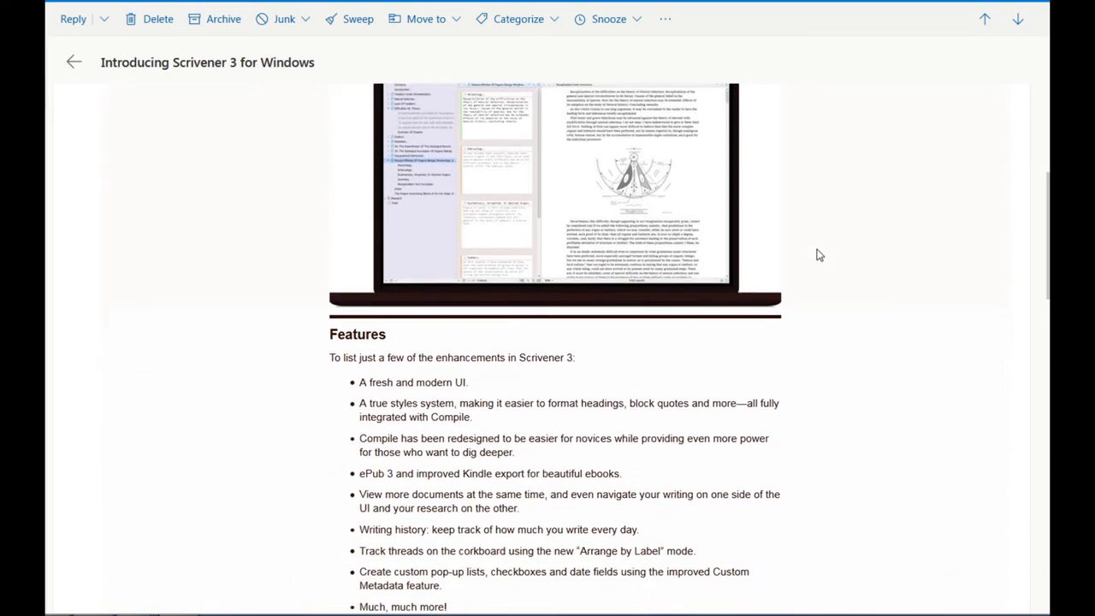
pyautogui.scroll(-3)
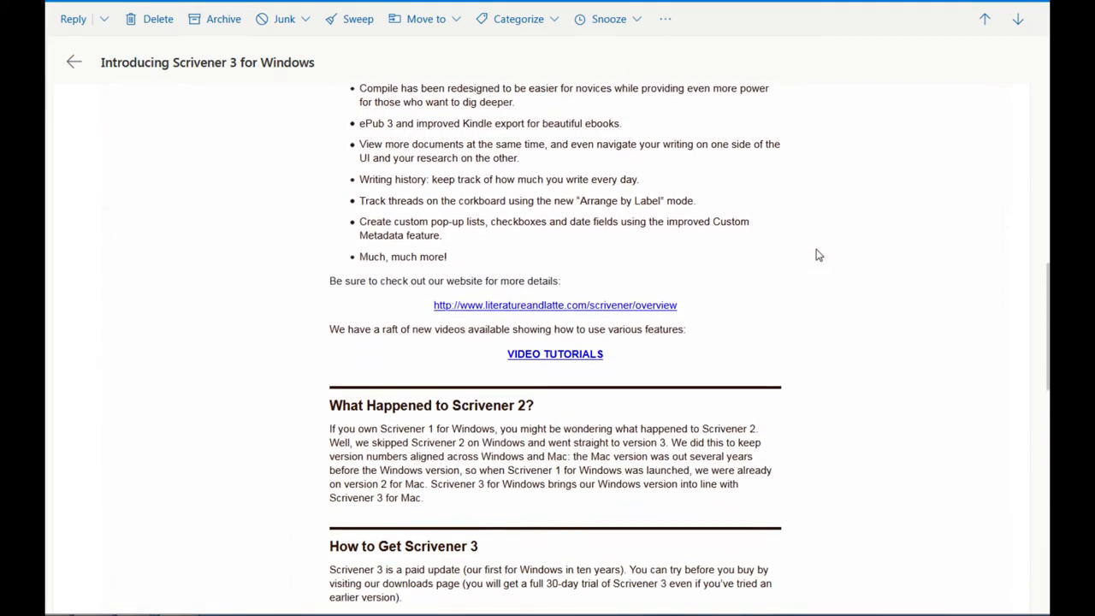
pyautogui.scroll(-3)
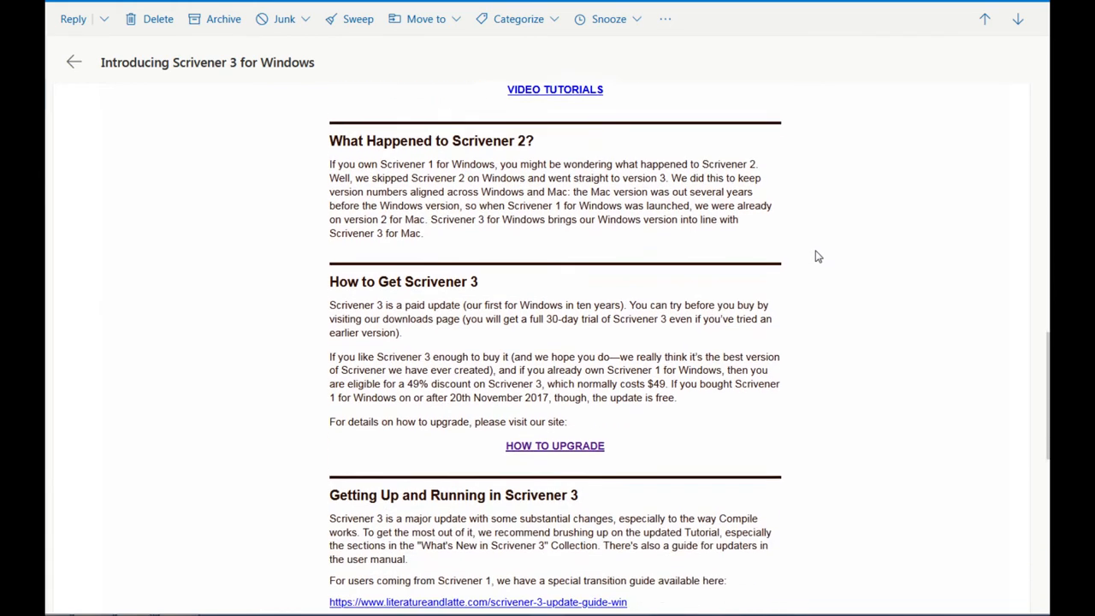
pyautogui.scroll(-3)
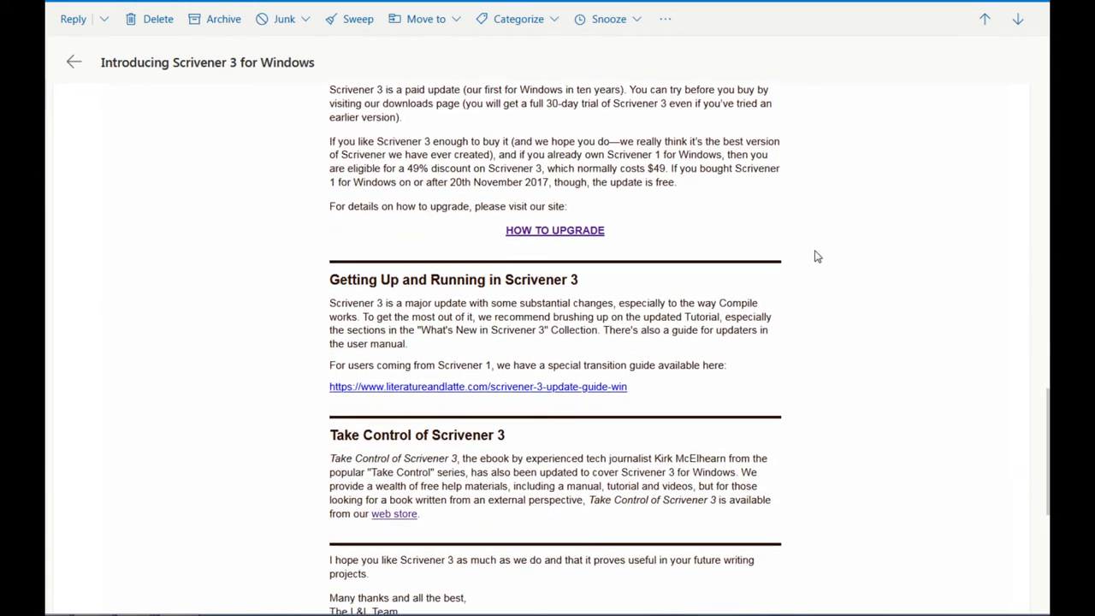
pyautogui.scroll(-3)
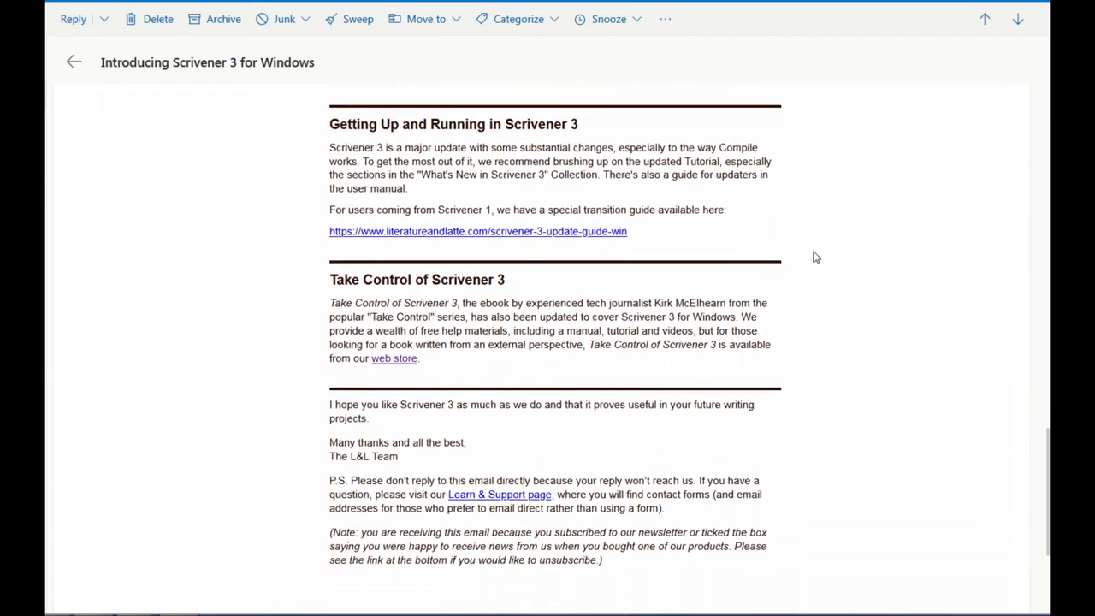
pyautogui.scroll(3)
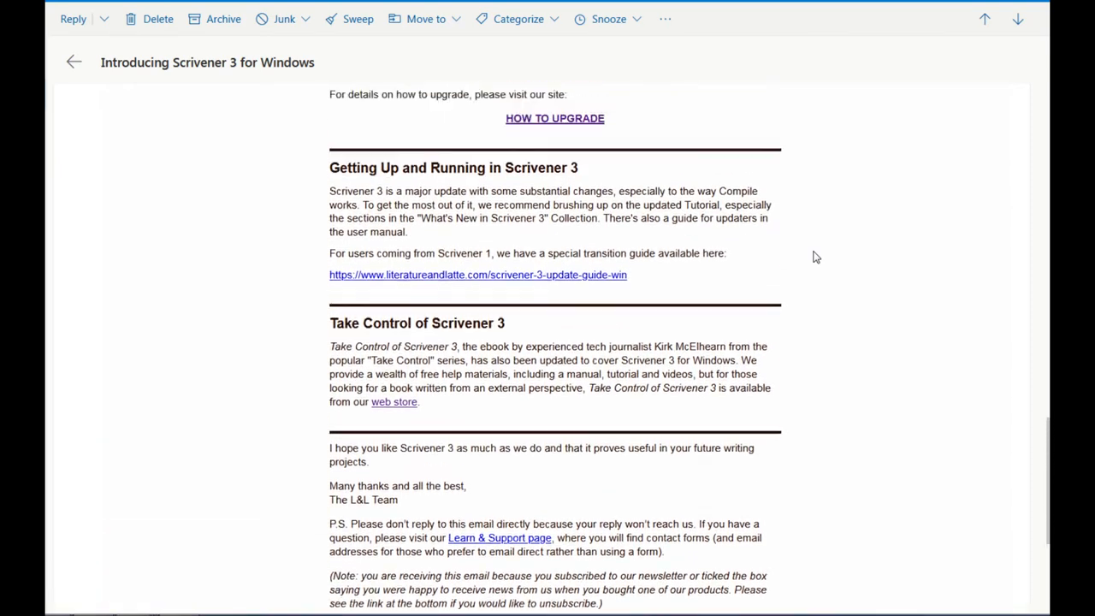
pyautogui.scroll(3)
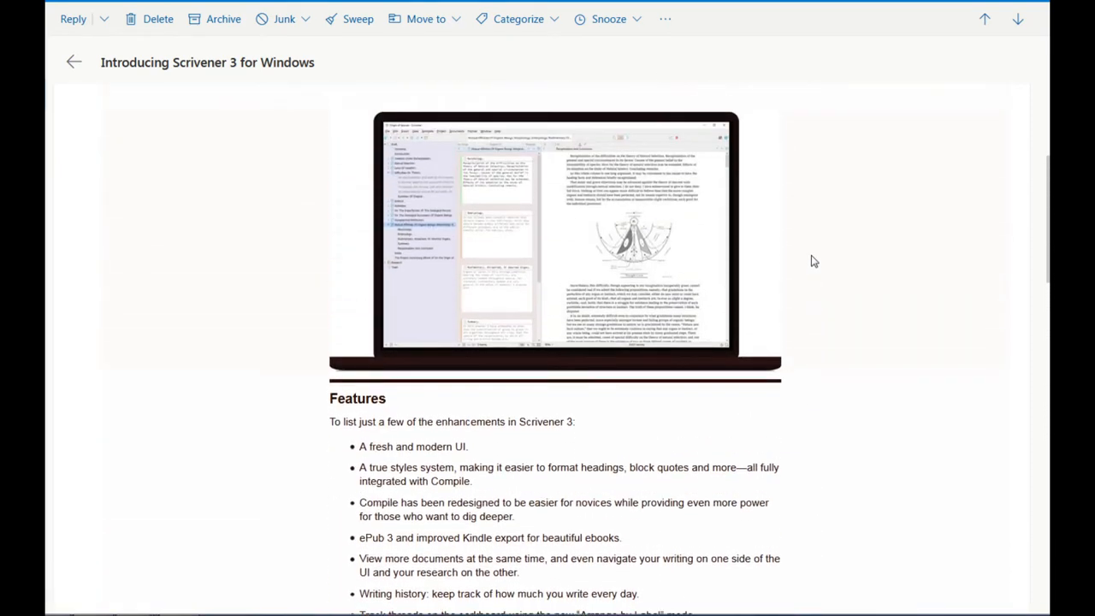
pyautogui.scroll(3)
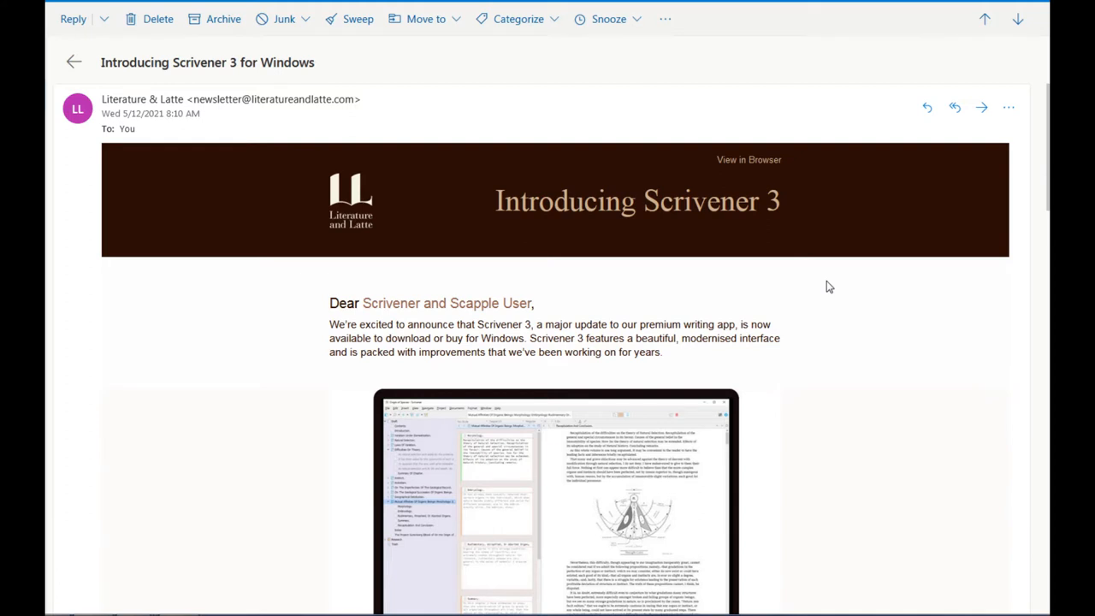
pyautogui.moveTo(826, 278)
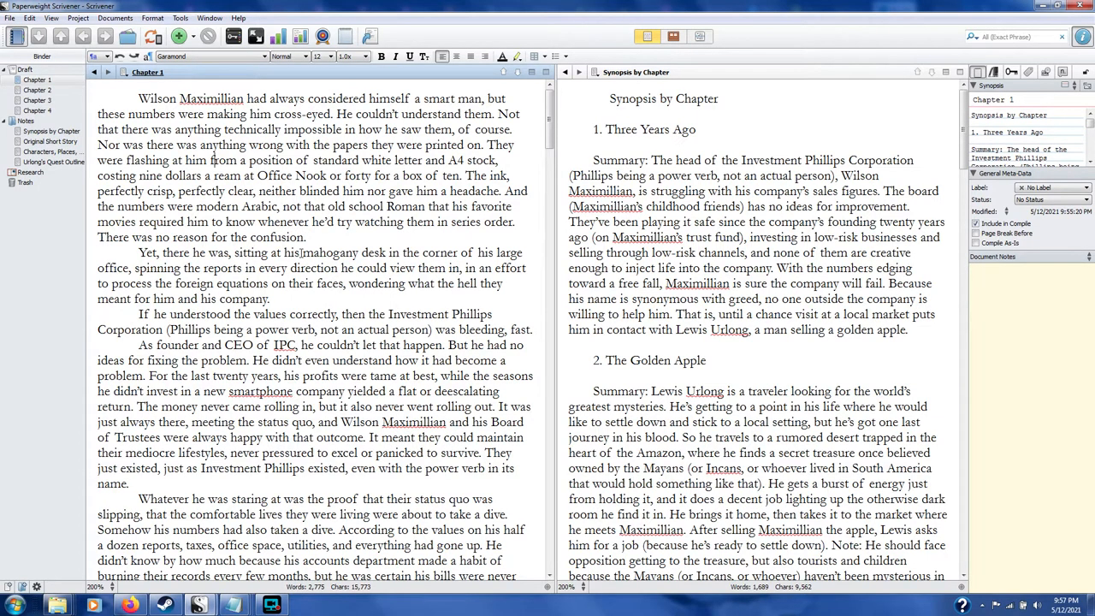
pyautogui.scroll(-3)
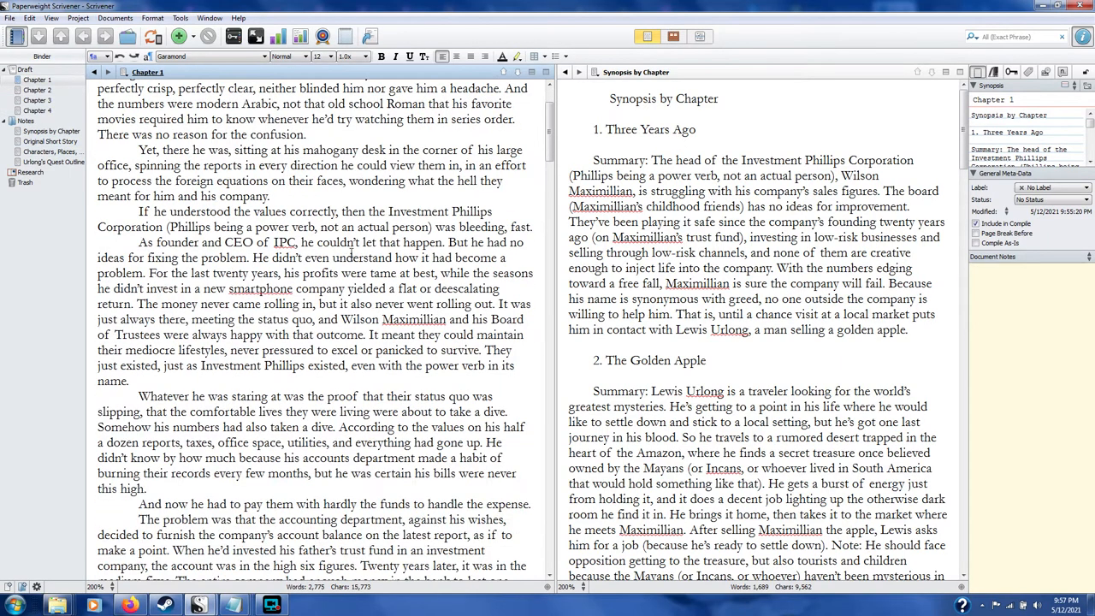
pyautogui.scroll(3)
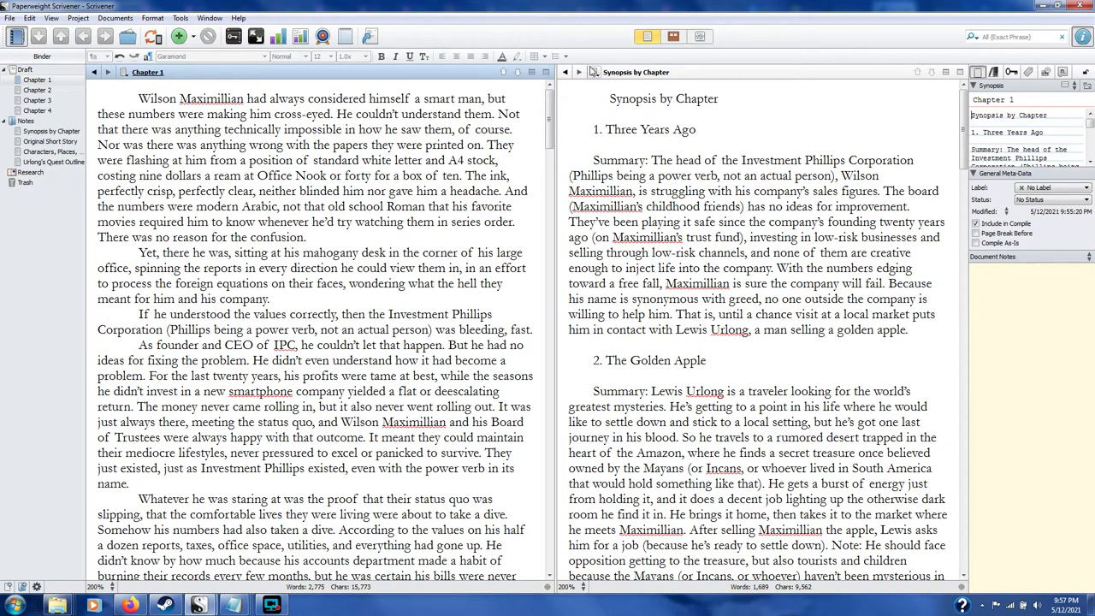
# Preview Chapter 1 as index cards, then show the whole Draft as continuous text
pyautogui.click(674, 36)
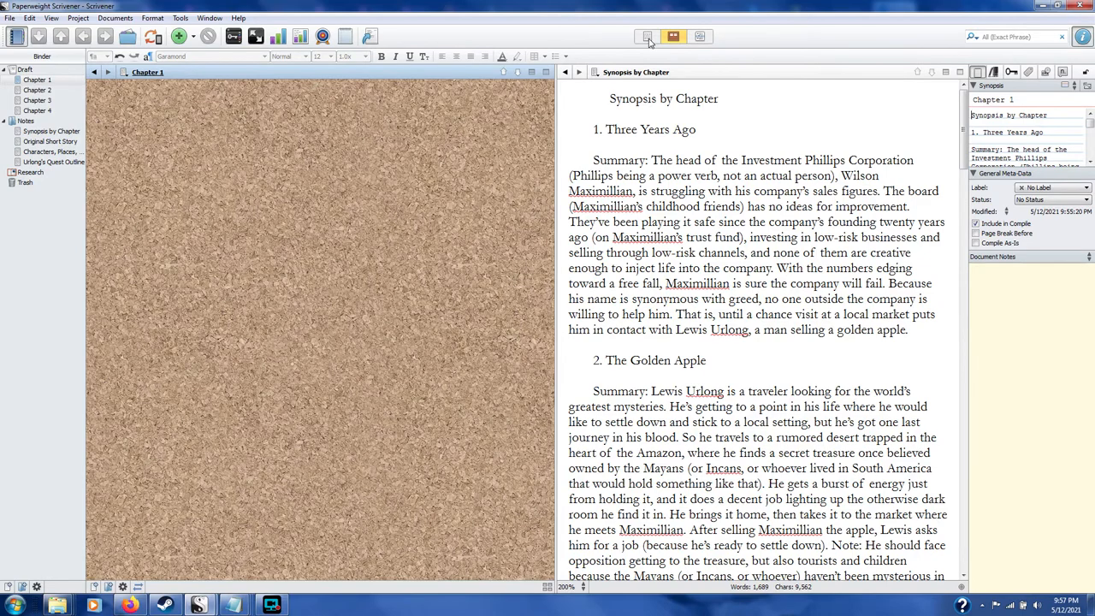
pyautogui.click(647, 37)
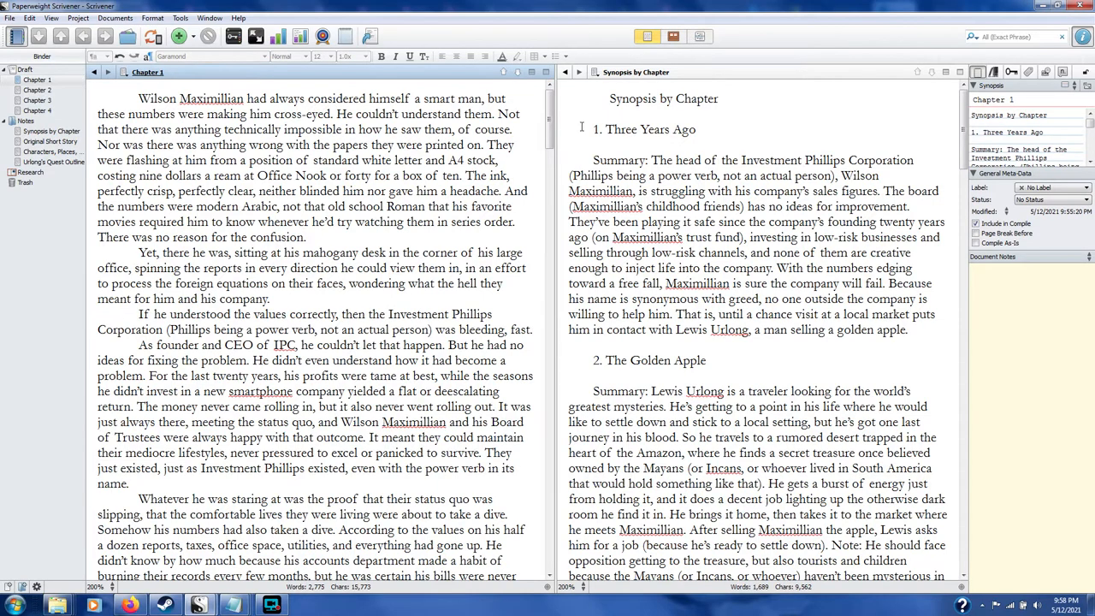
pyautogui.click(673, 36)
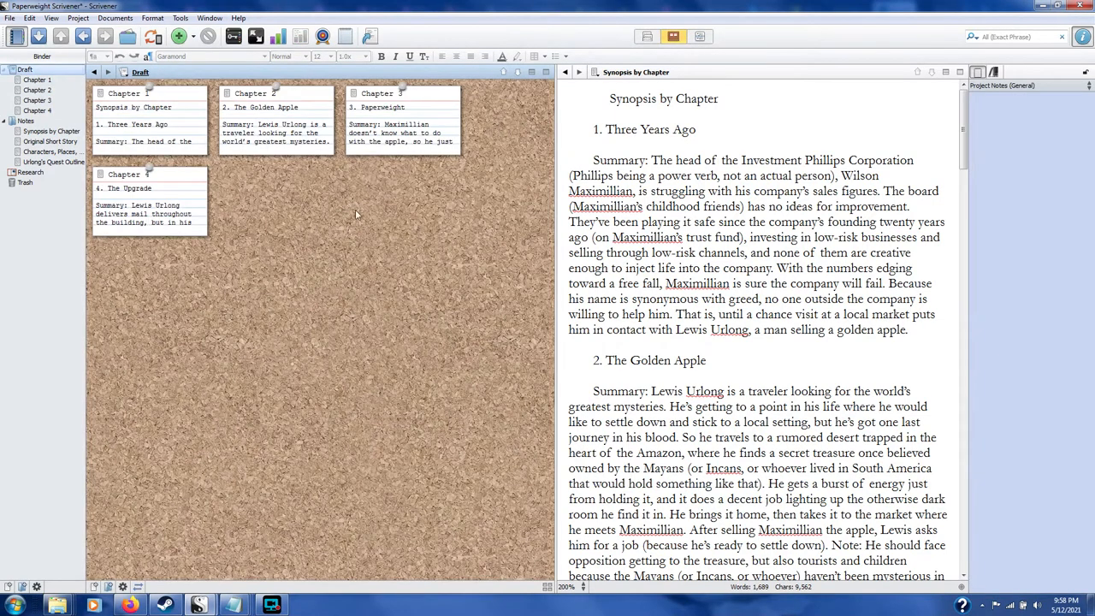
pyautogui.moveTo(303, 145)
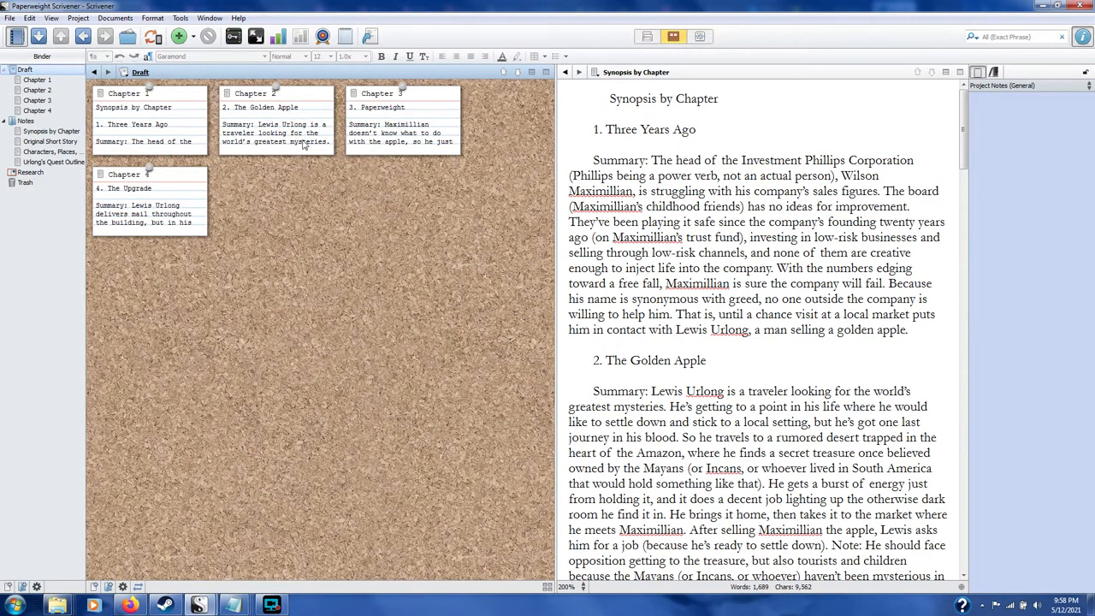
pyautogui.moveTo(316, 176)
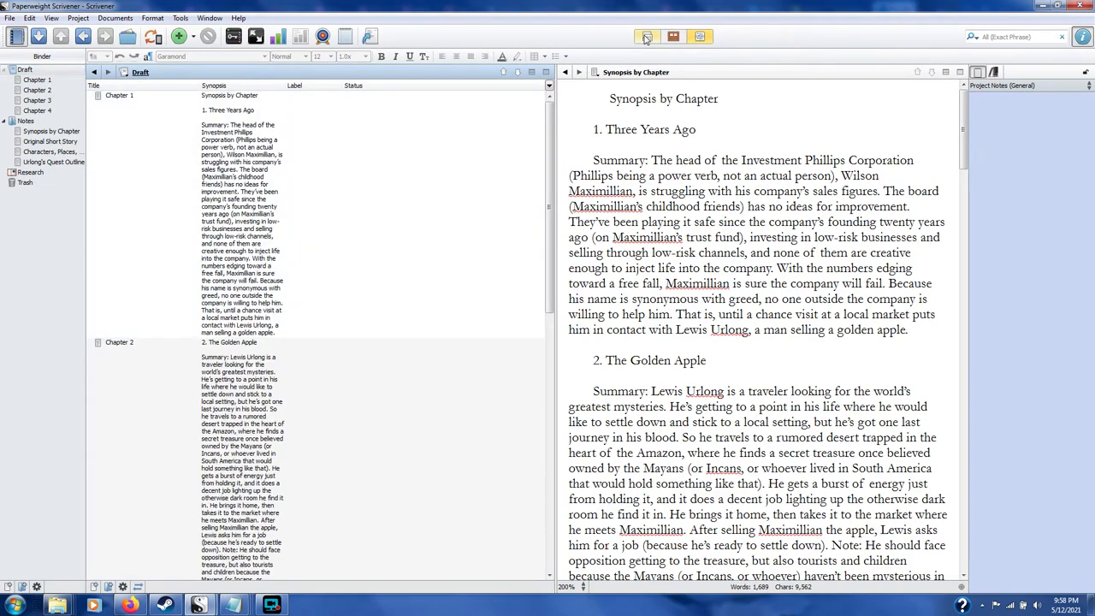
pyautogui.click(646, 36)
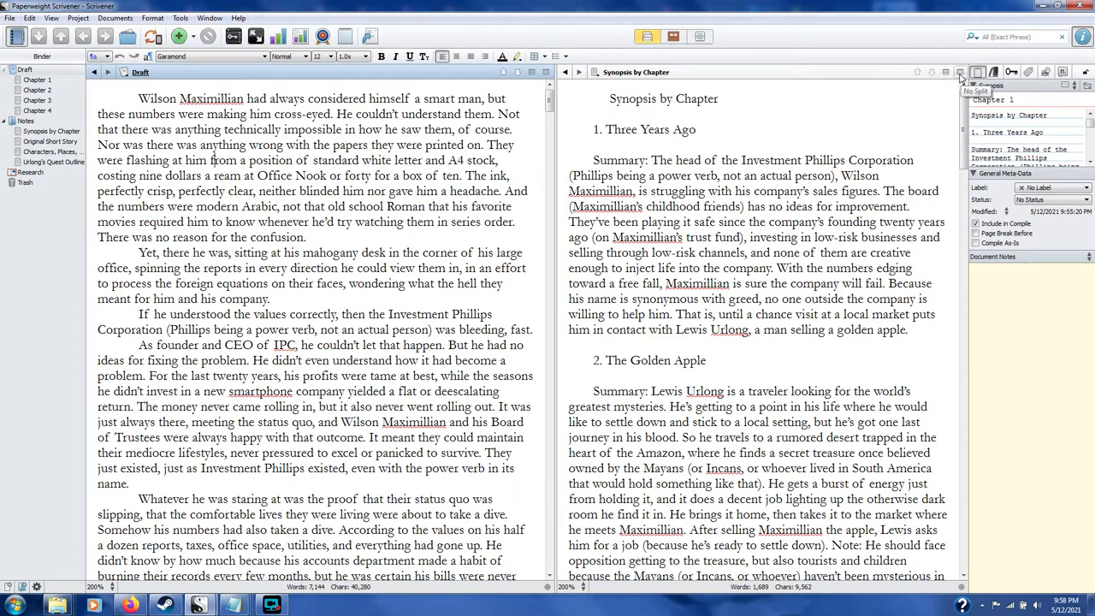
# Remove the split, preview Synopsis by Chapter as cards, return to text and scroll it
pyautogui.click(960, 71)
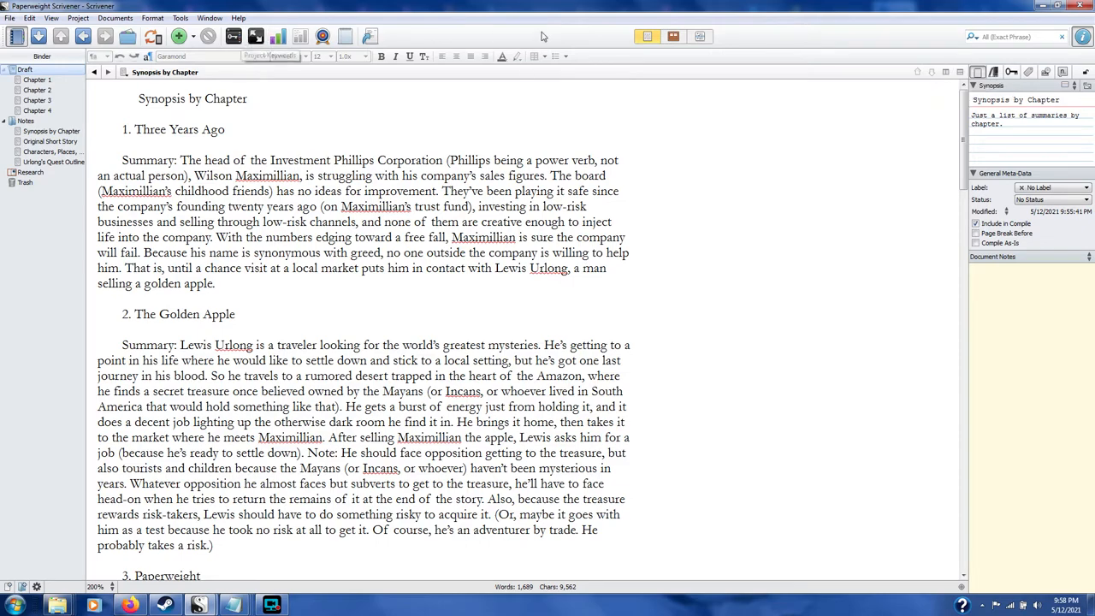
pyautogui.click(674, 36)
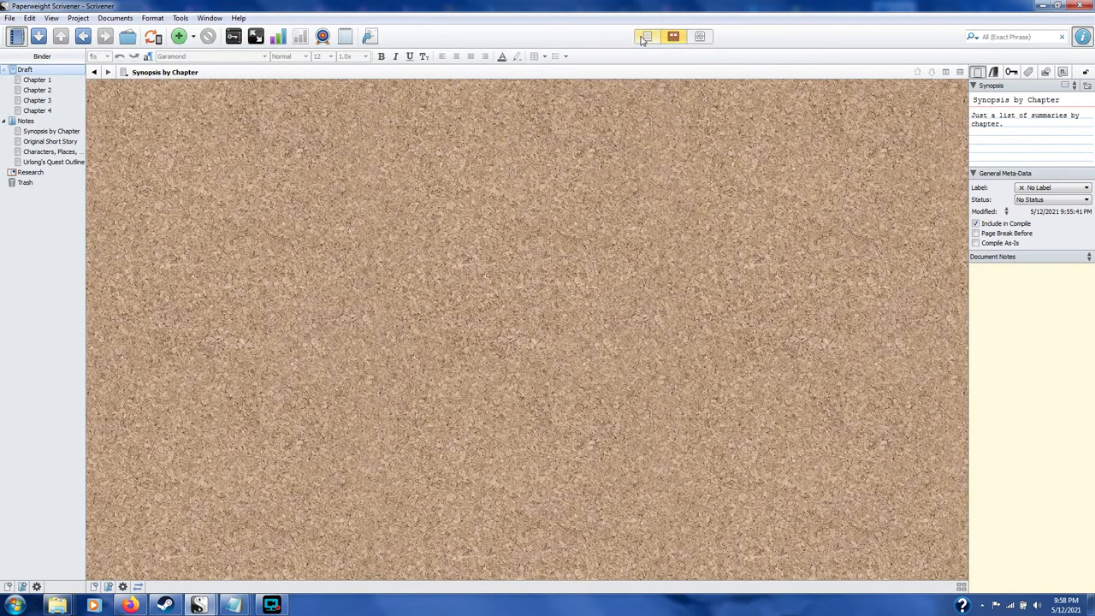
pyautogui.click(647, 36)
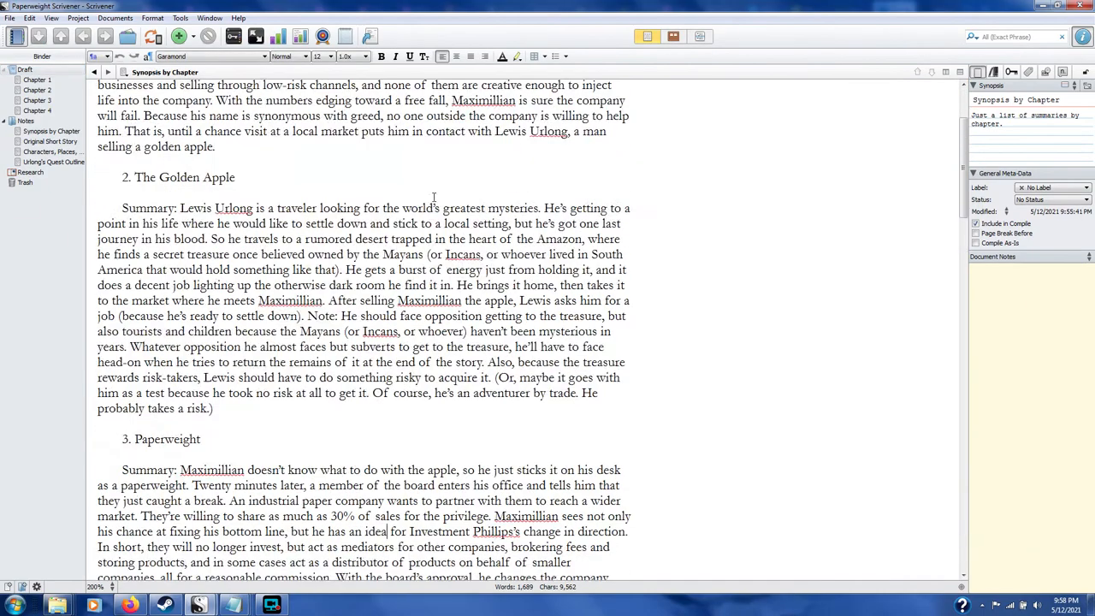
pyautogui.scroll(-3)
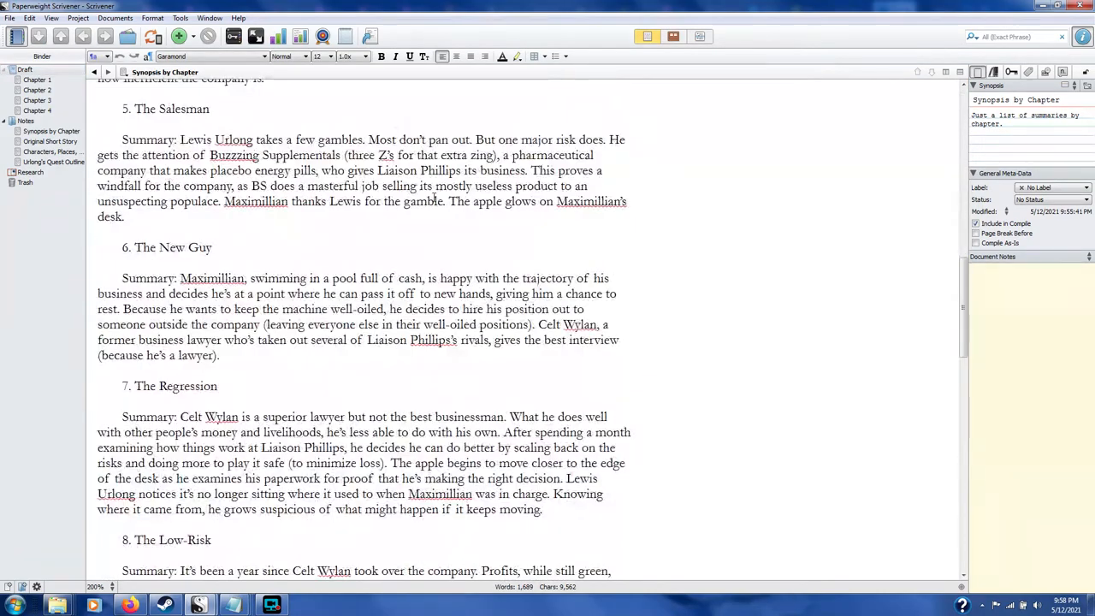
pyautogui.scroll(-3)
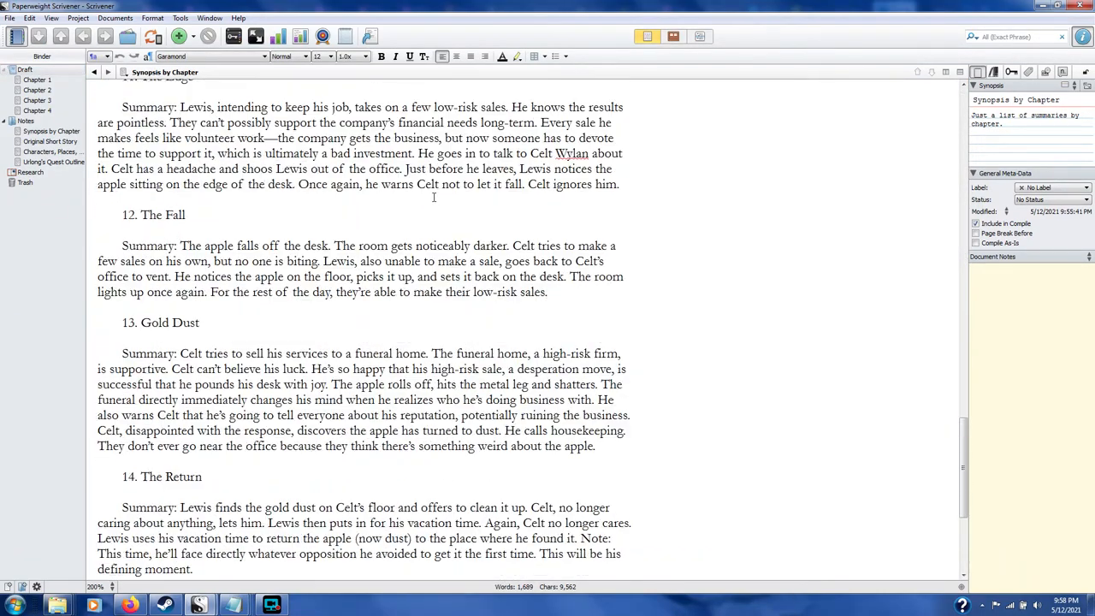
pyautogui.scroll(3)
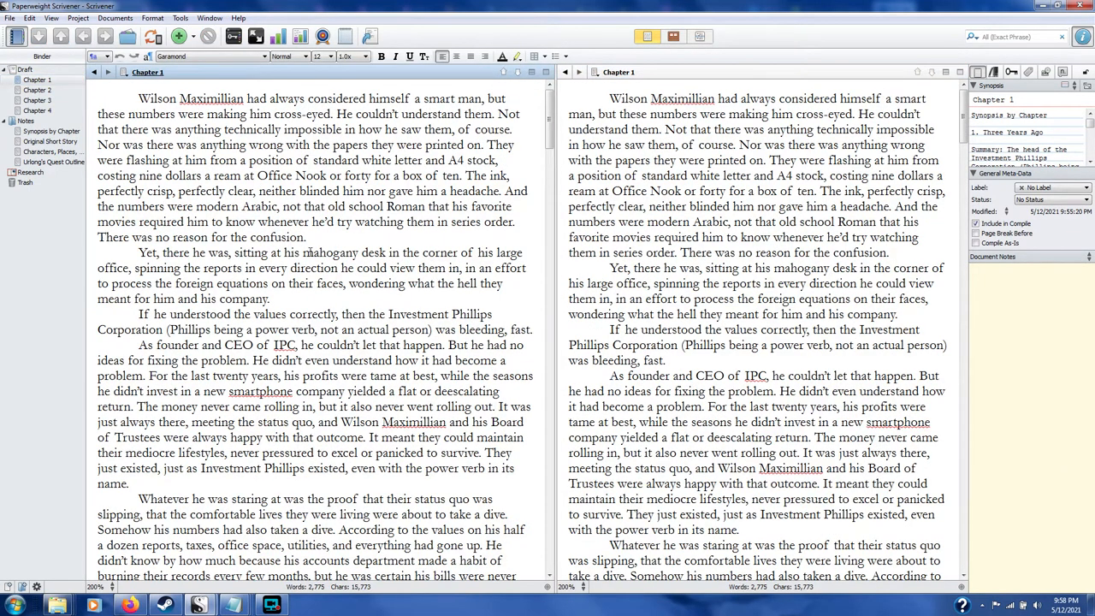
pyautogui.click(323, 36)
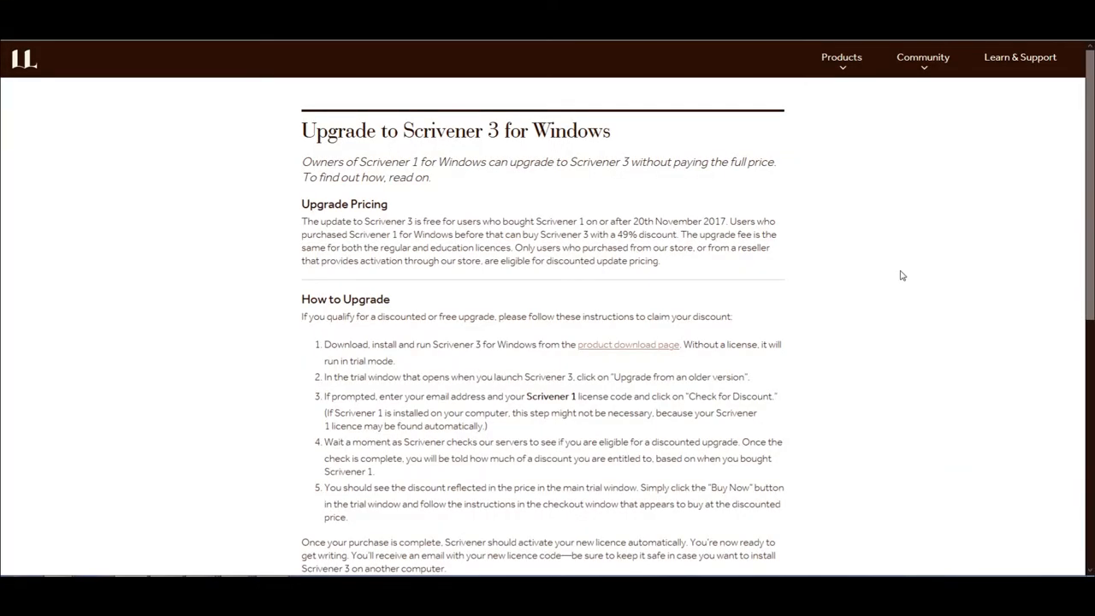
pyautogui.moveTo(897, 273)
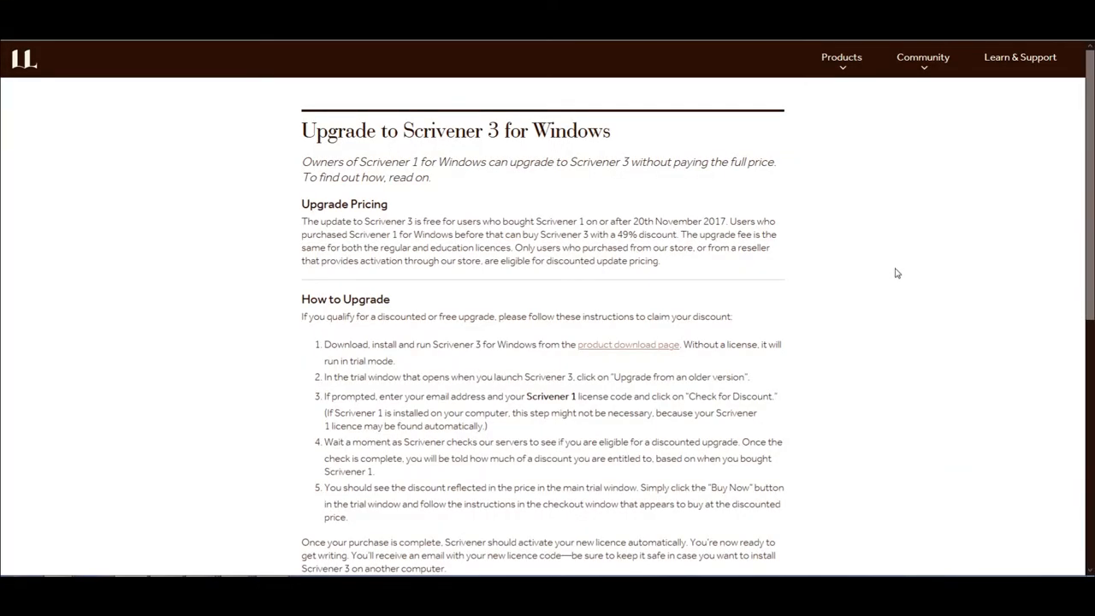
pyautogui.moveTo(838, 314)
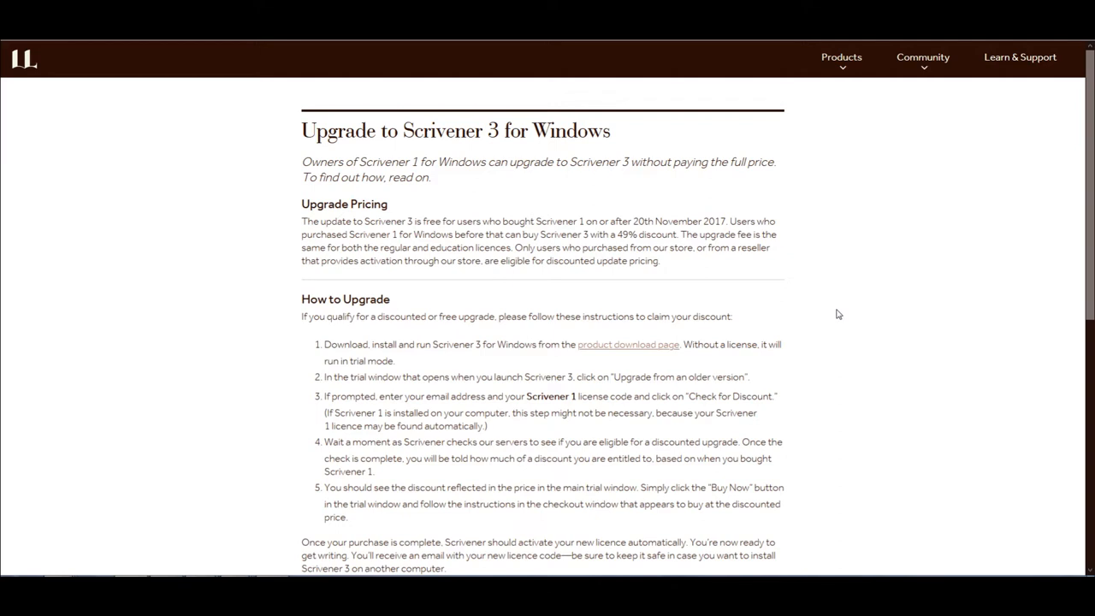
pyautogui.moveTo(786, 294)
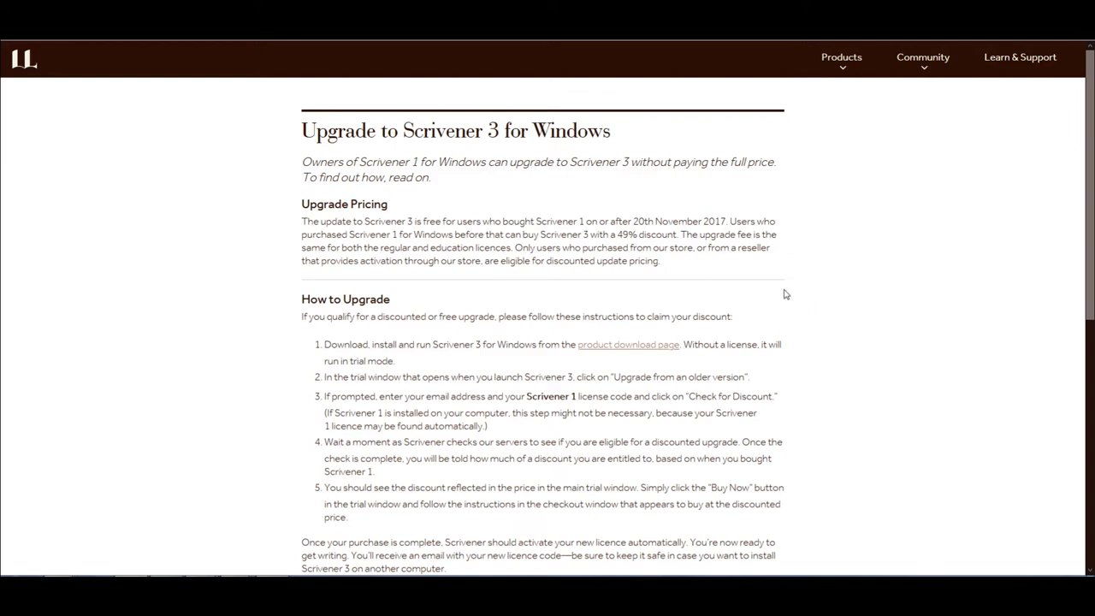
pyautogui.moveTo(711, 226)
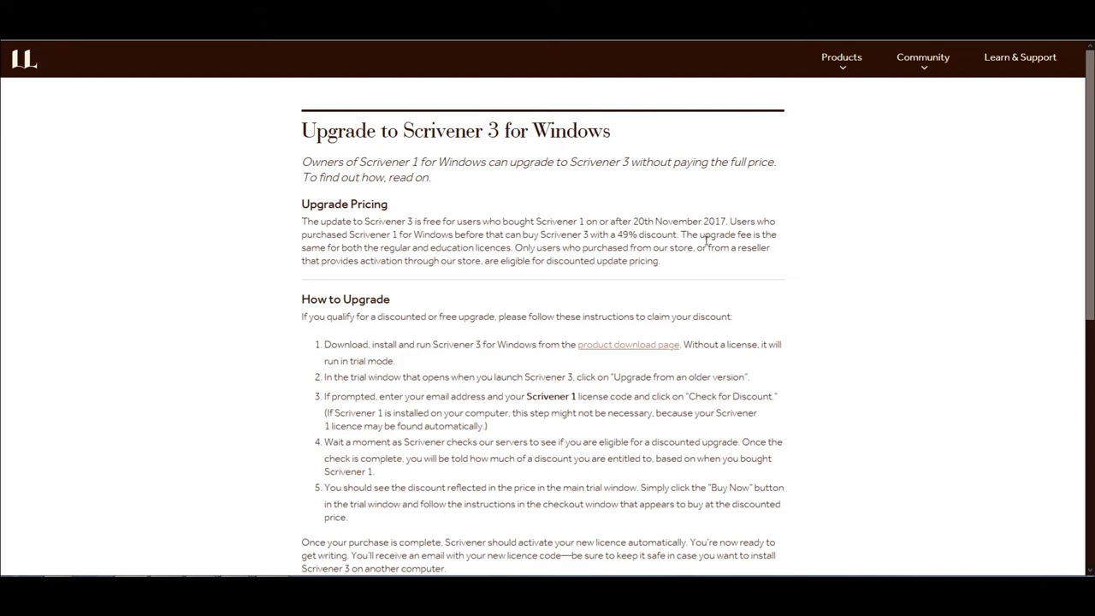
pyautogui.moveTo(635, 244)
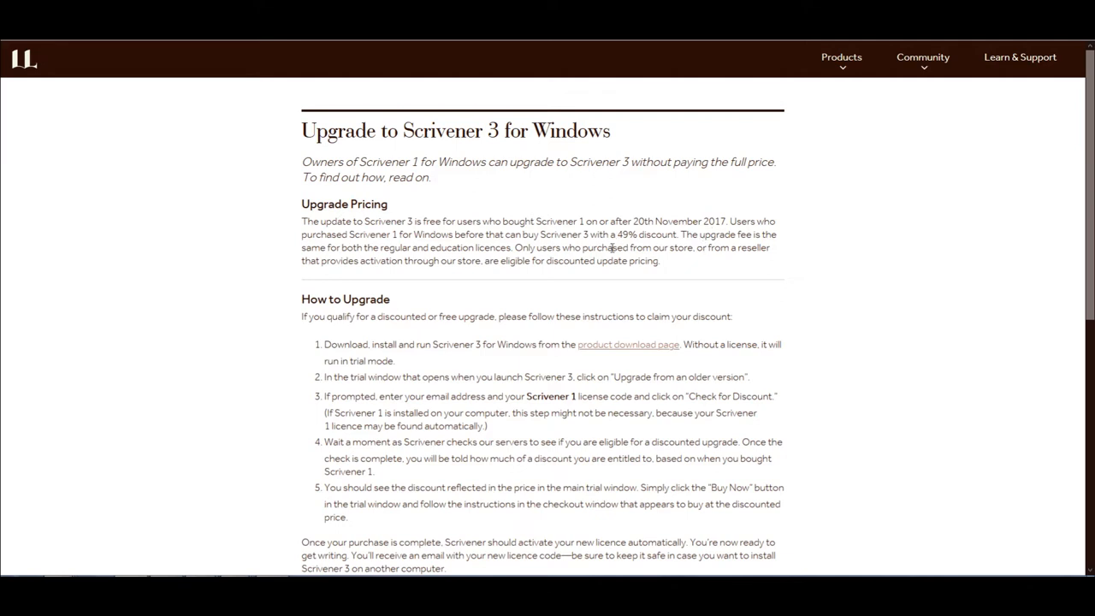
pyautogui.scroll(-3)
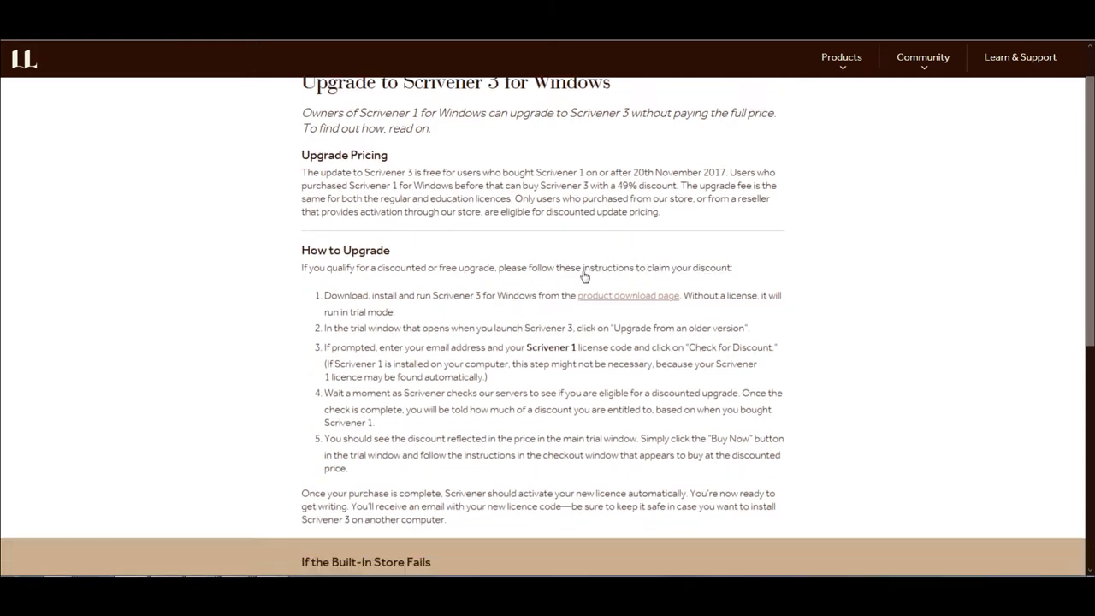
pyautogui.scroll(-3)
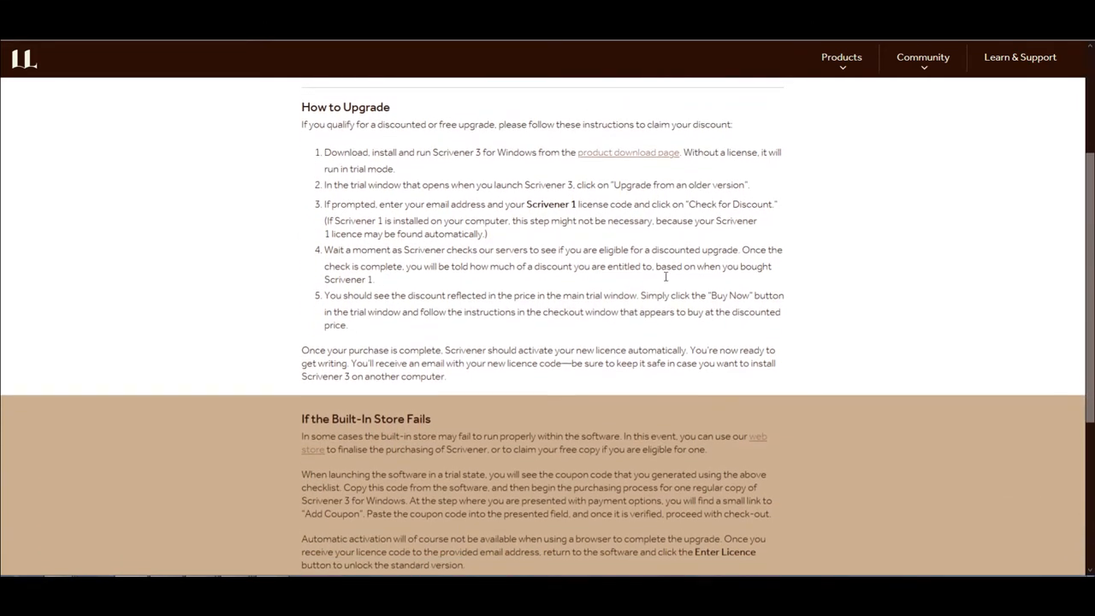
pyautogui.scroll(3)
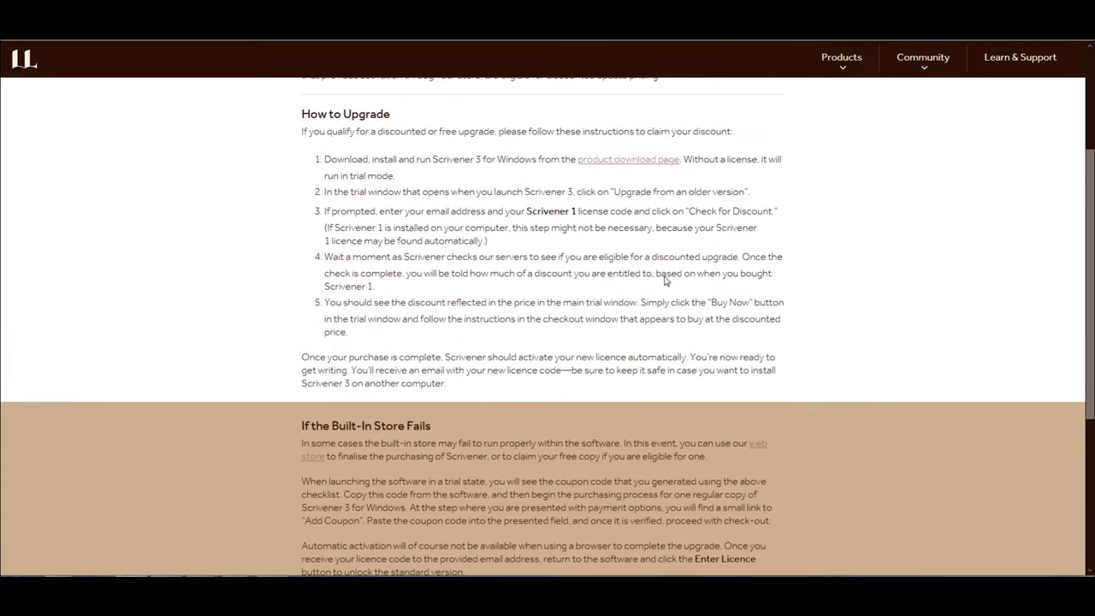
pyautogui.scroll(3)
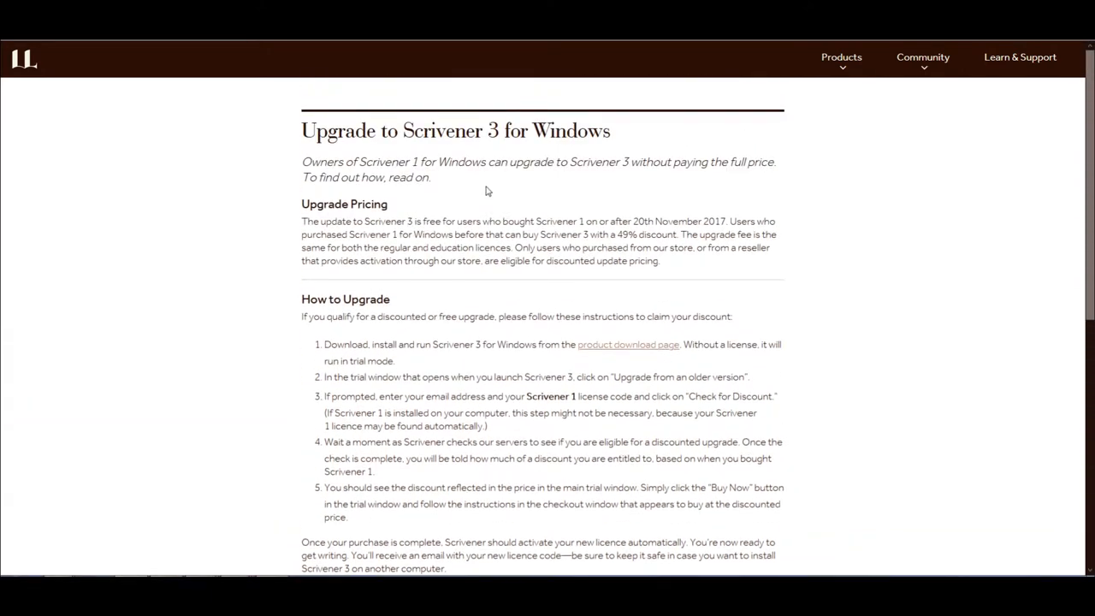
pyautogui.scroll(-3)
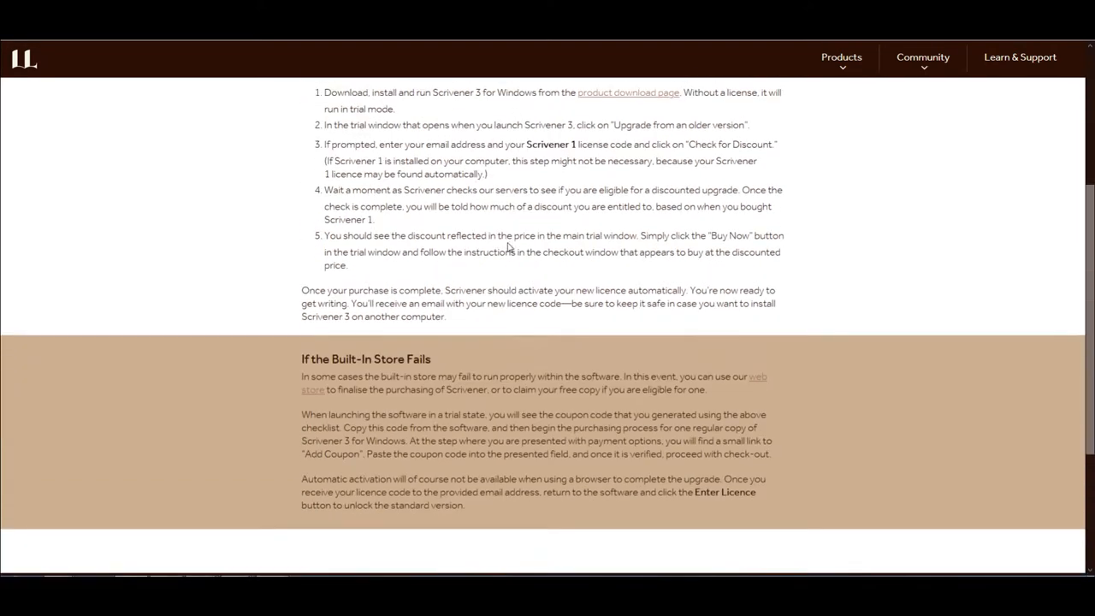
pyautogui.scroll(3)
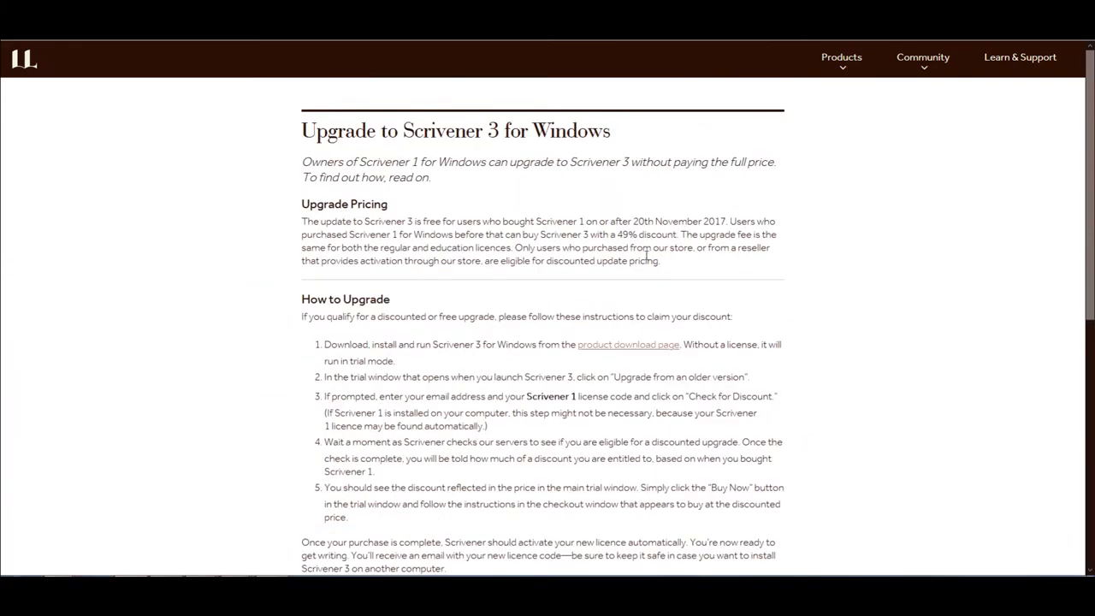
pyautogui.moveTo(931, 247)
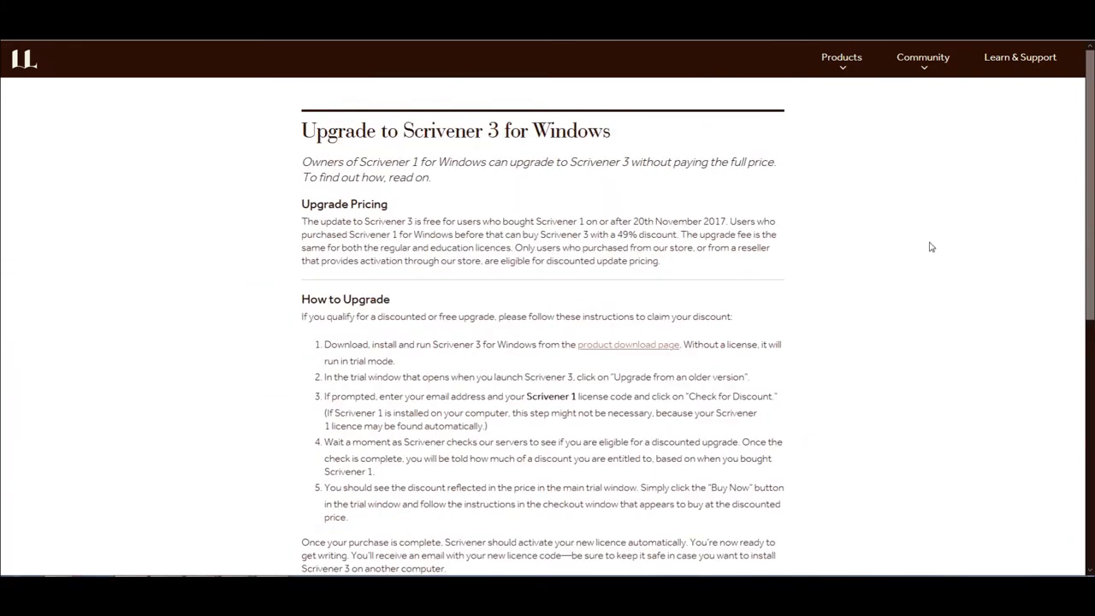
pyautogui.moveTo(577, 372)
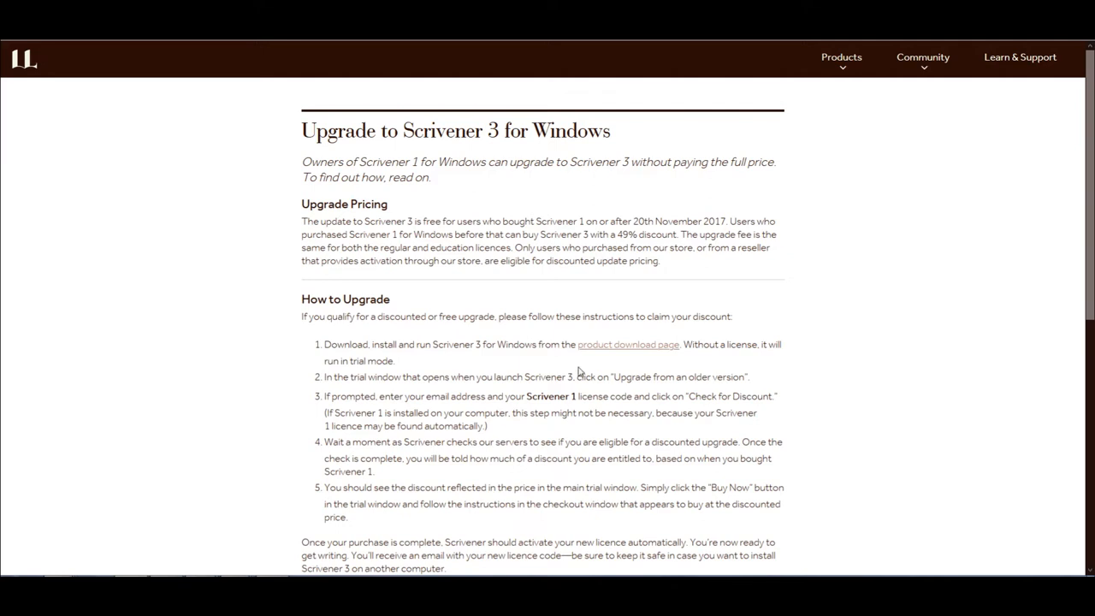
pyautogui.moveTo(590, 357)
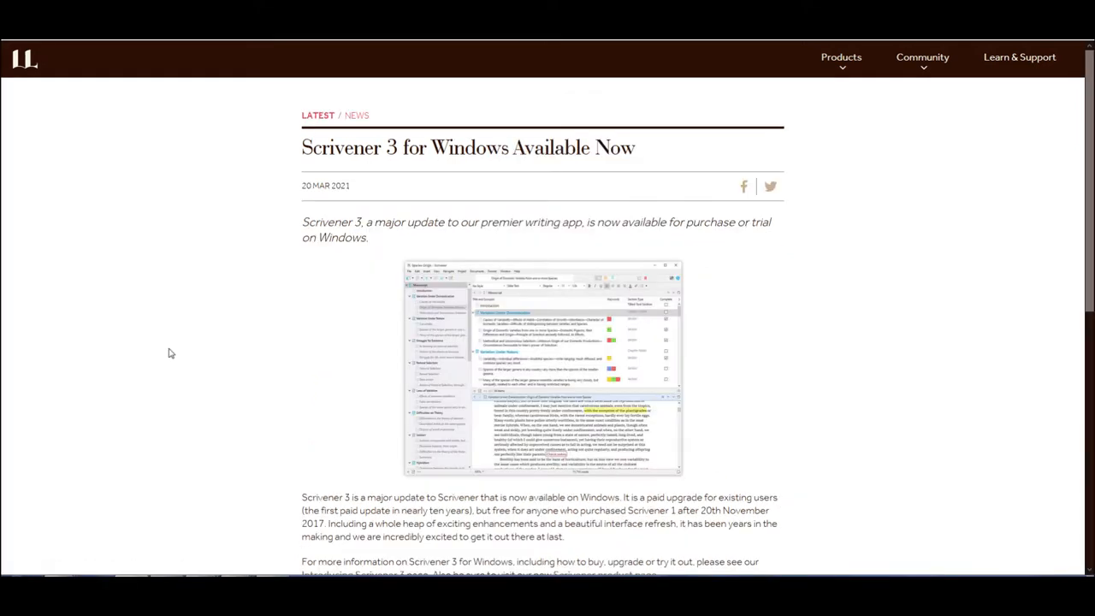
pyautogui.moveTo(268, 361)
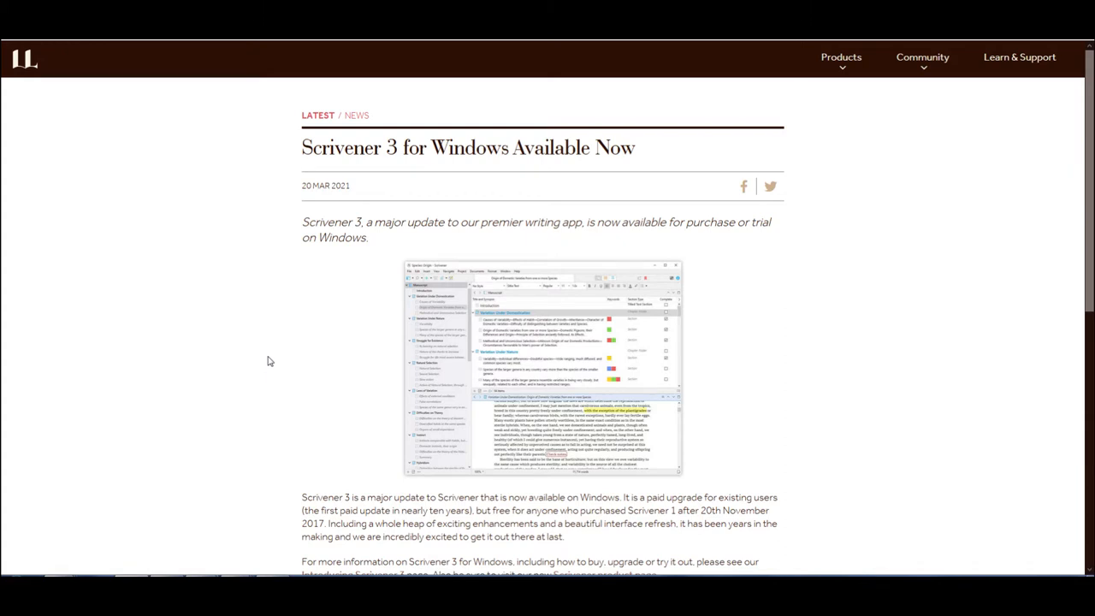
# Read the 'Scrivener 3 for Windows Available Now' post down to its links
pyautogui.scroll(-3)
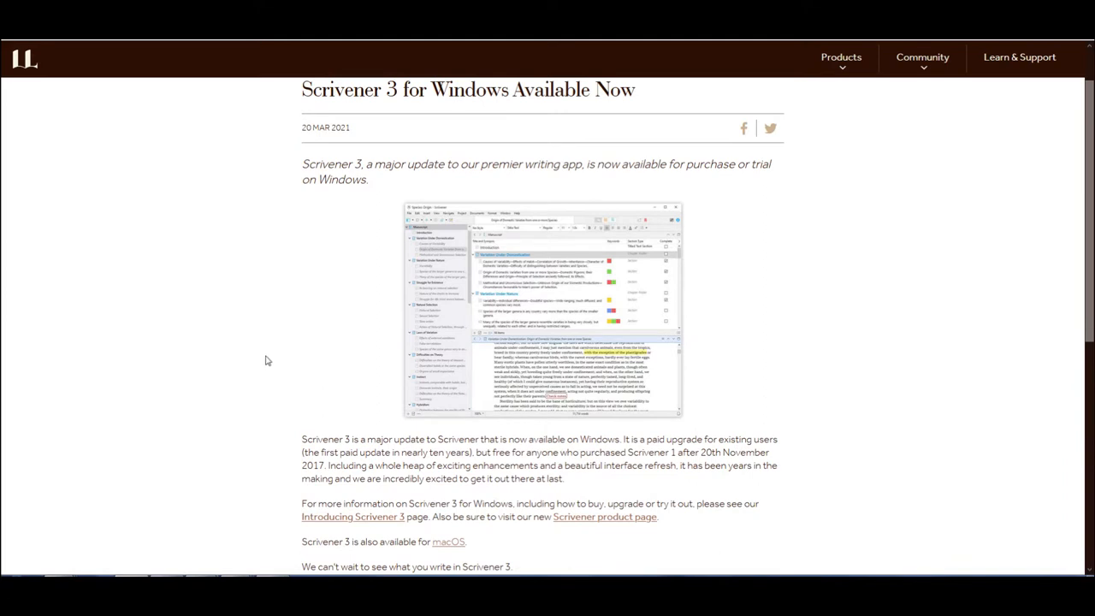
pyautogui.scroll(-3)
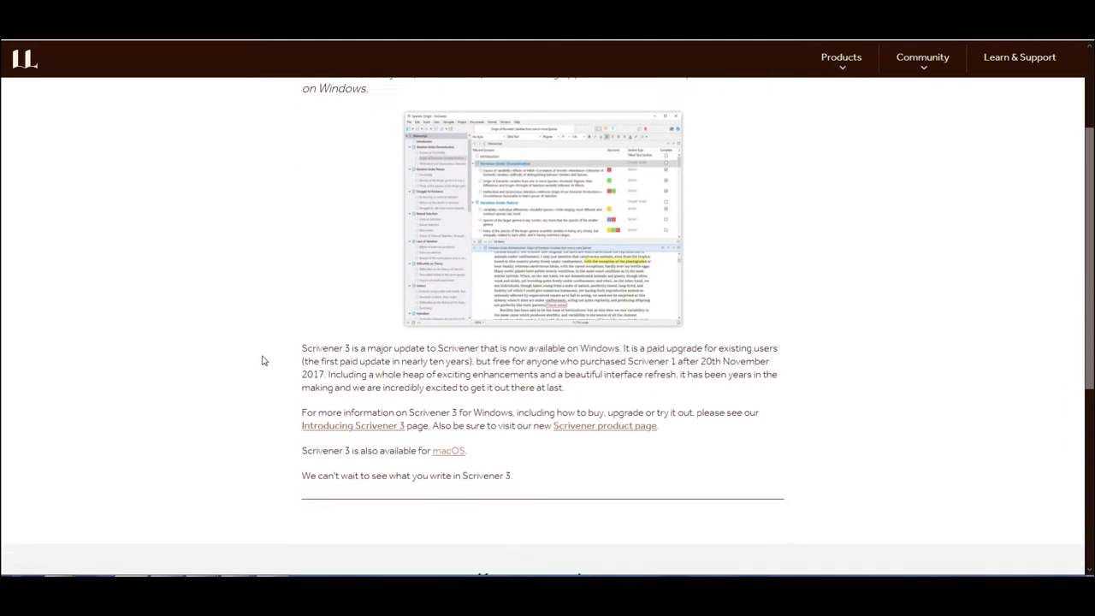
pyautogui.scroll(-3)
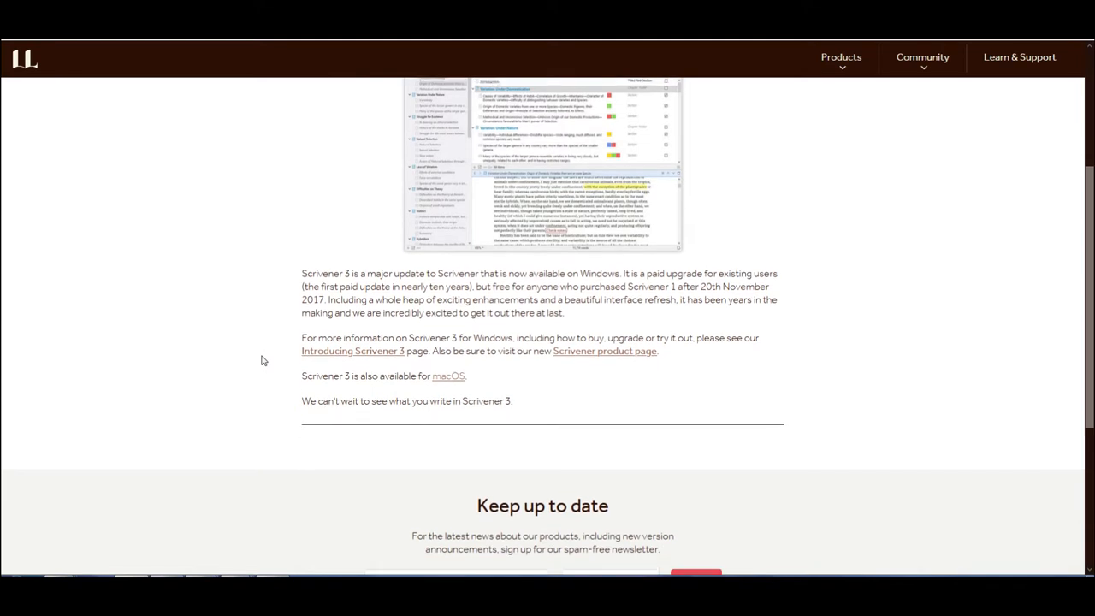
pyautogui.scroll(-3)
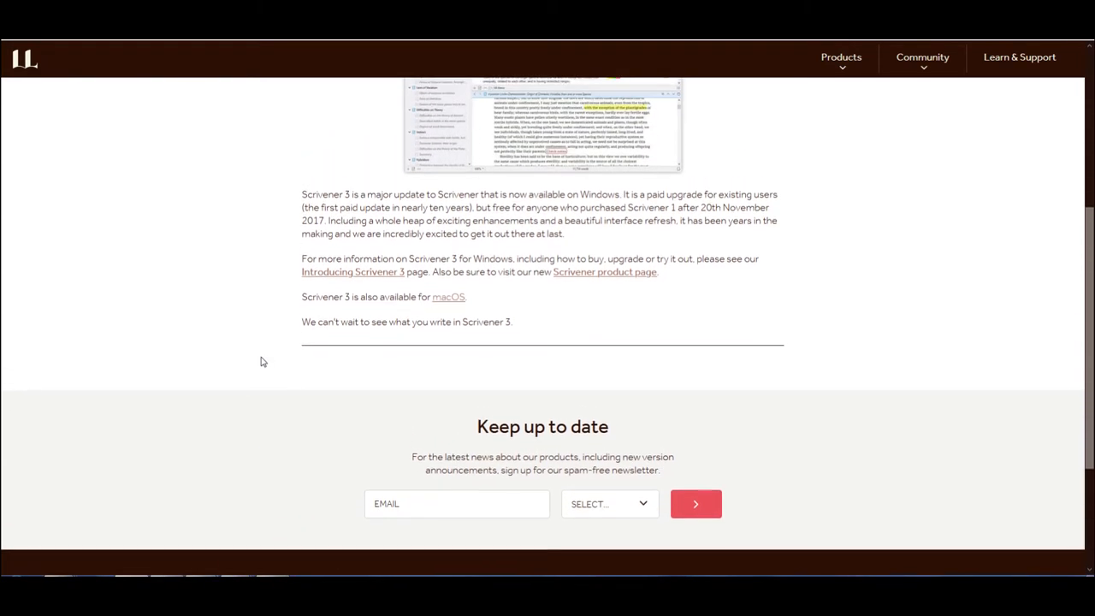
pyautogui.scroll(3)
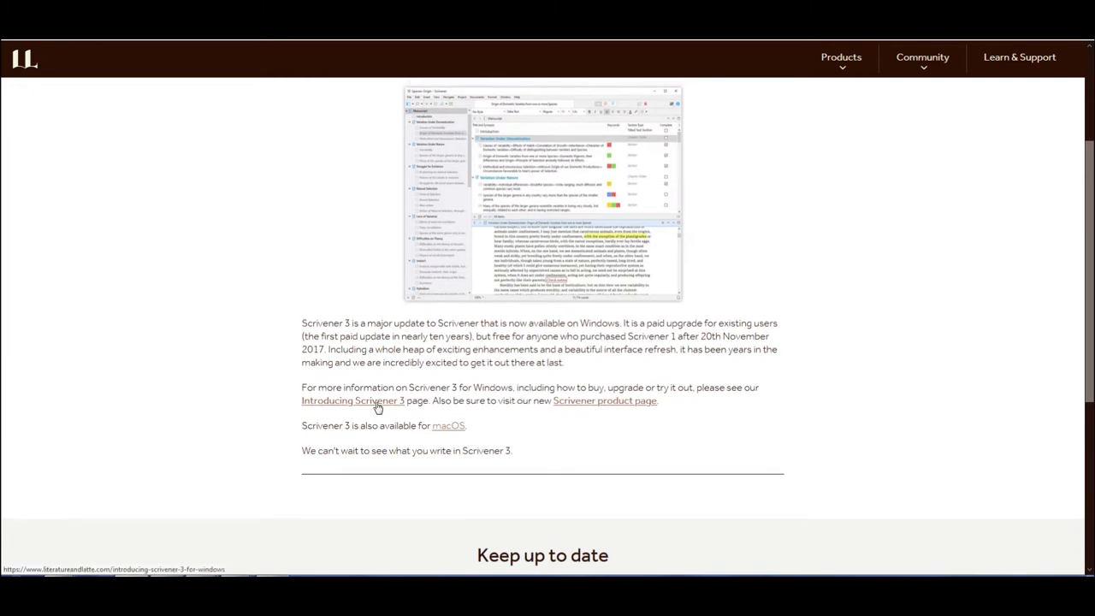
pyautogui.moveTo(375, 402)
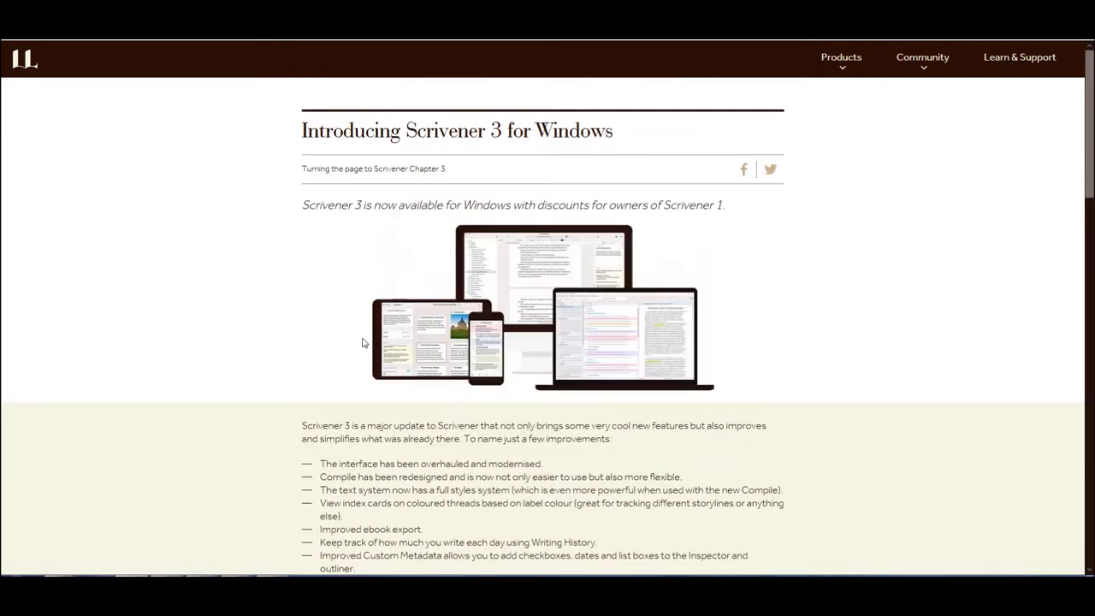
pyautogui.moveTo(595, 312)
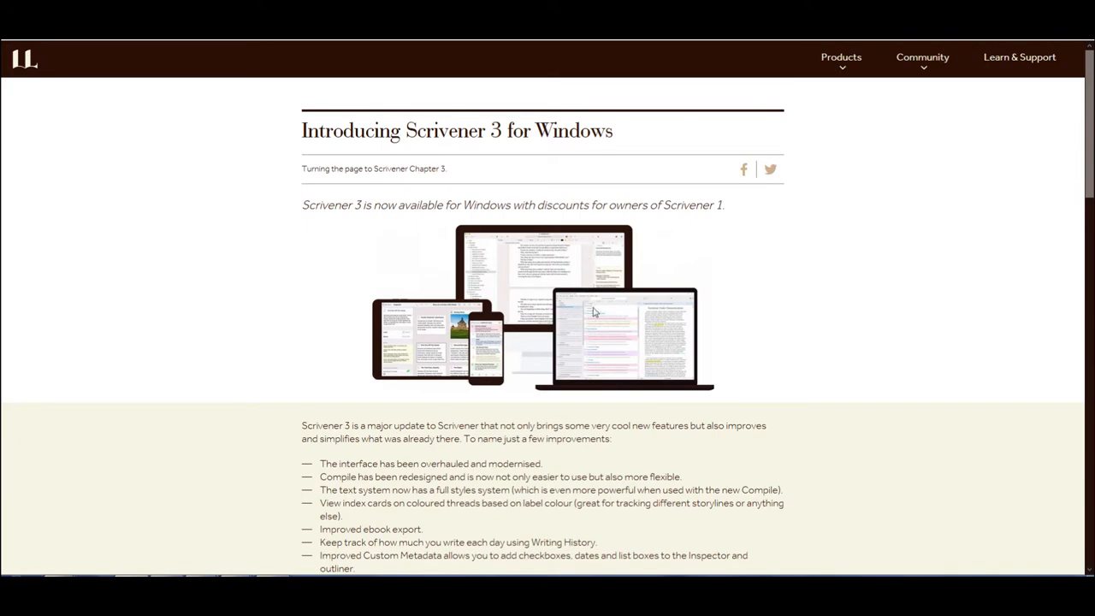
# Scroll through the Scrivener 3 for Windows feature list and upgrade discount details
pyautogui.scroll(-3)
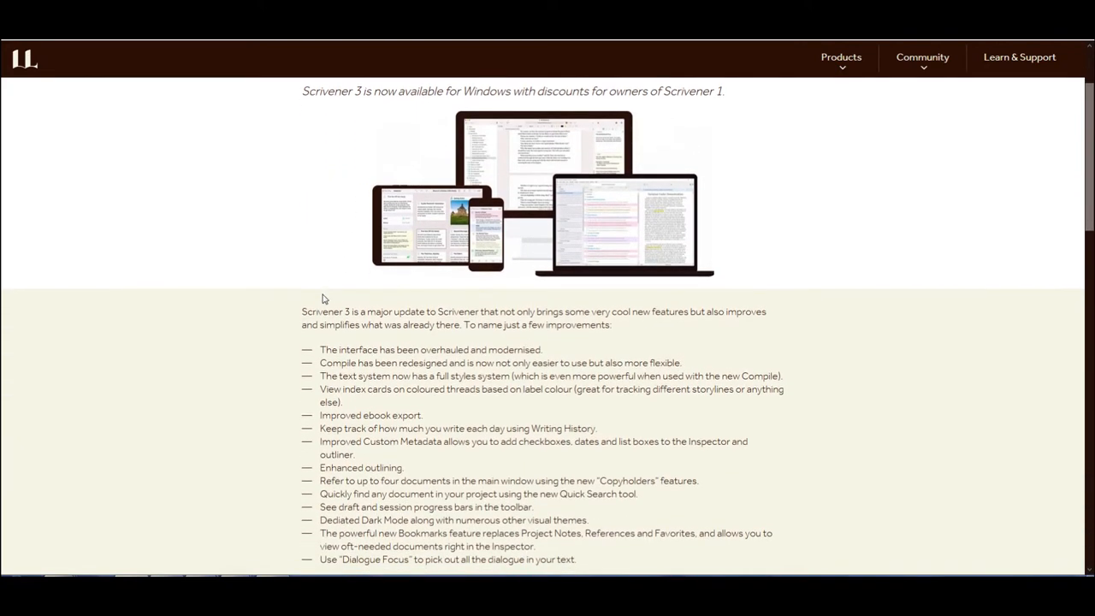
pyautogui.scroll(-3)
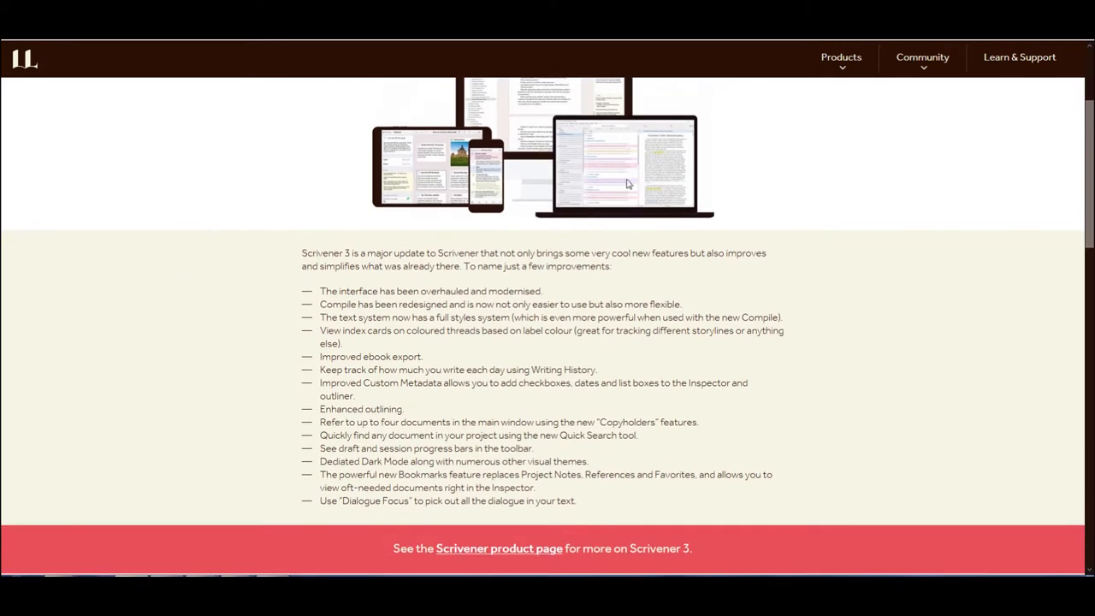
pyautogui.scroll(-3)
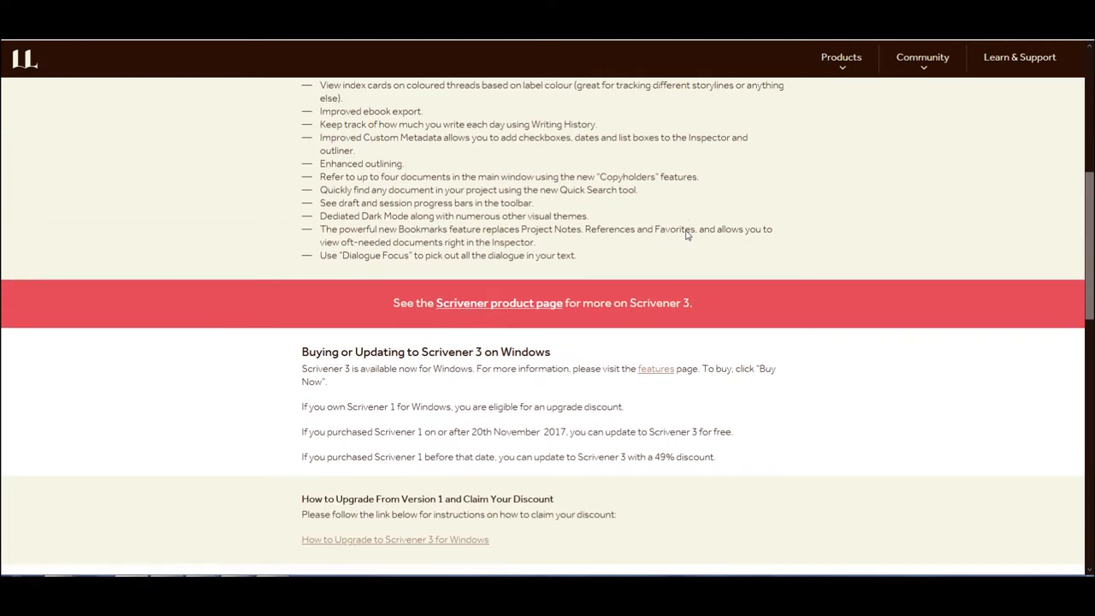
pyautogui.scroll(-3)
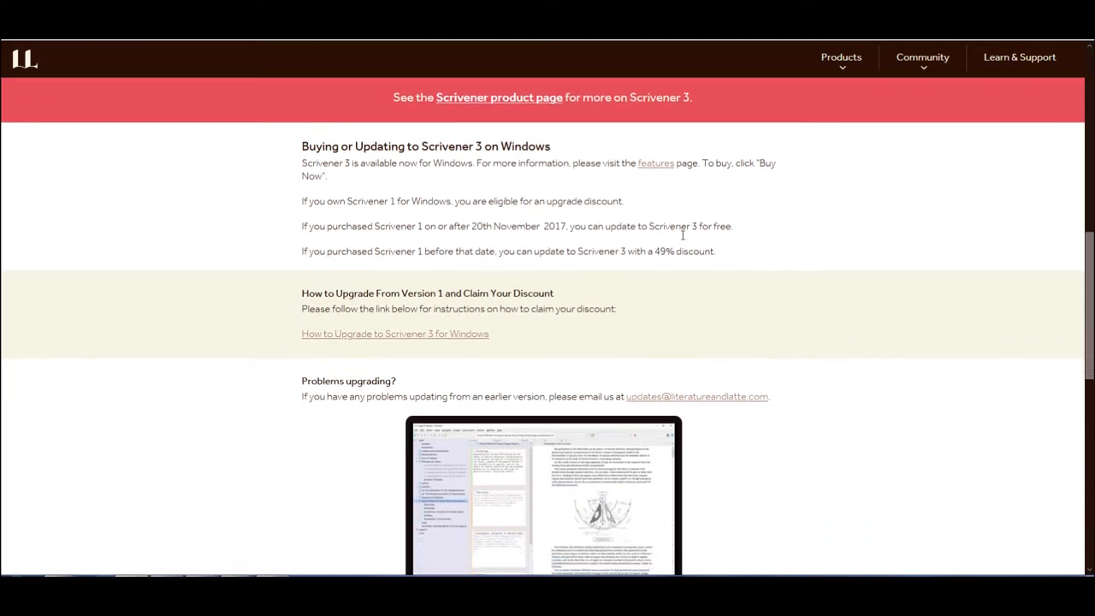
pyautogui.scroll(-3)
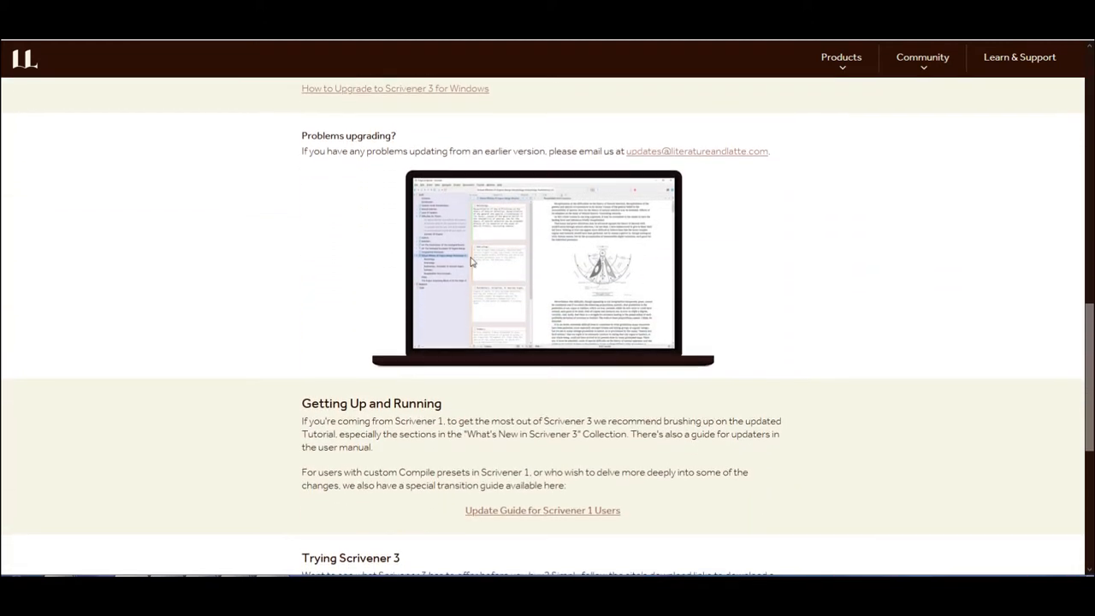
pyautogui.scroll(-3)
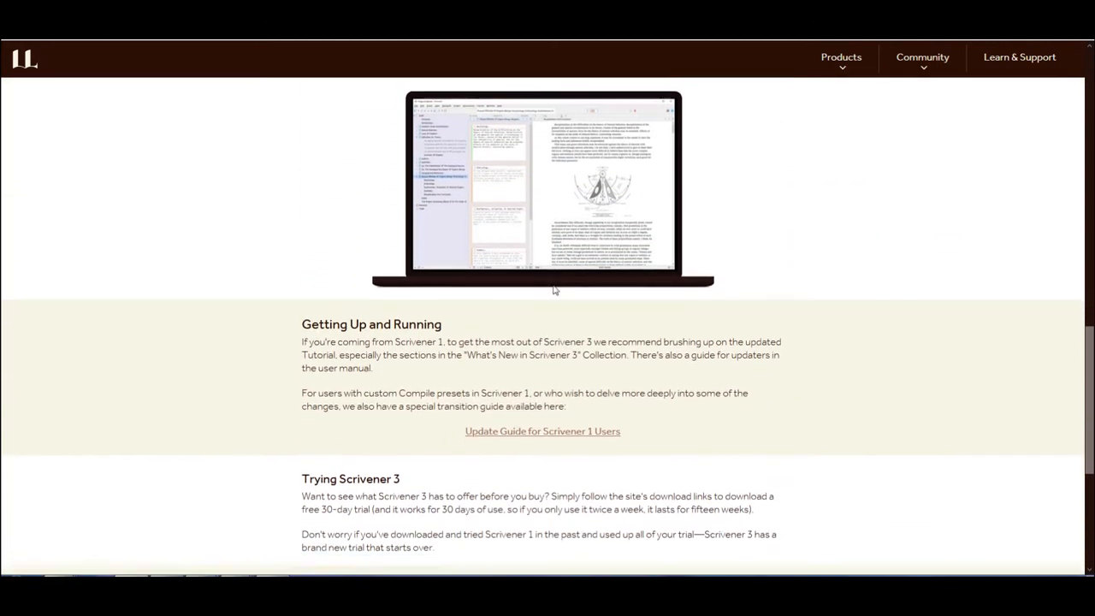
pyautogui.scroll(3)
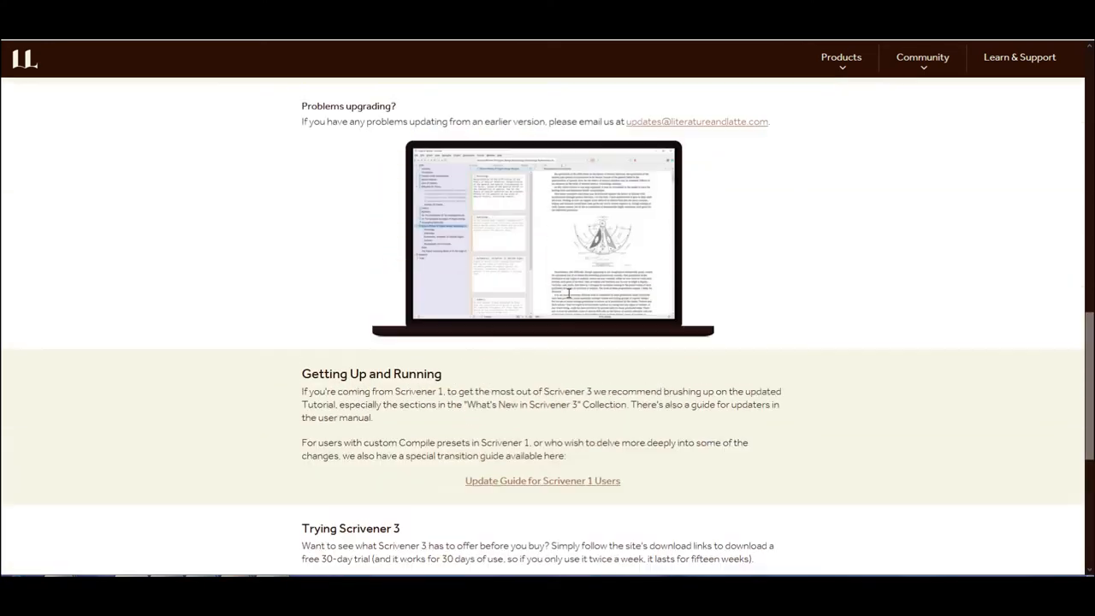
pyautogui.scroll(-3)
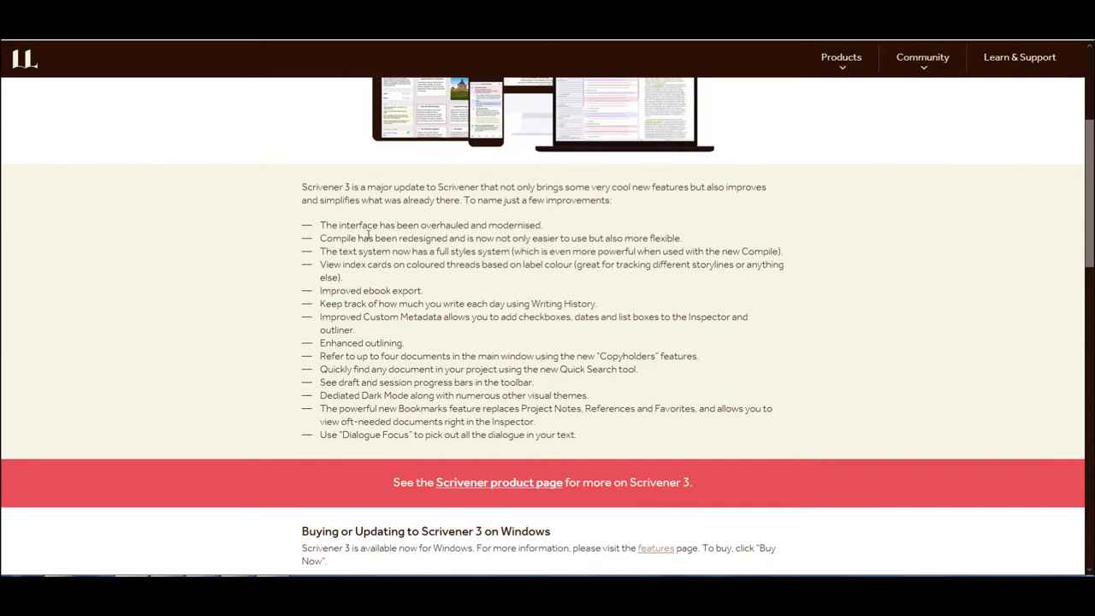
pyautogui.moveTo(479, 243)
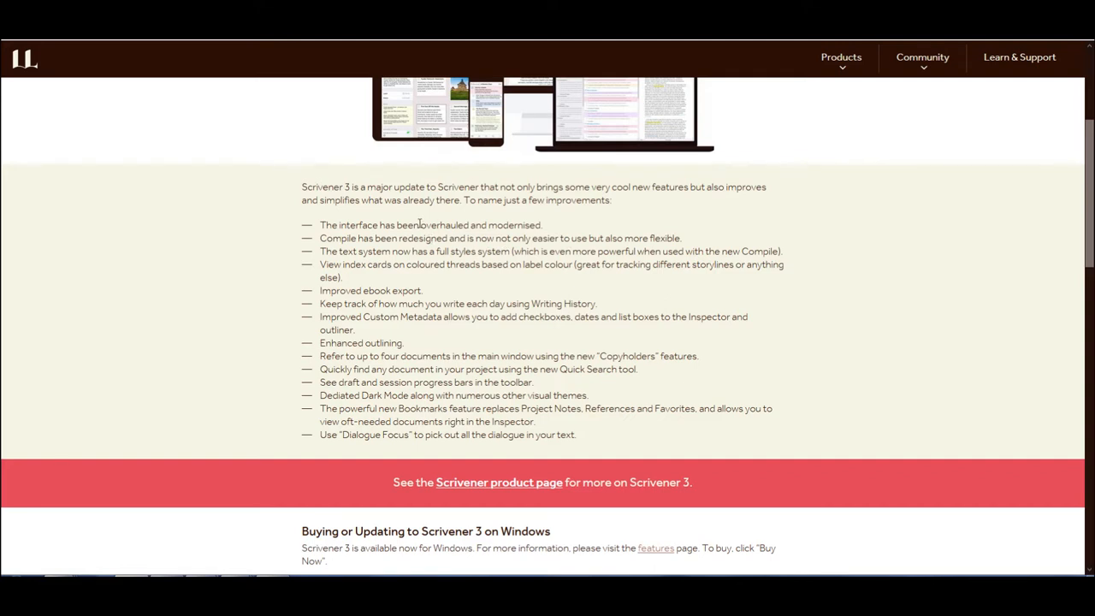
pyautogui.moveTo(416, 247)
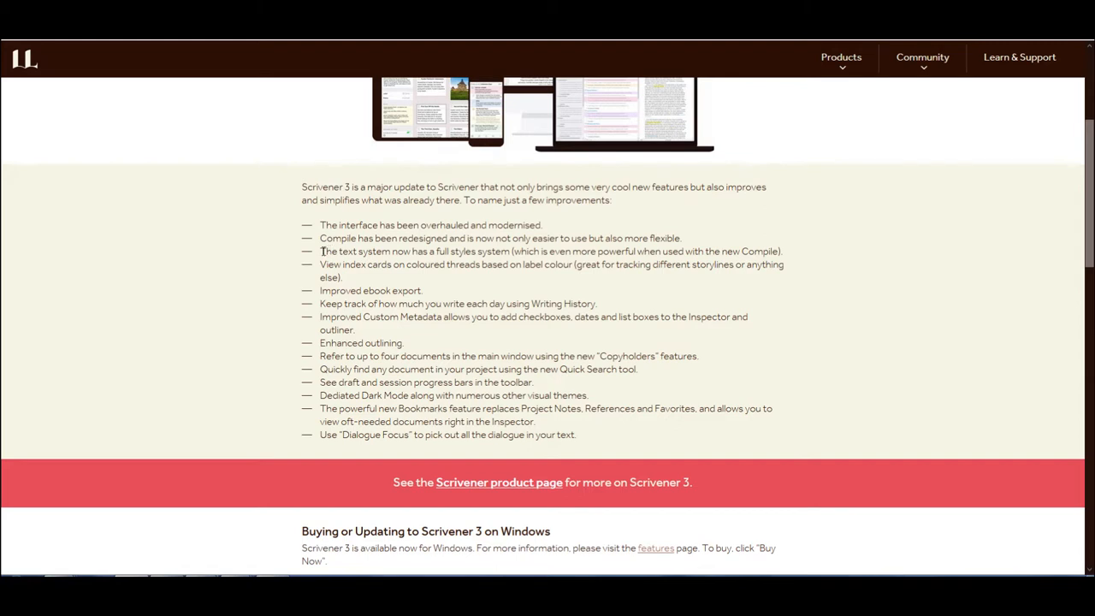
pyautogui.scroll(3)
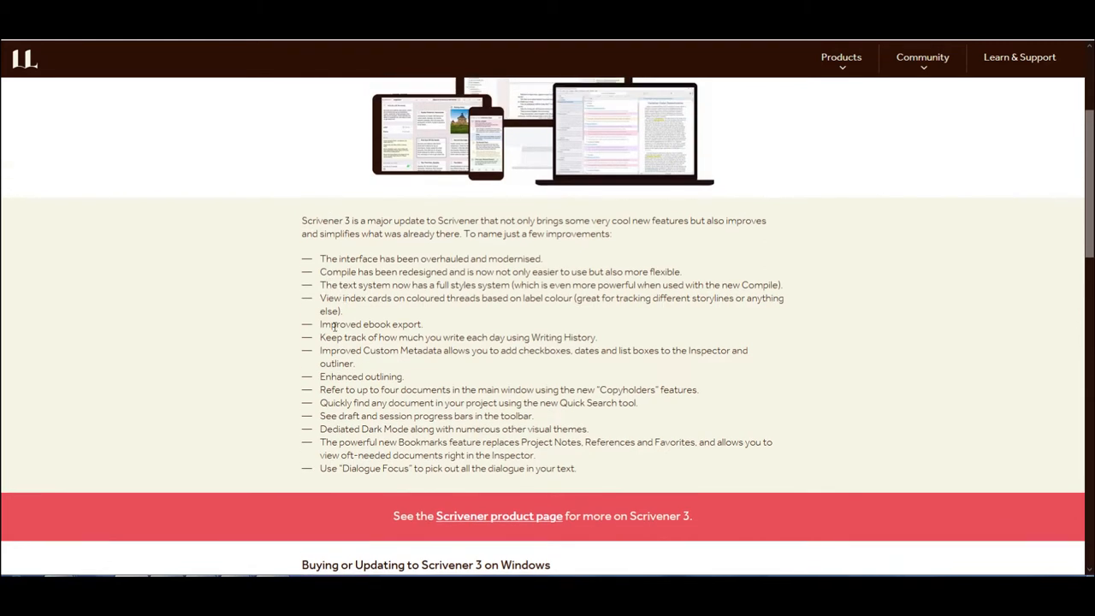
pyautogui.scroll(3)
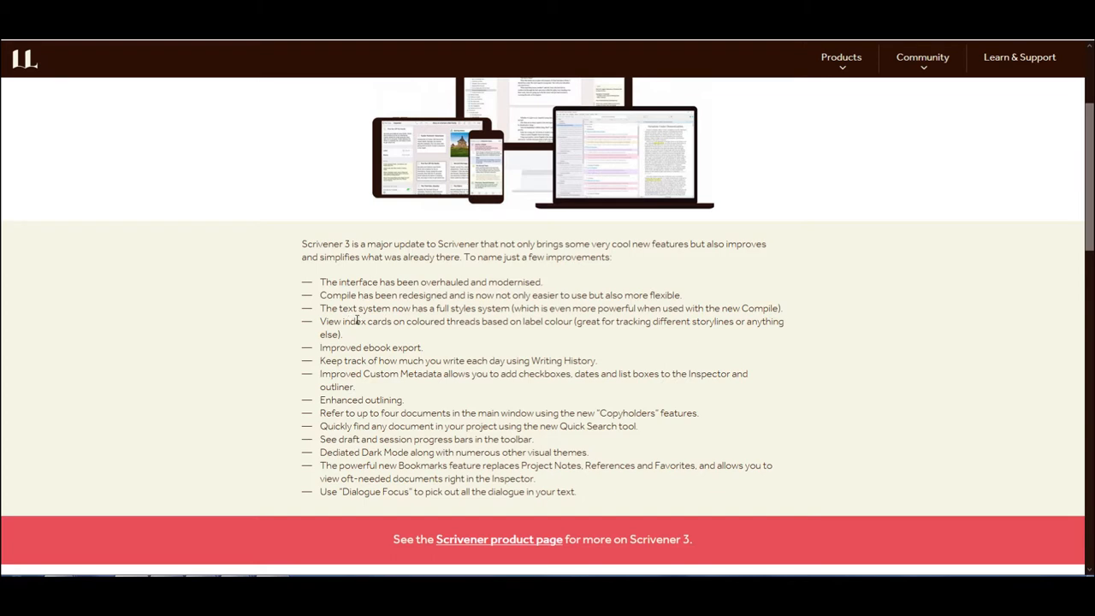
pyautogui.scroll(-3)
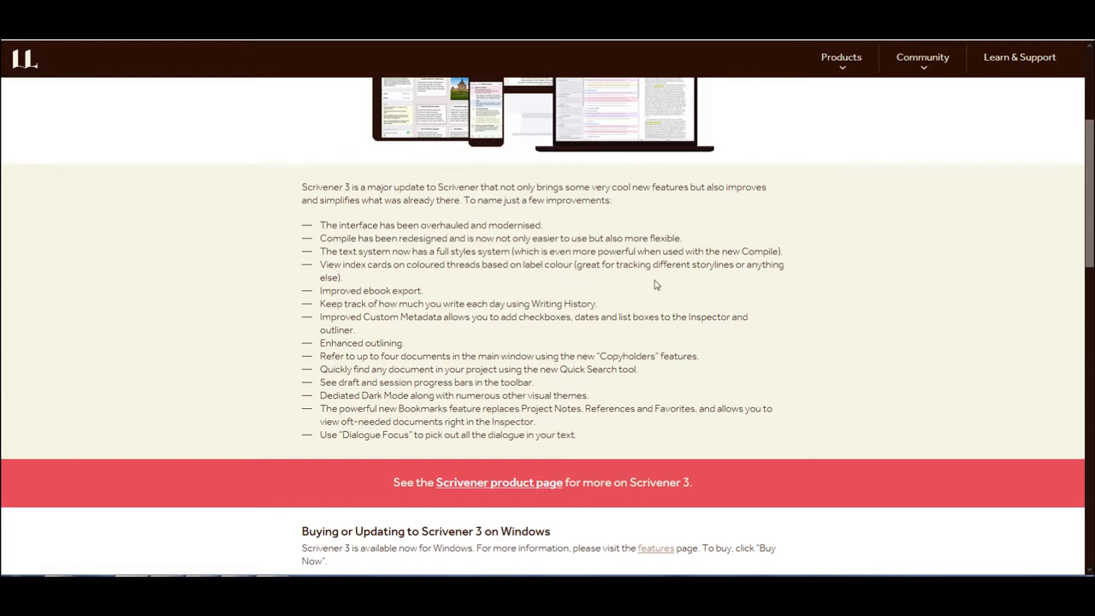
pyautogui.moveTo(370, 285)
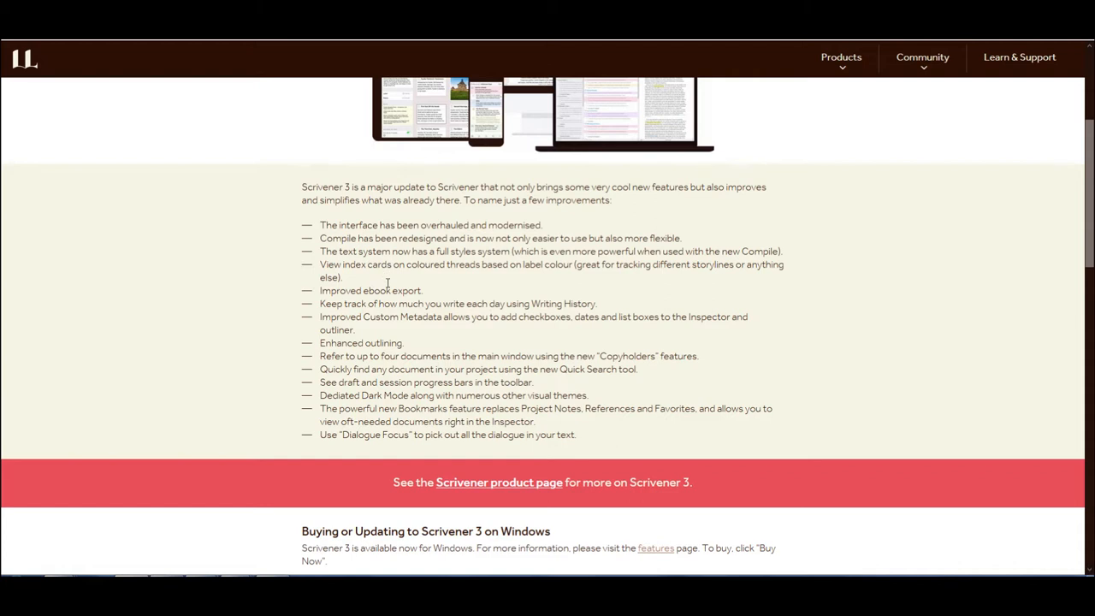
pyautogui.moveTo(465, 349)
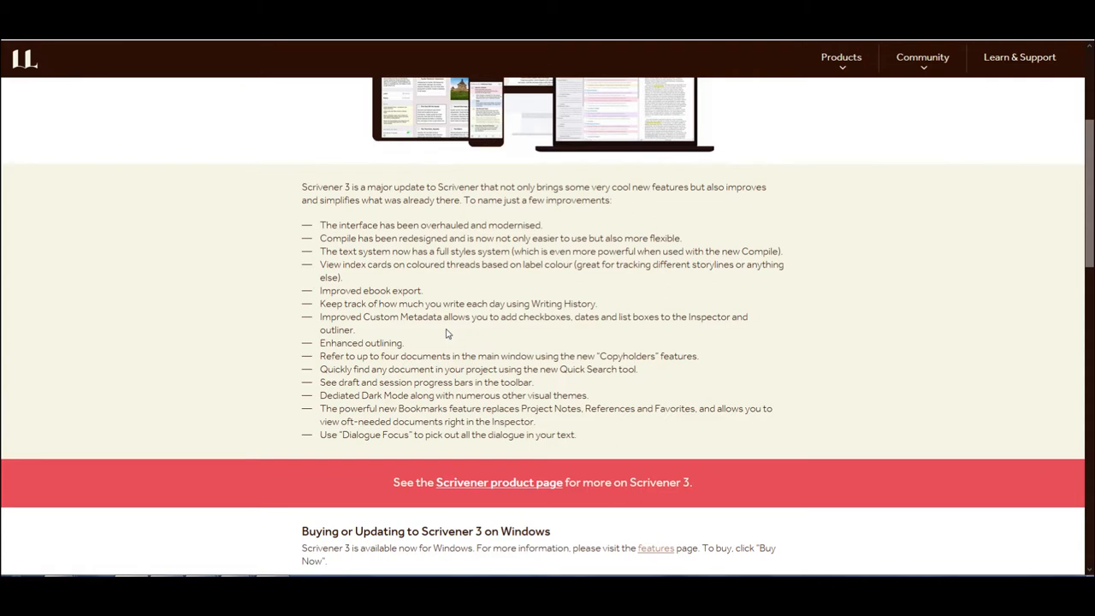
pyautogui.scroll(-3)
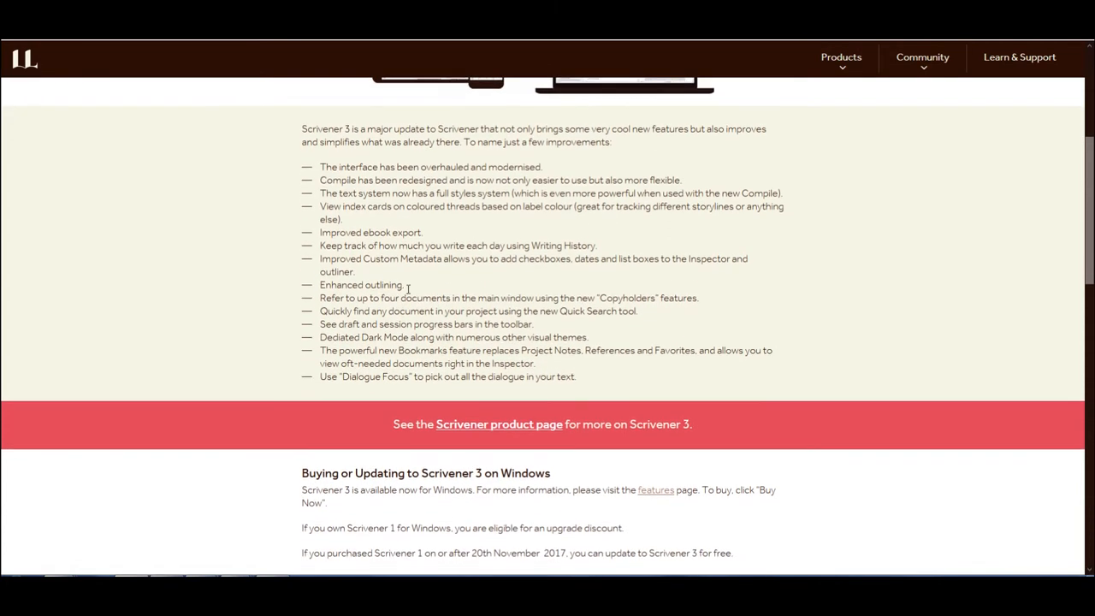
pyautogui.moveTo(413, 273)
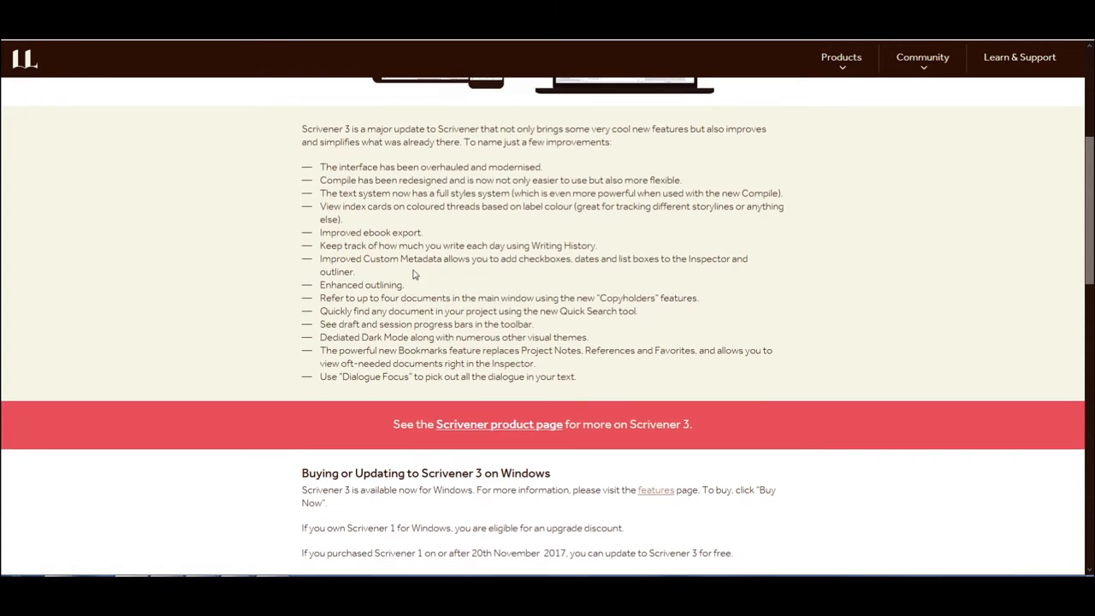
pyautogui.moveTo(488, 280)
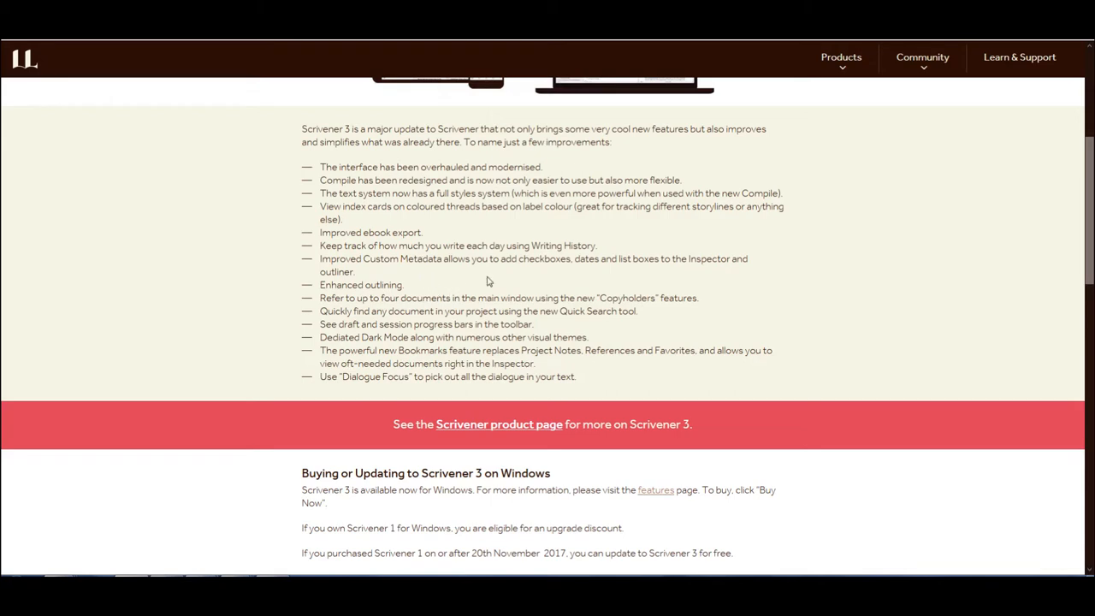
pyautogui.scroll(3)
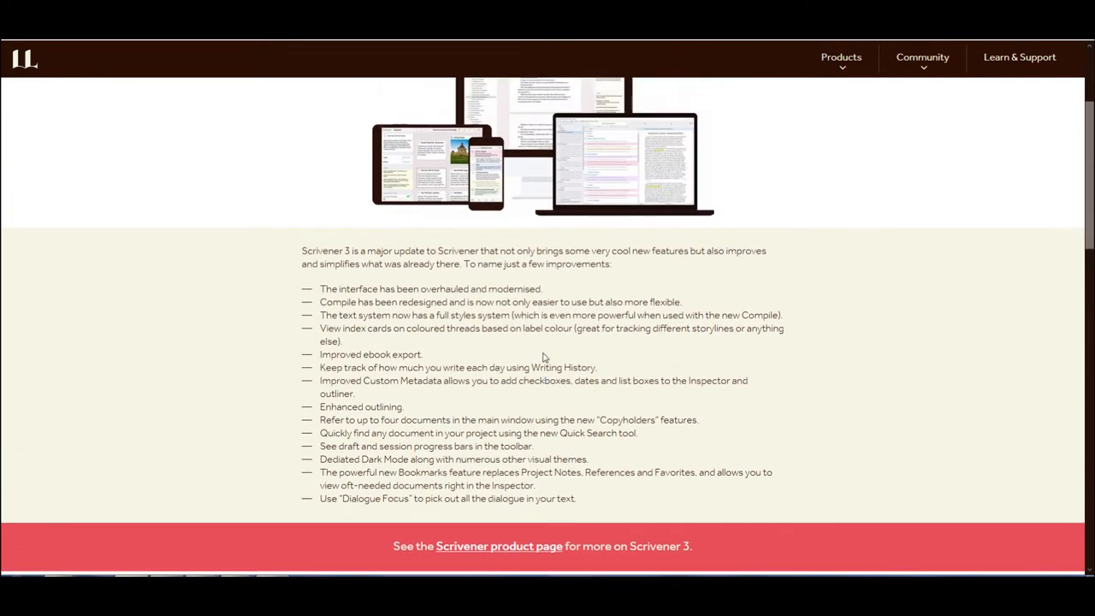
pyautogui.scroll(3)
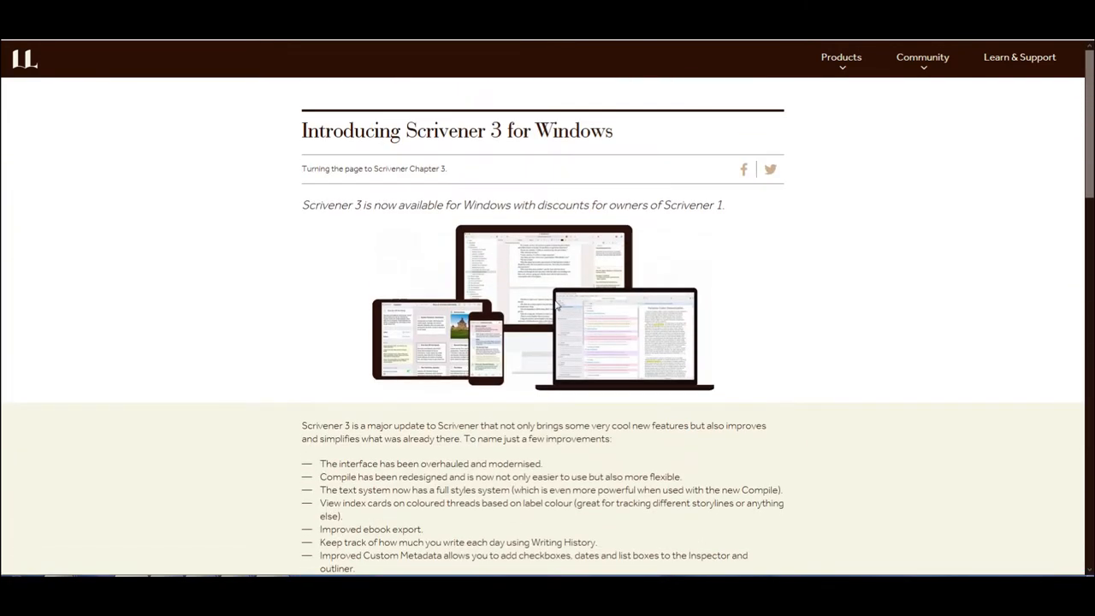
pyautogui.scroll(-3)
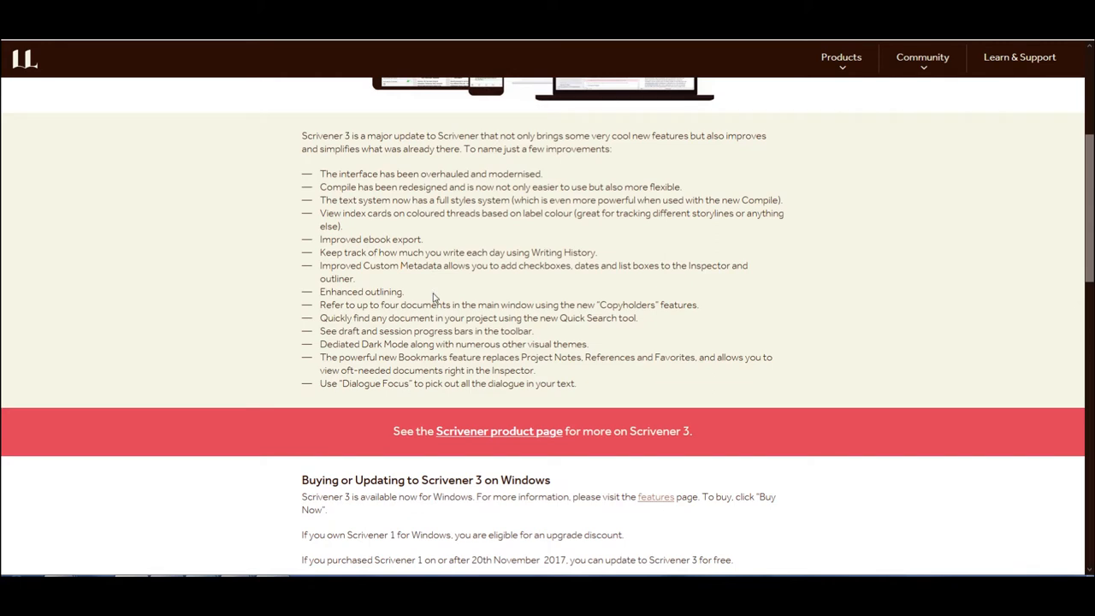
pyautogui.moveTo(361, 329)
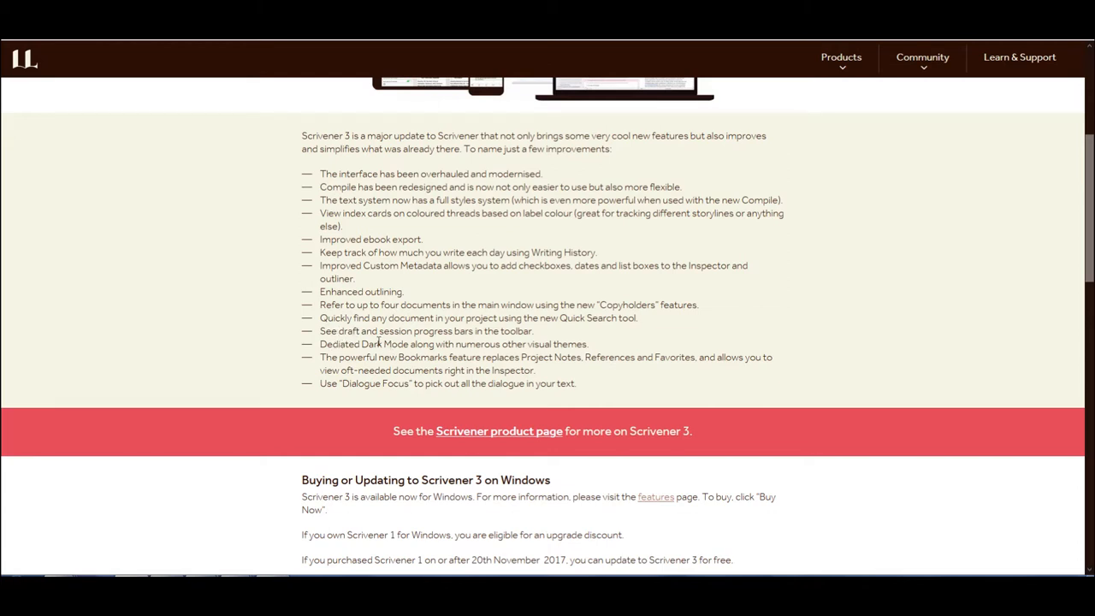
pyautogui.doubleClick(383, 344)
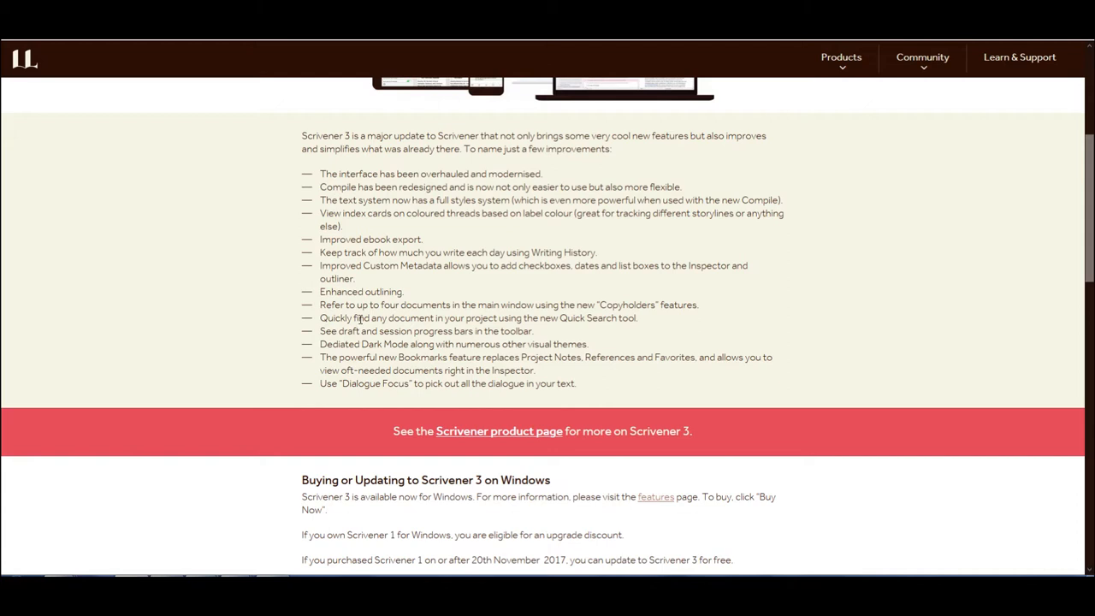
pyautogui.moveTo(366, 308)
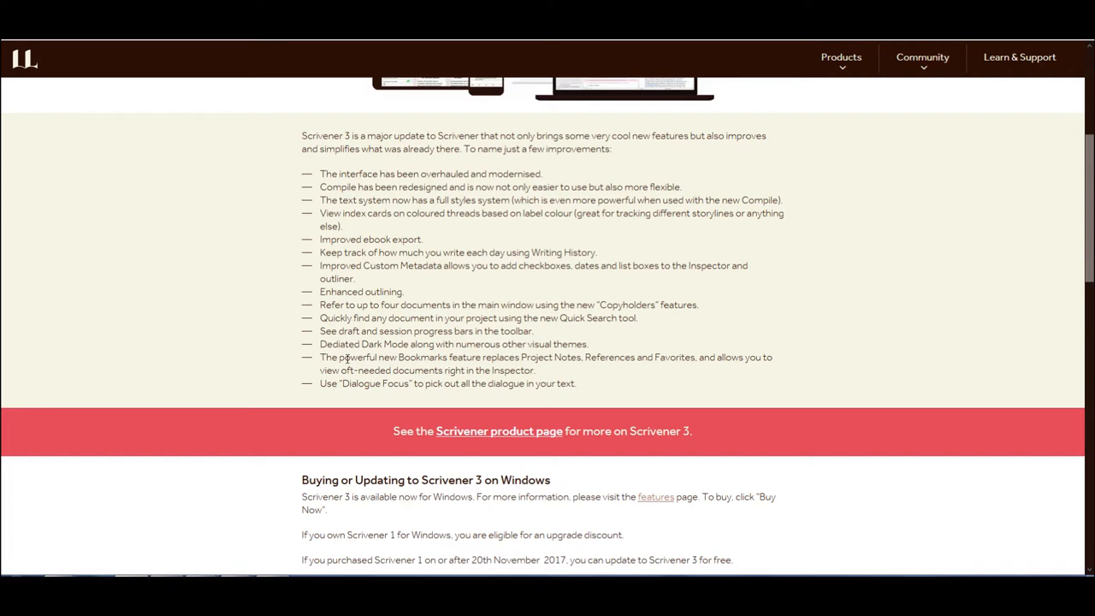
pyautogui.moveTo(488, 351)
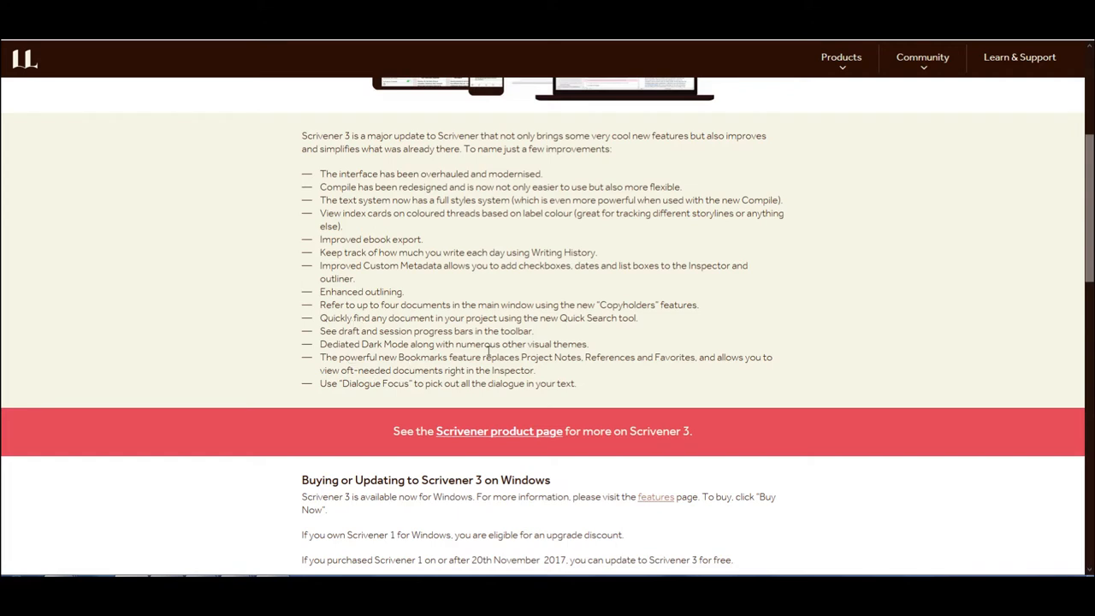
pyautogui.moveTo(571, 358)
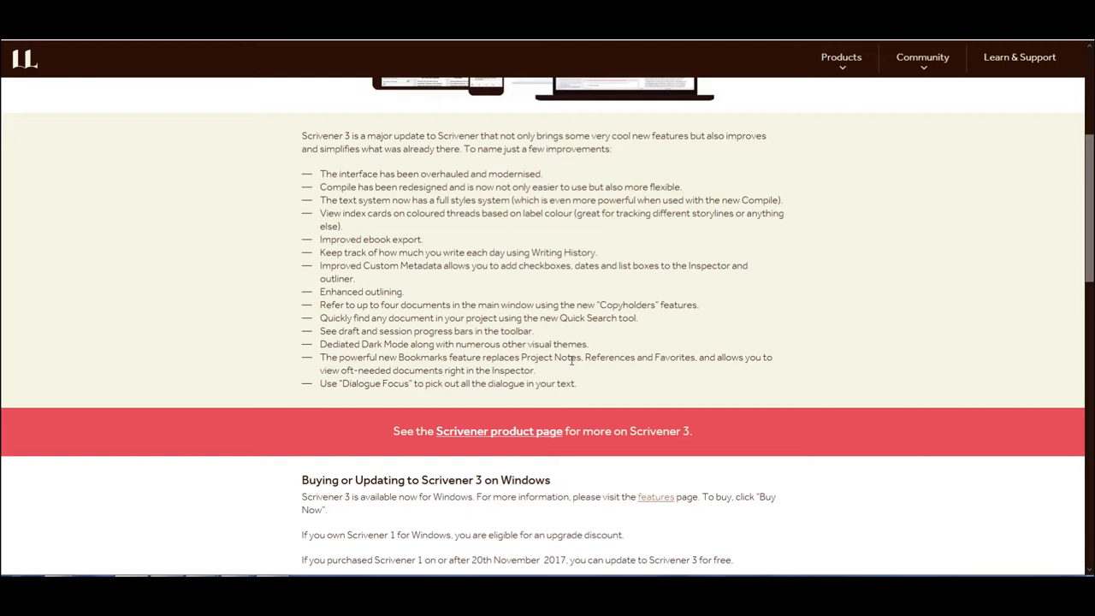
pyautogui.moveTo(513, 336)
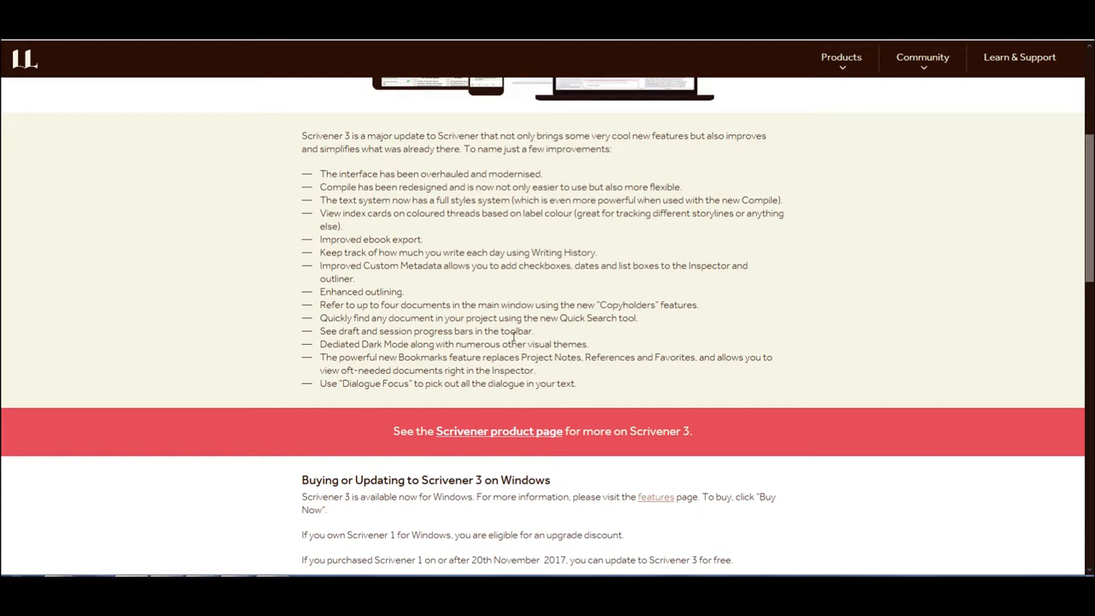
pyautogui.moveTo(513, 344)
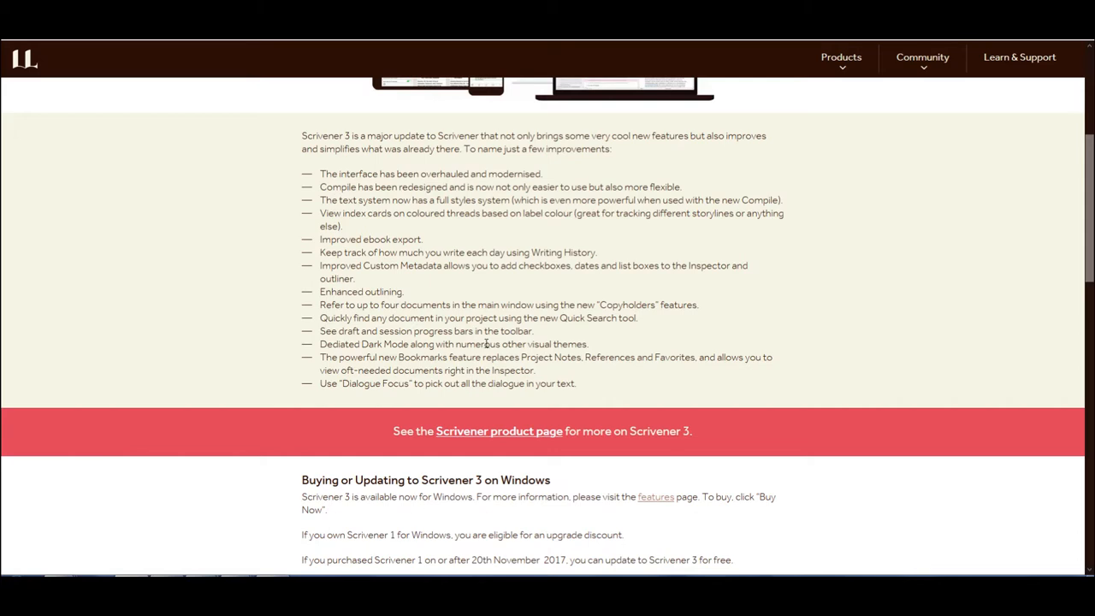
pyautogui.scroll(-3)
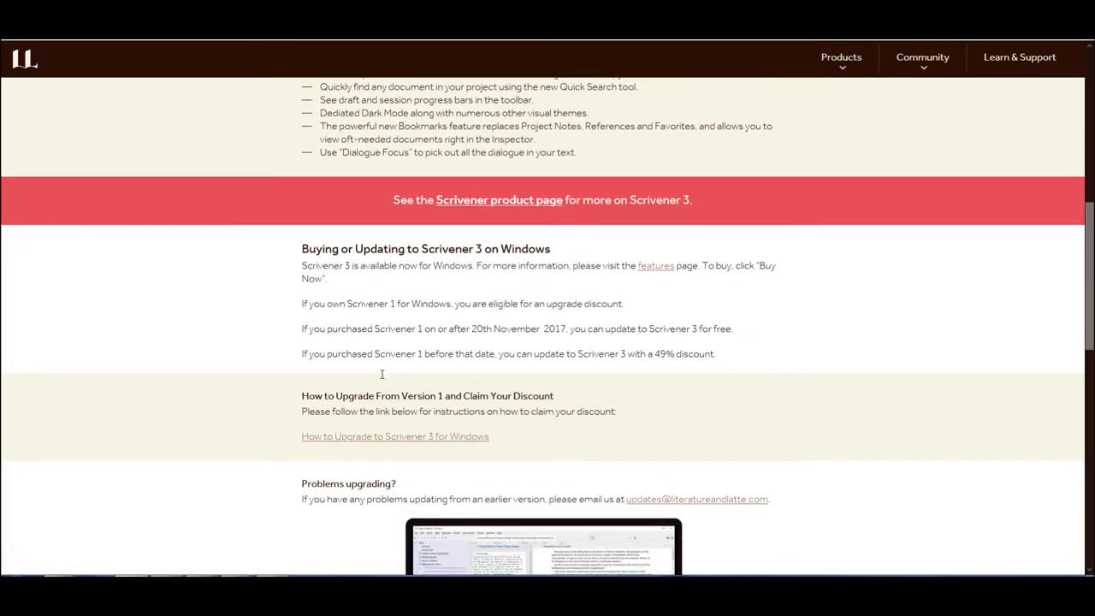
pyautogui.scroll(-3)
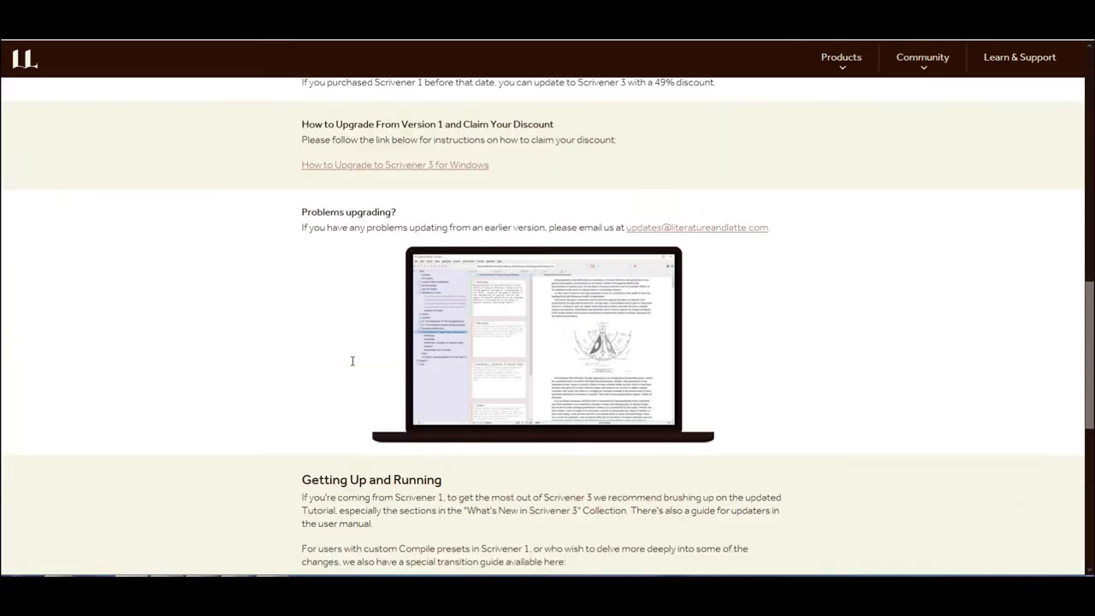
pyautogui.scroll(3)
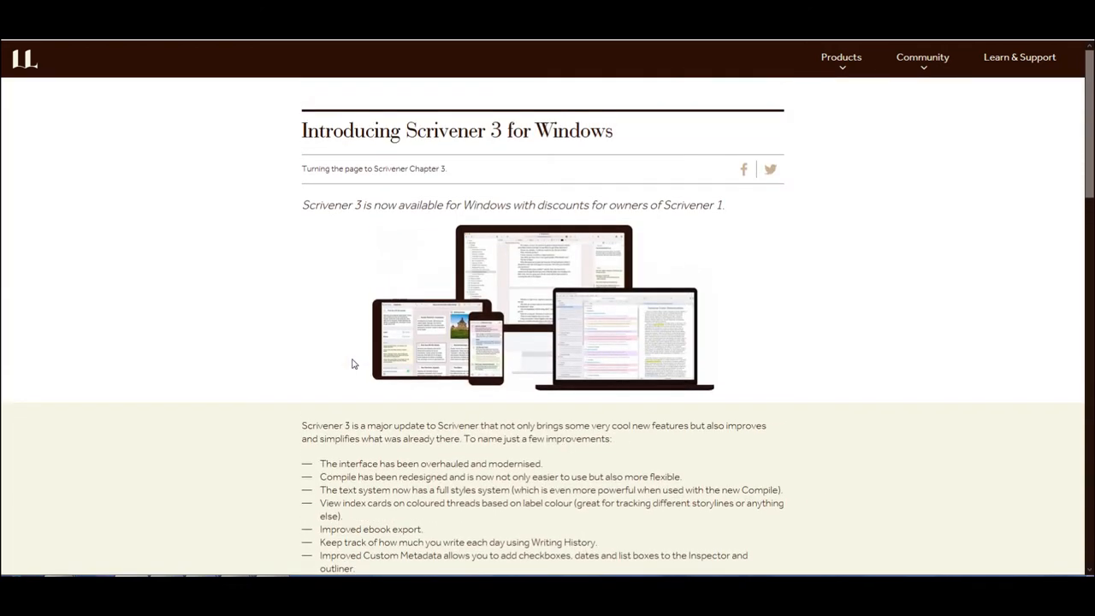
pyautogui.moveTo(348, 234)
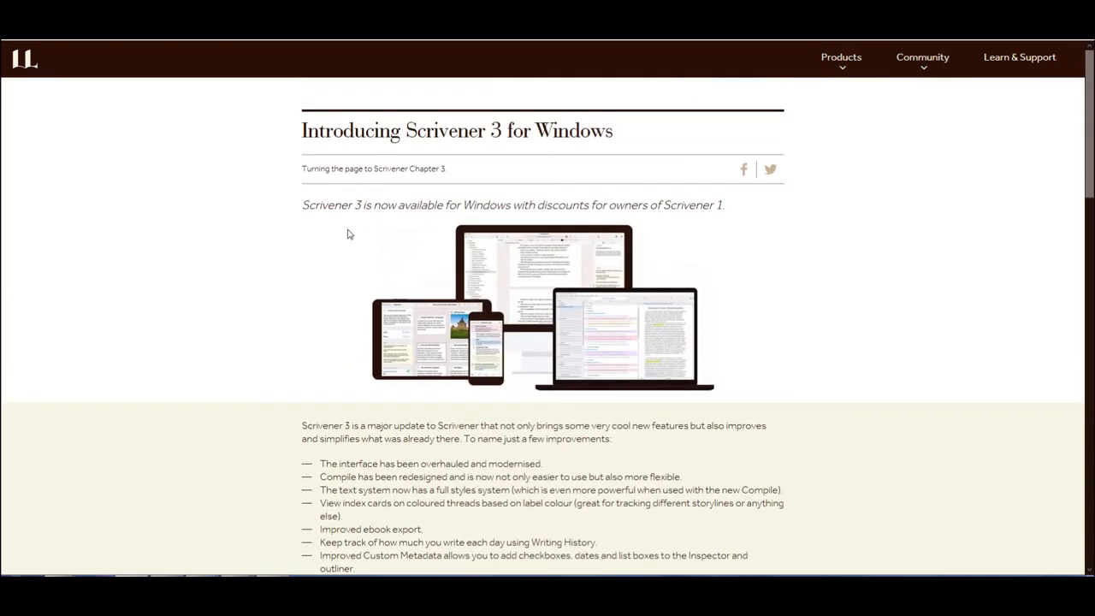
pyautogui.moveTo(334, 282)
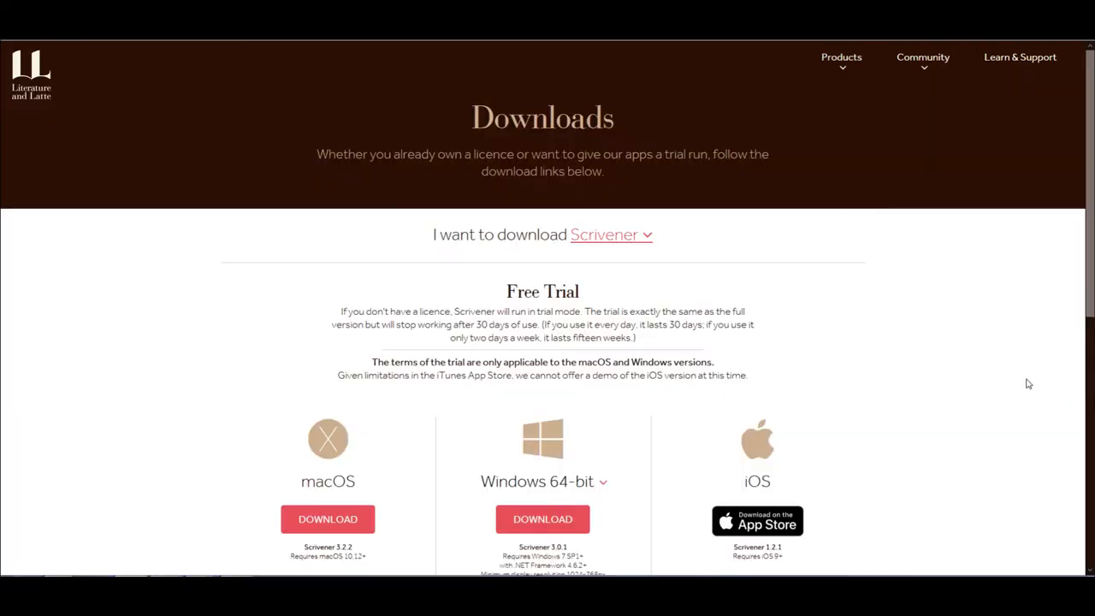
pyautogui.moveTo(867, 343)
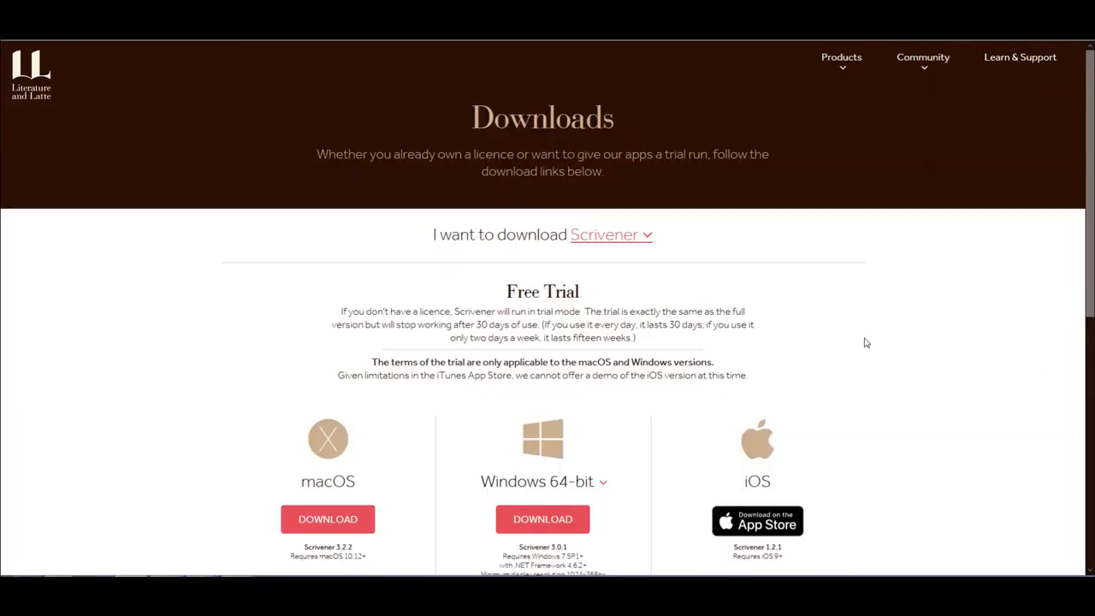
pyautogui.moveTo(499, 303)
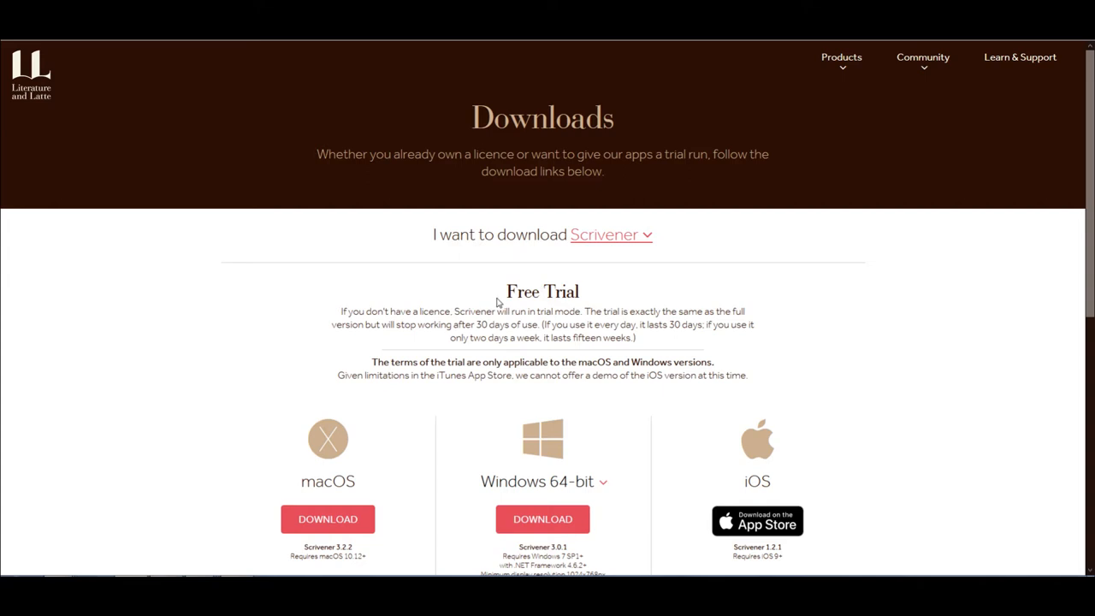
pyautogui.moveTo(554, 298)
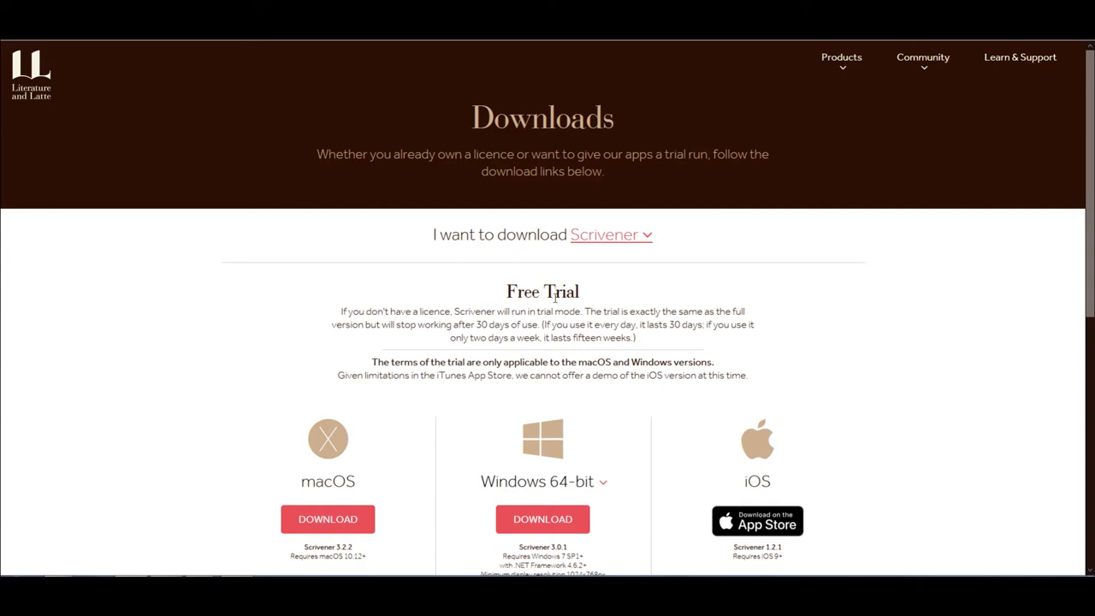
pyautogui.moveTo(846, 309)
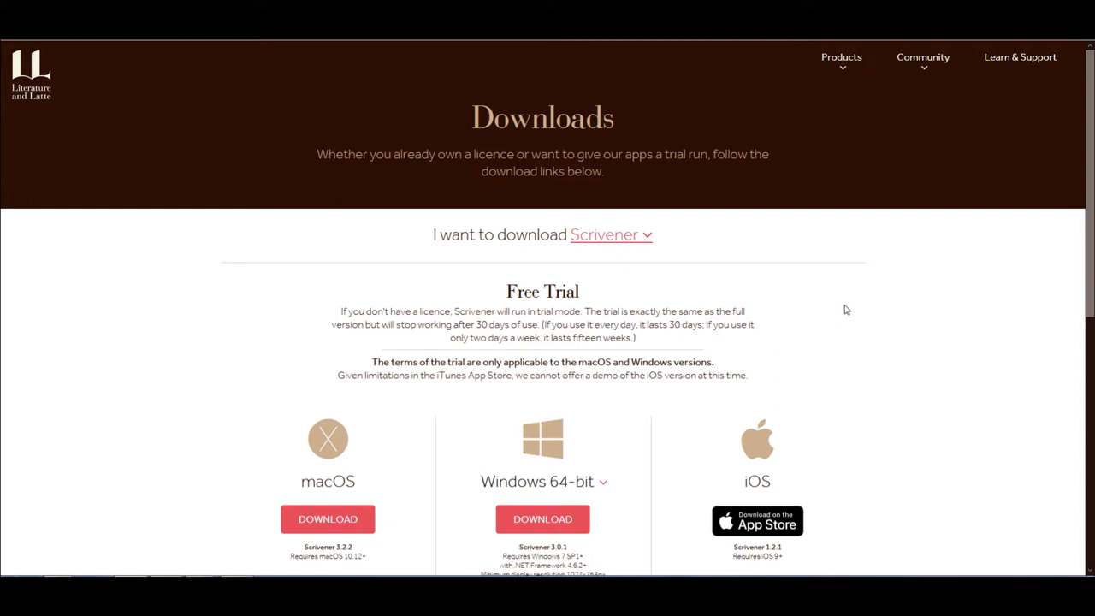
pyautogui.moveTo(853, 312)
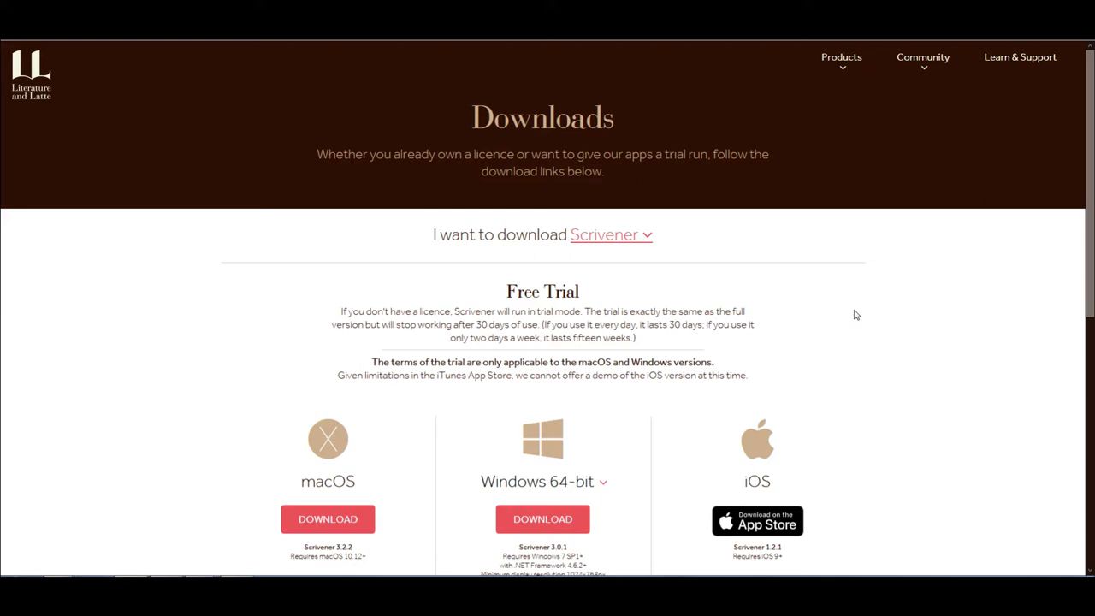
pyautogui.moveTo(890, 348)
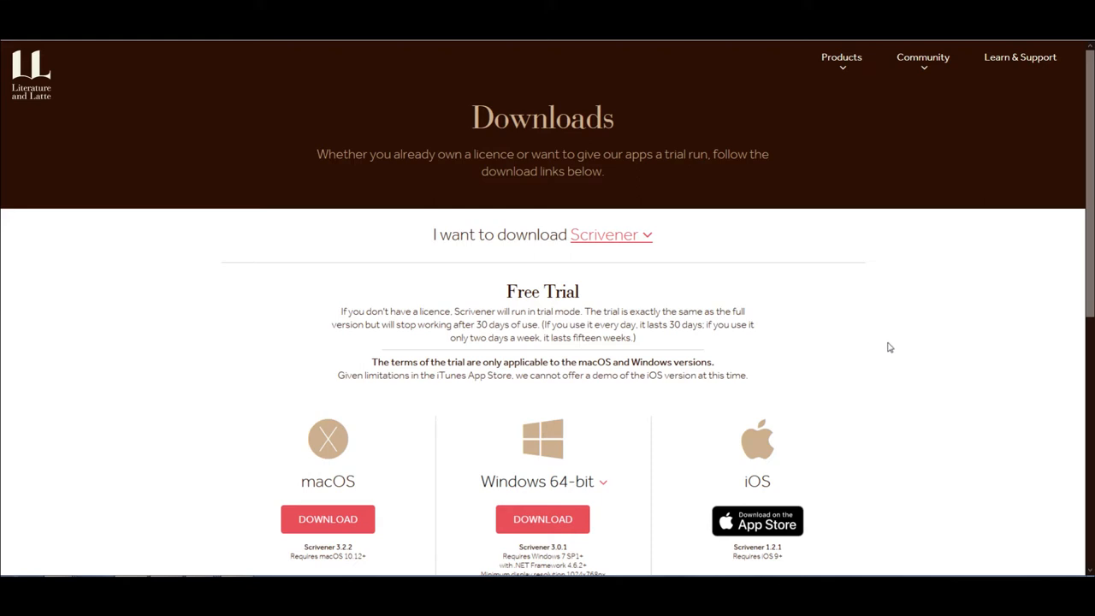
pyautogui.moveTo(453, 294)
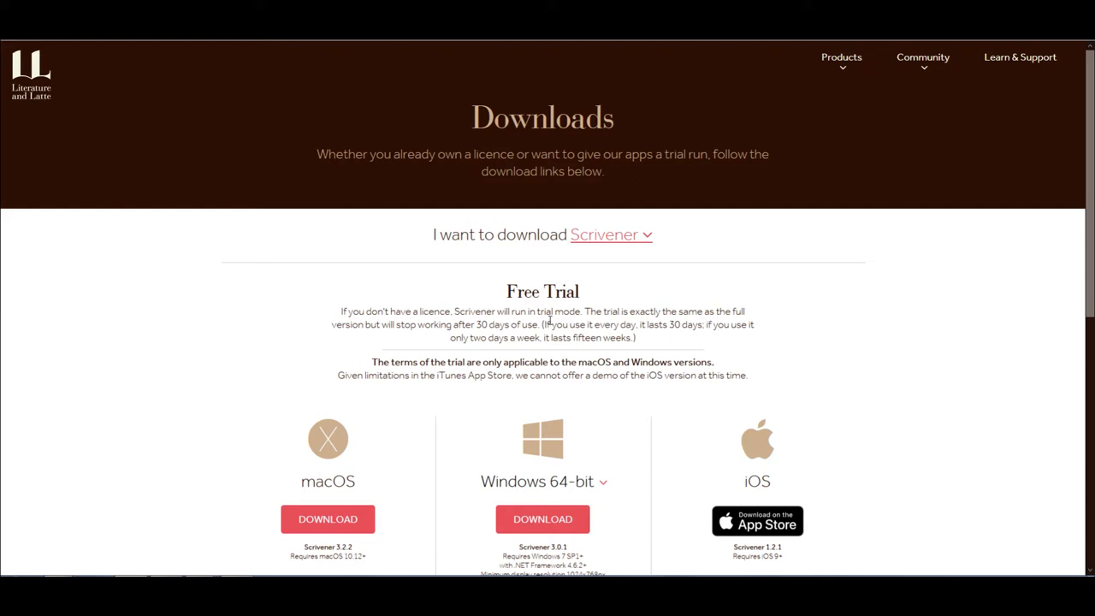
pyautogui.moveTo(481, 327)
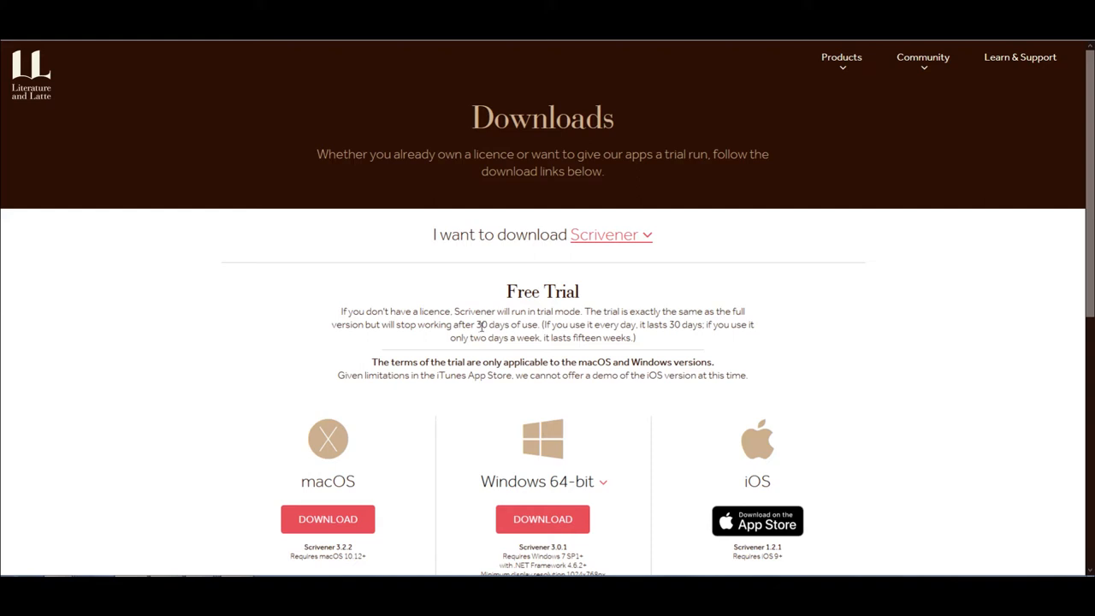
pyautogui.moveTo(545, 330)
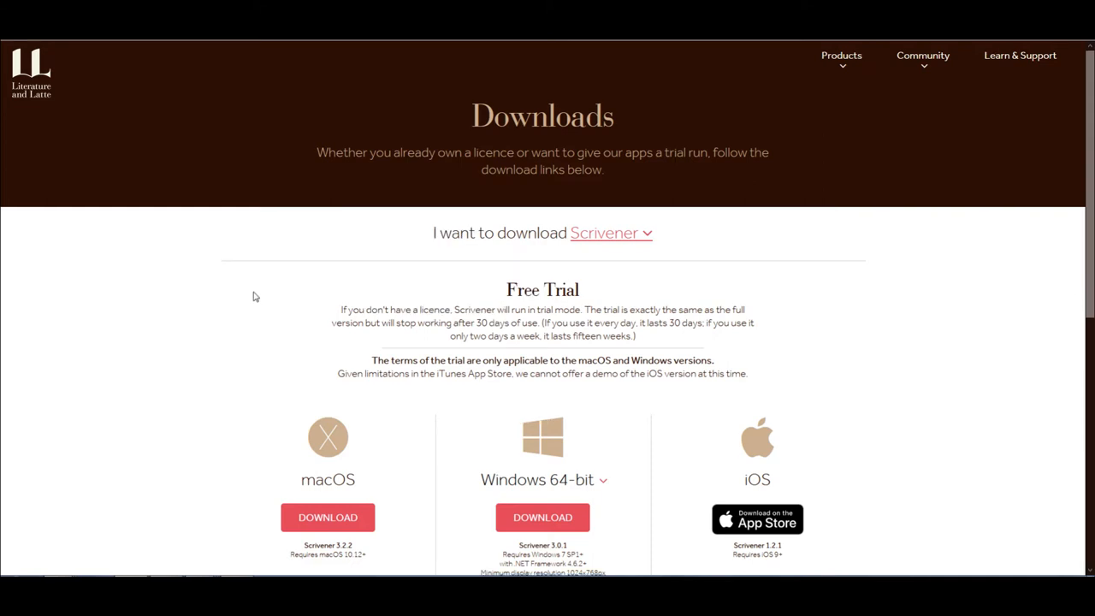
pyautogui.scroll(-3)
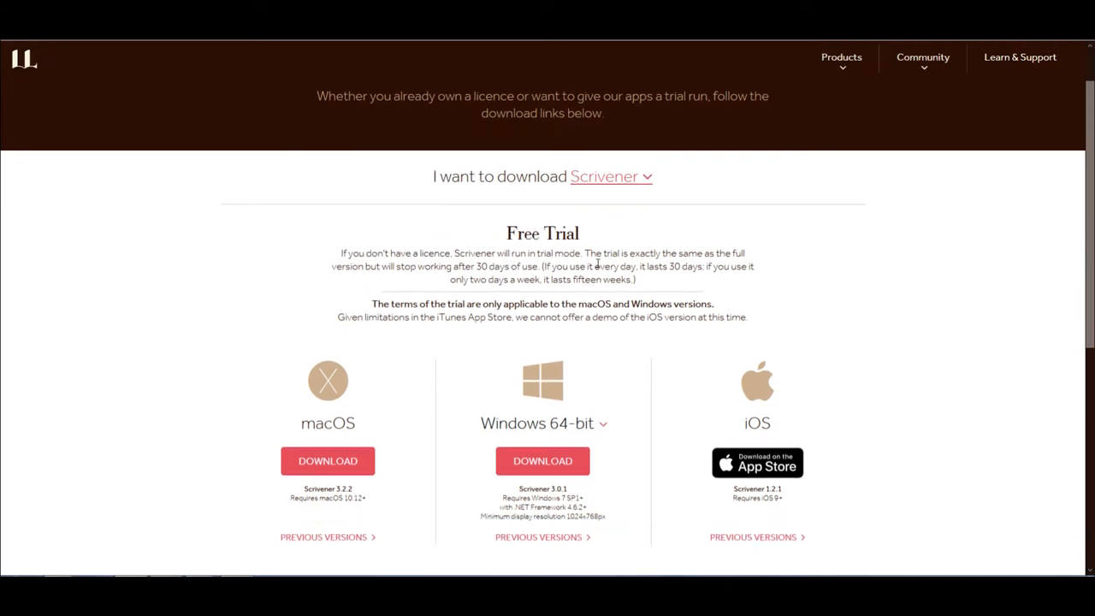
pyautogui.moveTo(751, 317)
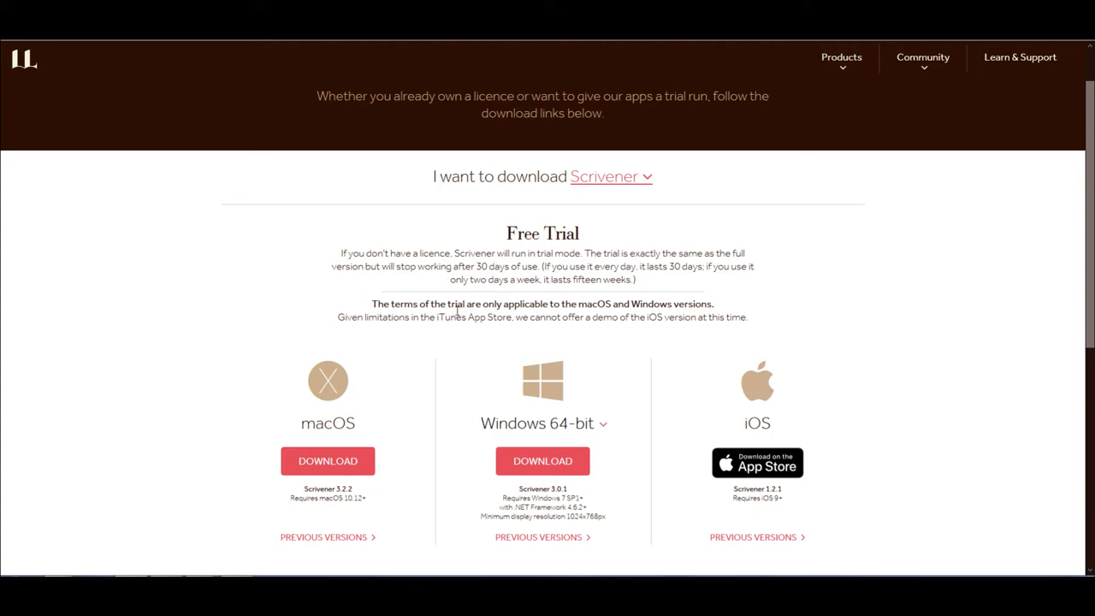
pyautogui.scroll(-3)
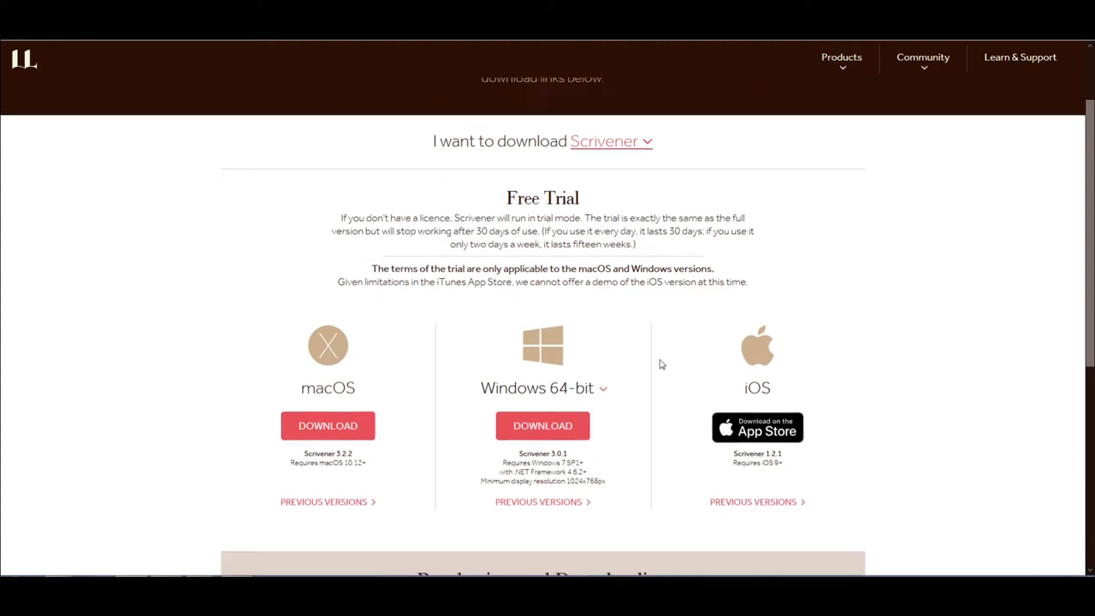
pyautogui.scroll(-3)
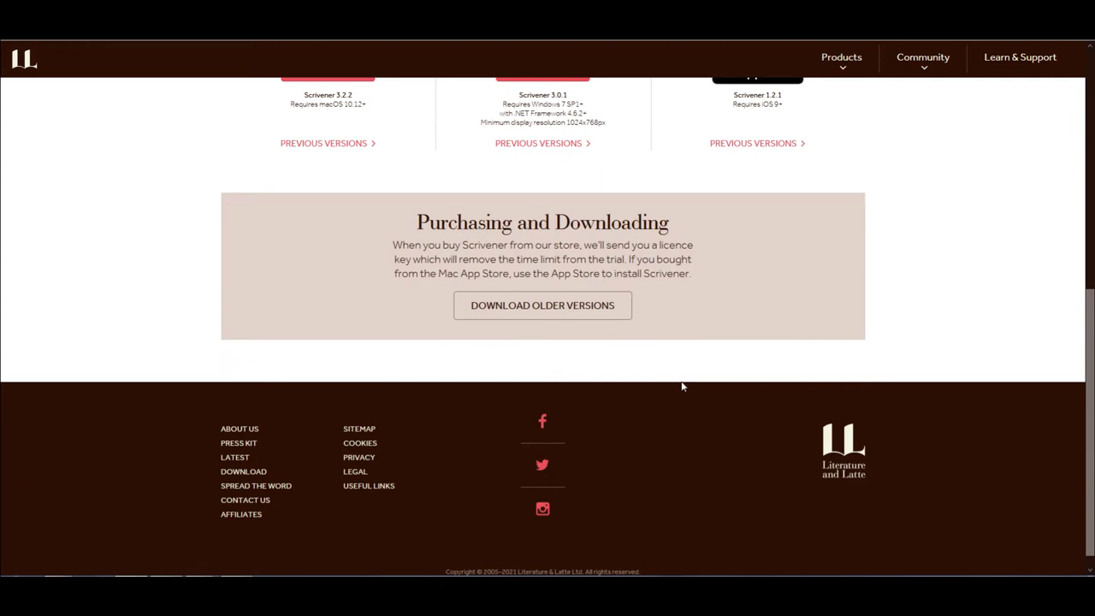
pyautogui.scroll(3)
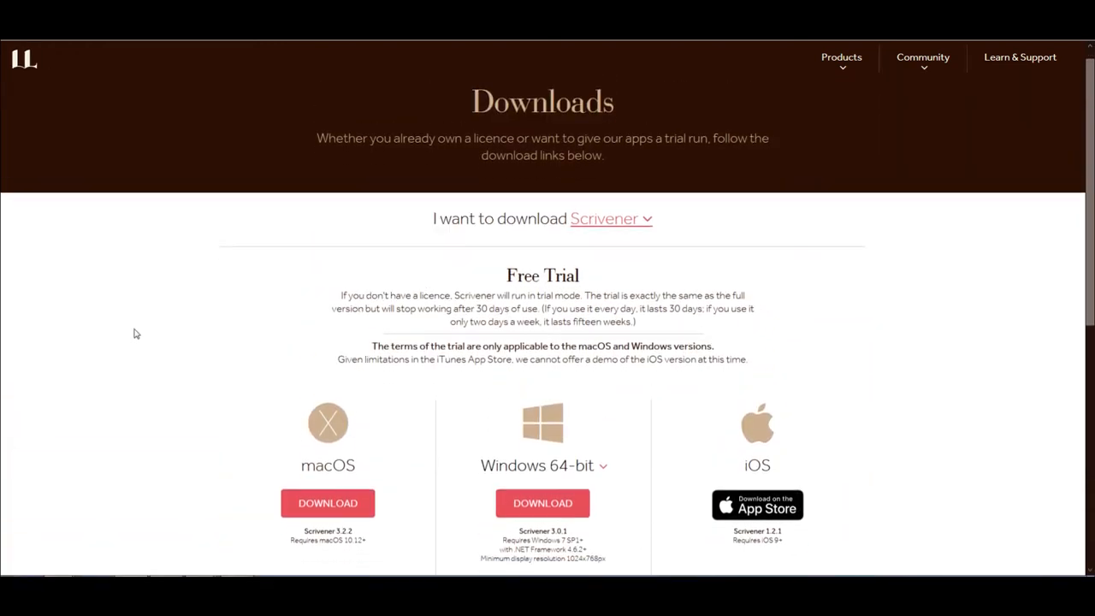
pyautogui.scroll(-3)
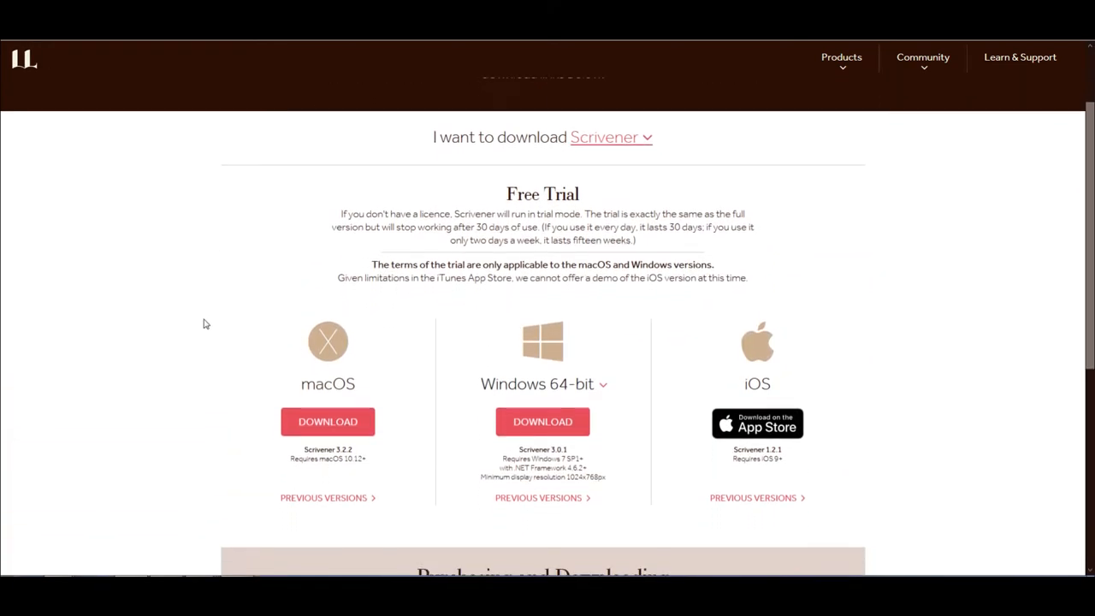
pyautogui.scroll(-3)
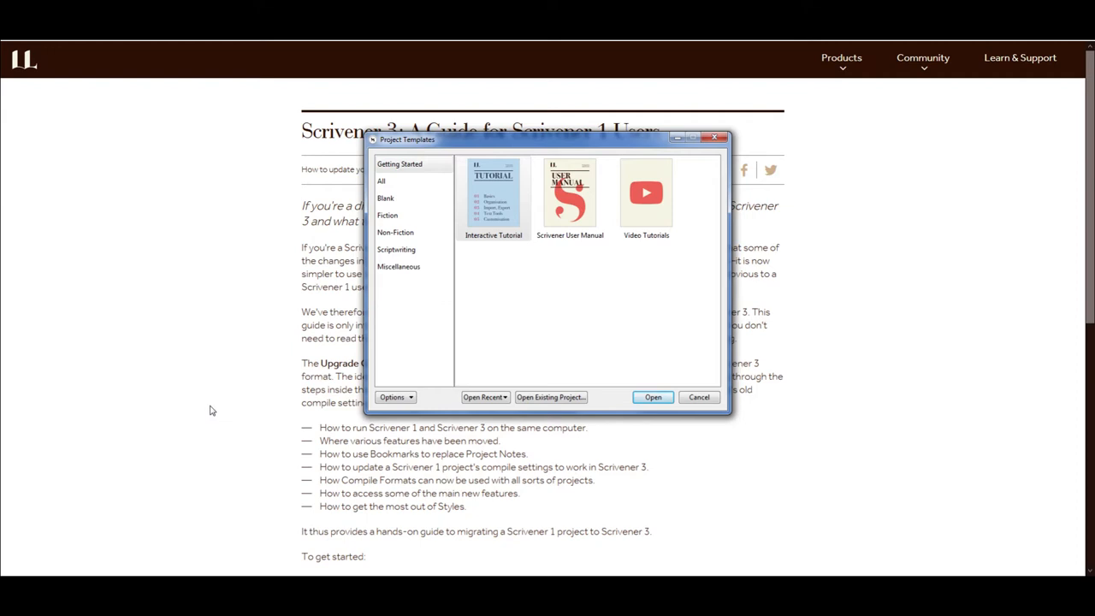
pyautogui.moveTo(668, 215)
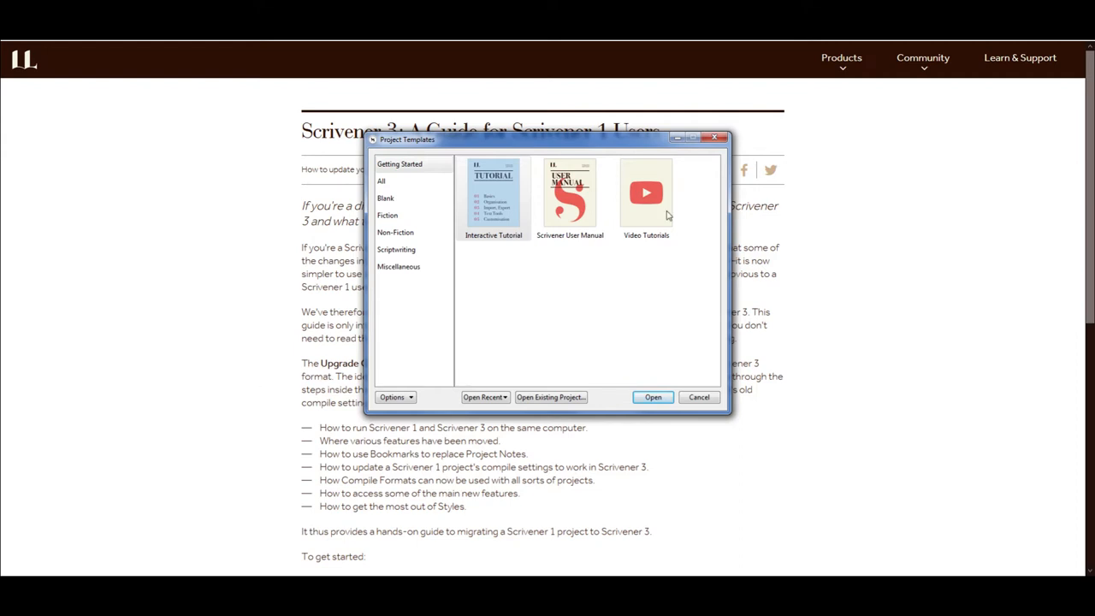
pyautogui.moveTo(261, 323)
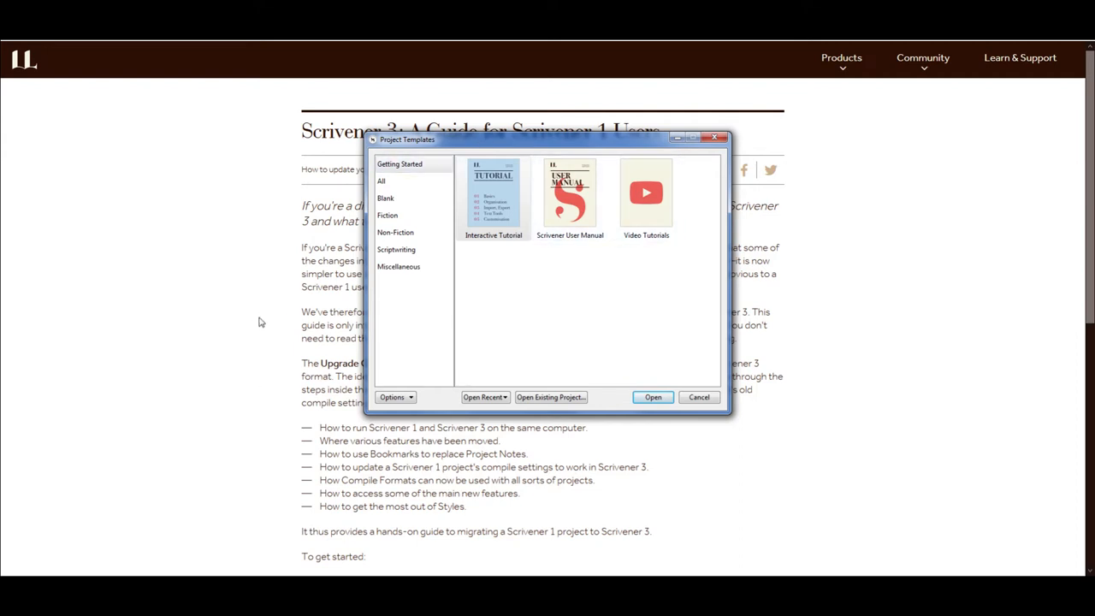
pyautogui.moveTo(860, 390)
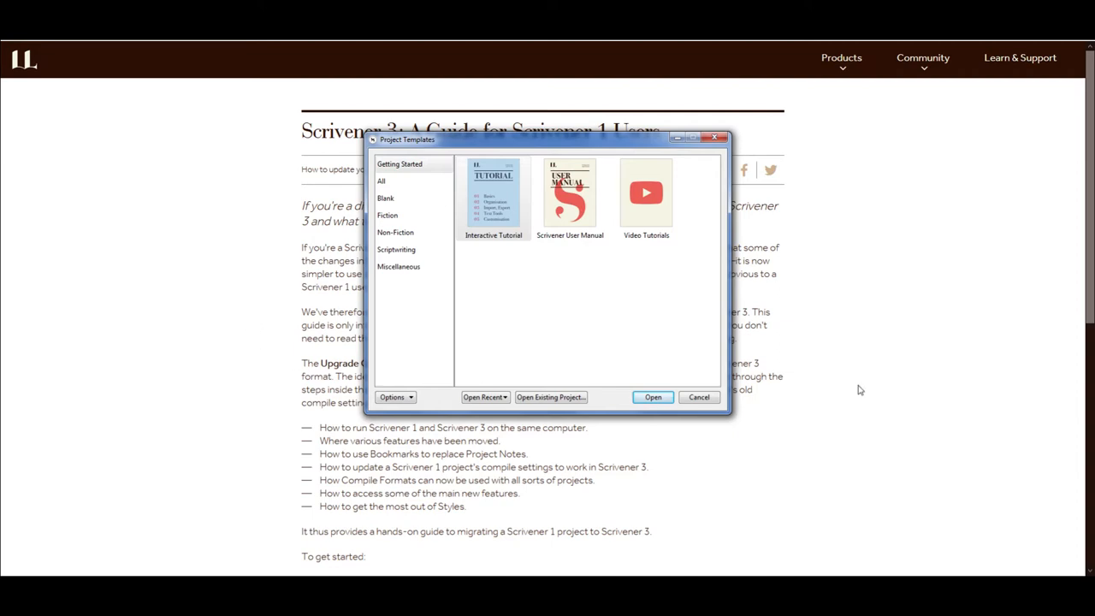
# Bring the Scrivener 1 users guide page forward and scroll through it
pyautogui.click(699, 396)
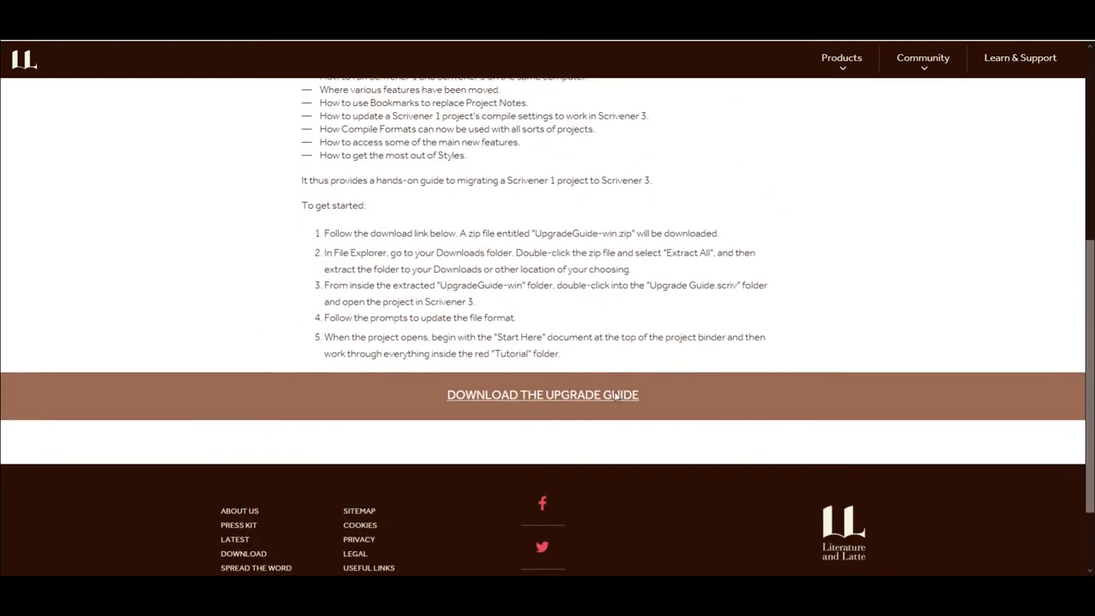
pyautogui.scroll(-3)
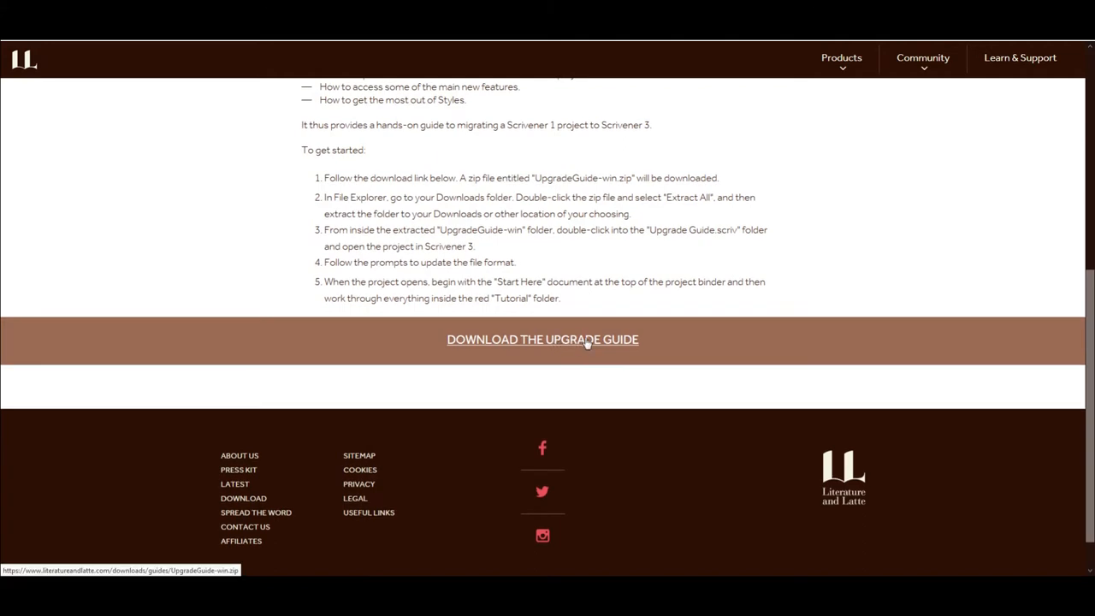
pyautogui.scroll(3)
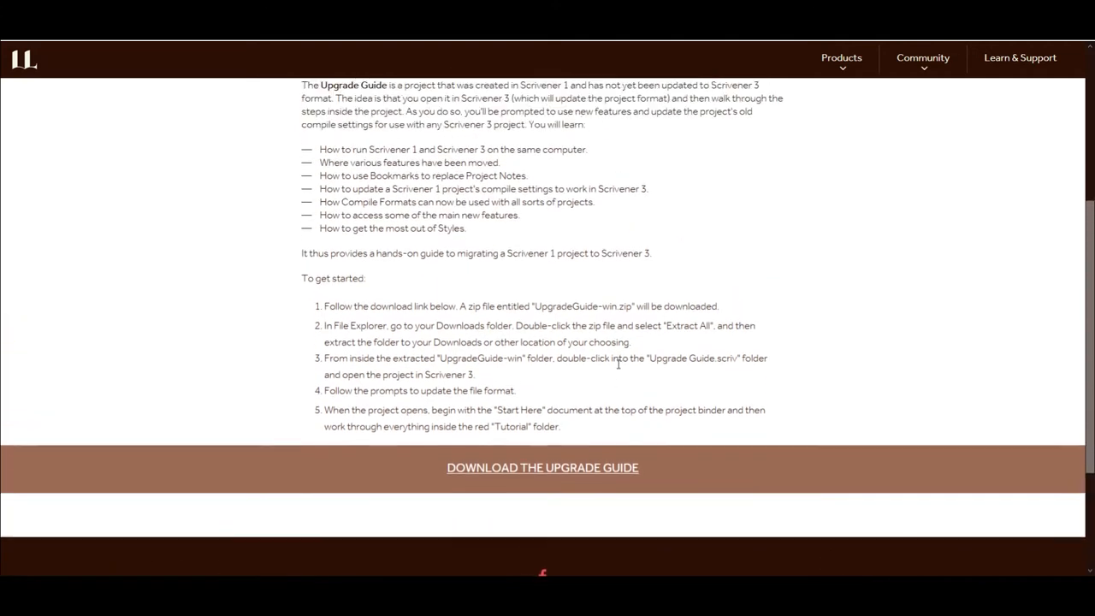
pyautogui.scroll(3)
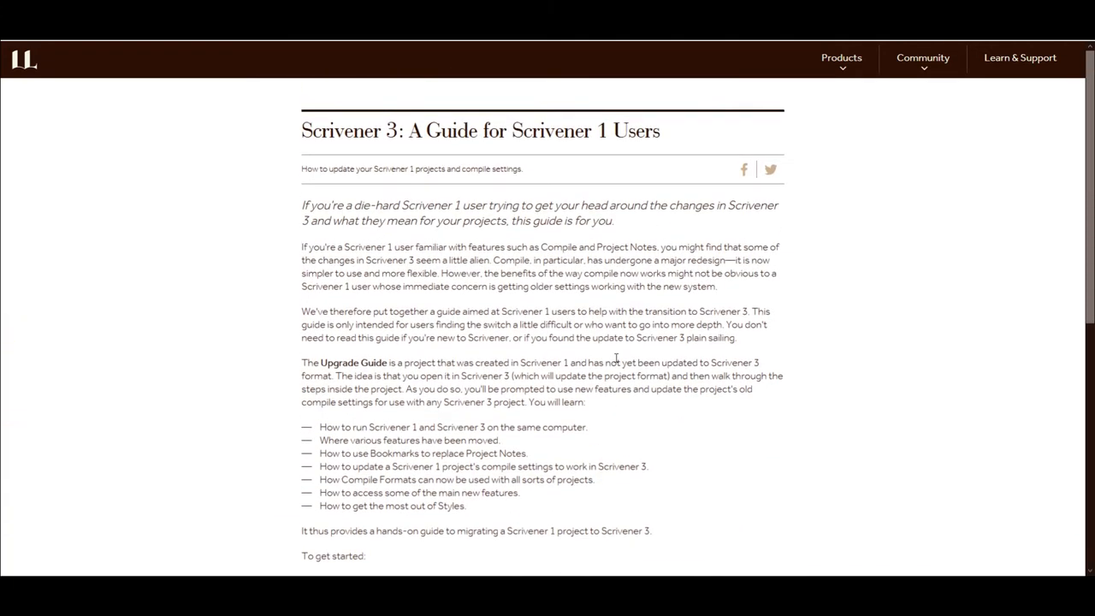
pyautogui.scroll(-3)
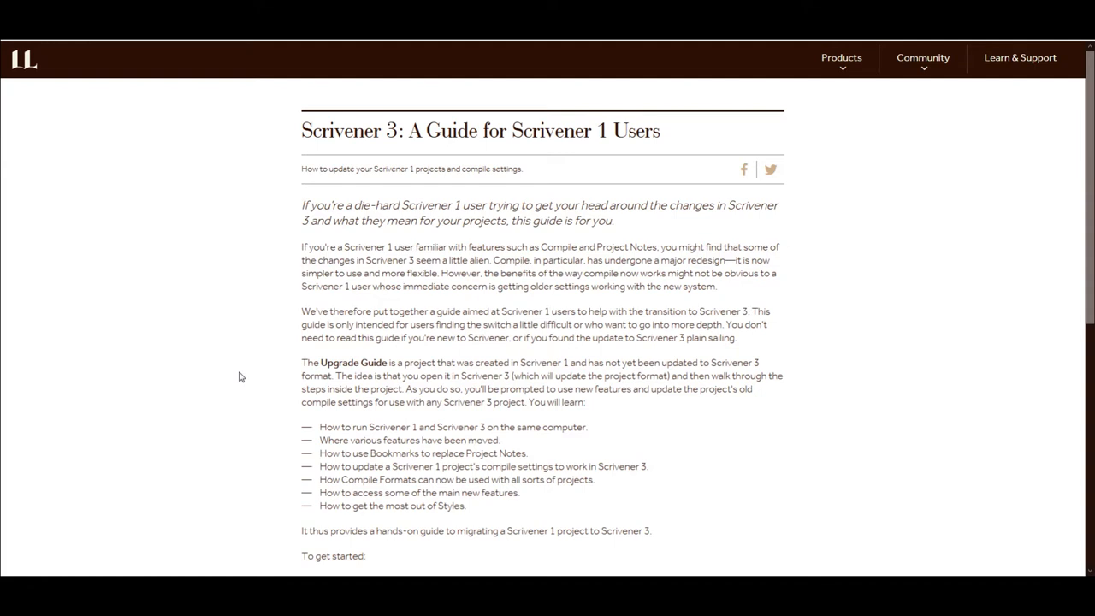
pyautogui.moveTo(262, 378)
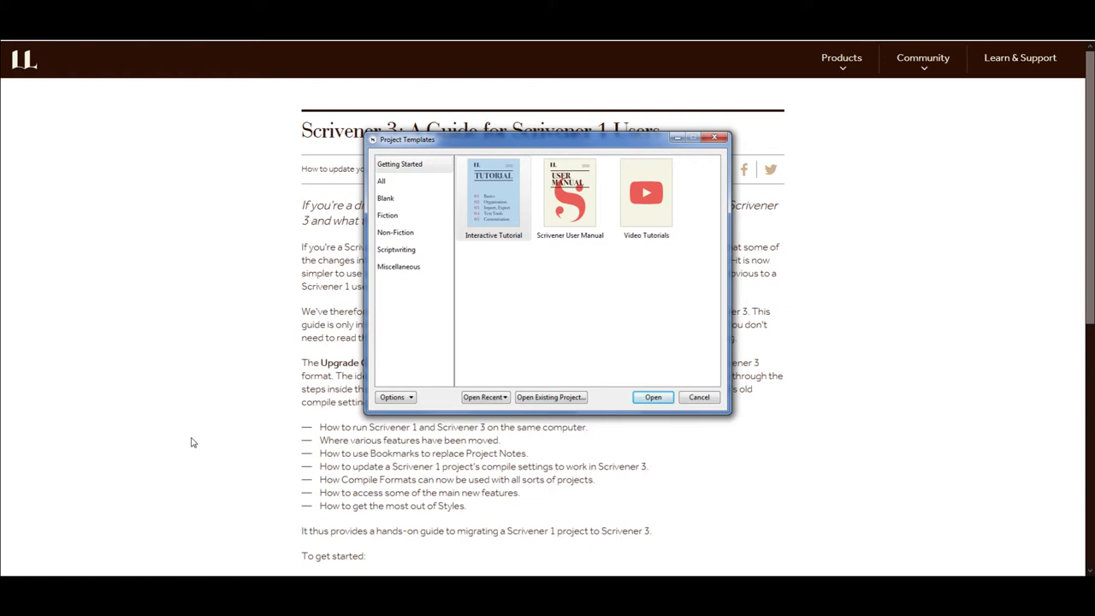
pyautogui.moveTo(205, 419)
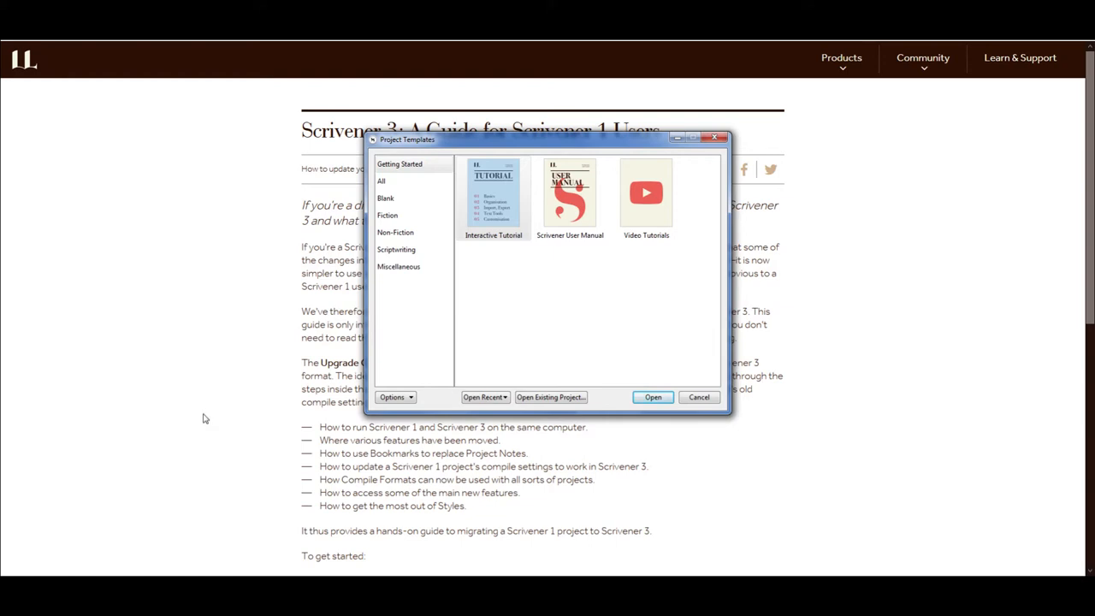
pyautogui.moveTo(192, 408)
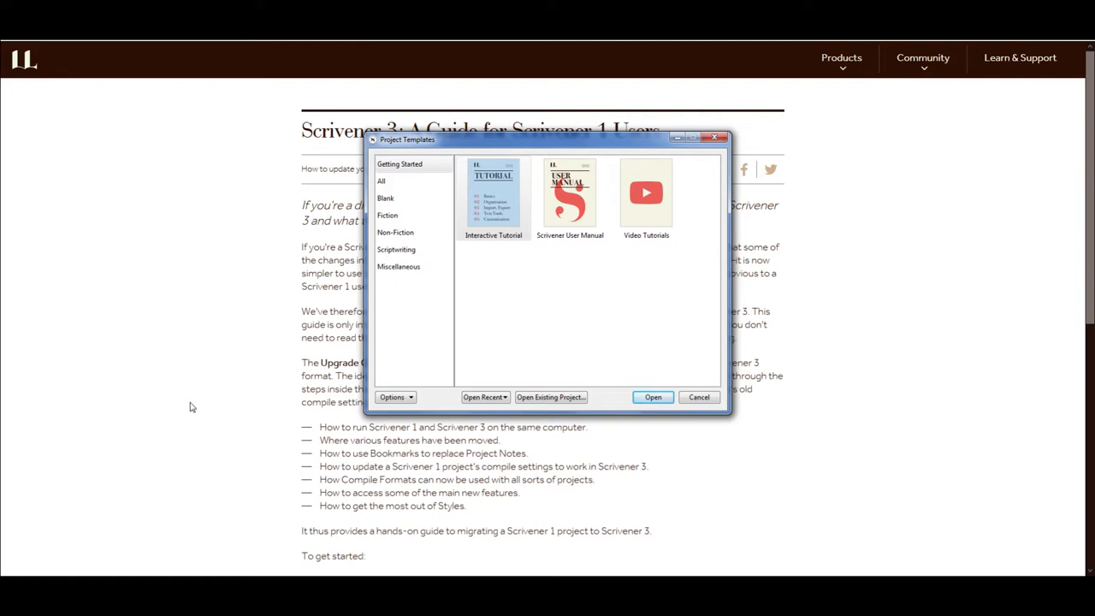
pyautogui.moveTo(211, 363)
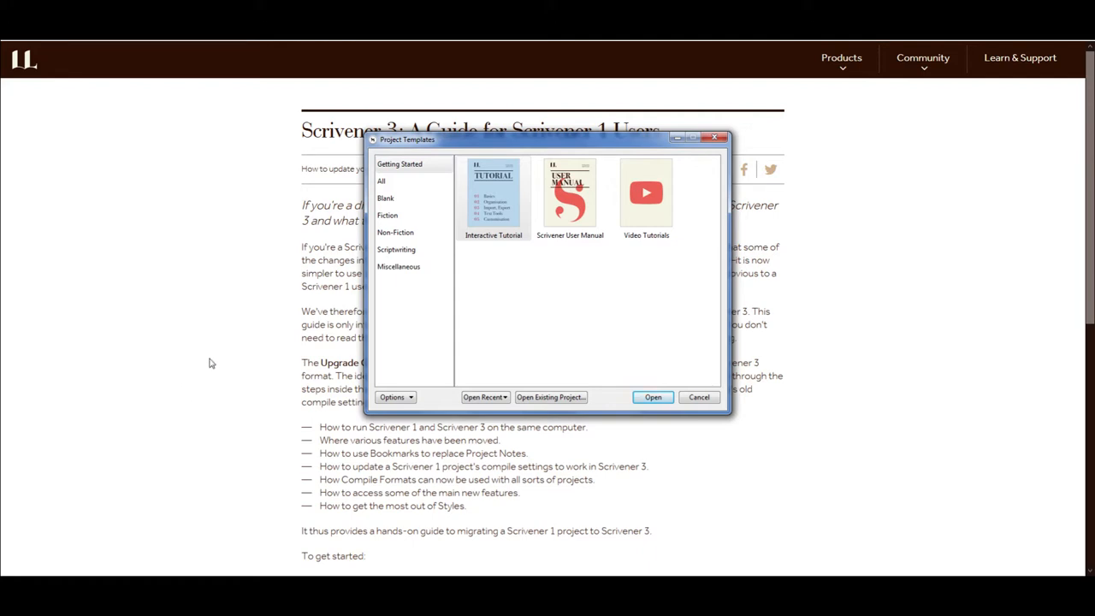
pyautogui.moveTo(485, 397)
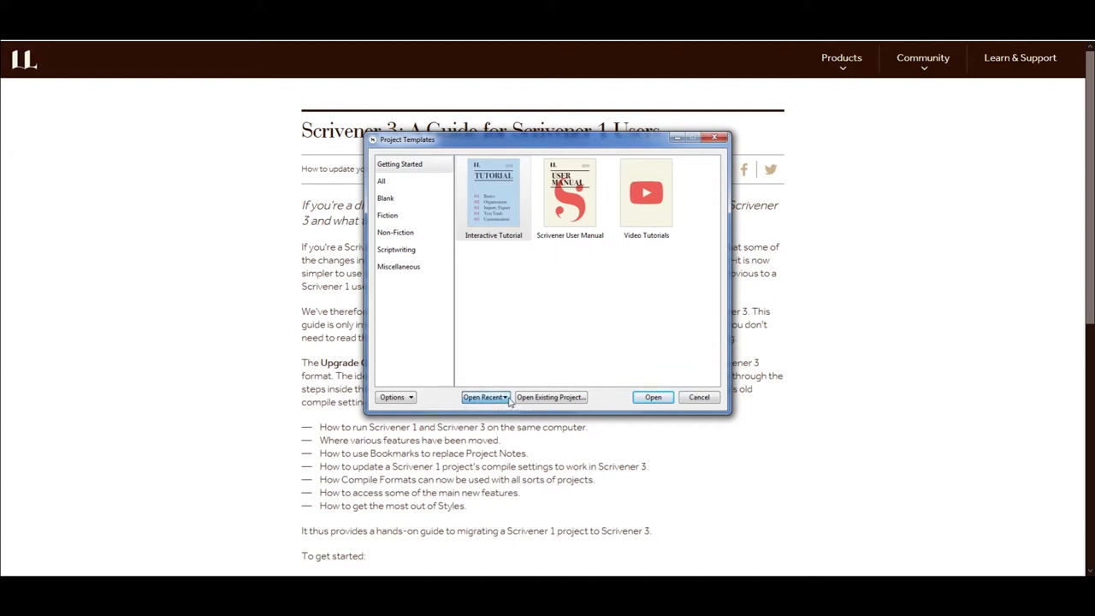
pyautogui.moveTo(510, 387)
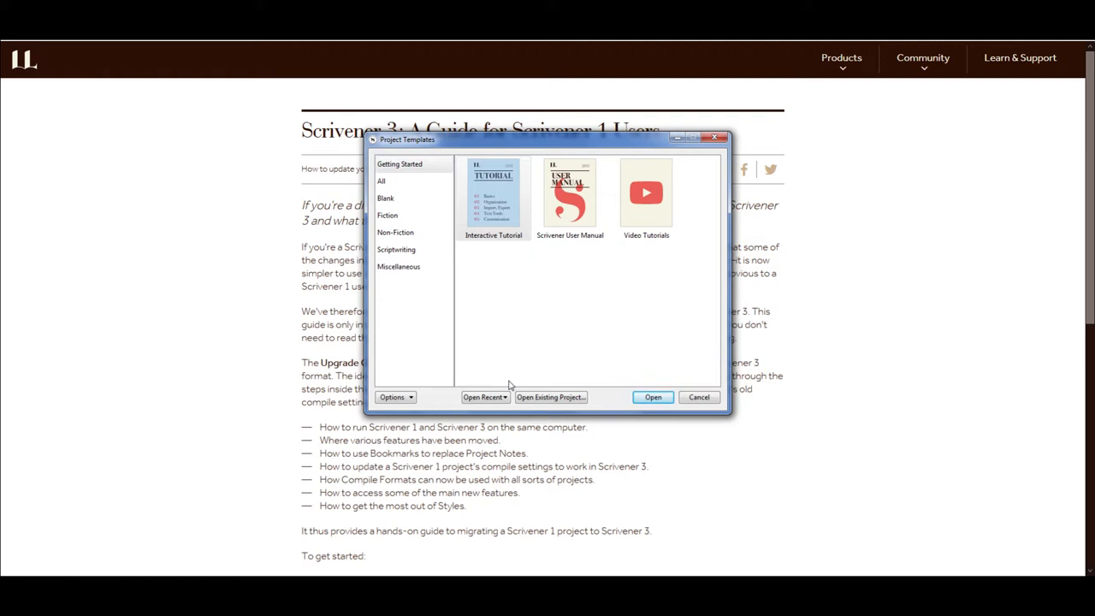
pyautogui.moveTo(575, 380)
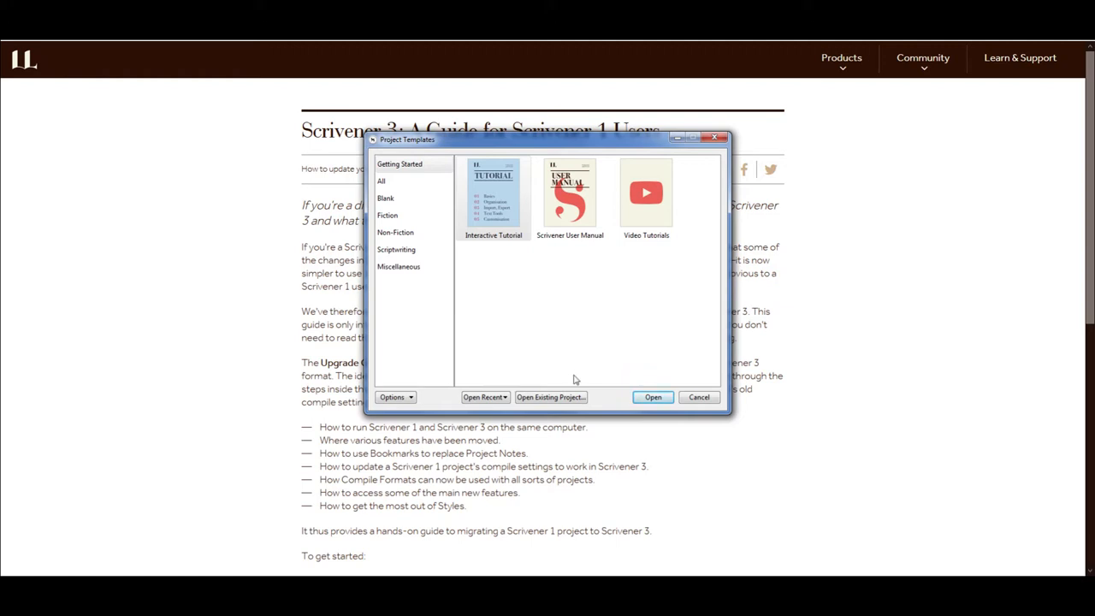
pyautogui.moveTo(572, 381)
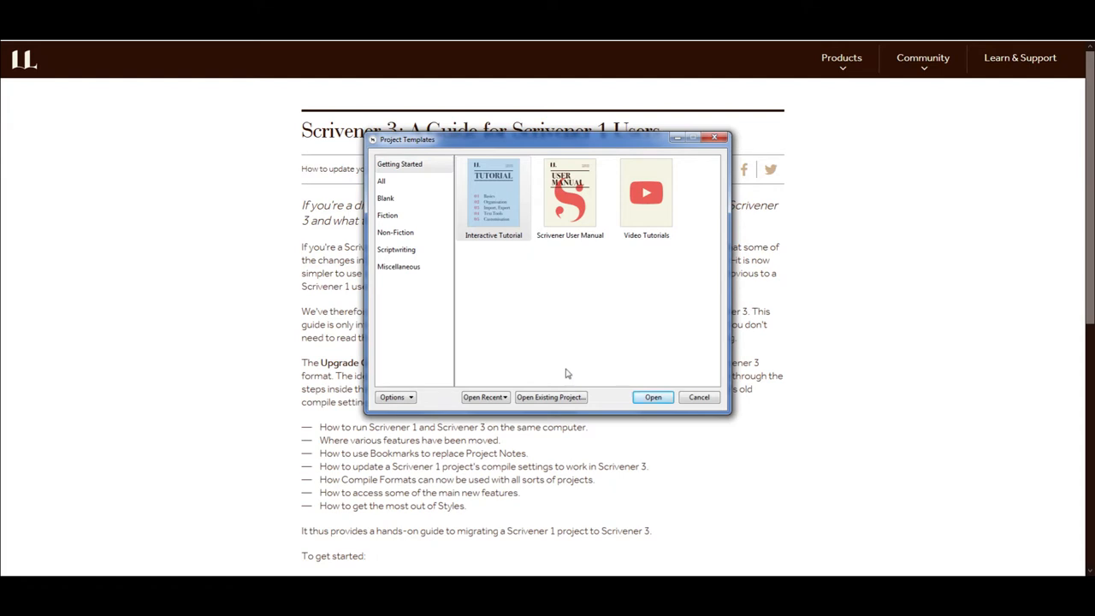
pyautogui.moveTo(418, 240)
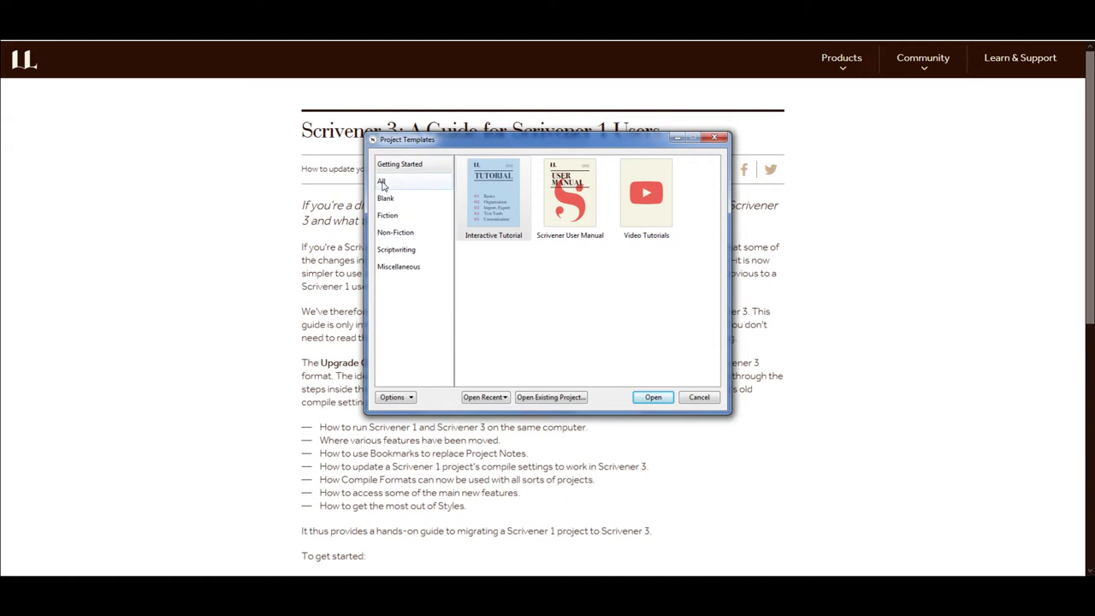
# Browse the Blank, Non-Fiction, Scriptwriting, Miscellaneous, Getting Started and All template categories, ending on Blank
pyautogui.click(385, 198)
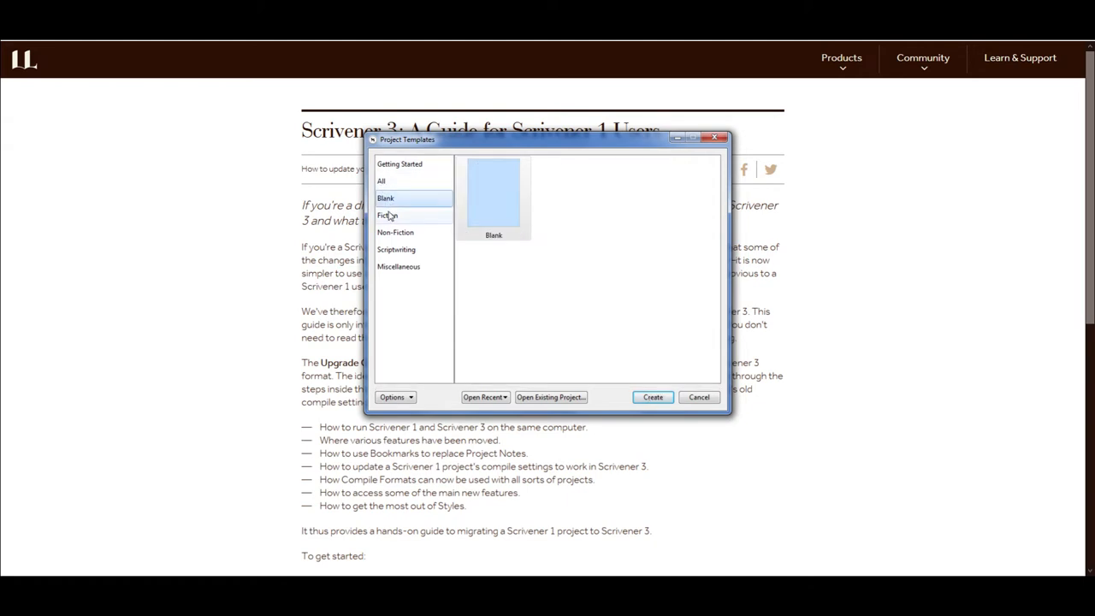
pyautogui.click(395, 232)
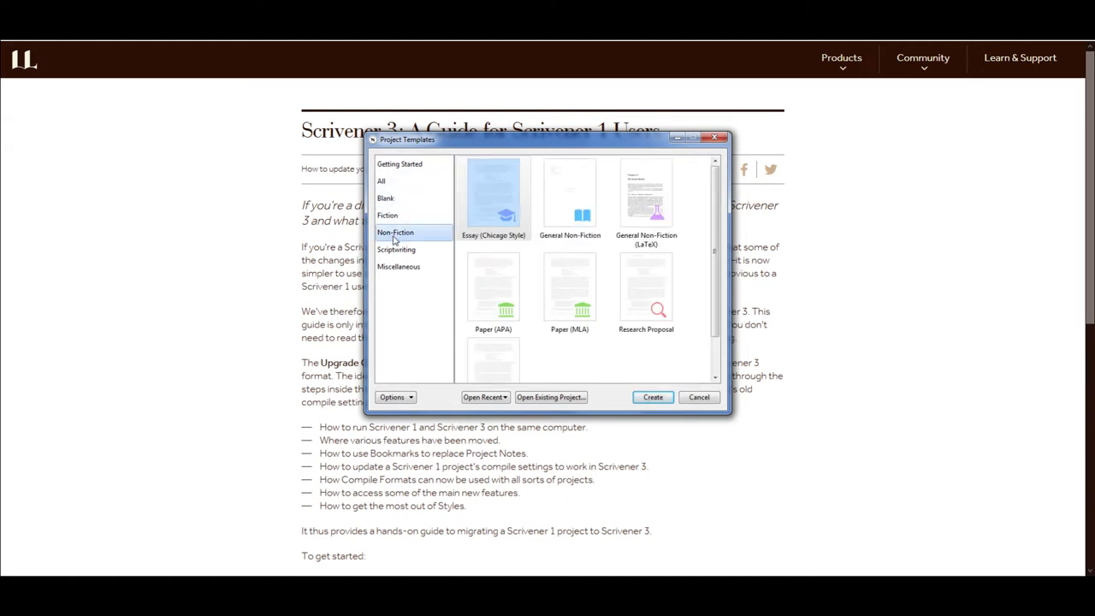
pyautogui.click(396, 249)
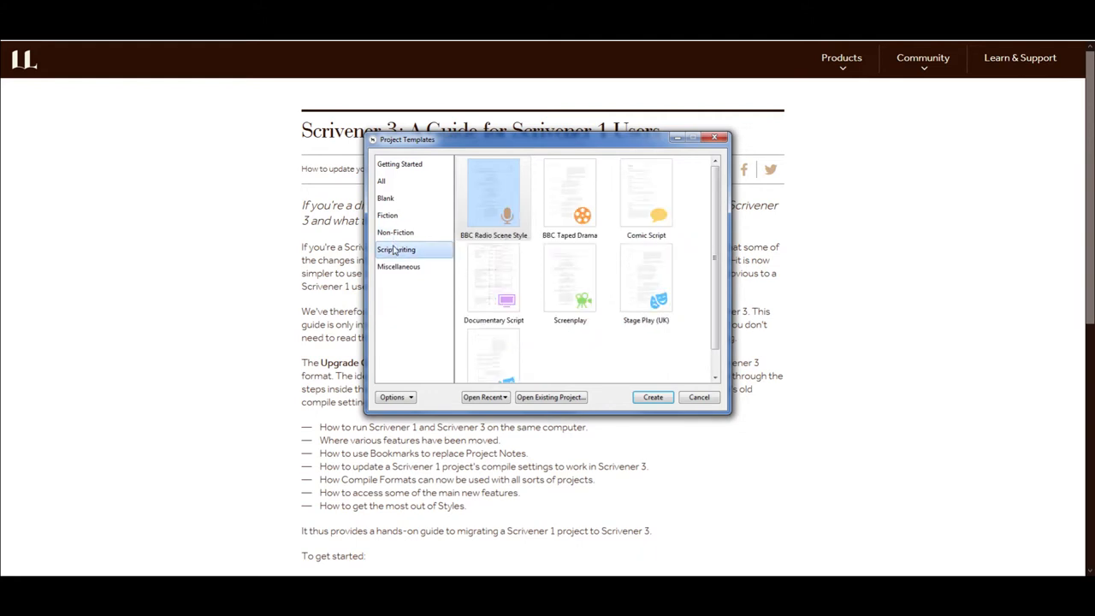
pyautogui.moveTo(420, 268)
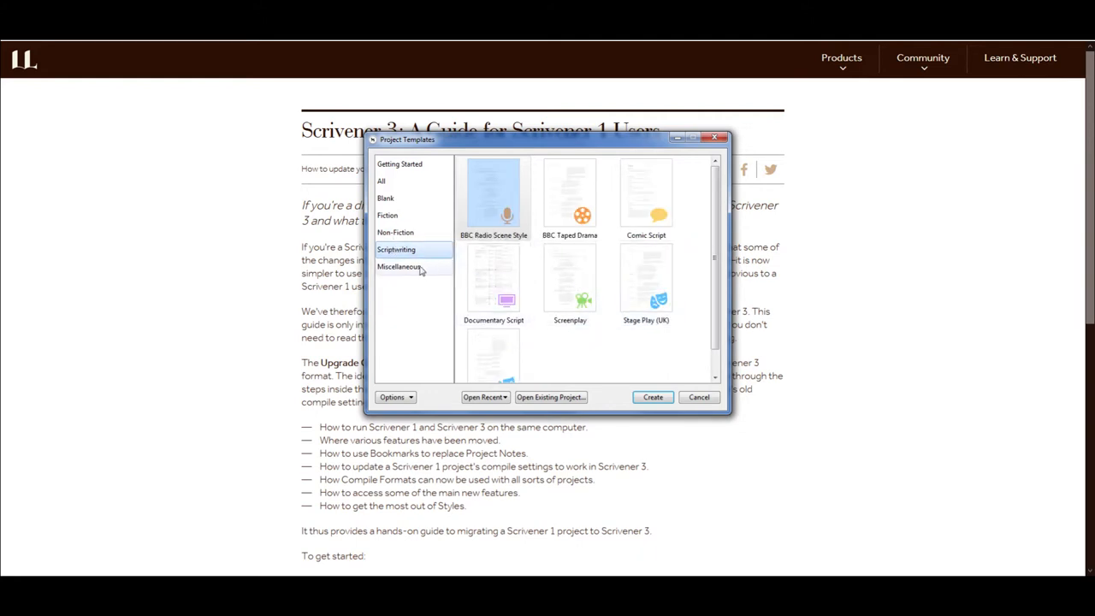
pyautogui.click(399, 266)
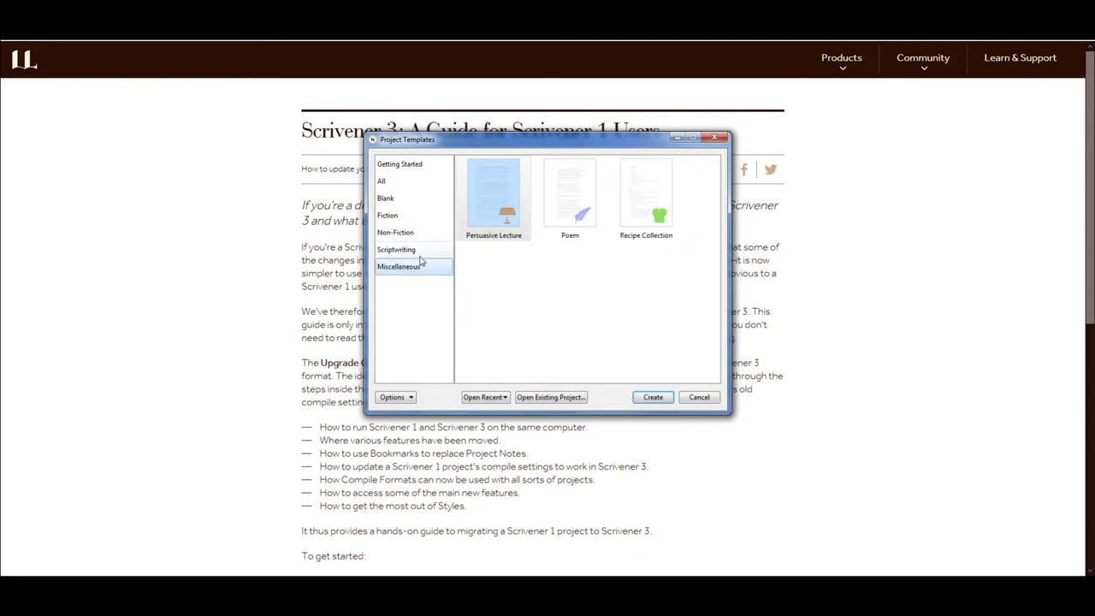
pyautogui.click(399, 164)
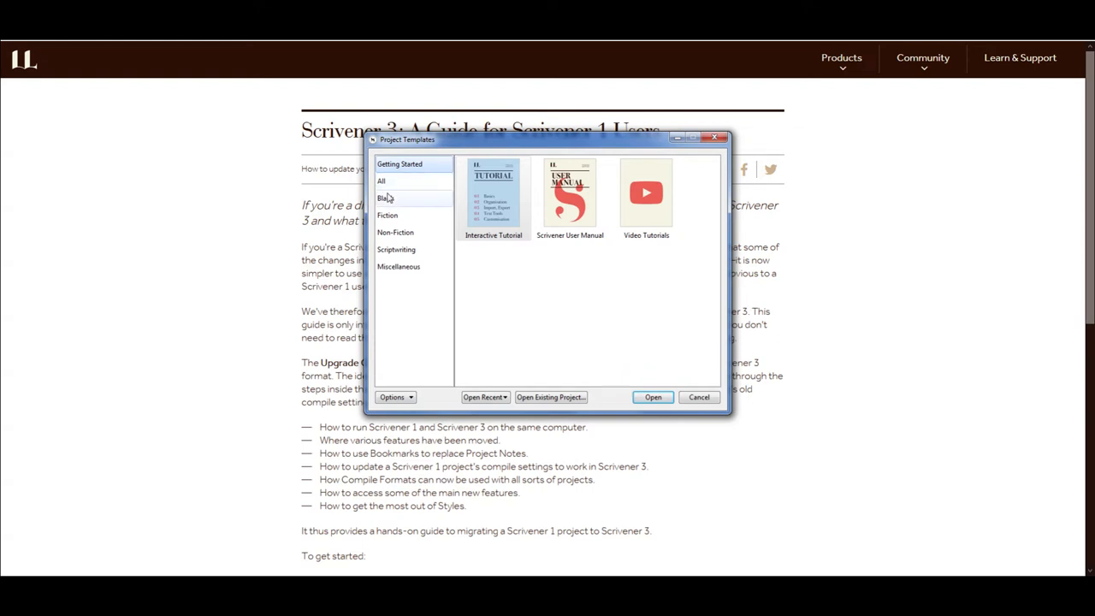
pyautogui.click(382, 180)
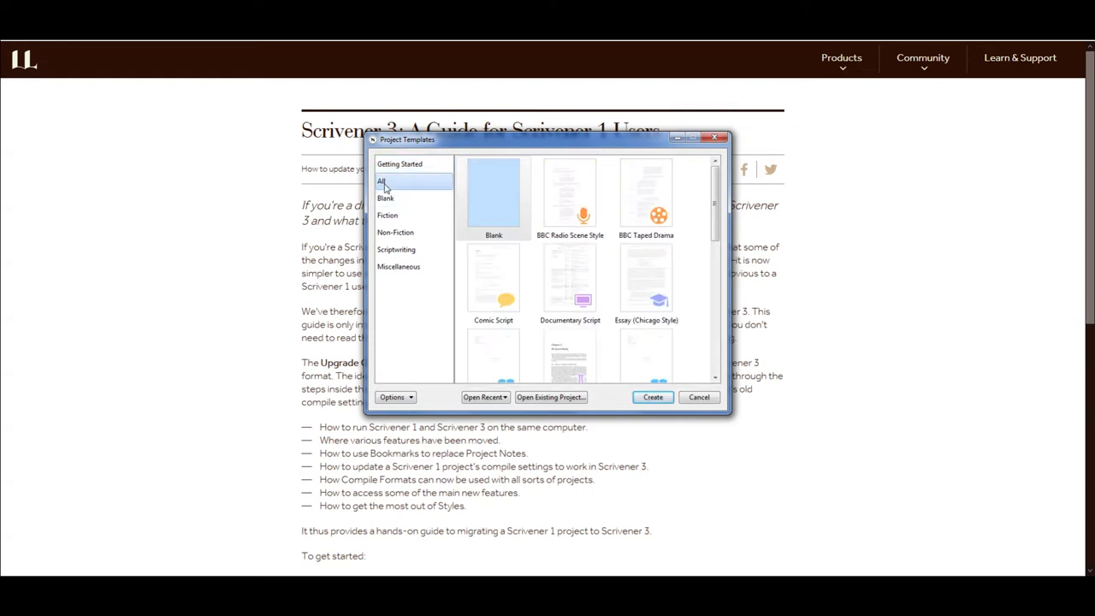
pyautogui.click(385, 198)
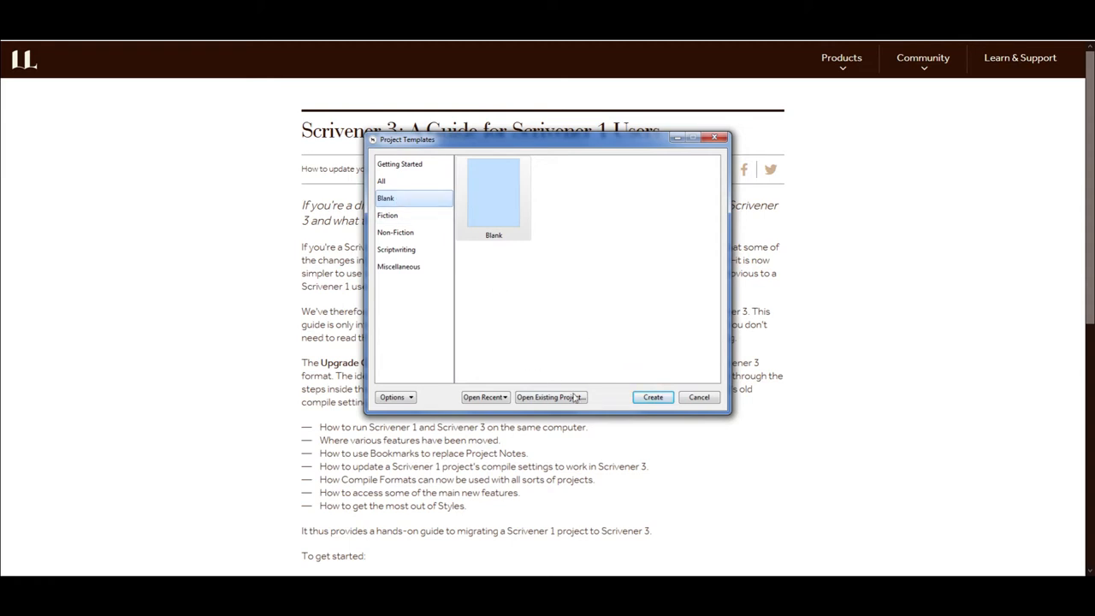
pyautogui.moveTo(567, 402)
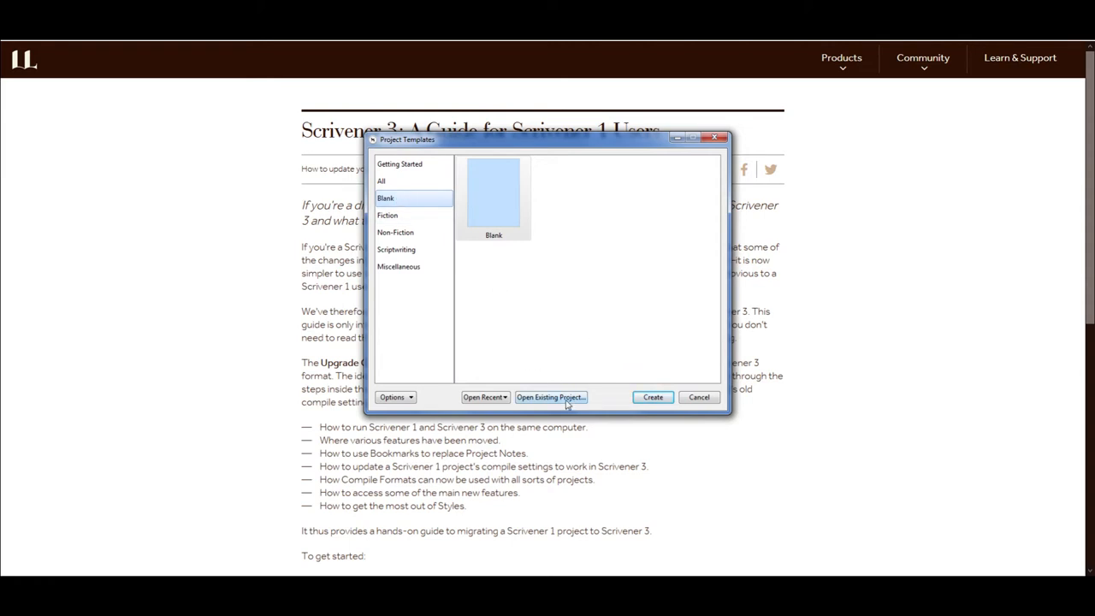
# Open Paperweight Scrivener.scrivx as an existing project and approve updating it to the new format
pyautogui.click(550, 397)
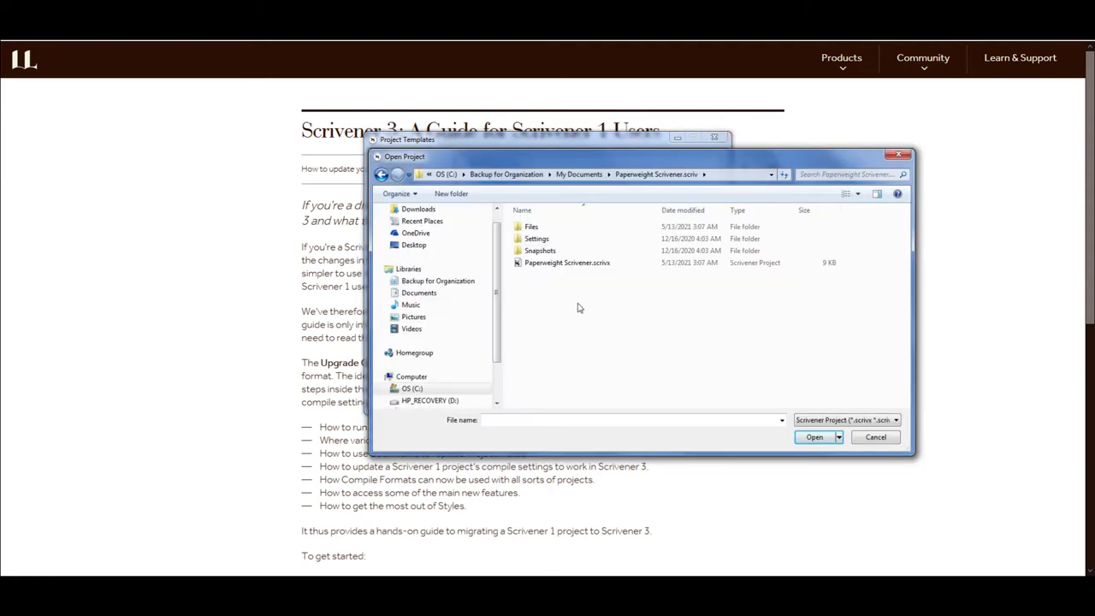
pyautogui.click(567, 263)
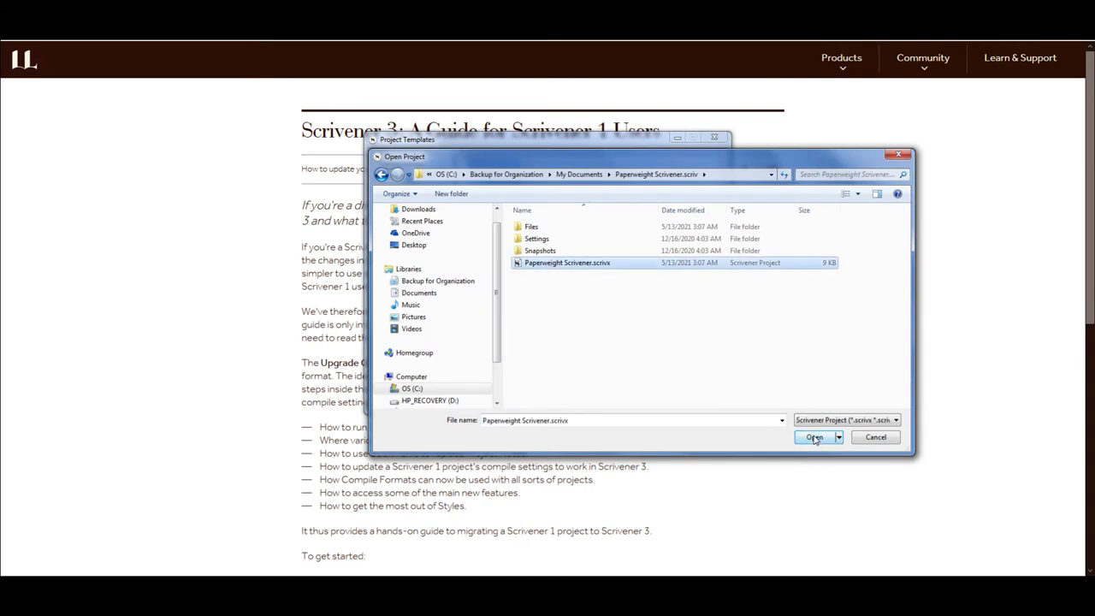
pyautogui.click(814, 437)
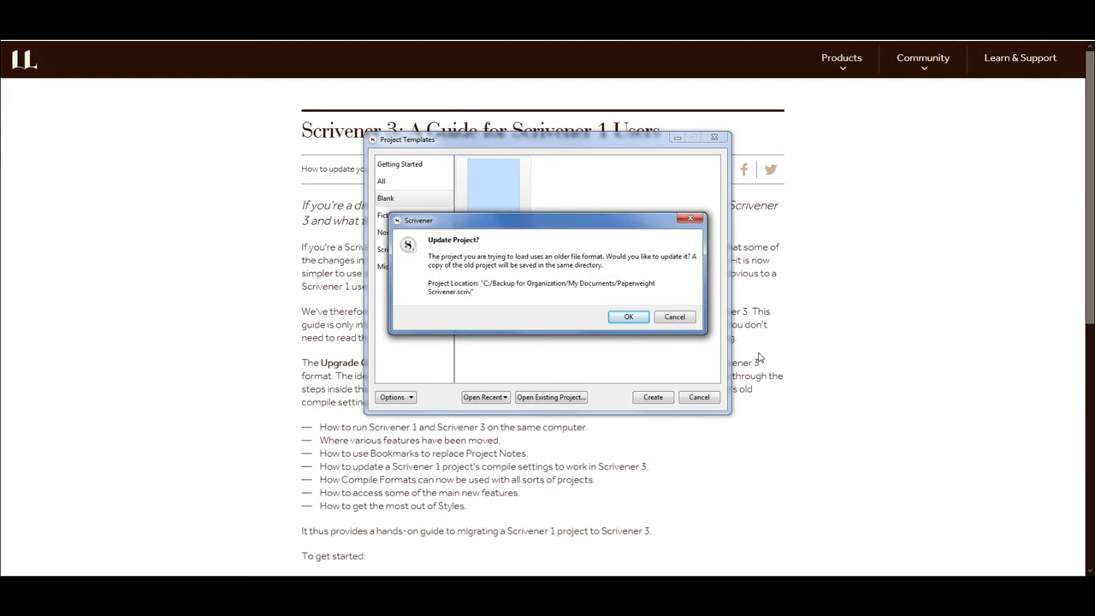
pyautogui.moveTo(529, 322)
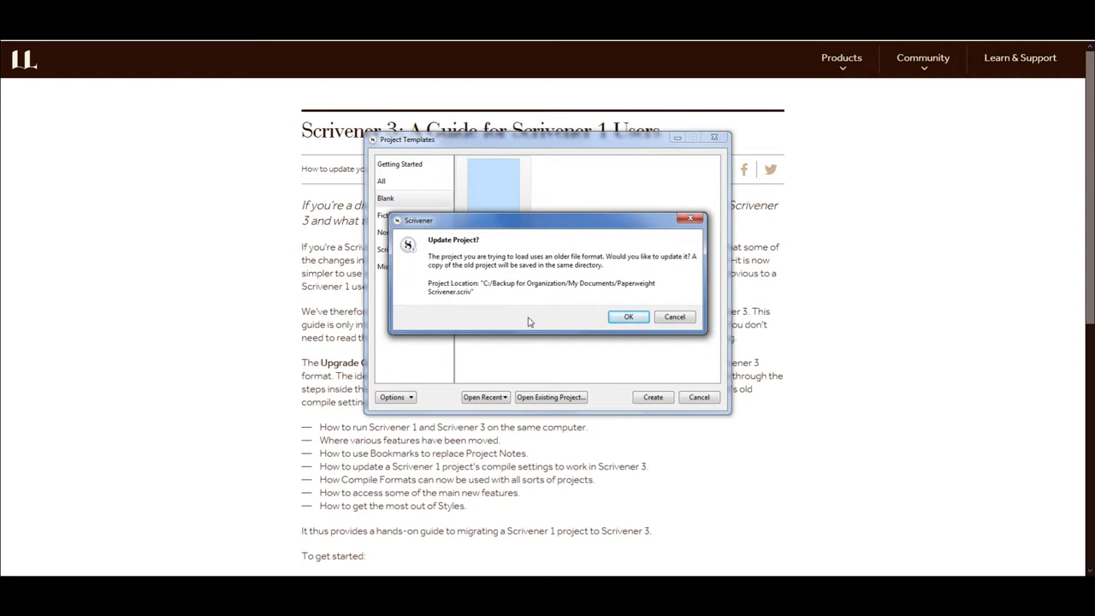
pyautogui.moveTo(587, 306)
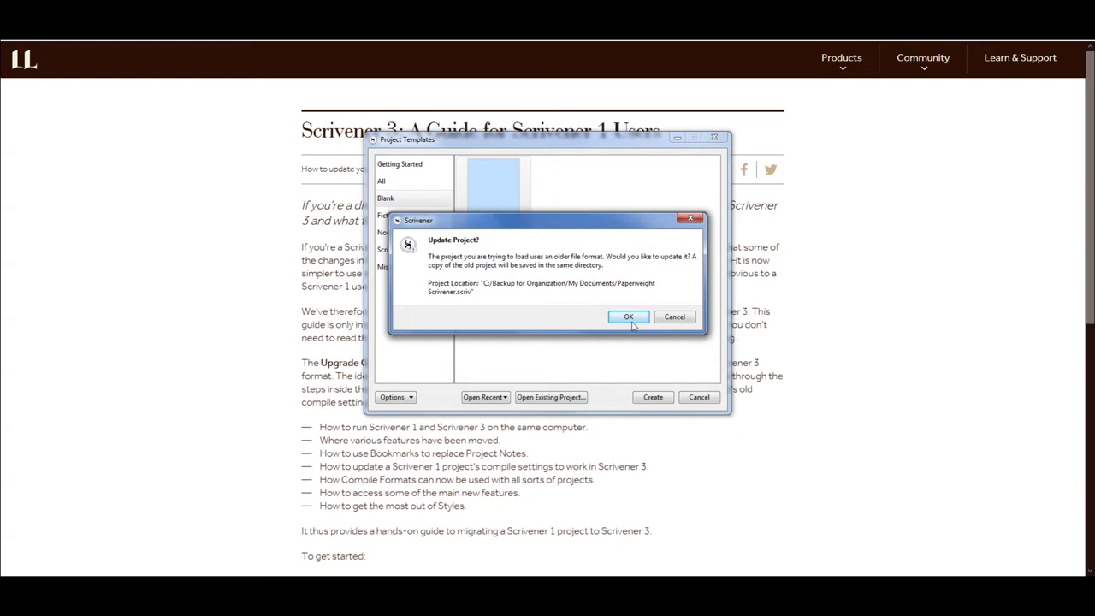
pyautogui.click(628, 317)
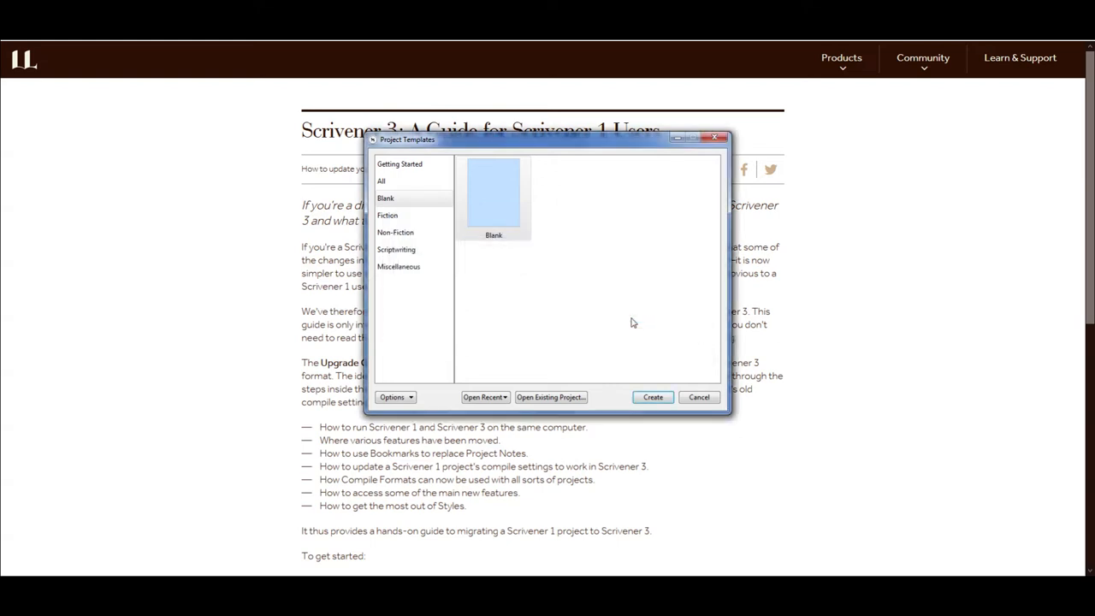
pyautogui.click(652, 396)
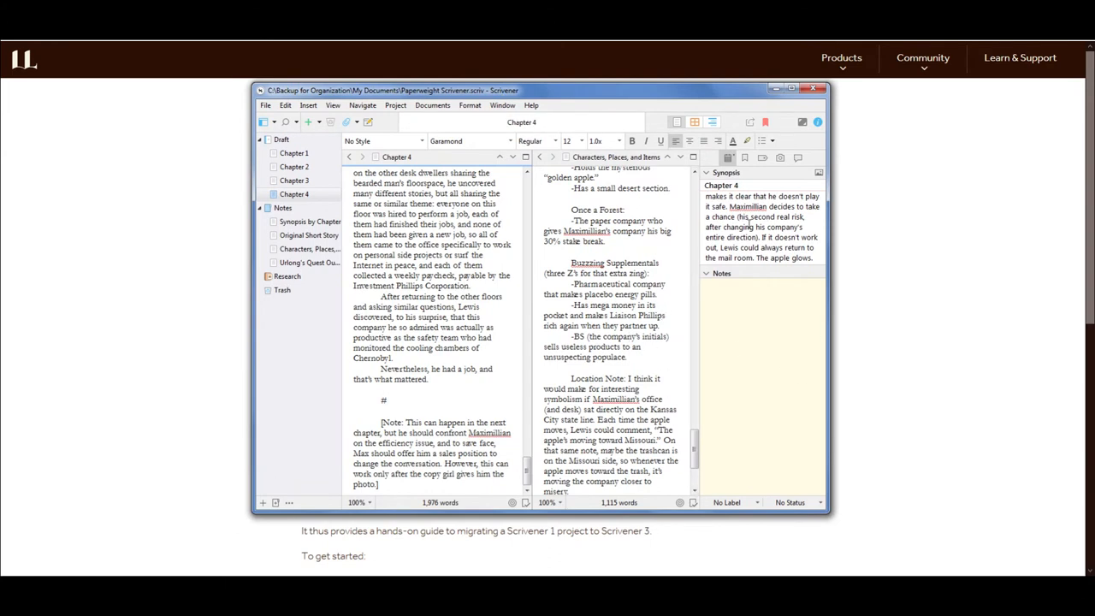
pyautogui.moveTo(891, 236)
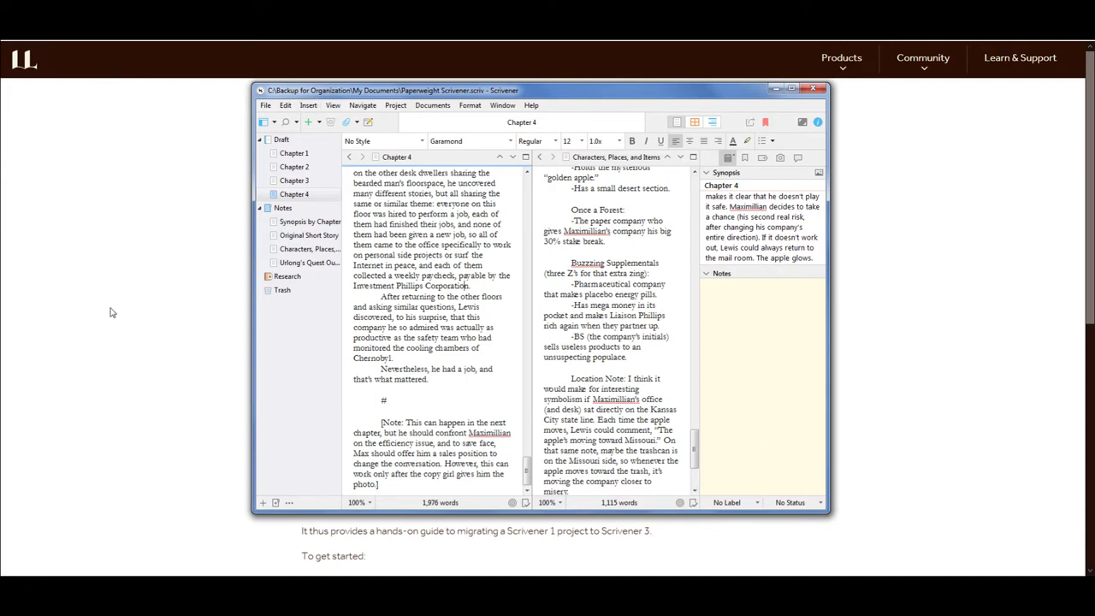
pyautogui.moveTo(205, 310)
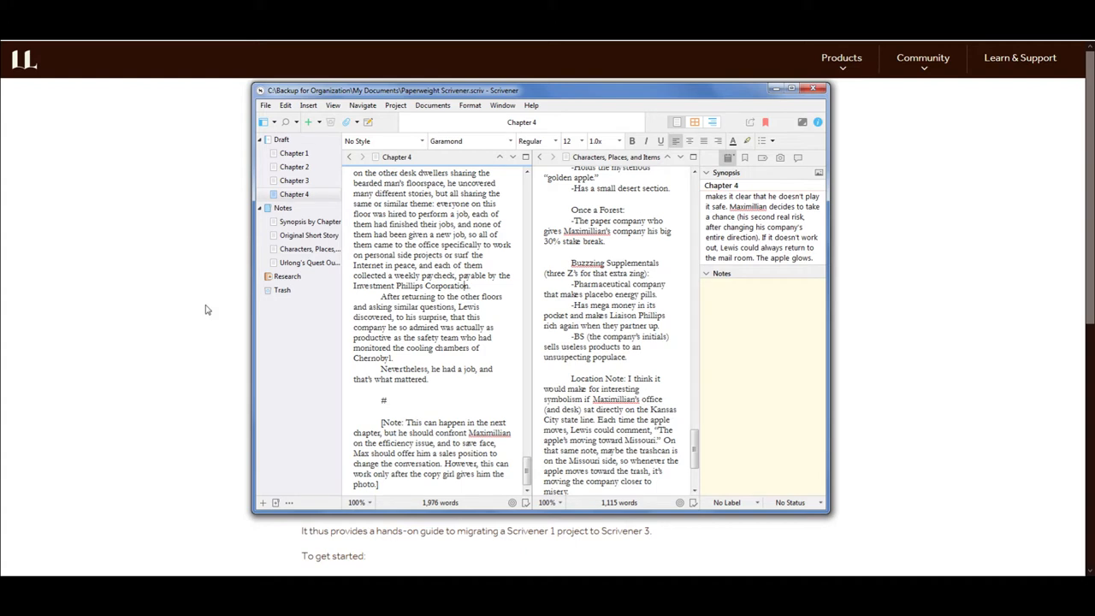
pyautogui.moveTo(203, 356)
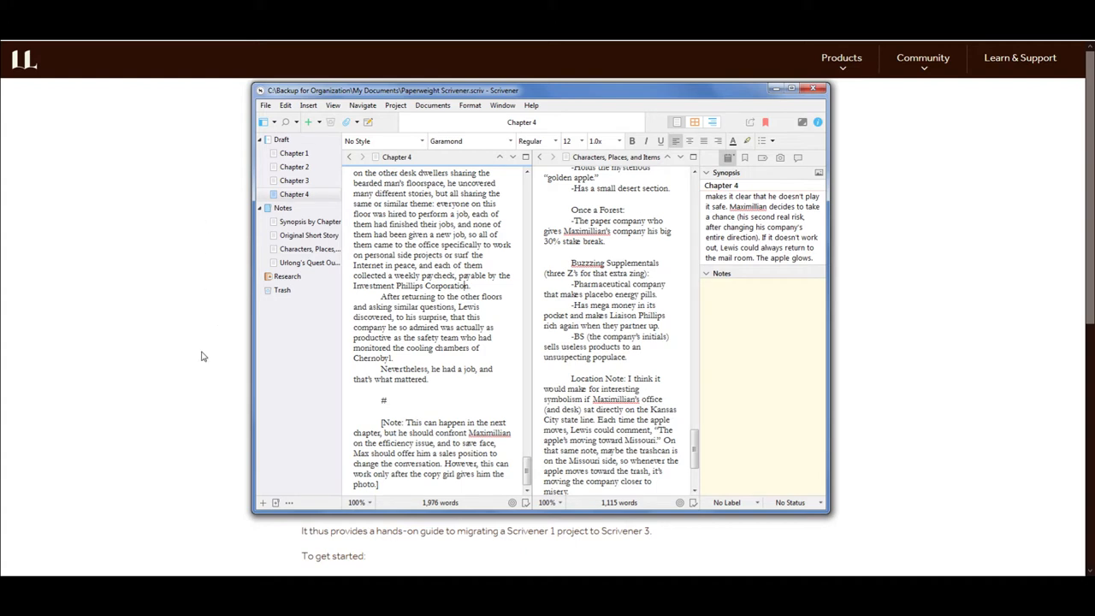
# Click in the updated Paperweight project window once it has loaded
pyautogui.click(801, 89)
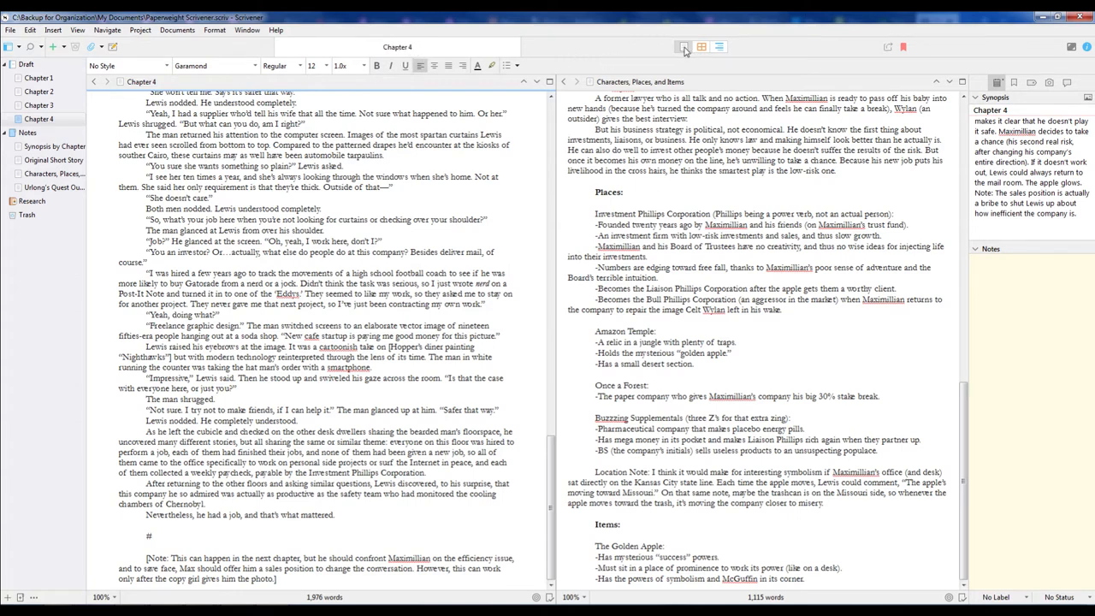
pyautogui.click(683, 46)
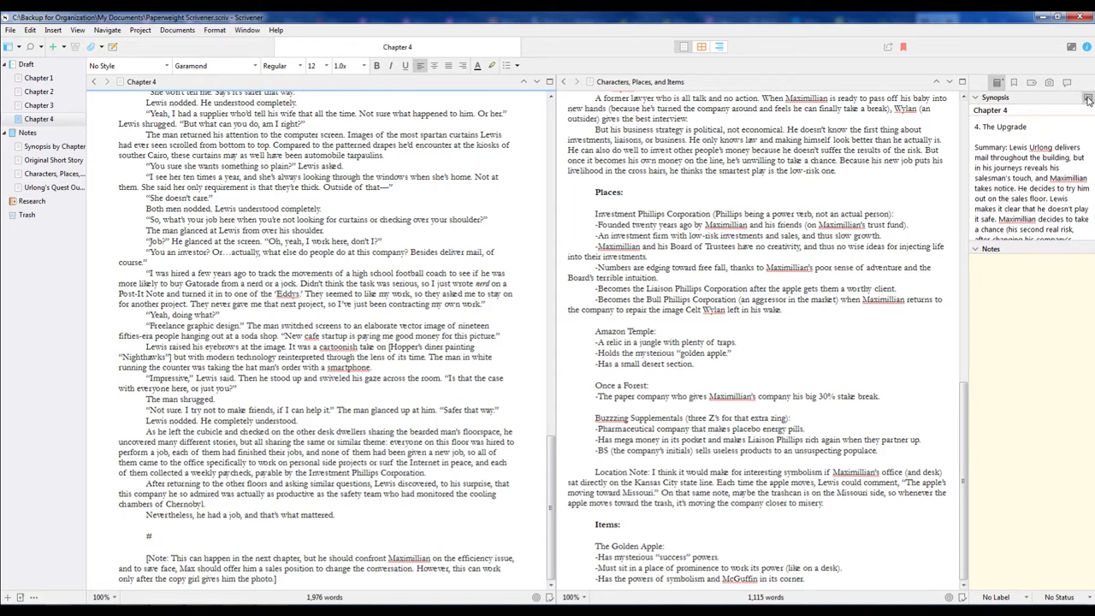
pyautogui.moveTo(1088, 98)
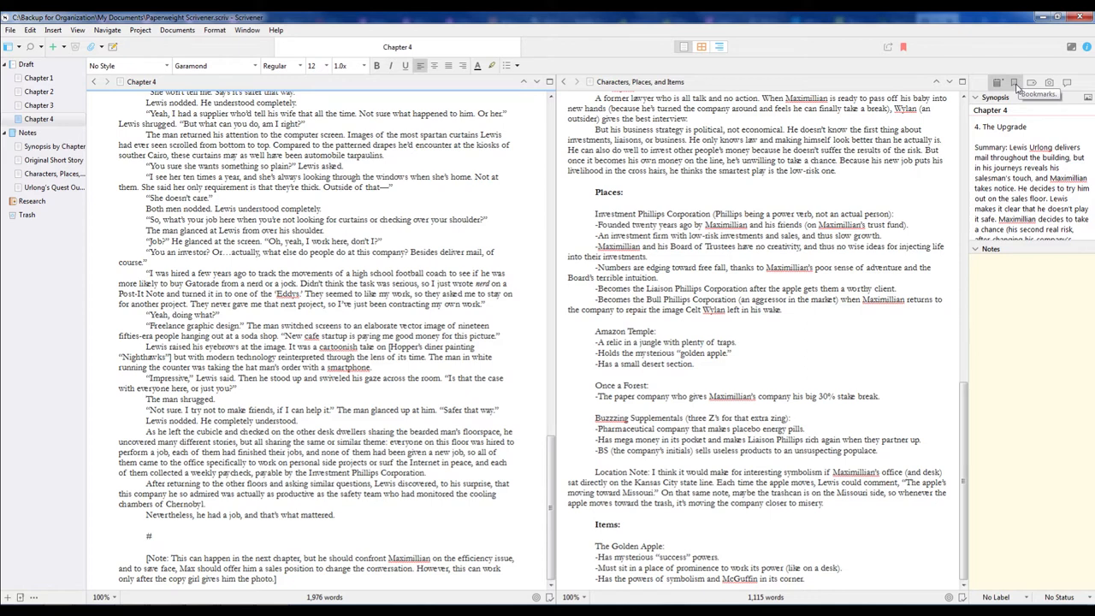
pyautogui.click(1013, 83)
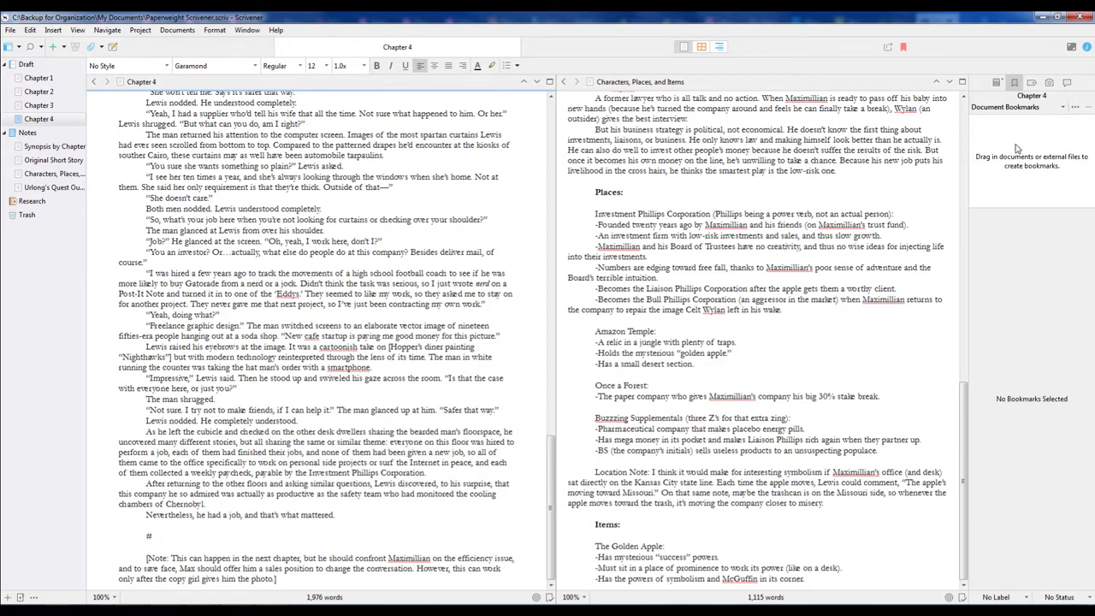
pyautogui.moveTo(1031, 83)
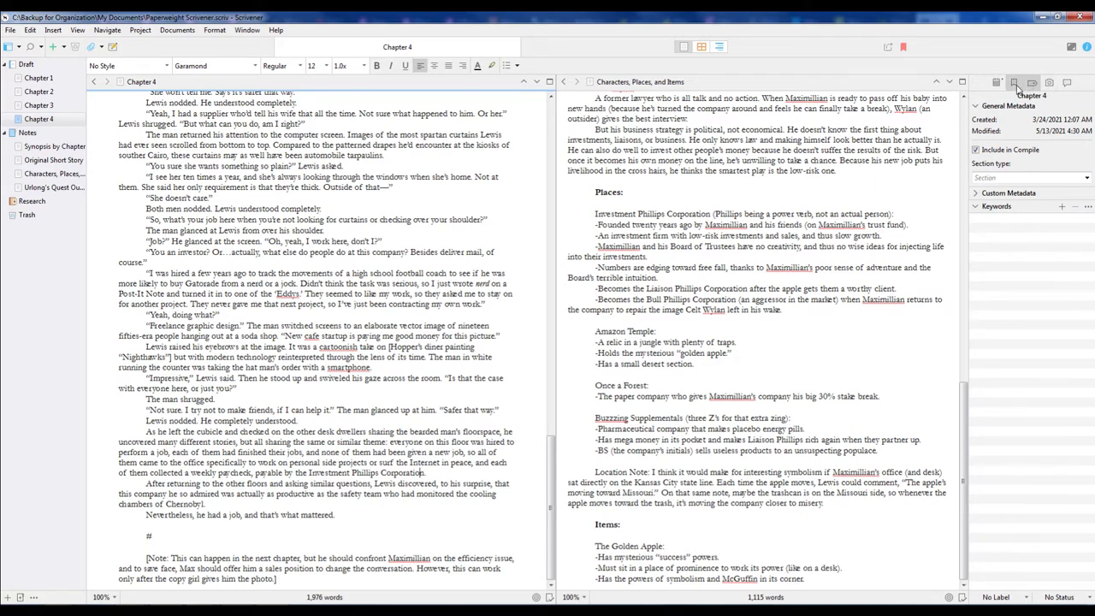
pyautogui.click(996, 83)
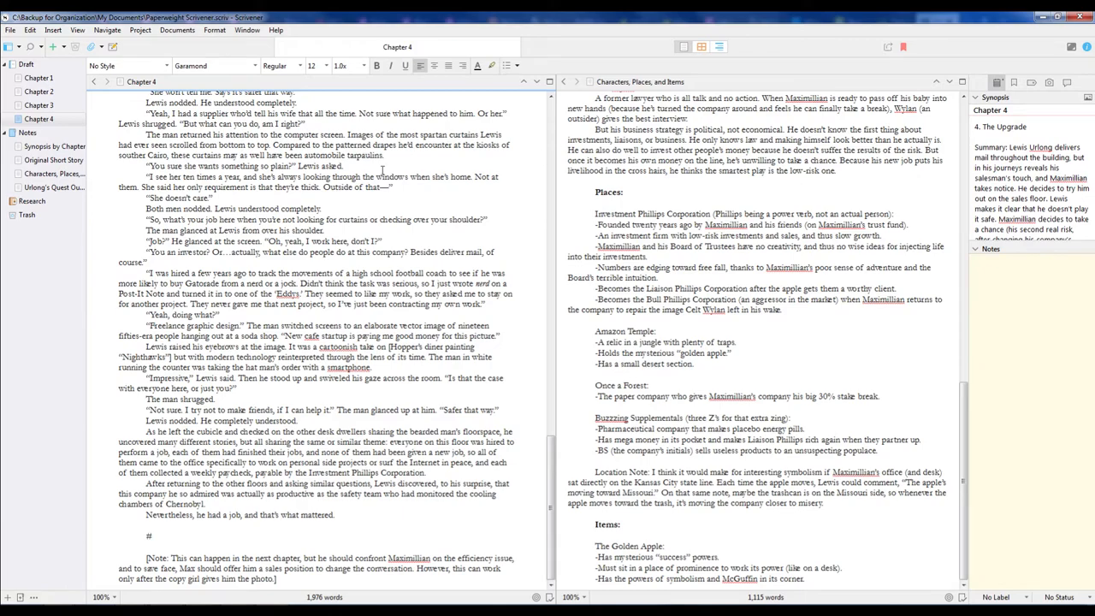
# Scroll Chapter 4 down and back up to its opening scene
pyautogui.scroll(-3)
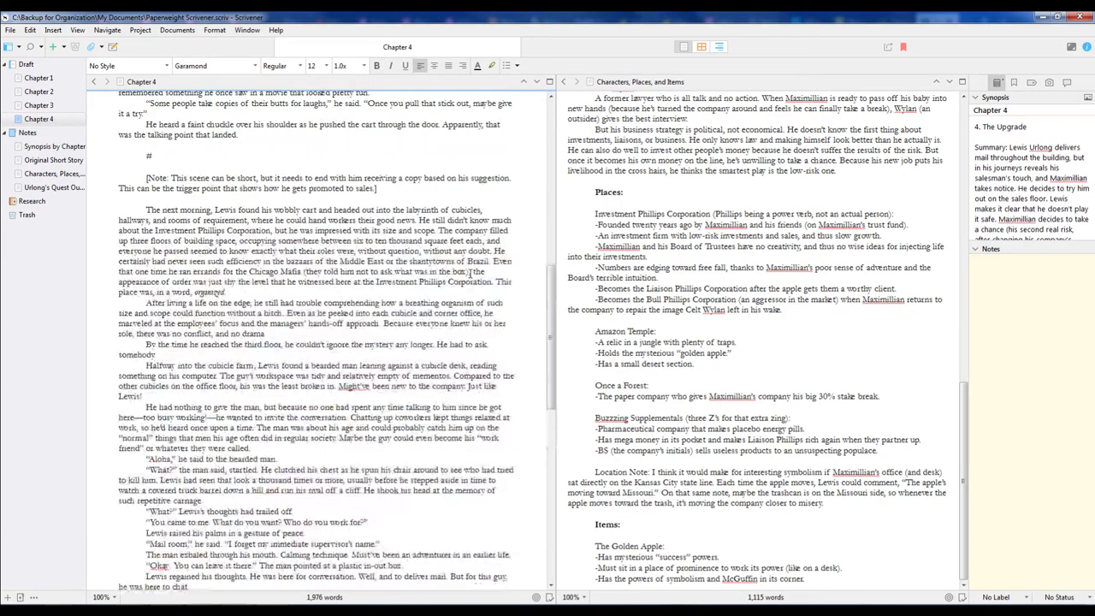
pyautogui.scroll(3)
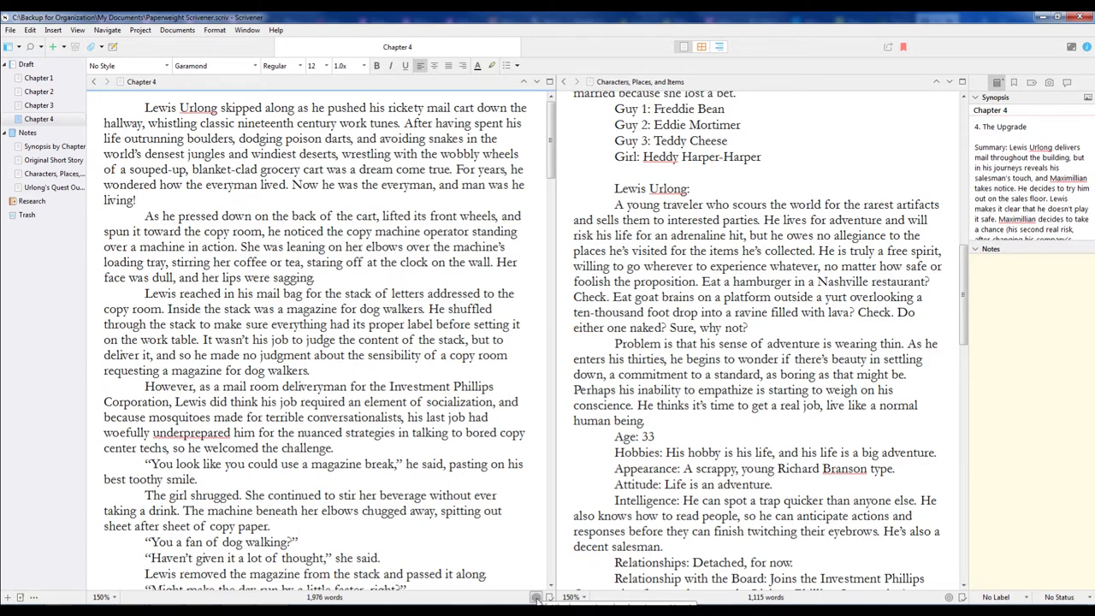
# Review Chapter 4's Document Target settings and close them without changes
pyautogui.click(537, 597)
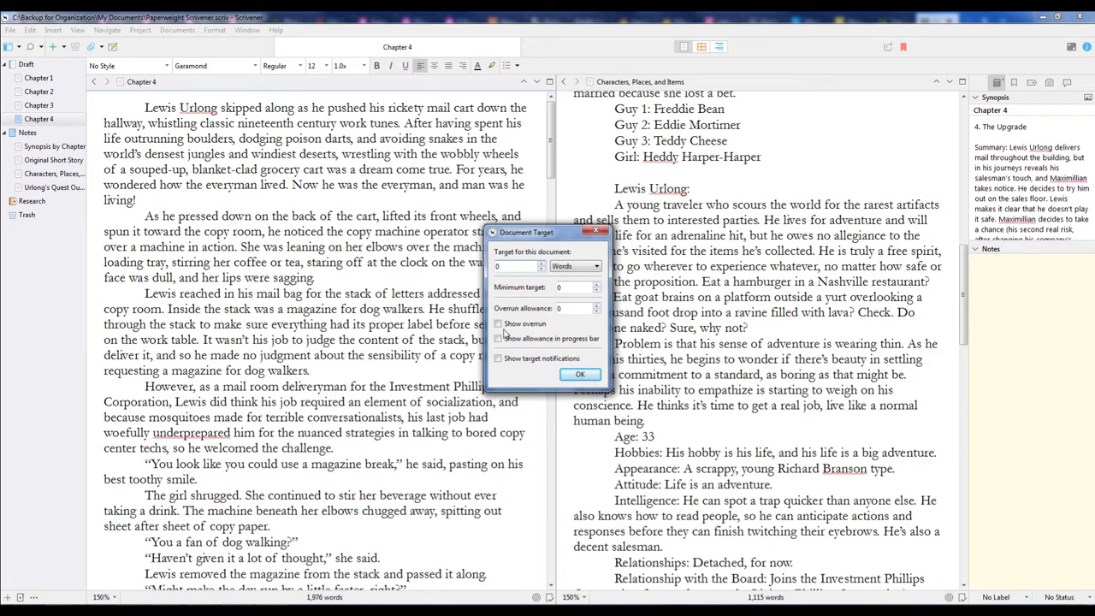
pyautogui.moveTo(581, 363)
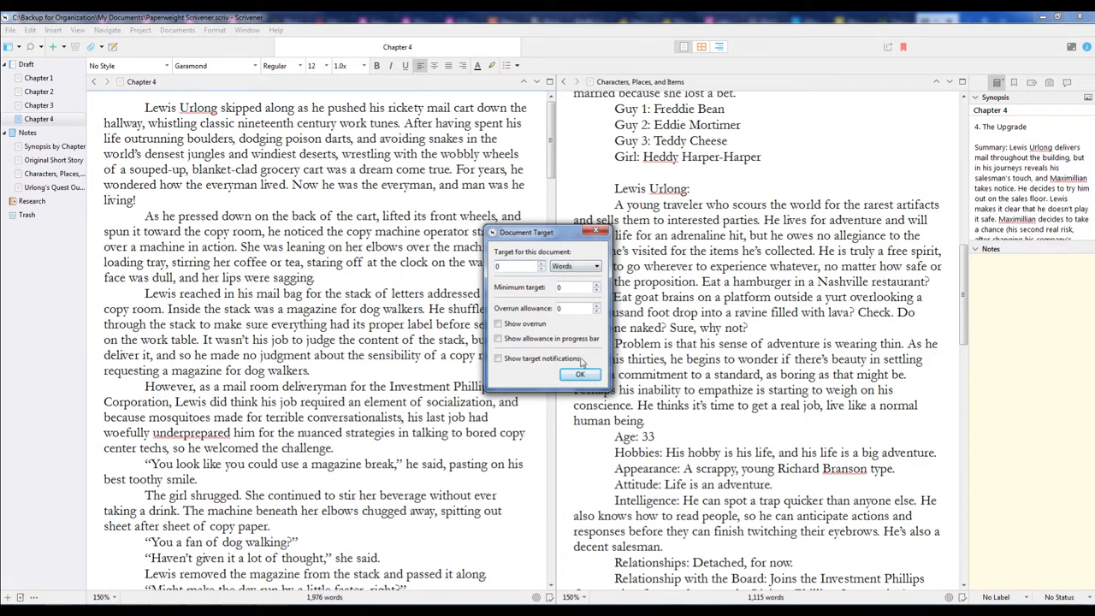
pyautogui.click(580, 373)
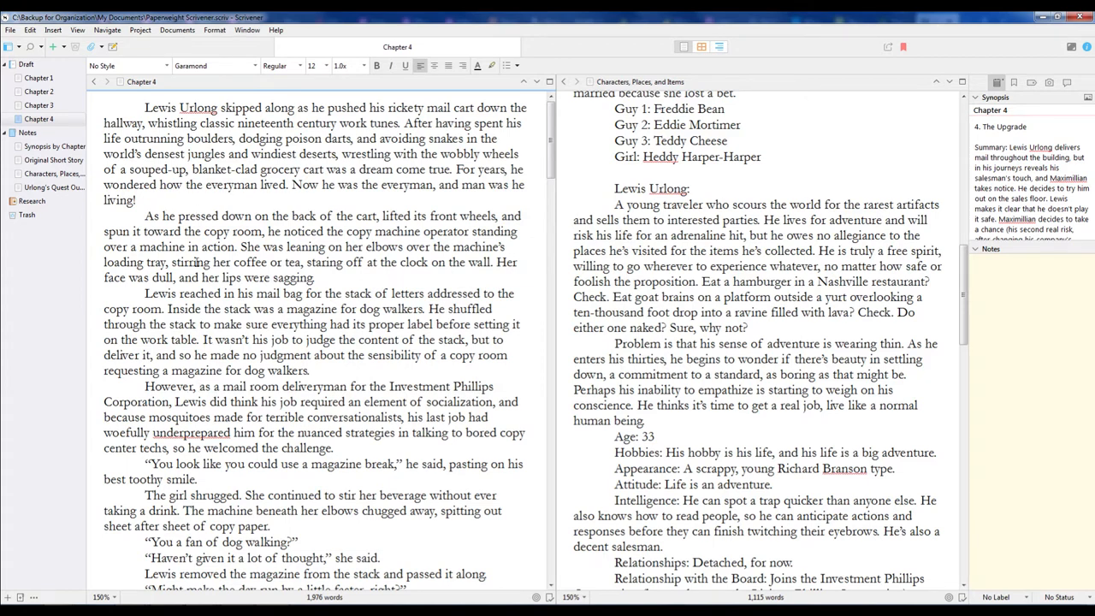
pyautogui.moveTo(39, 78)
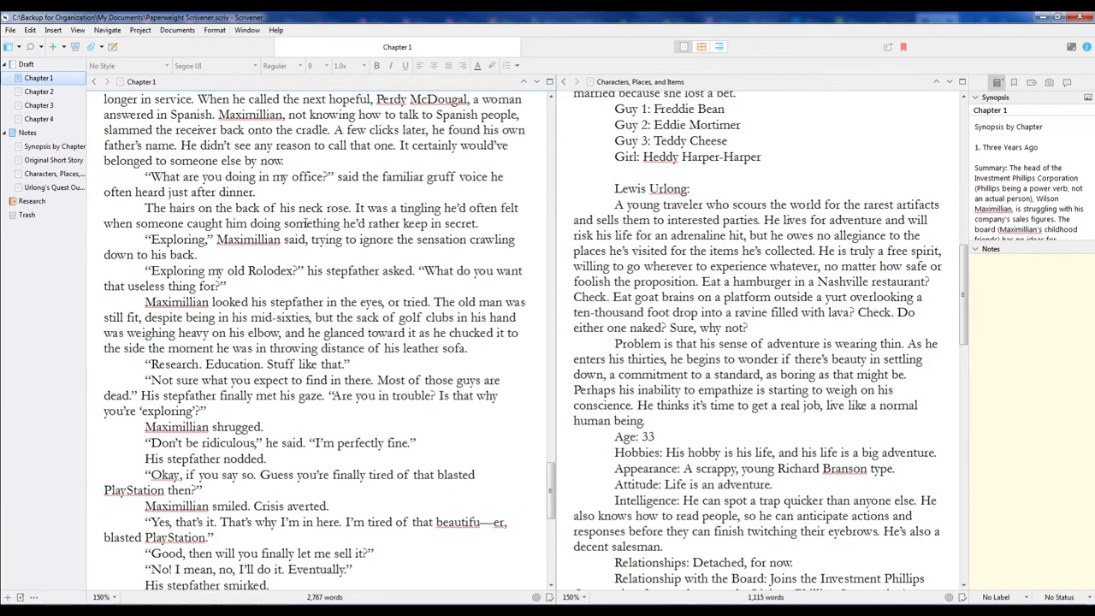
# Scroll Chapter 1 down and back up to its opening paragraph
pyautogui.scroll(-3)
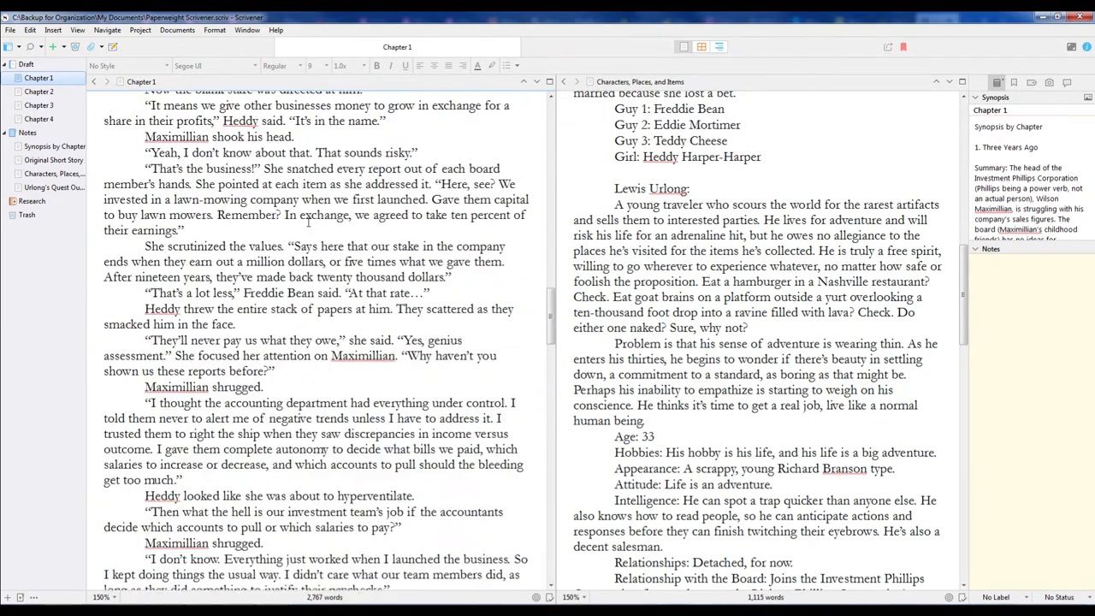
pyautogui.scroll(3)
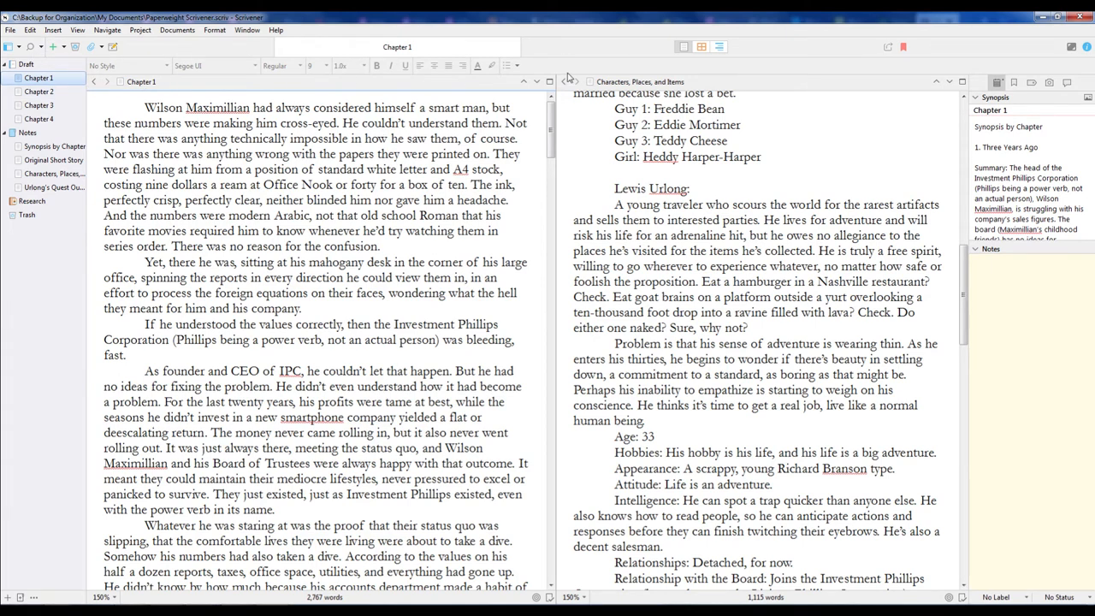
pyautogui.moveTo(496, 93)
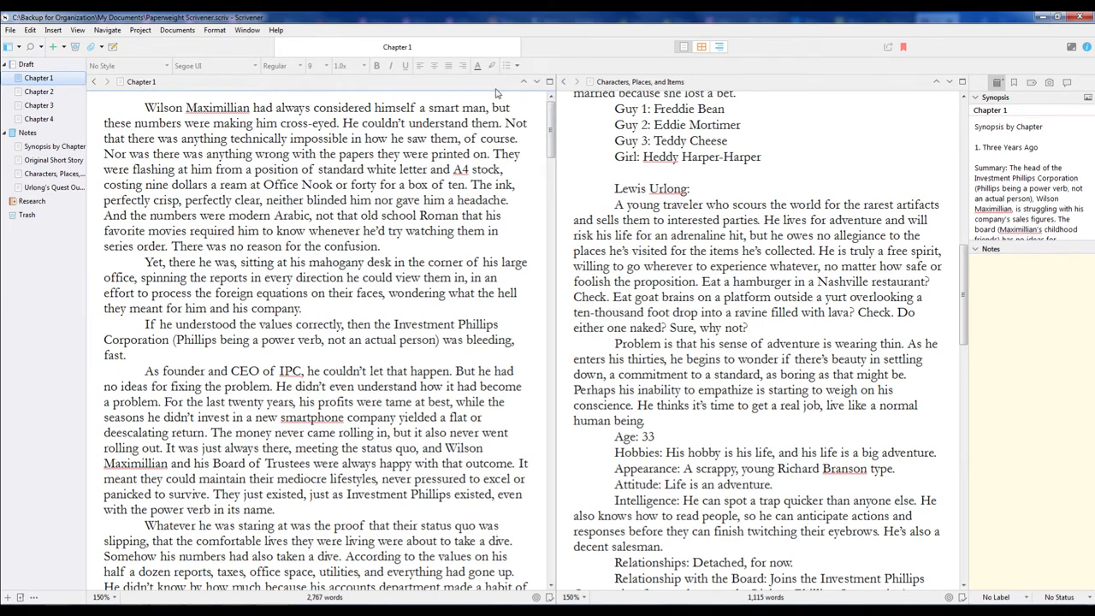
pyautogui.moveTo(513, 115)
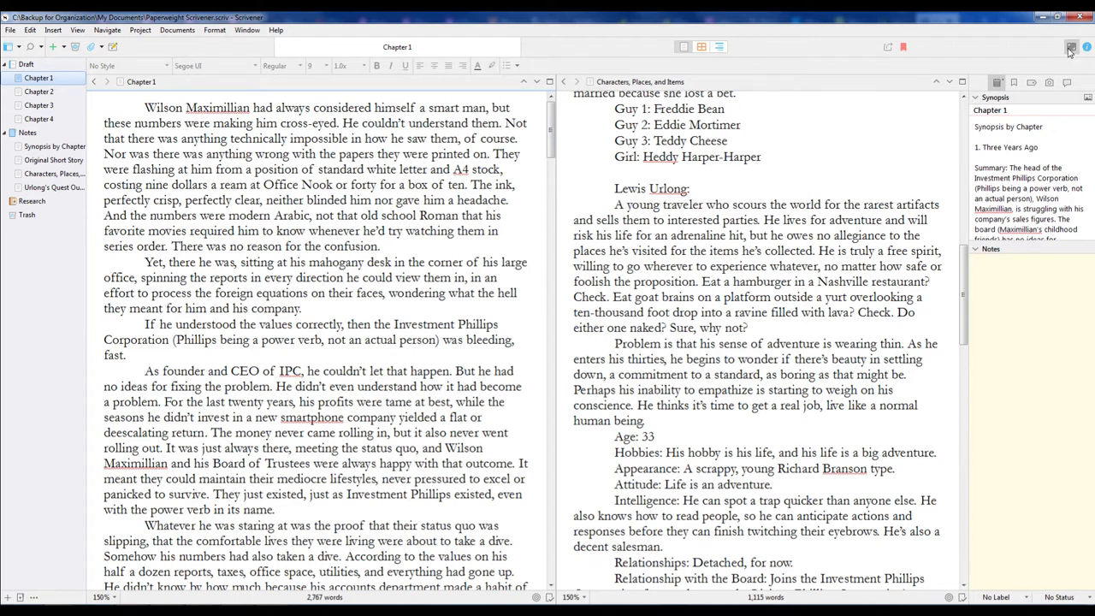
pyautogui.moveTo(1070, 47)
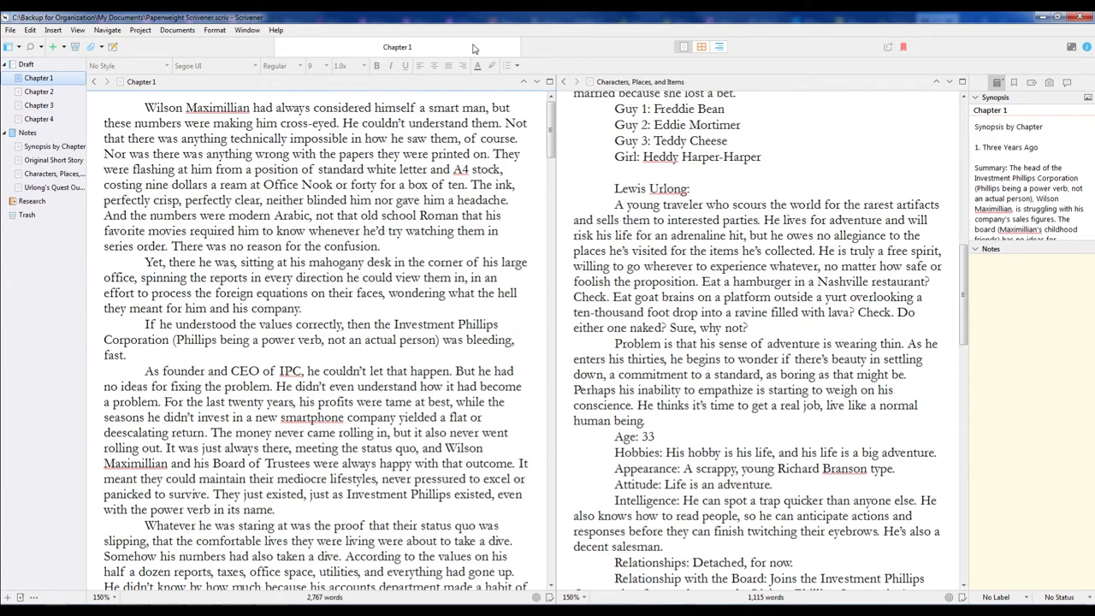
pyautogui.moveTo(304, 73)
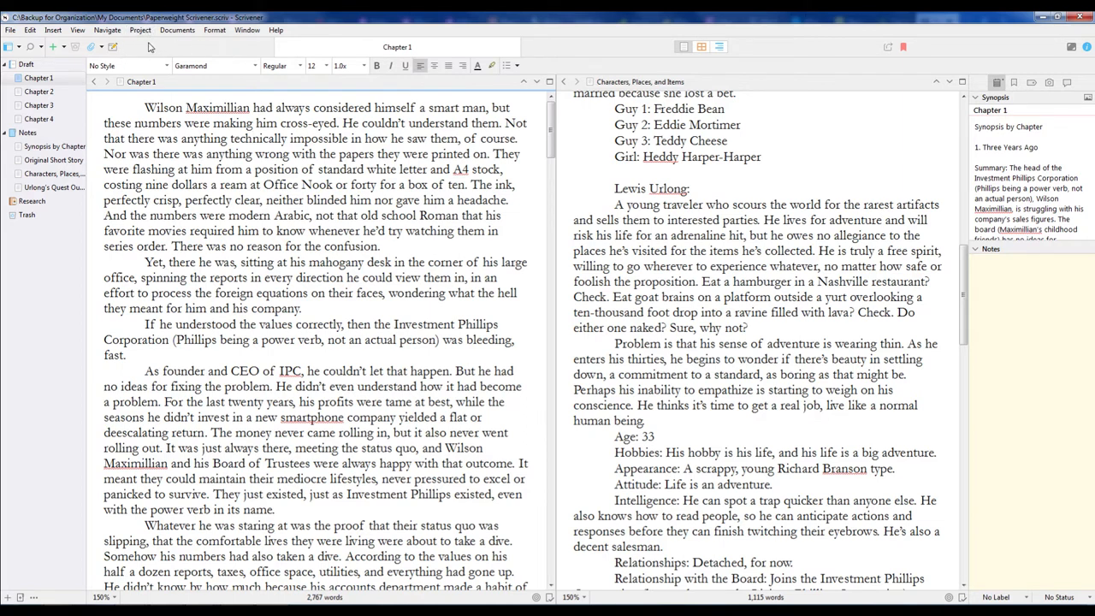
pyautogui.moveTo(233, 251)
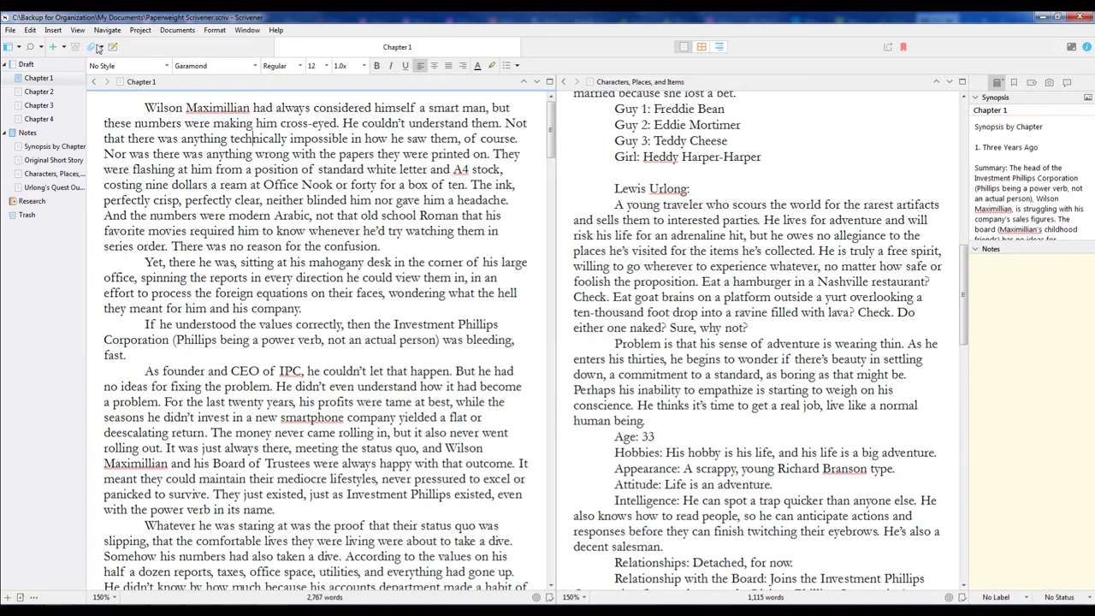
# Browse the Insert and Documents menus, then pick a theme and accept the restart notice
pyautogui.click(100, 47)
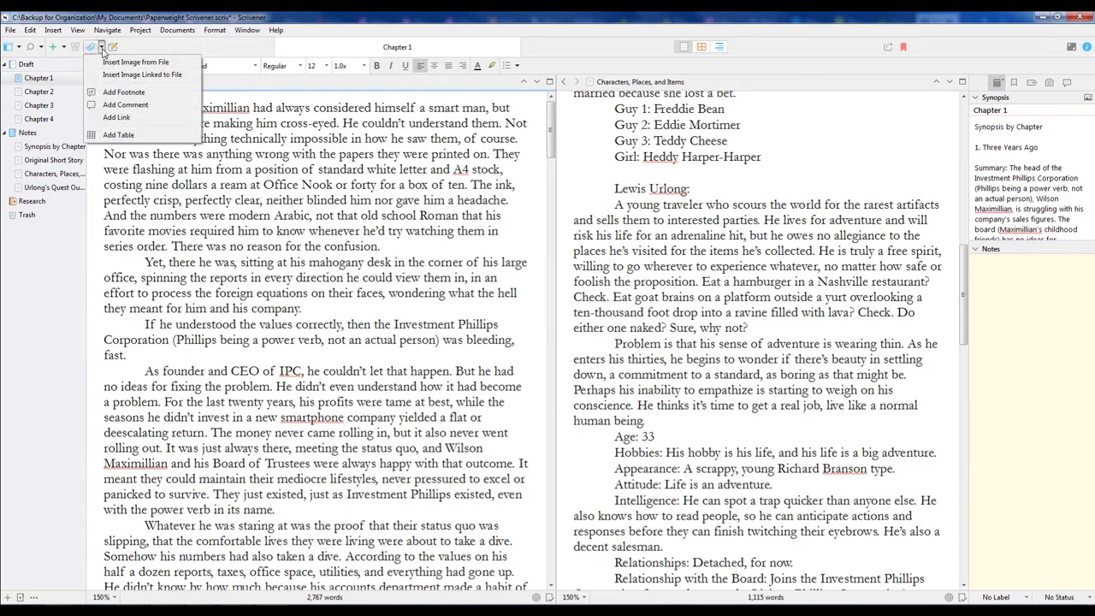
pyautogui.click(112, 46)
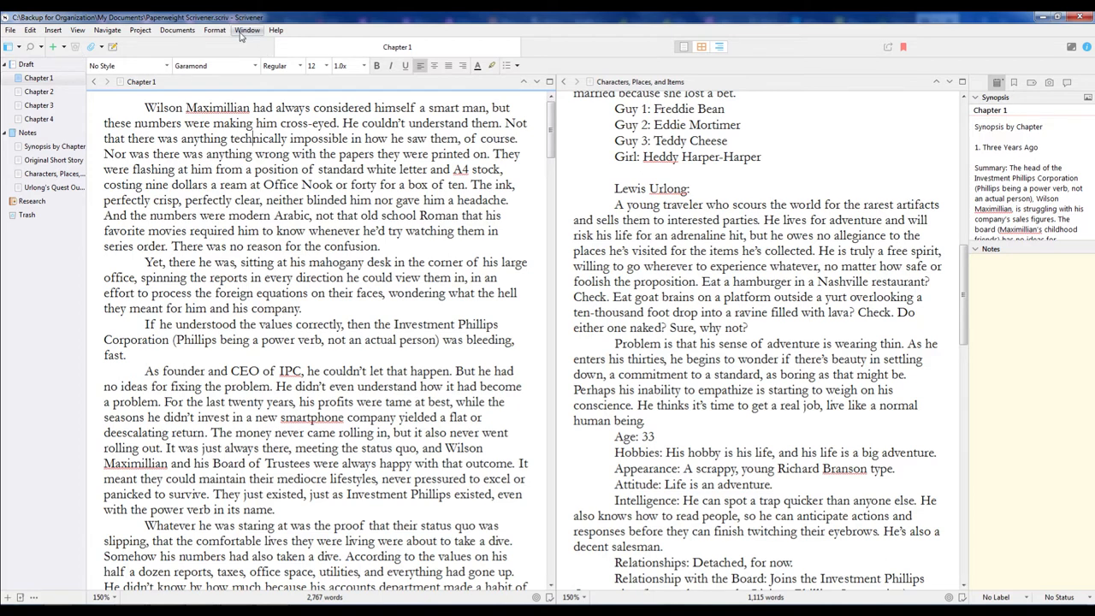
pyautogui.click(215, 30)
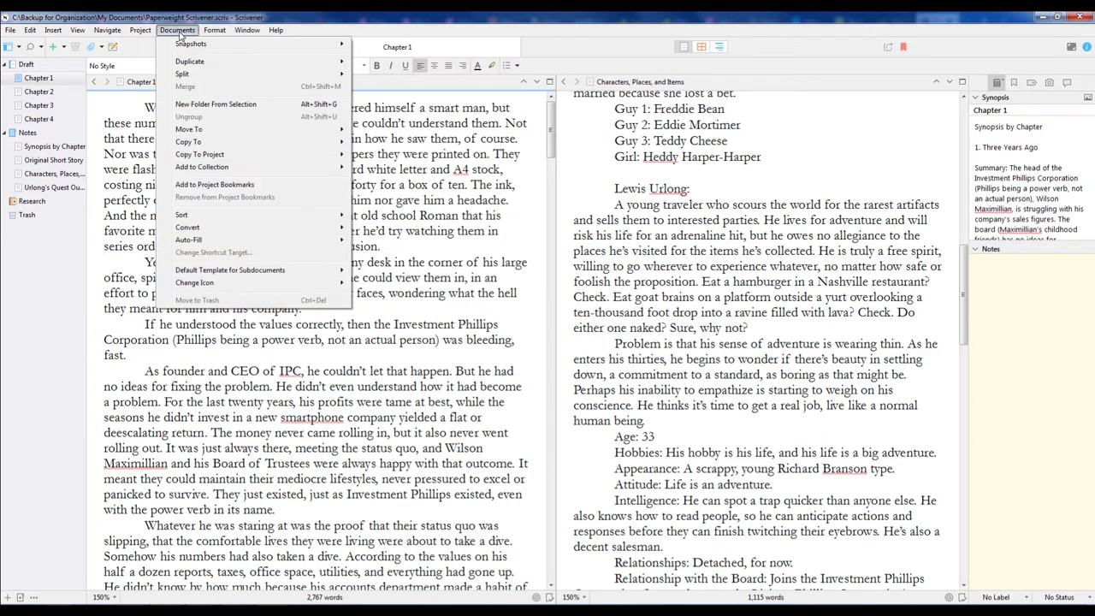
pyautogui.click(247, 30)
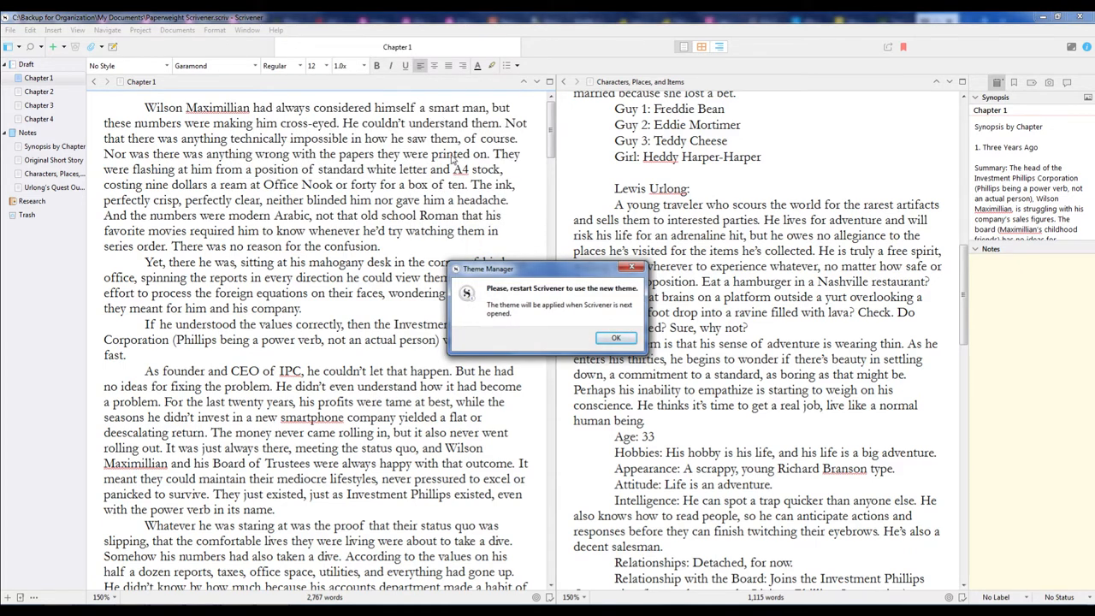
pyautogui.click(615, 337)
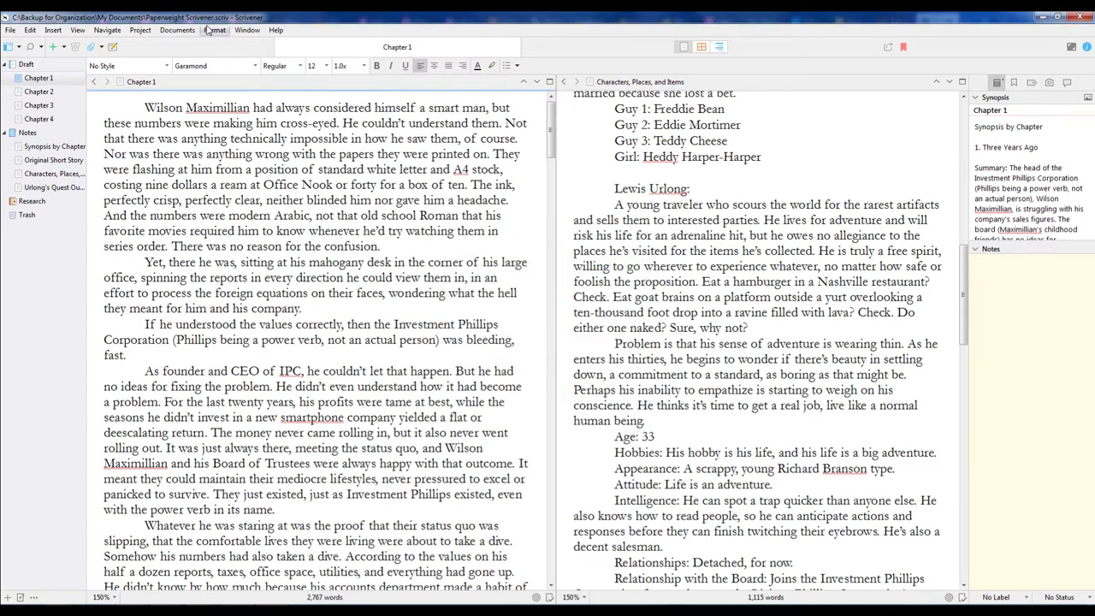
# Choose another theme from Window > Themes and accept the restart notice
pyautogui.click(246, 30)
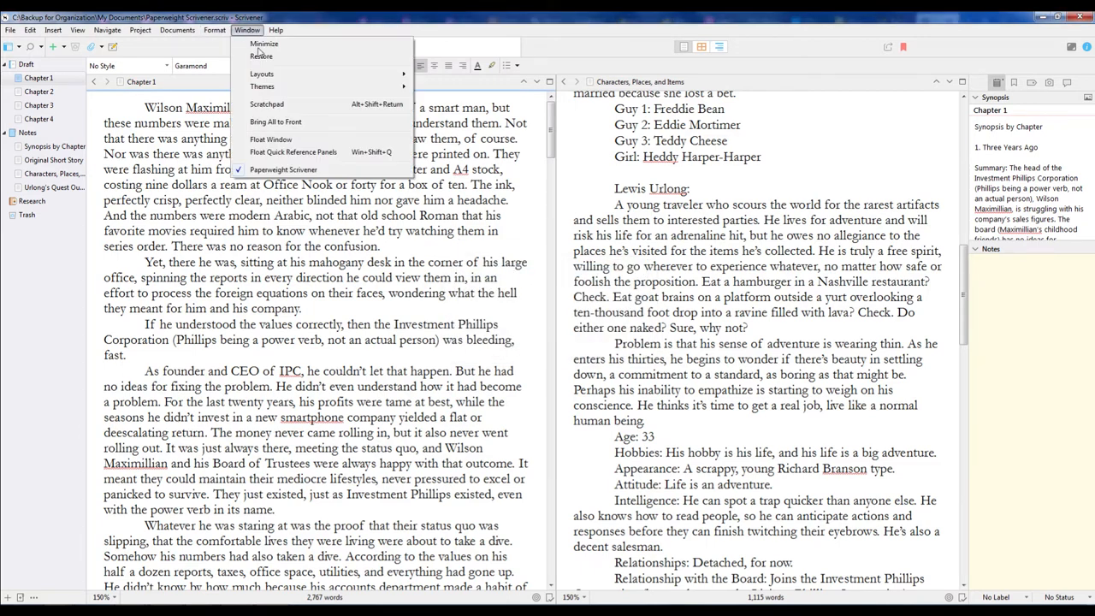
pyautogui.click(262, 87)
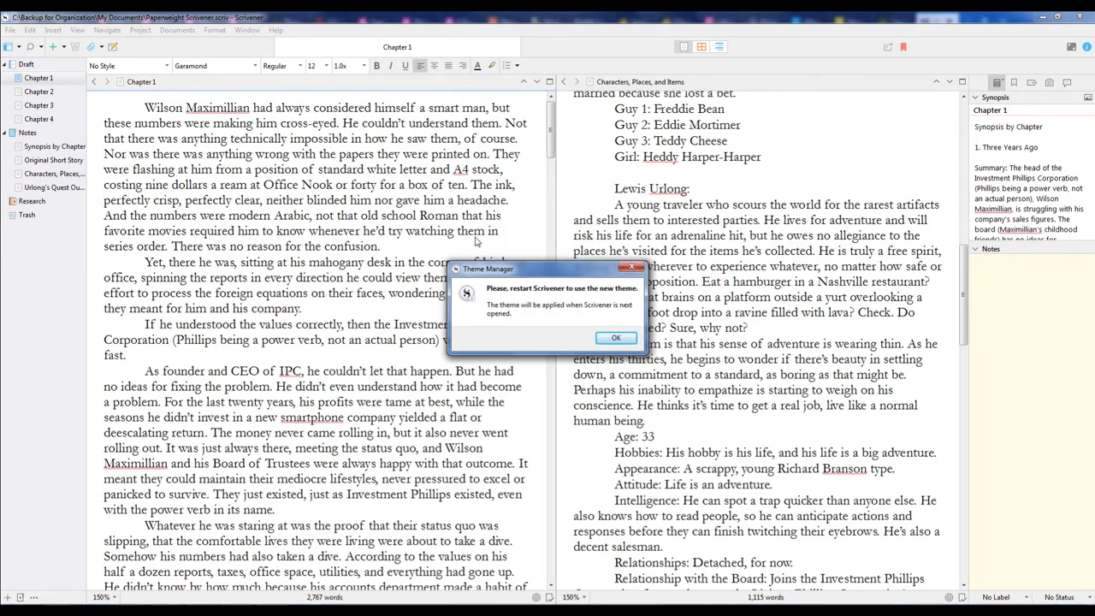
pyautogui.click(615, 336)
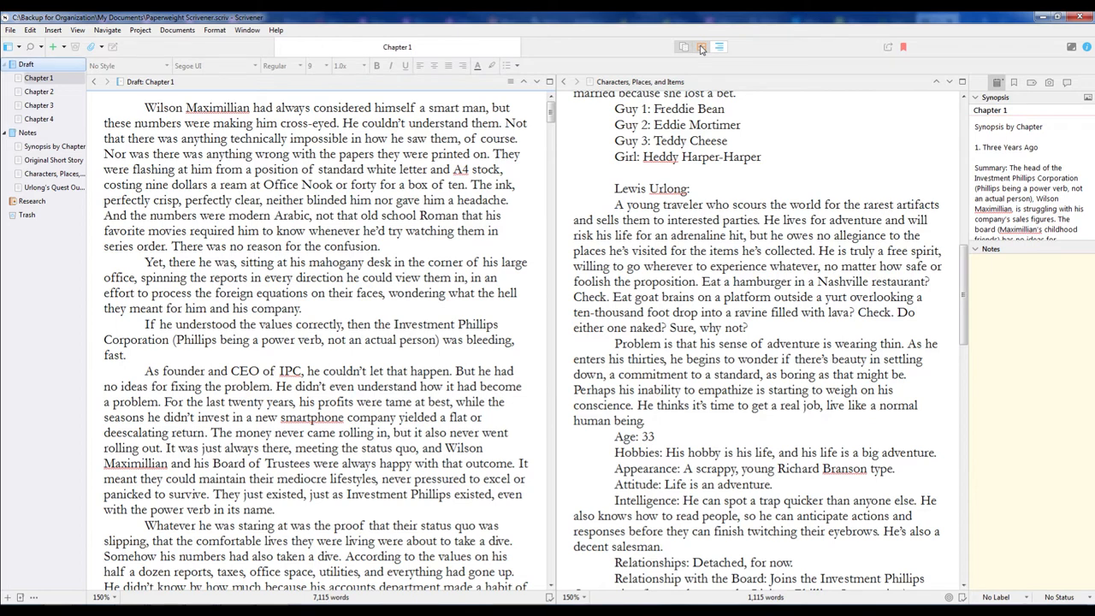
# Switch the Draft to Corkboard view showing its four chapter cards
pyautogui.click(700, 47)
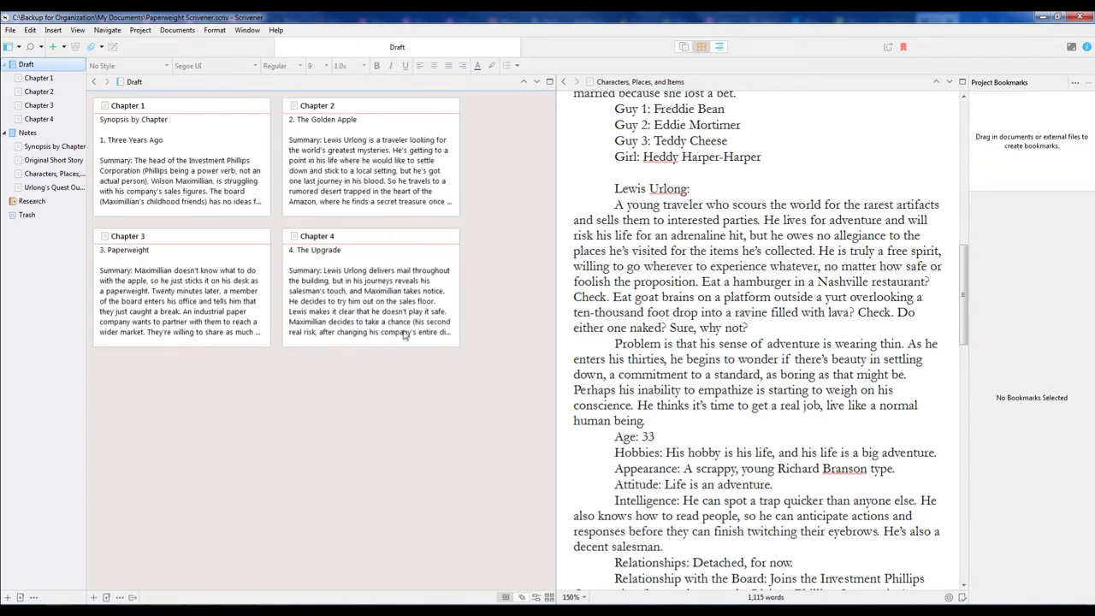
pyautogui.moveTo(409, 341)
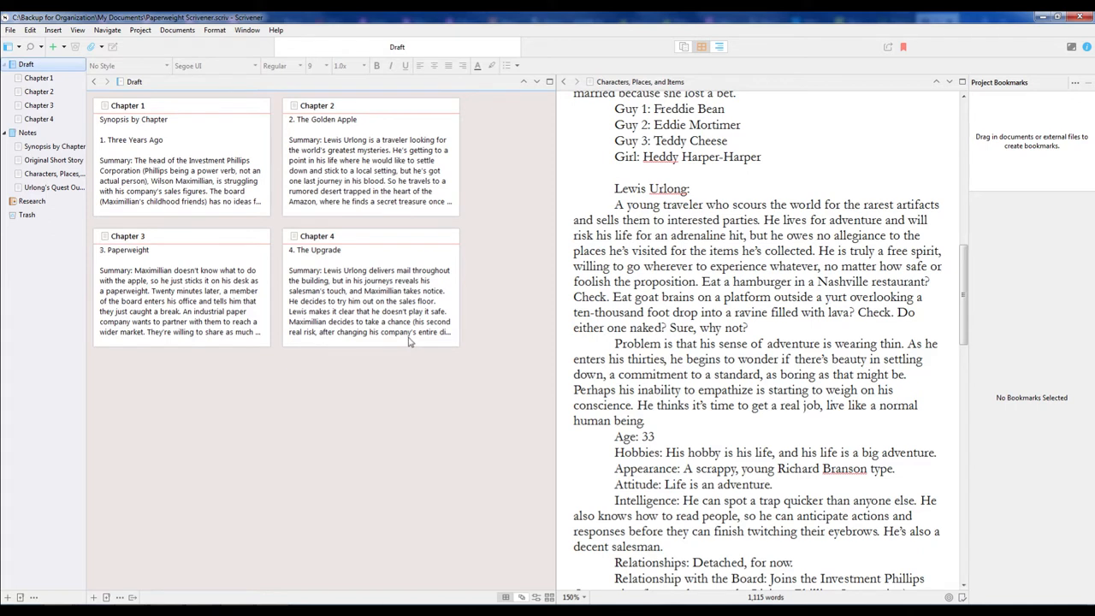
pyautogui.moveTo(415, 328)
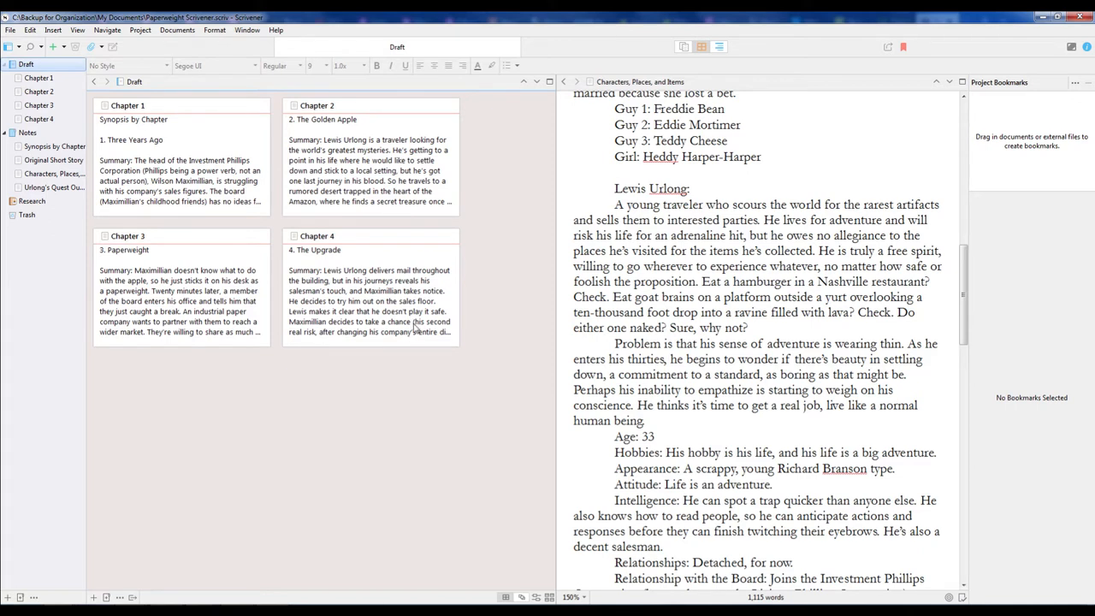
pyautogui.moveTo(552, 332)
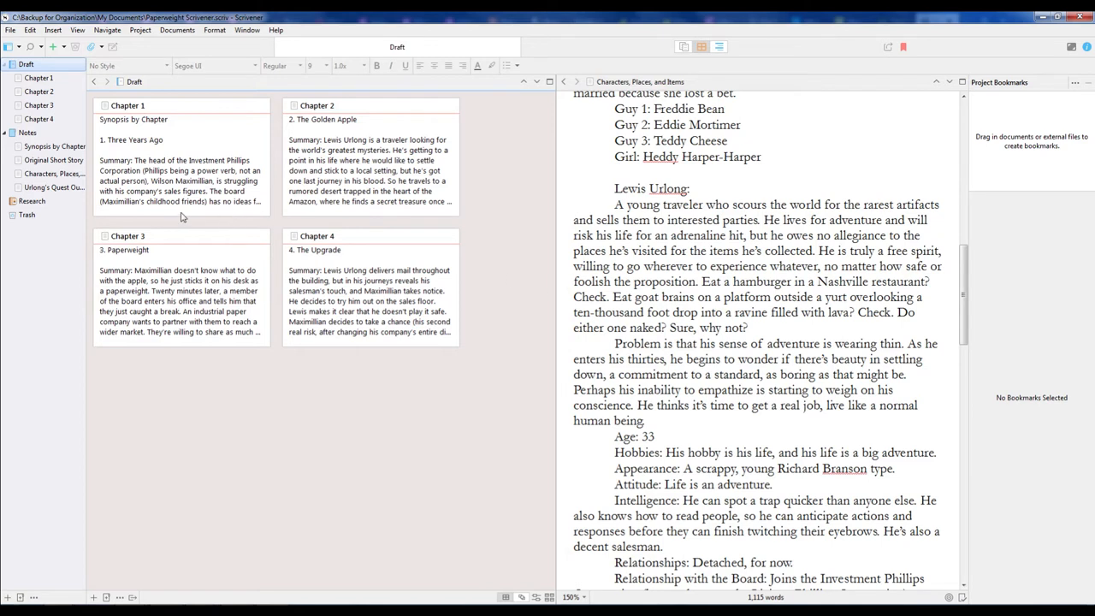
pyautogui.moveTo(163, 155)
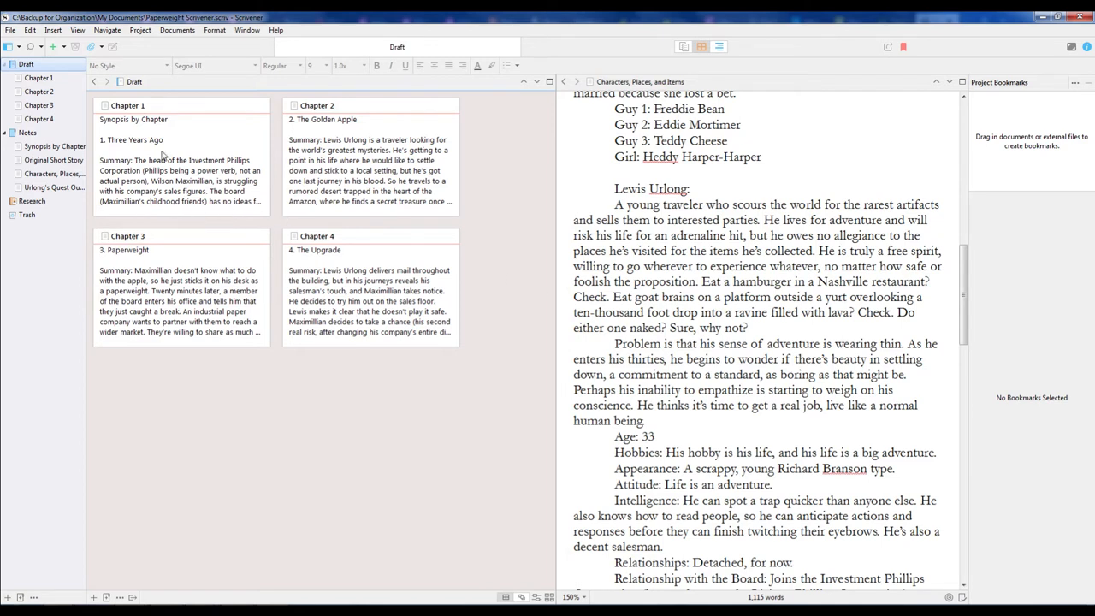
pyautogui.moveTo(275, 206)
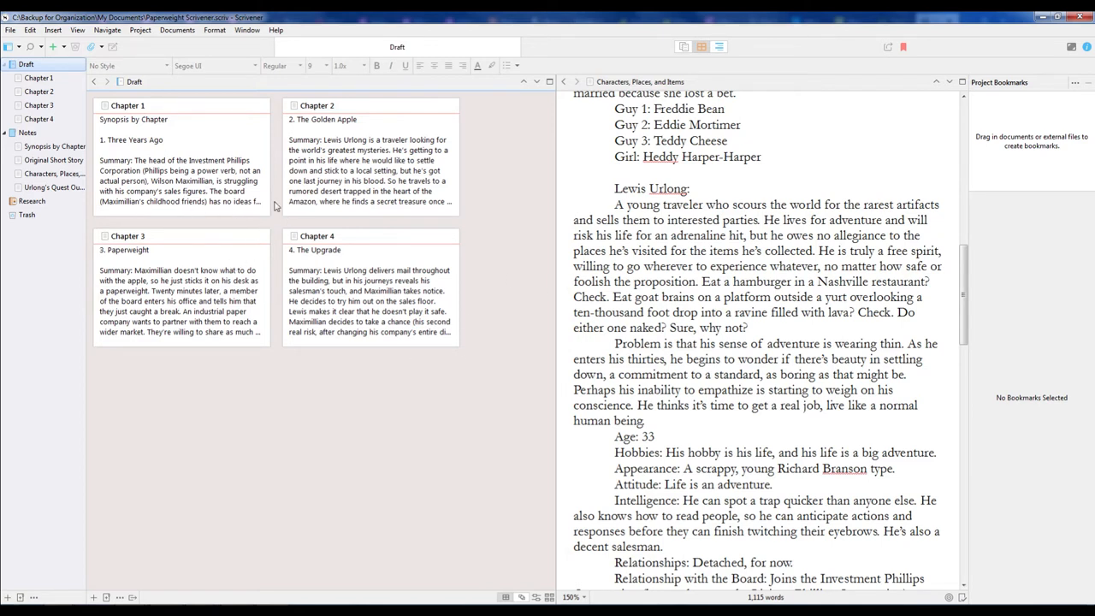
pyautogui.moveTo(710, 70)
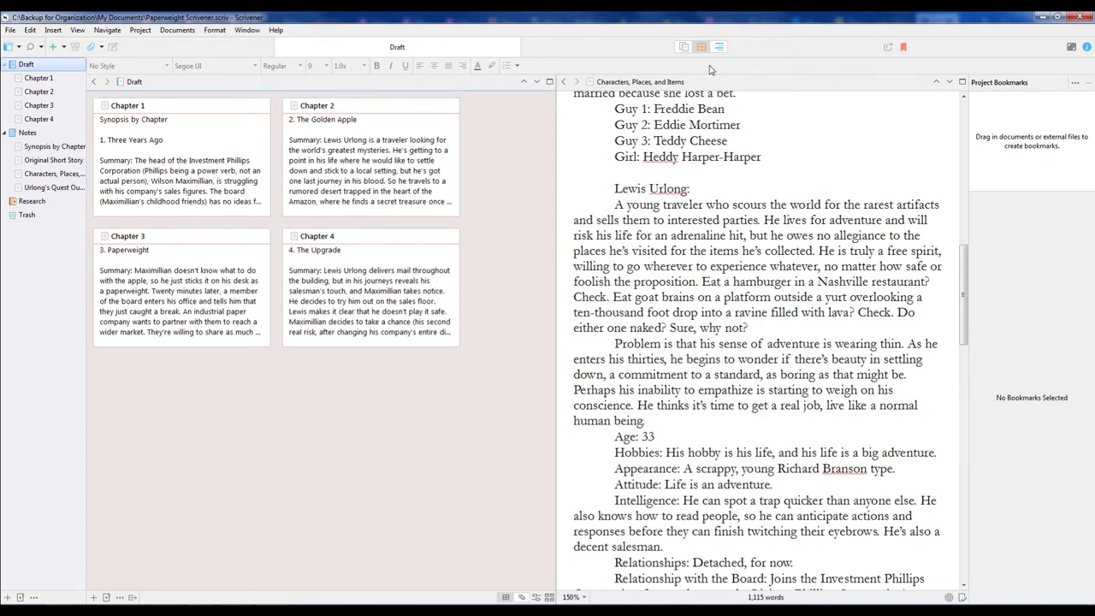
# View the Draft in Outliner mode and scroll through the outline
pyautogui.click(719, 47)
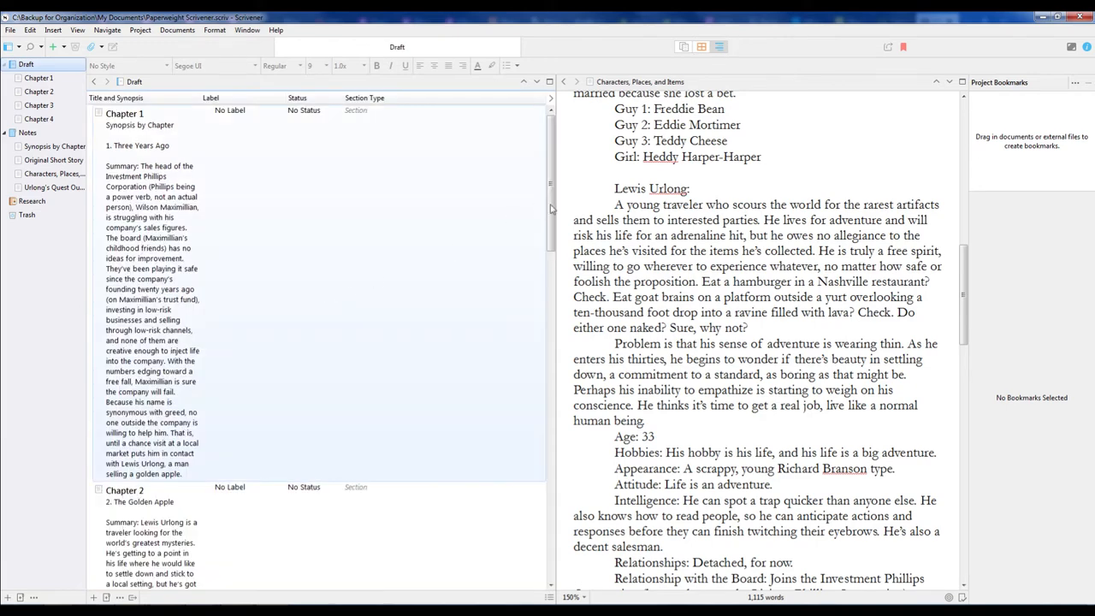
pyautogui.scroll(-3)
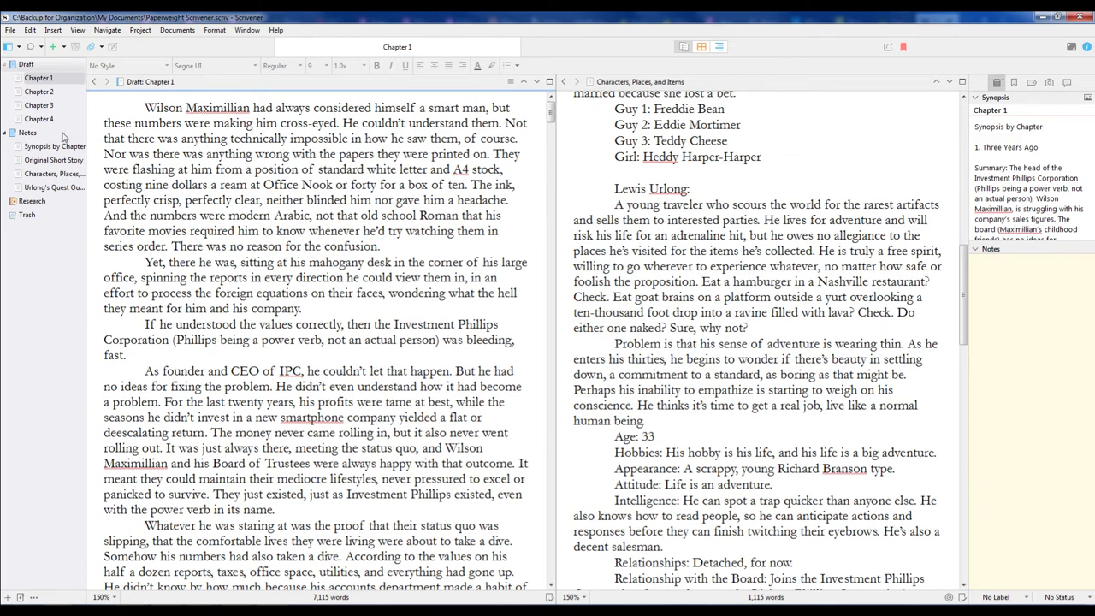
pyautogui.click(26, 64)
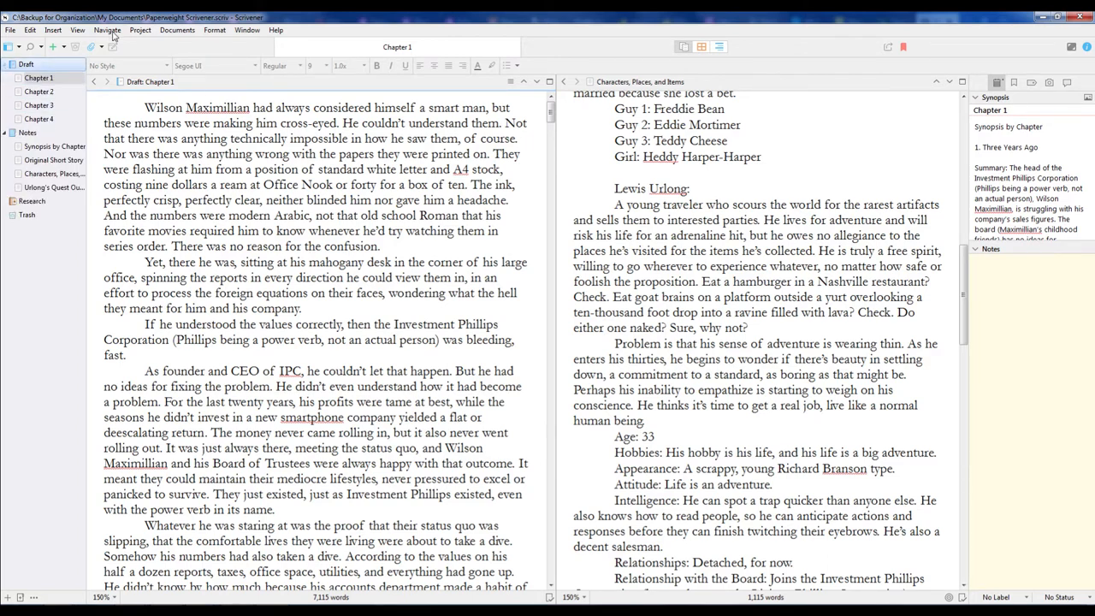
pyautogui.click(107, 29)
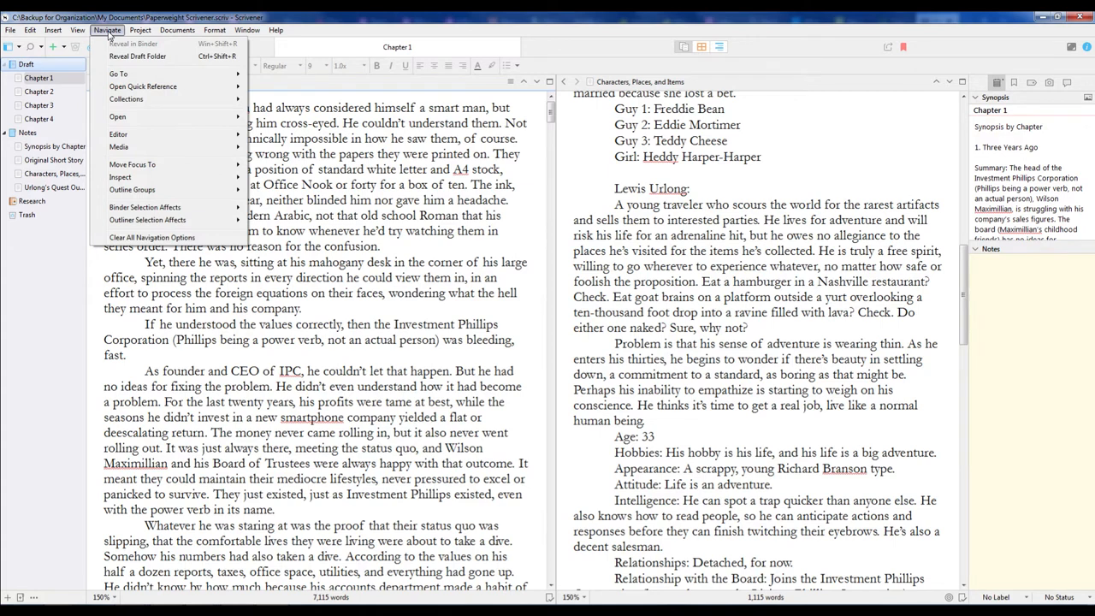
pyautogui.moveTo(159, 207)
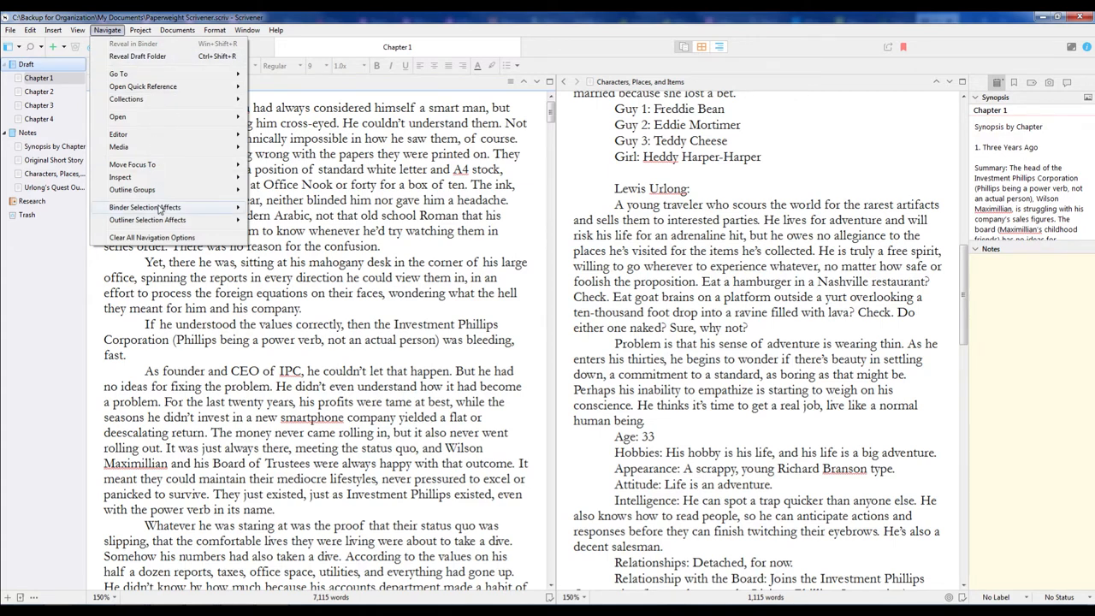
pyautogui.click(144, 207)
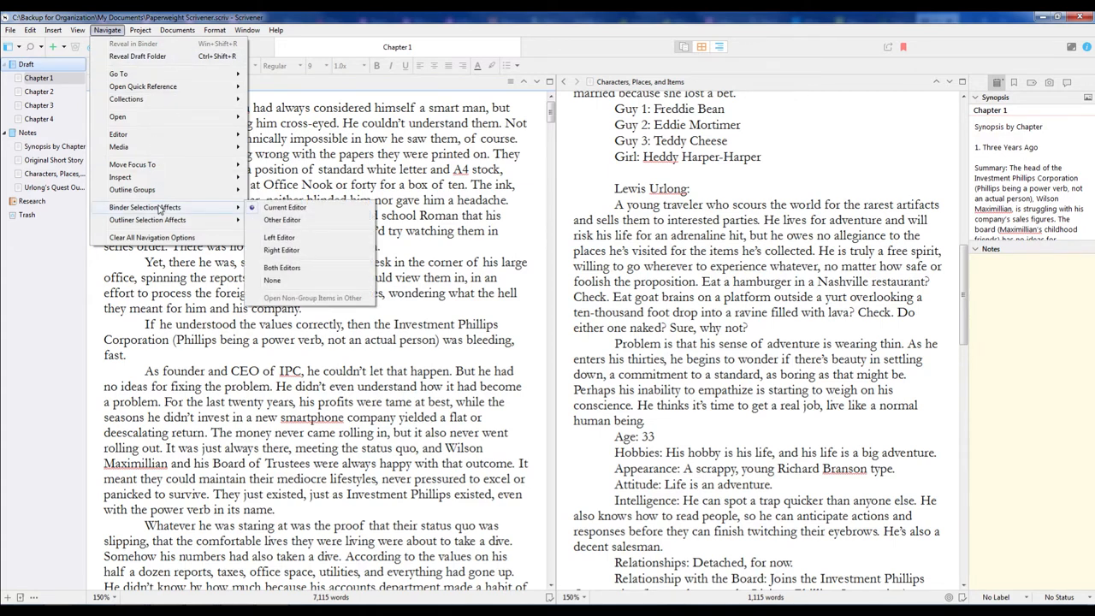
pyautogui.moveTo(132, 164)
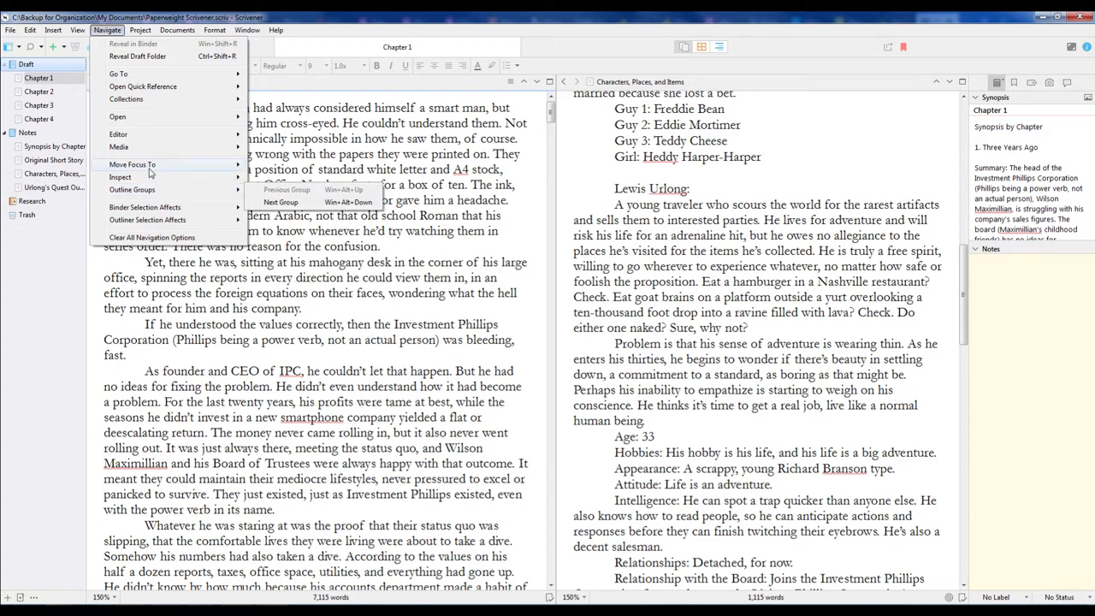
pyautogui.moveTo(119, 146)
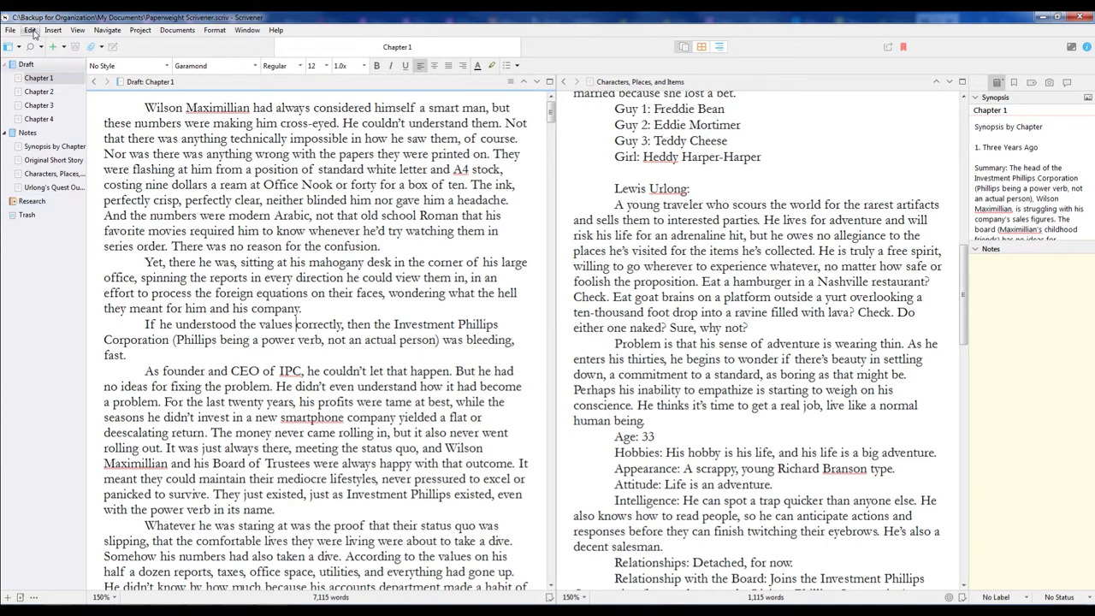
pyautogui.click(30, 30)
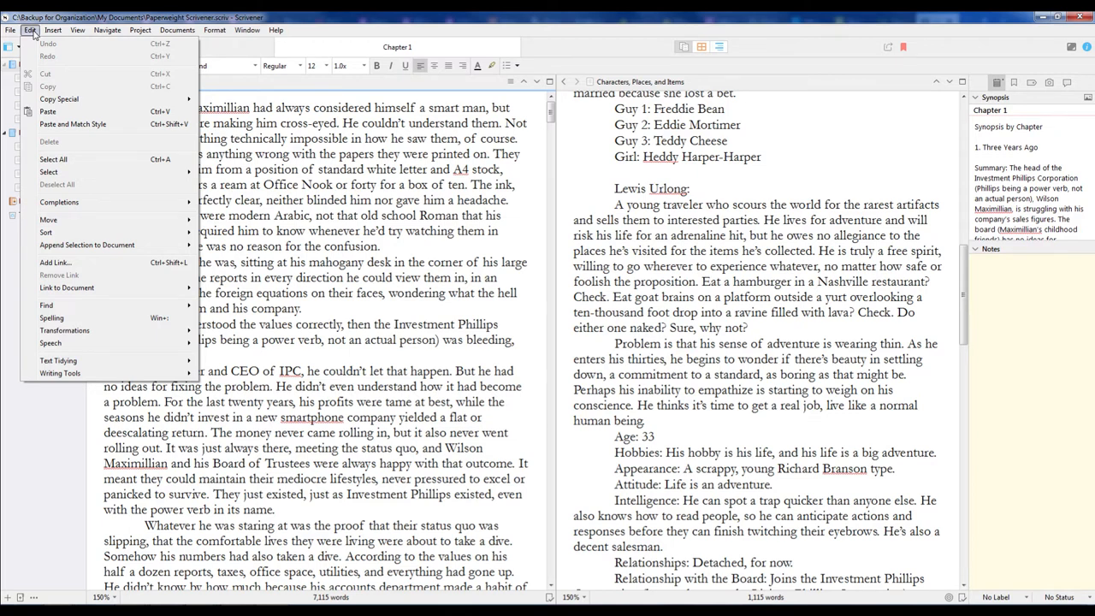
pyautogui.moveTo(59, 202)
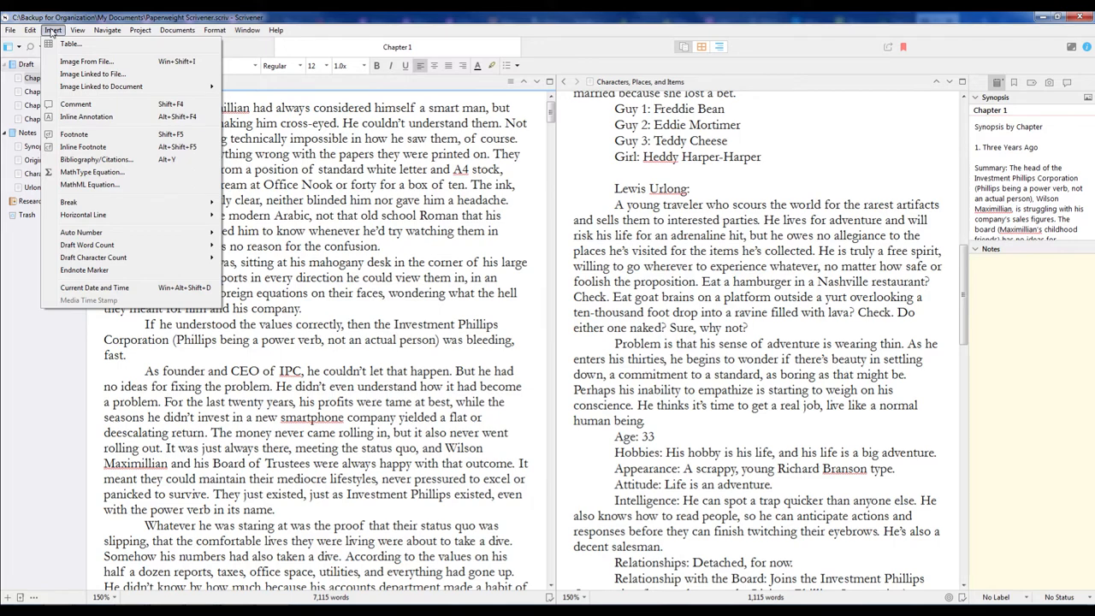
pyautogui.click(76, 30)
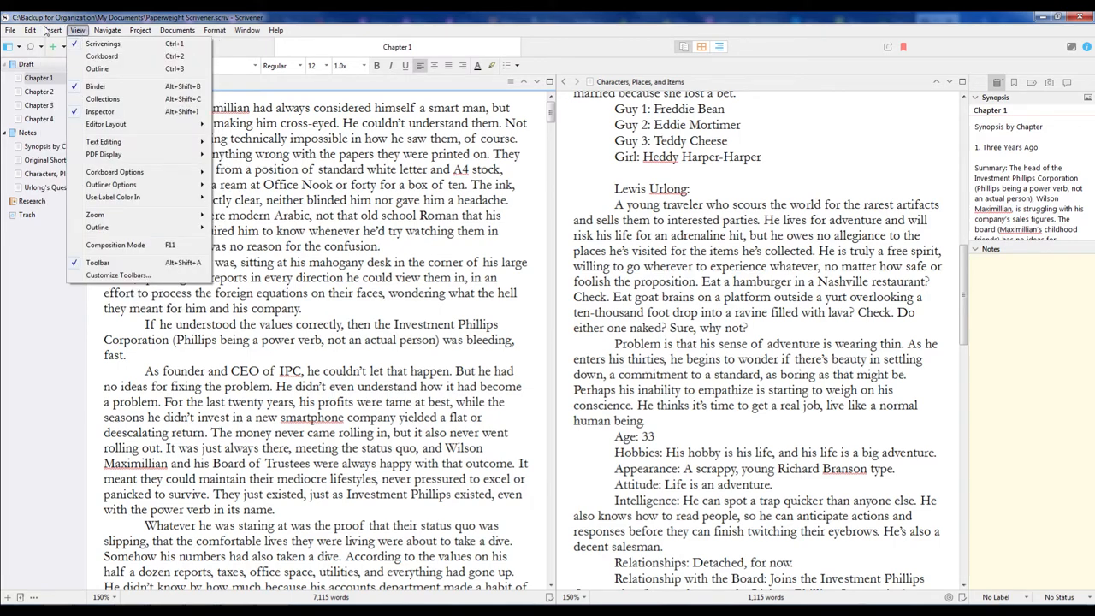
pyautogui.click(30, 30)
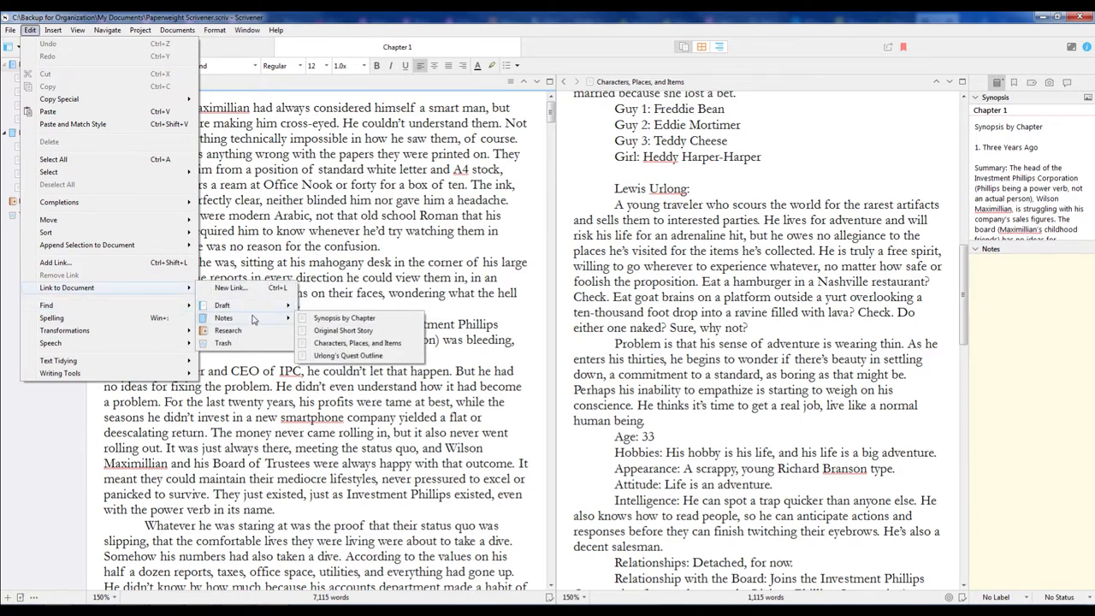
pyautogui.moveTo(227, 330)
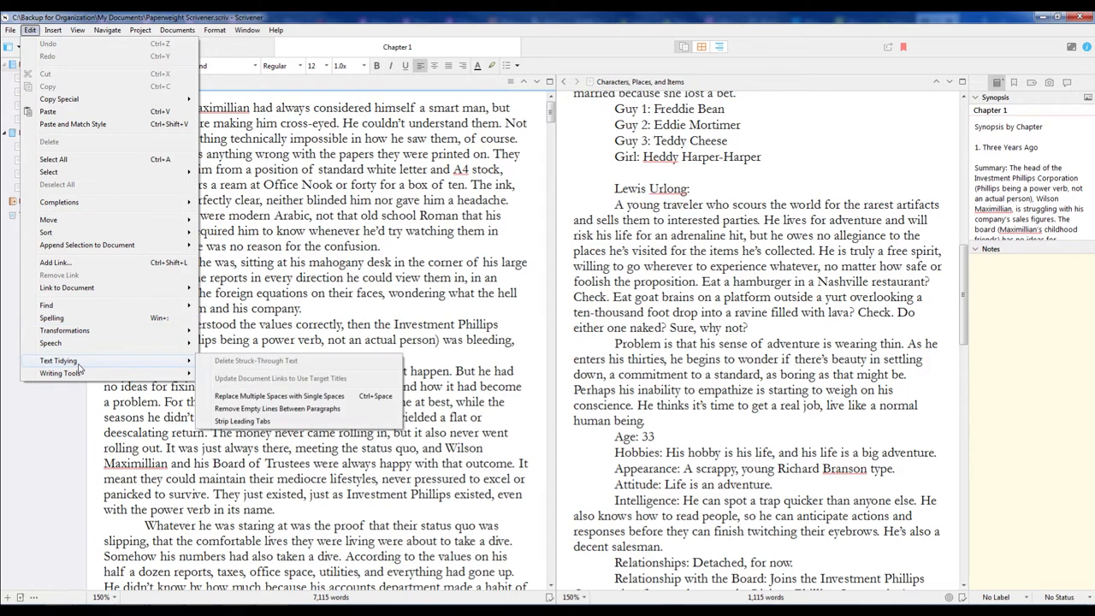
pyautogui.moveTo(83, 261)
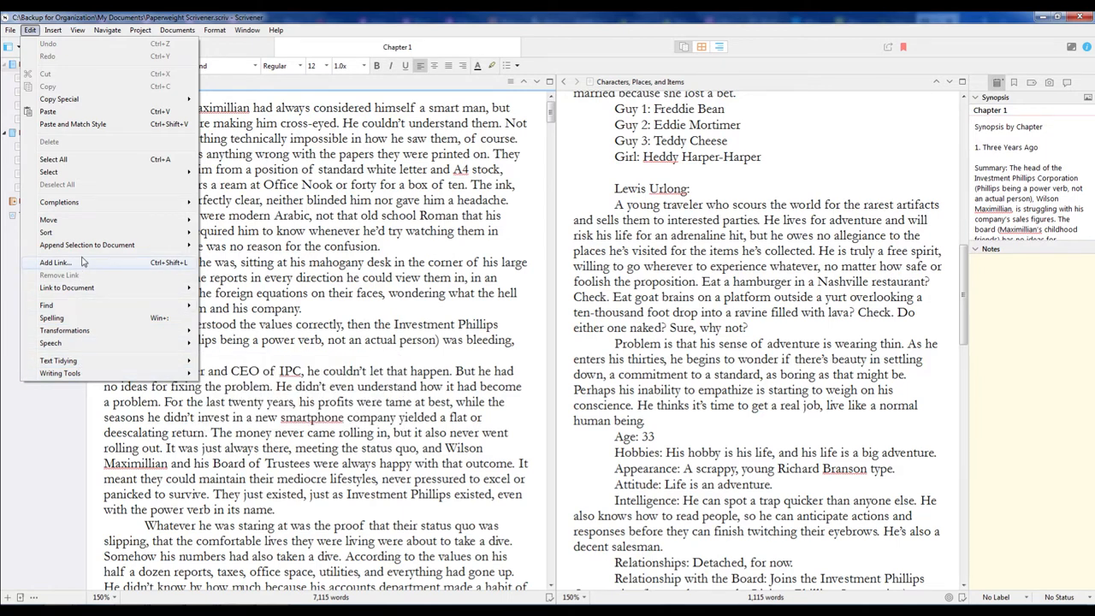
pyautogui.moveTo(96, 275)
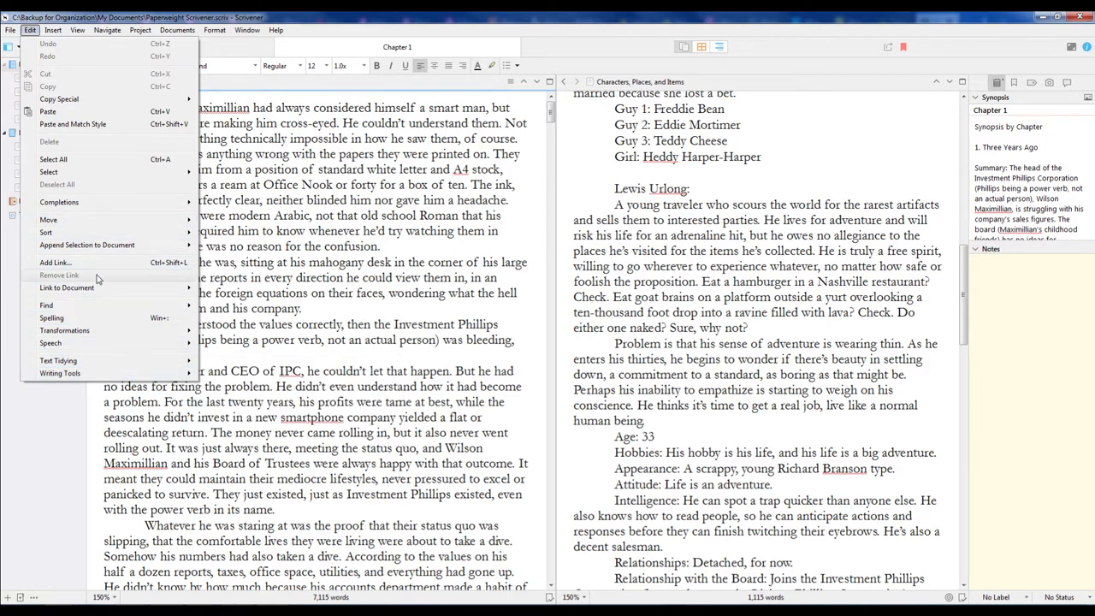
pyautogui.click(46, 306)
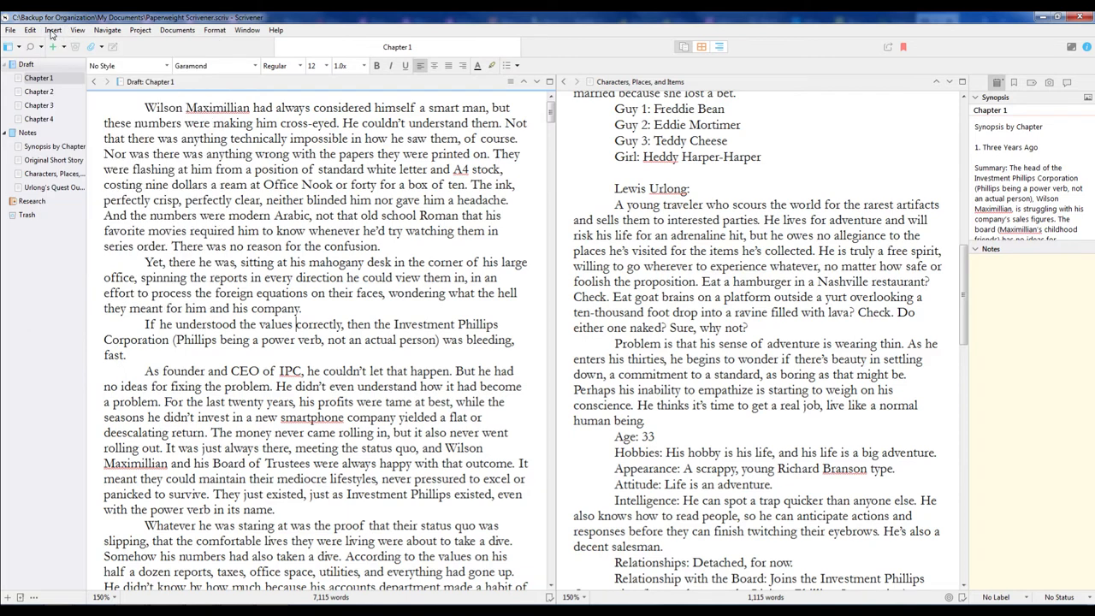
pyautogui.click(52, 29)
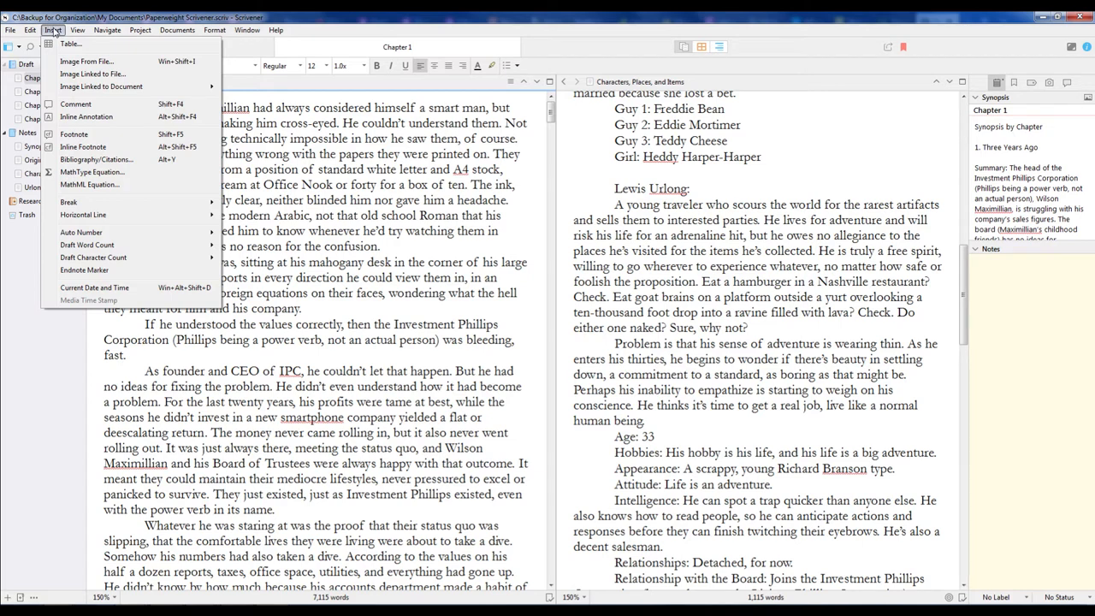
pyautogui.click(139, 30)
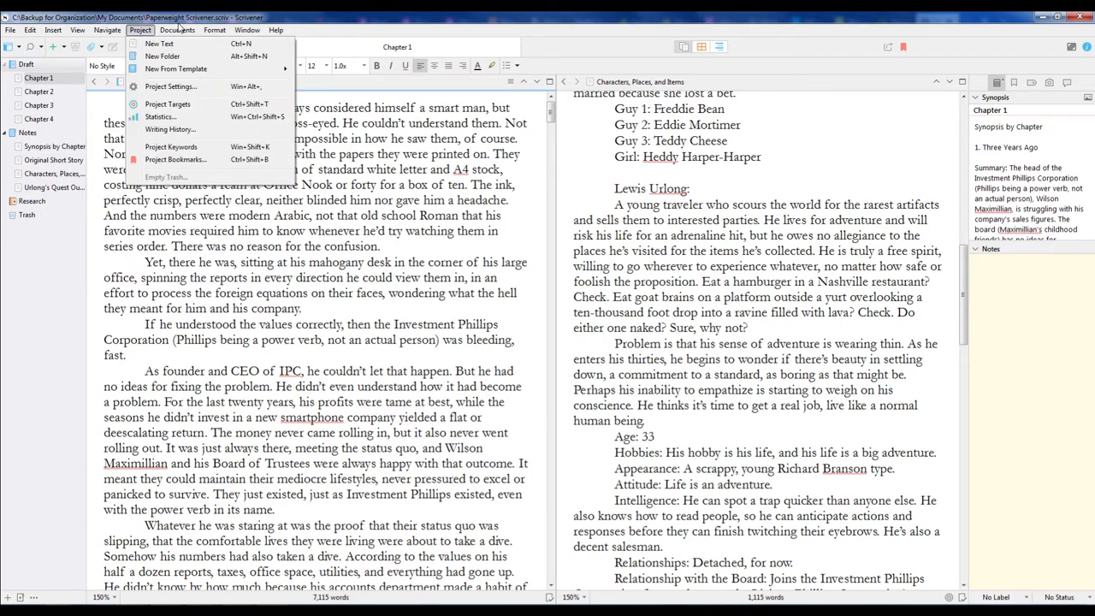
pyautogui.click(178, 30)
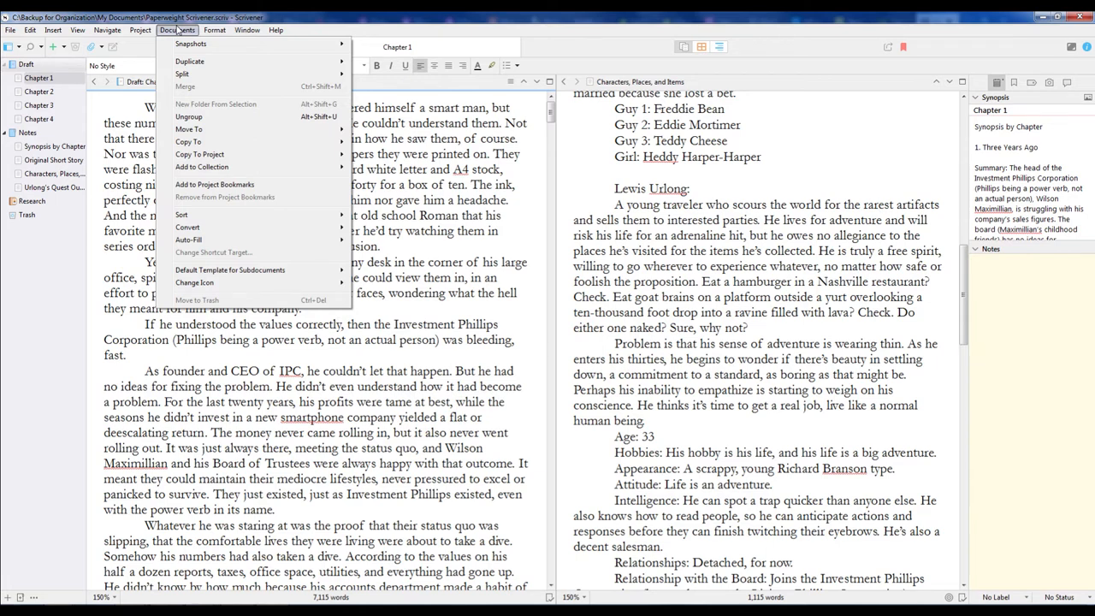
pyautogui.moveTo(189, 61)
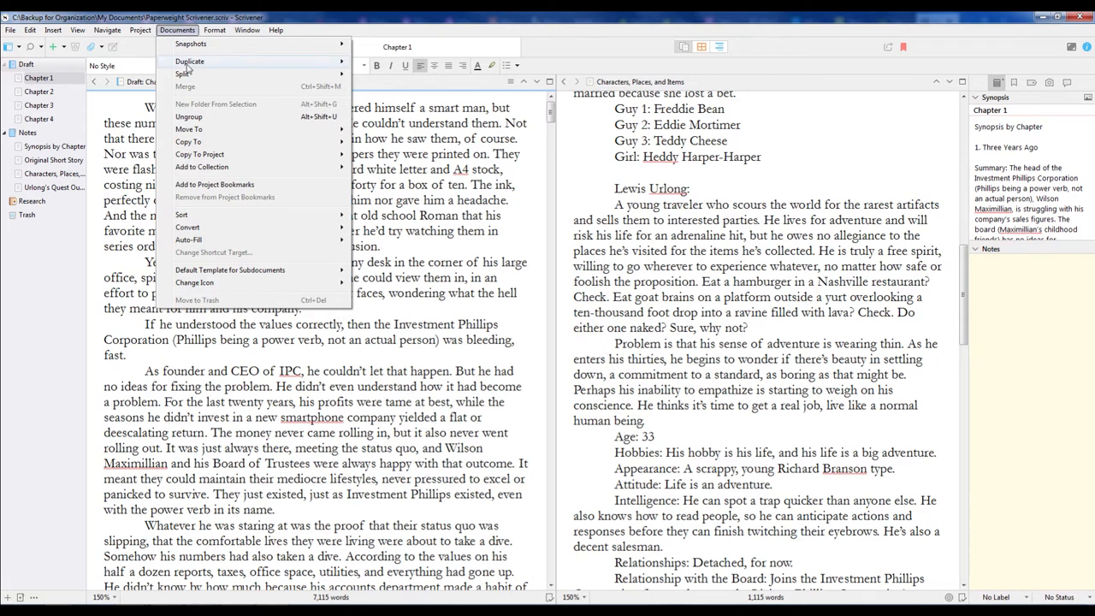
pyautogui.moveTo(195, 283)
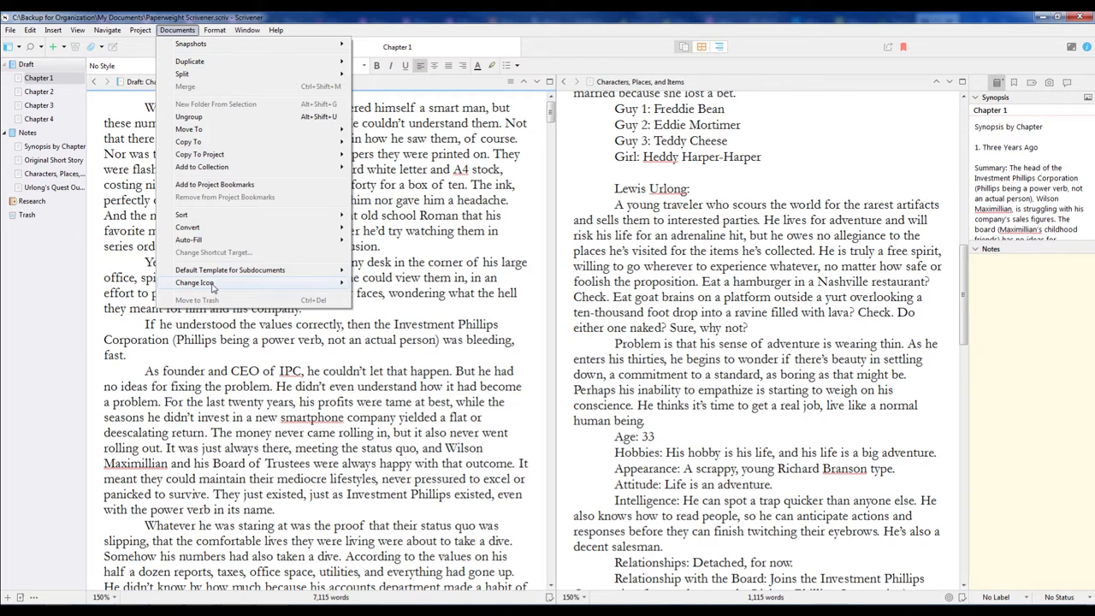
pyautogui.click(196, 283)
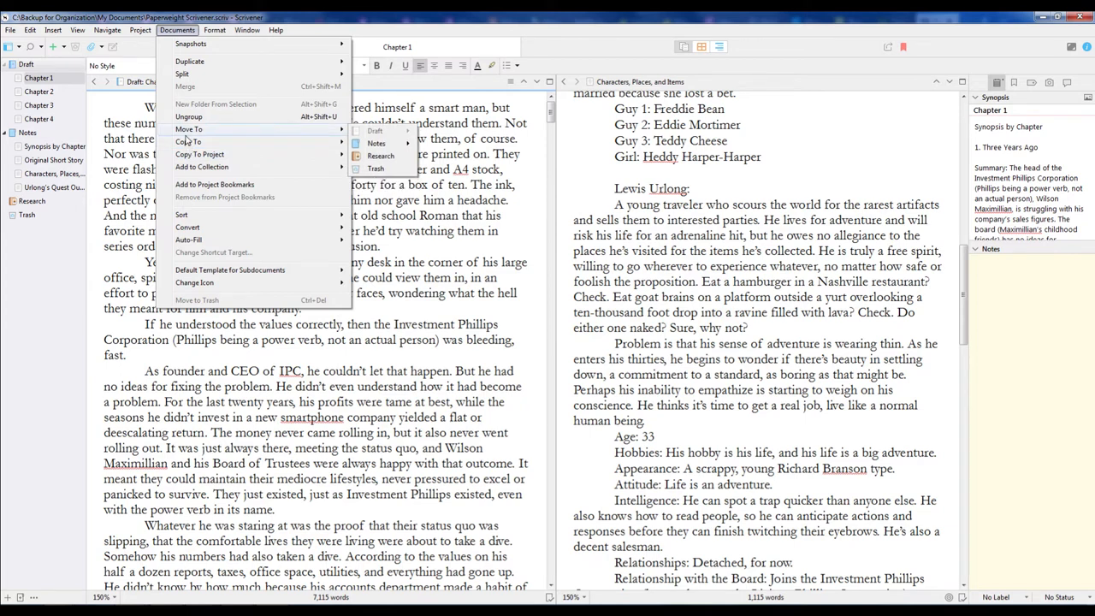
pyautogui.moveTo(187, 80)
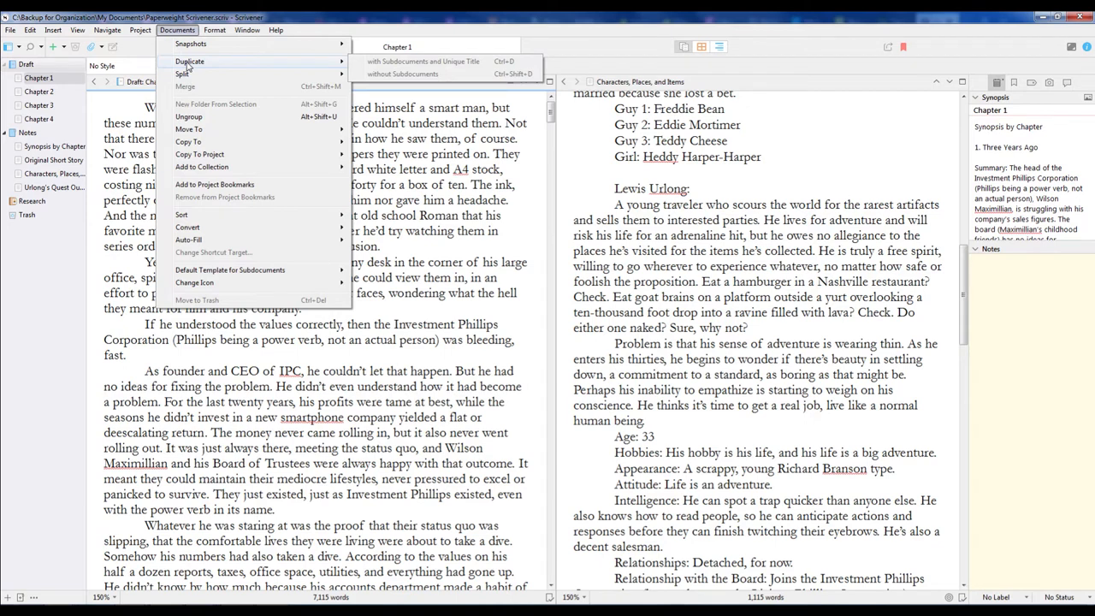
pyautogui.click(214, 30)
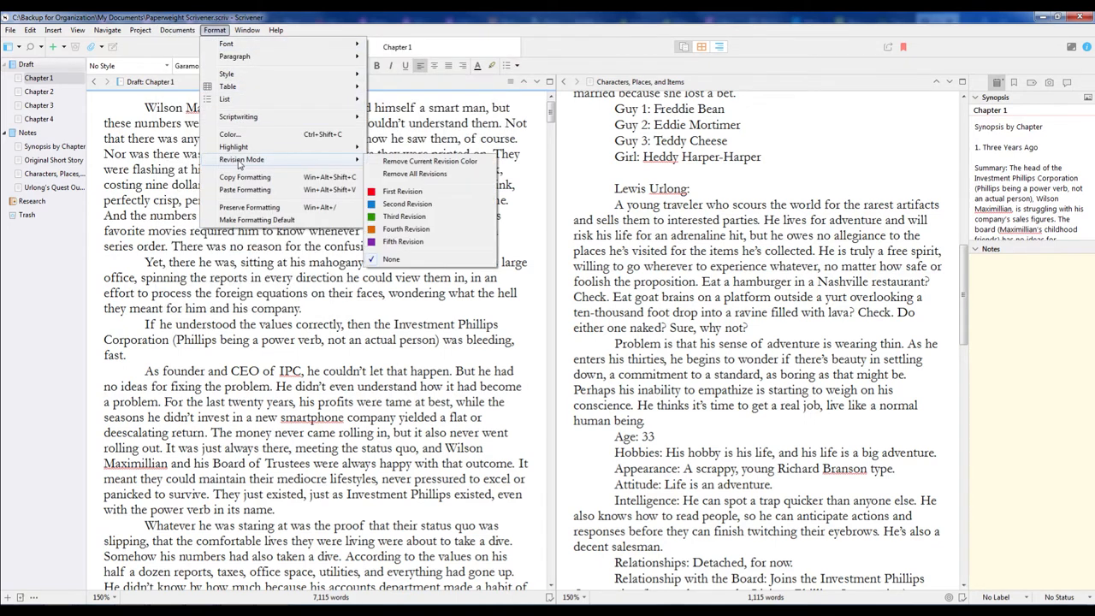
pyautogui.click(247, 30)
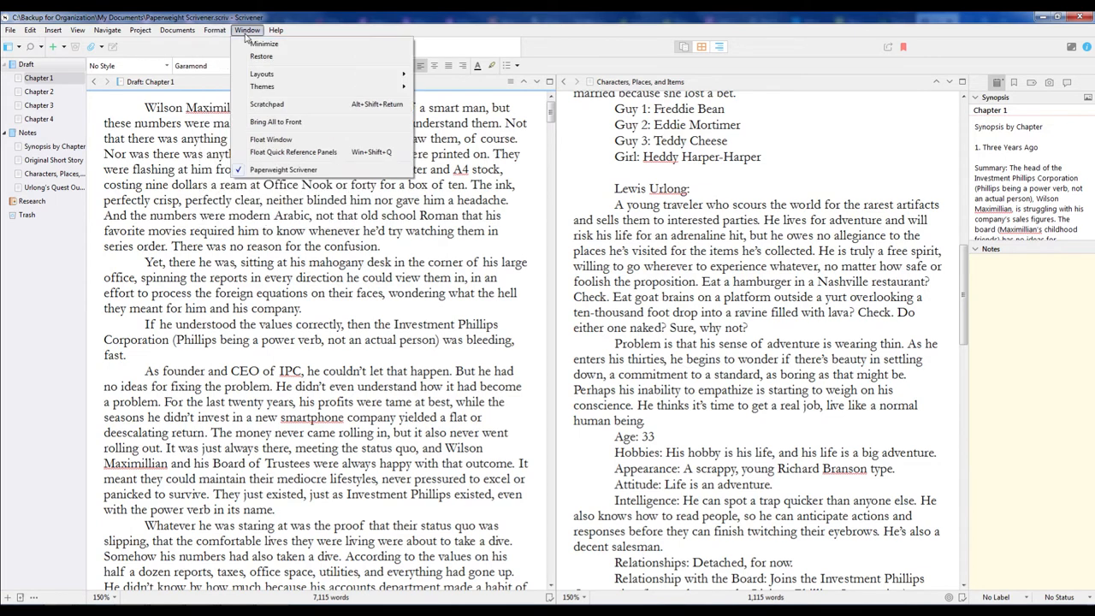
pyautogui.click(139, 30)
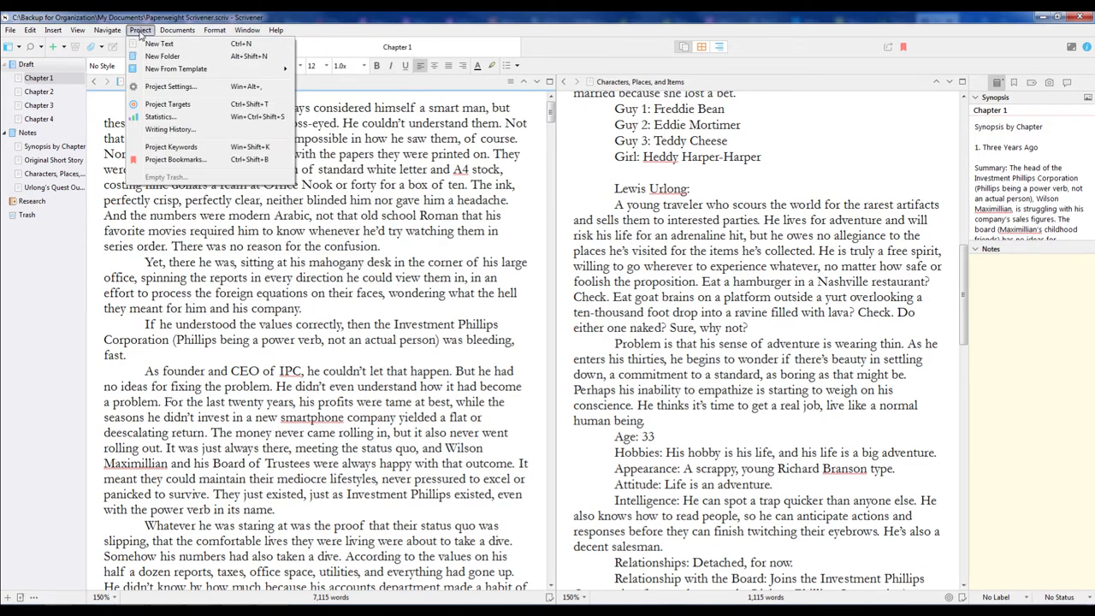
pyautogui.moveTo(175, 68)
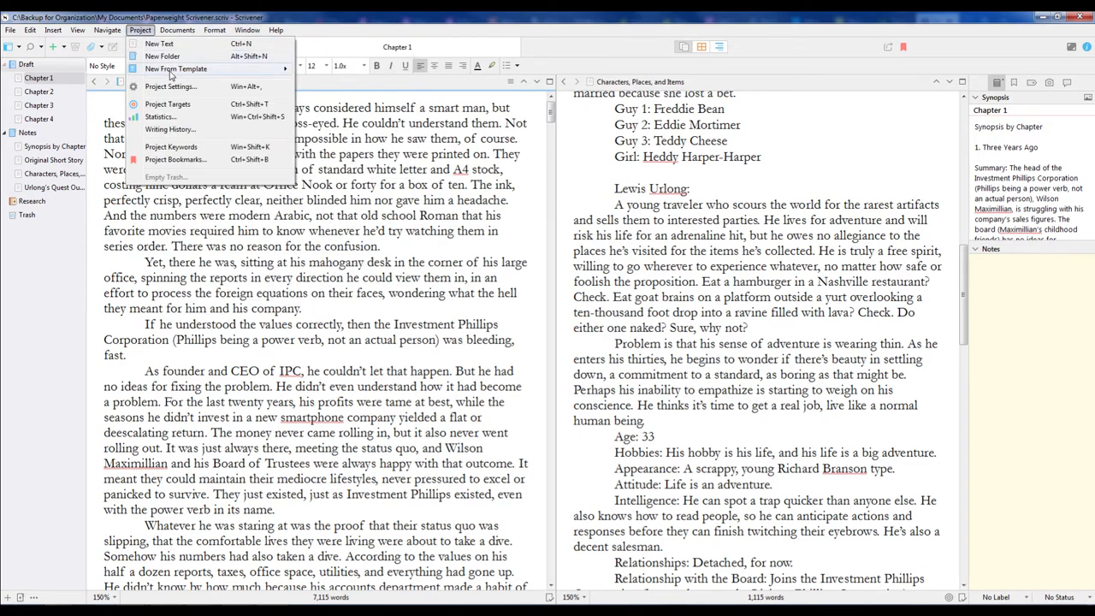
pyautogui.moveTo(170, 130)
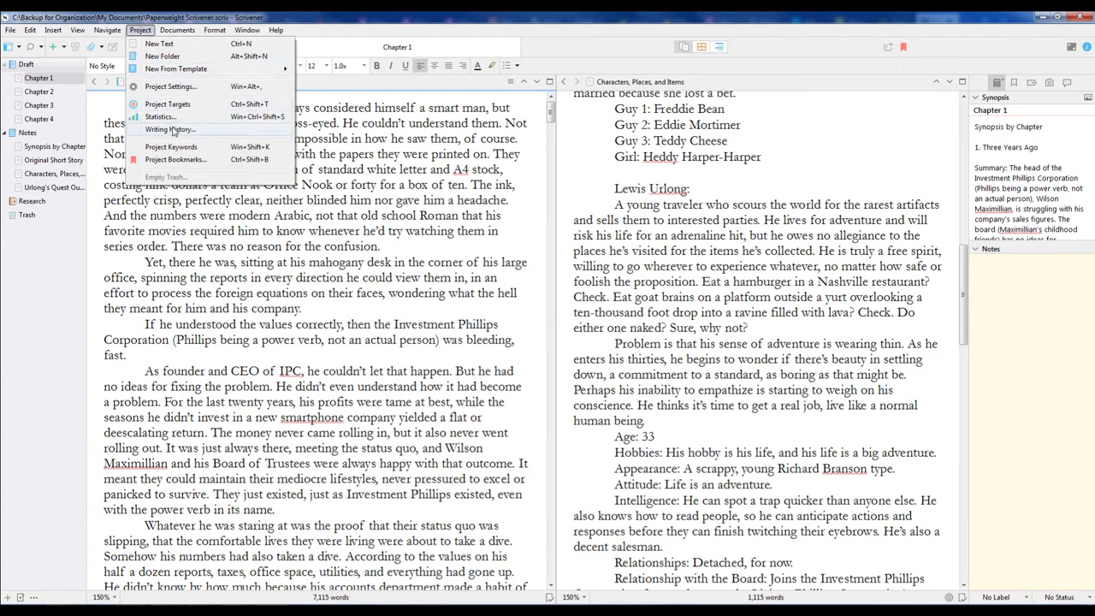
pyautogui.click(106, 30)
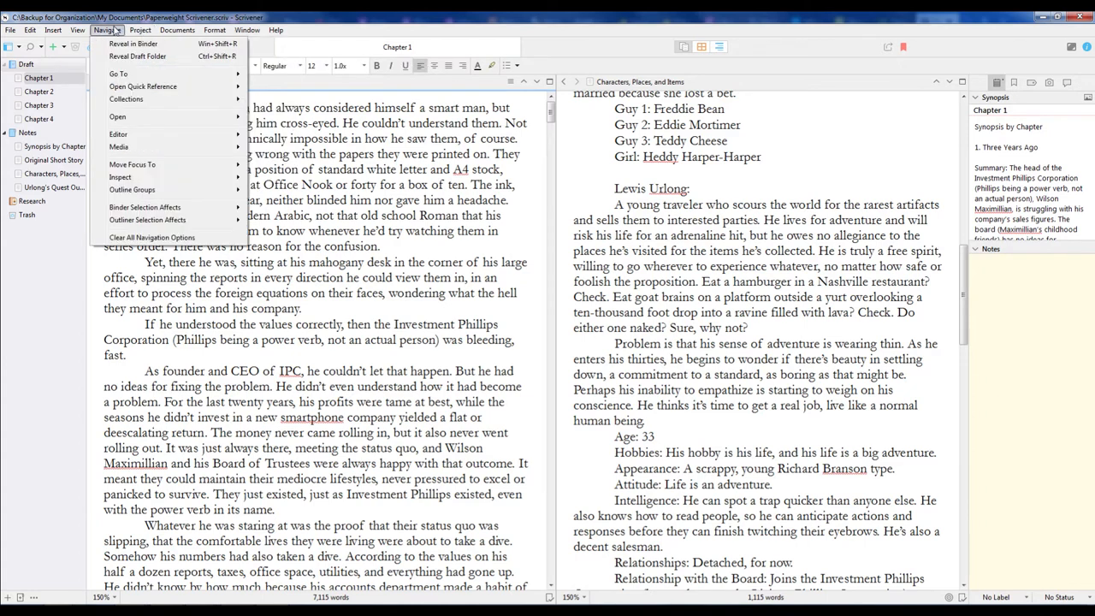
pyautogui.moveTo(132, 44)
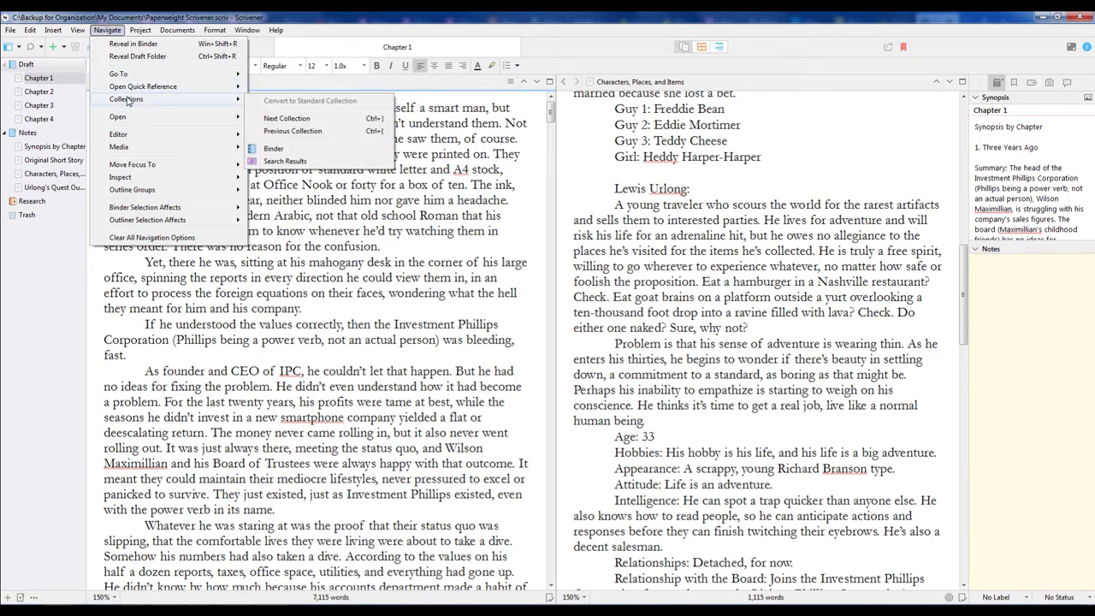
pyautogui.moveTo(118, 135)
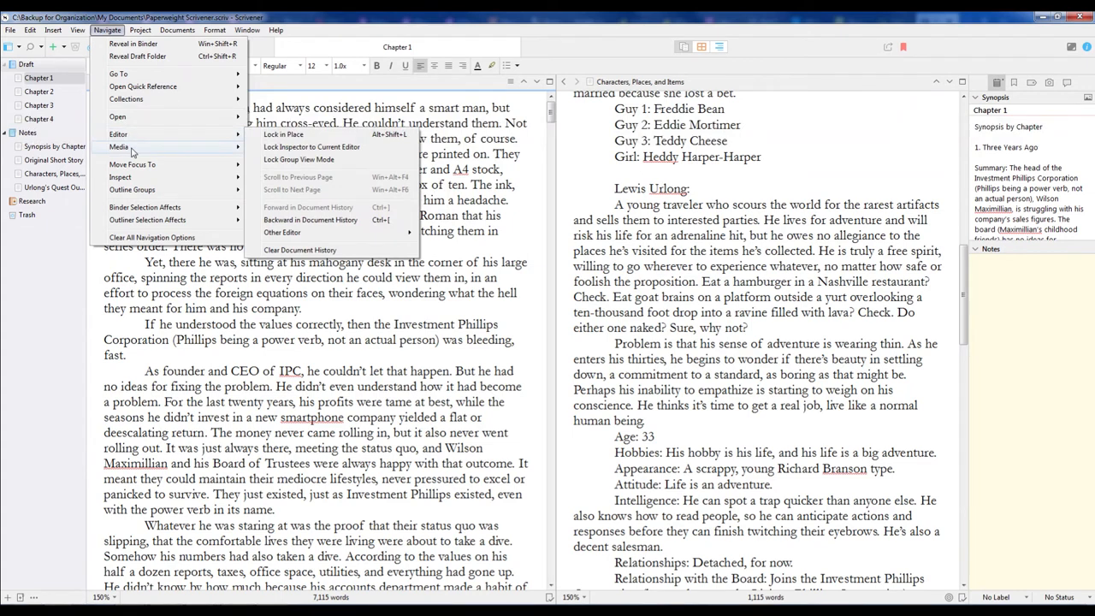
pyautogui.moveTo(133, 163)
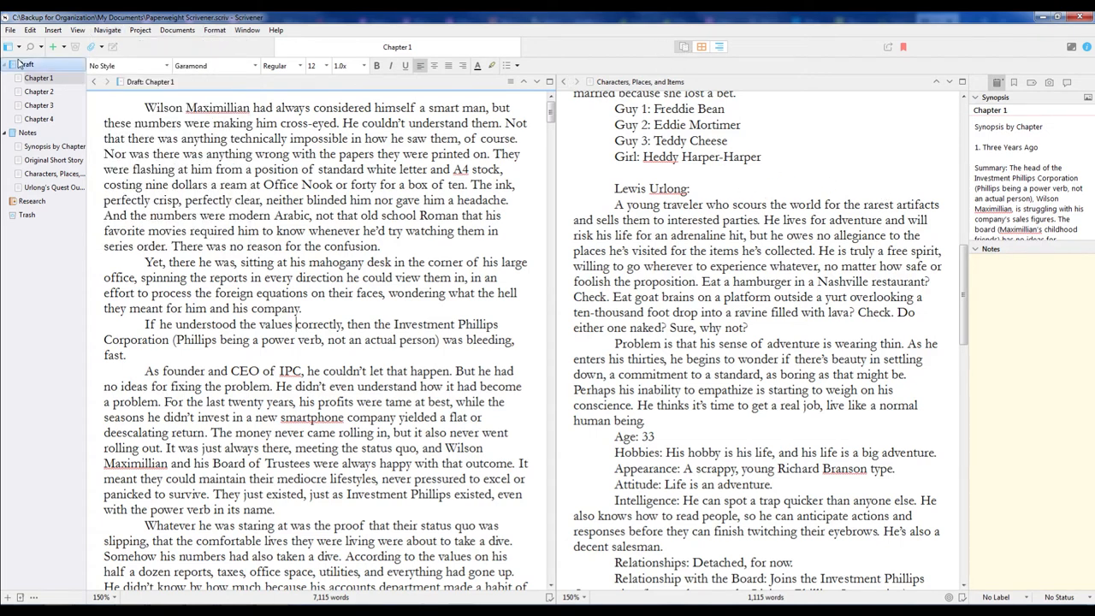
# Show the Draft as chapter cards and open Chapter 1's Status list
pyautogui.click(701, 47)
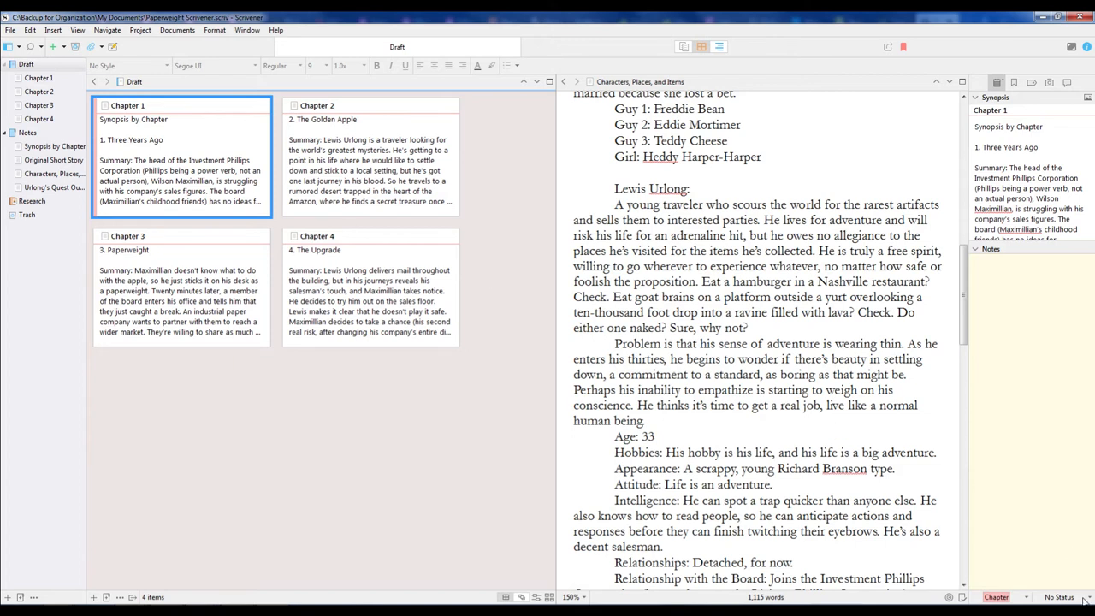
pyautogui.click(1061, 597)
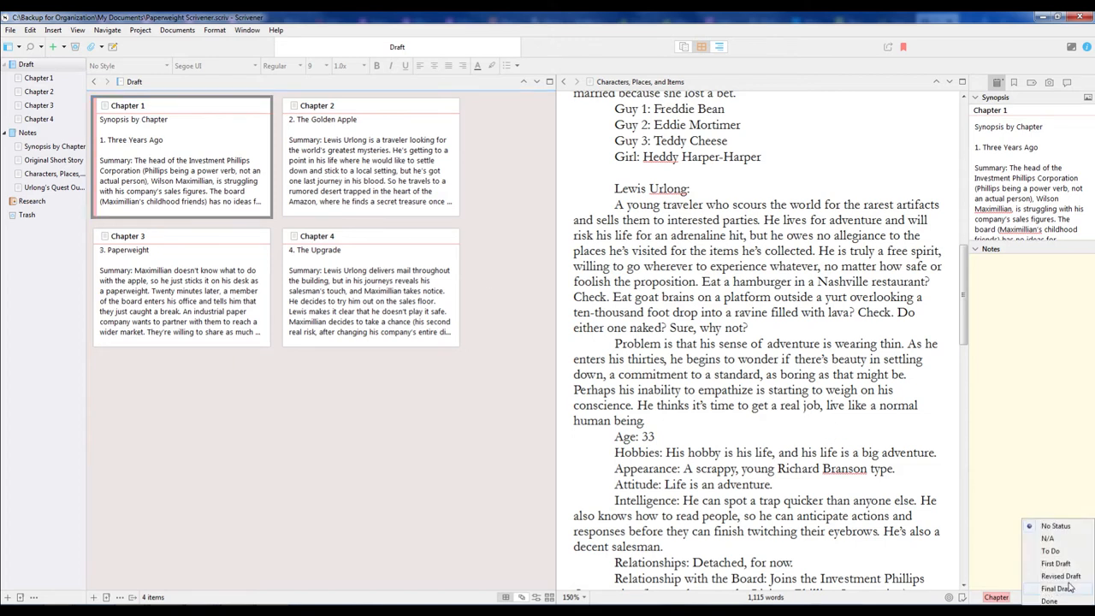
pyautogui.moveTo(1056, 562)
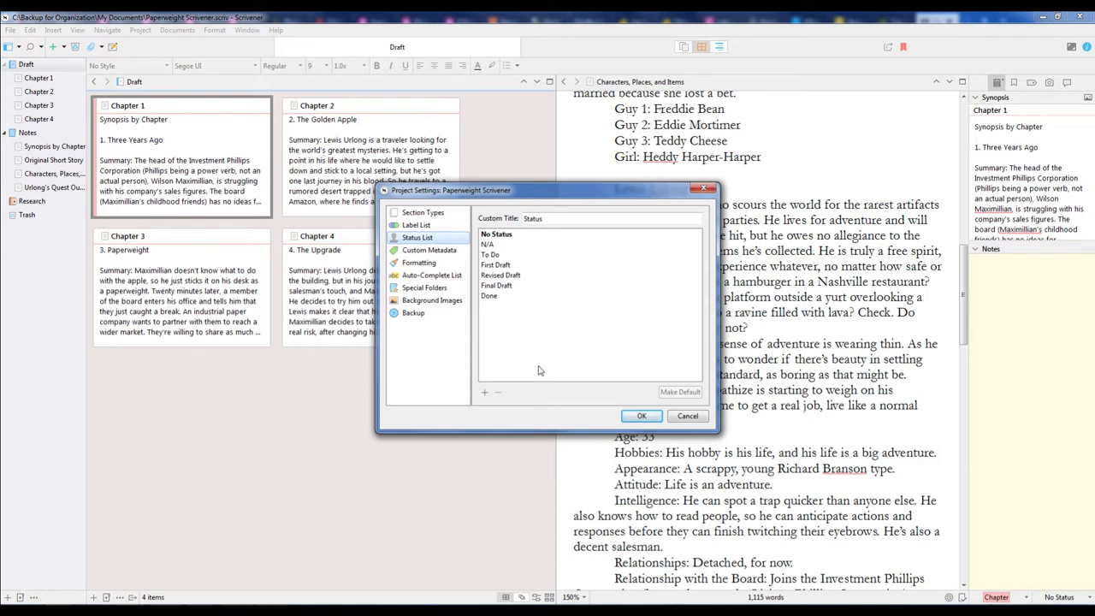
pyautogui.moveTo(443, 299)
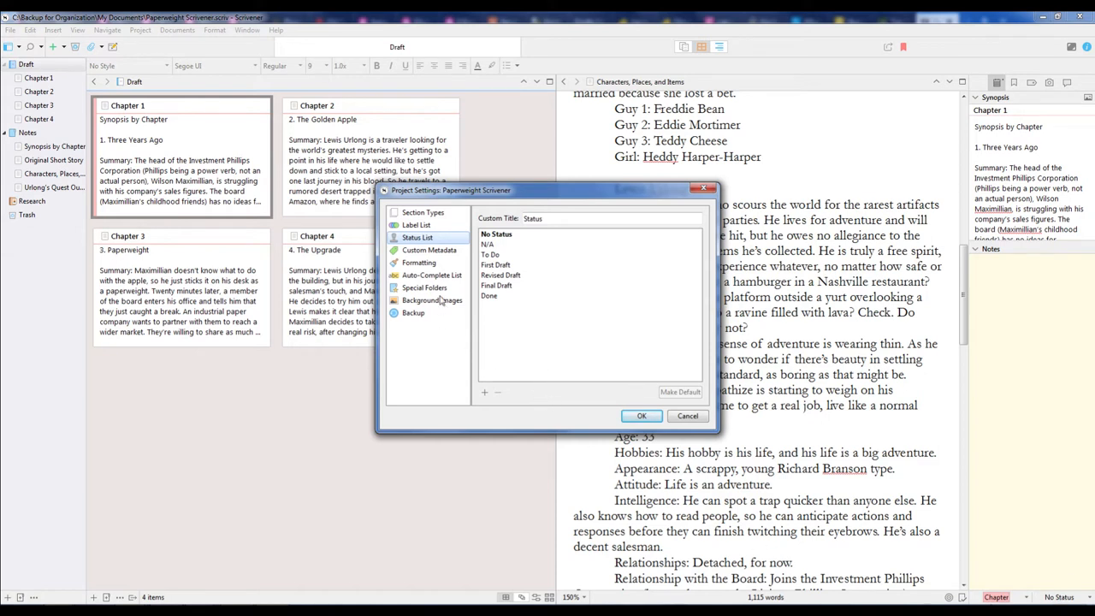
pyautogui.moveTo(527, 319)
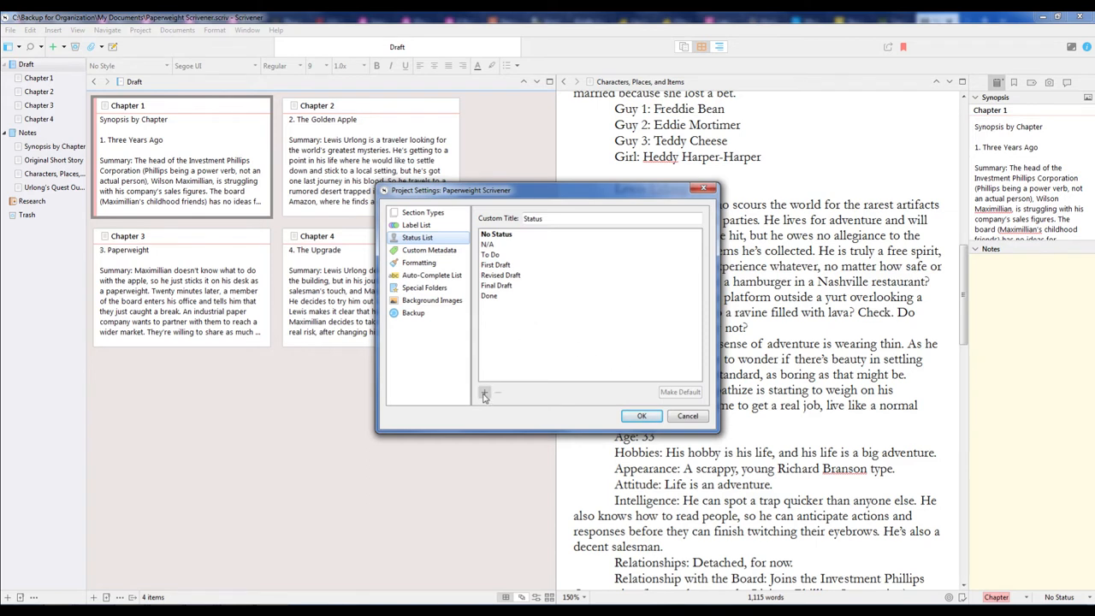
# Add an 'In Progress' entry to the project status list and confirm it
pyautogui.click(484, 392)
pyautogui.write('In Progress')
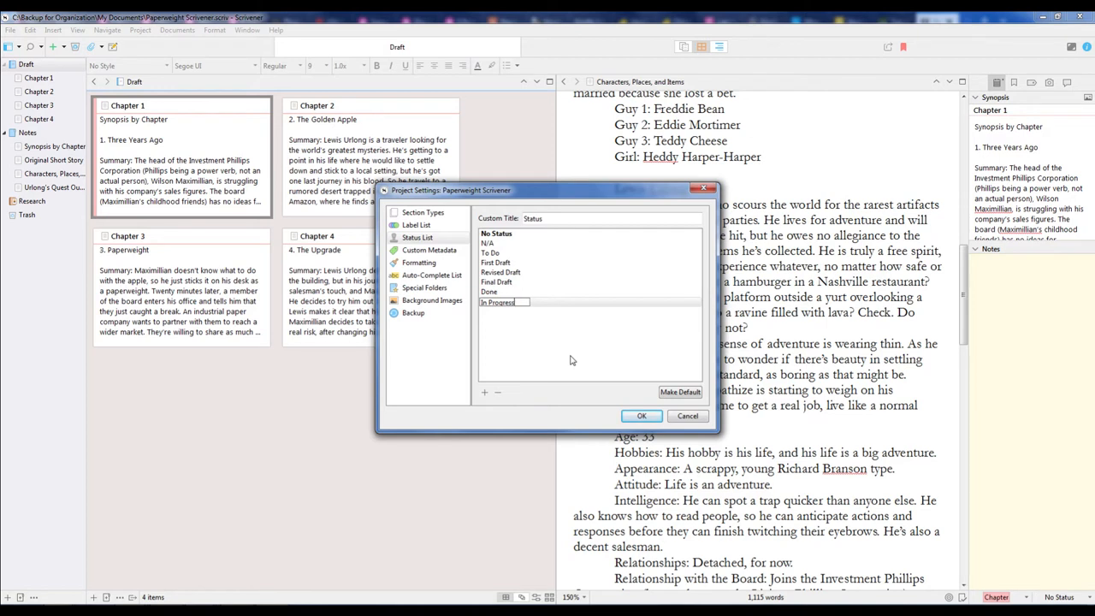
pyautogui.moveTo(575, 337)
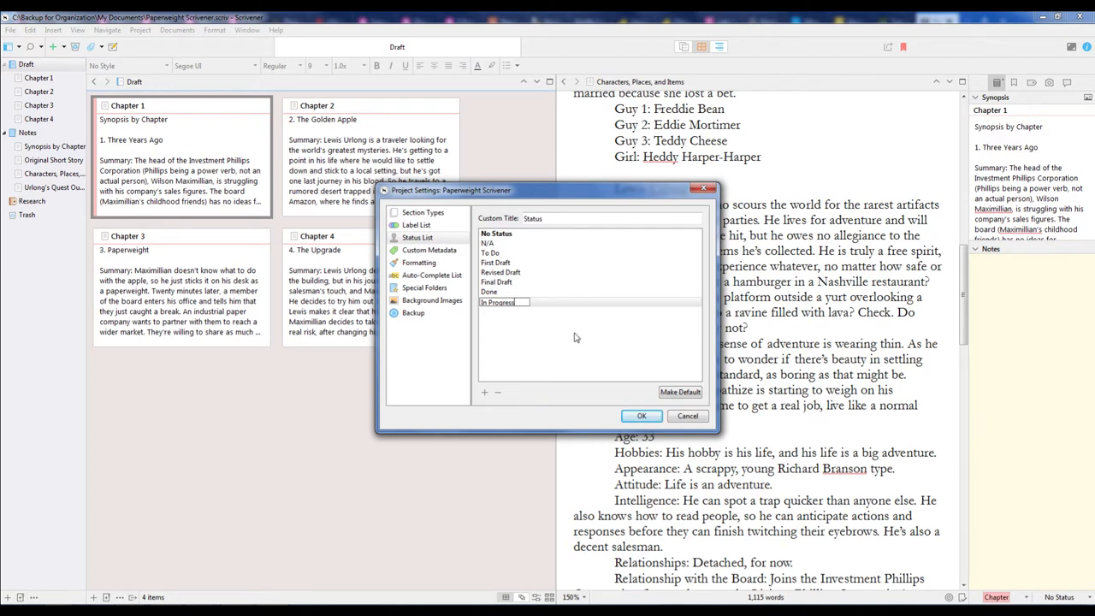
pyautogui.moveTo(641, 416)
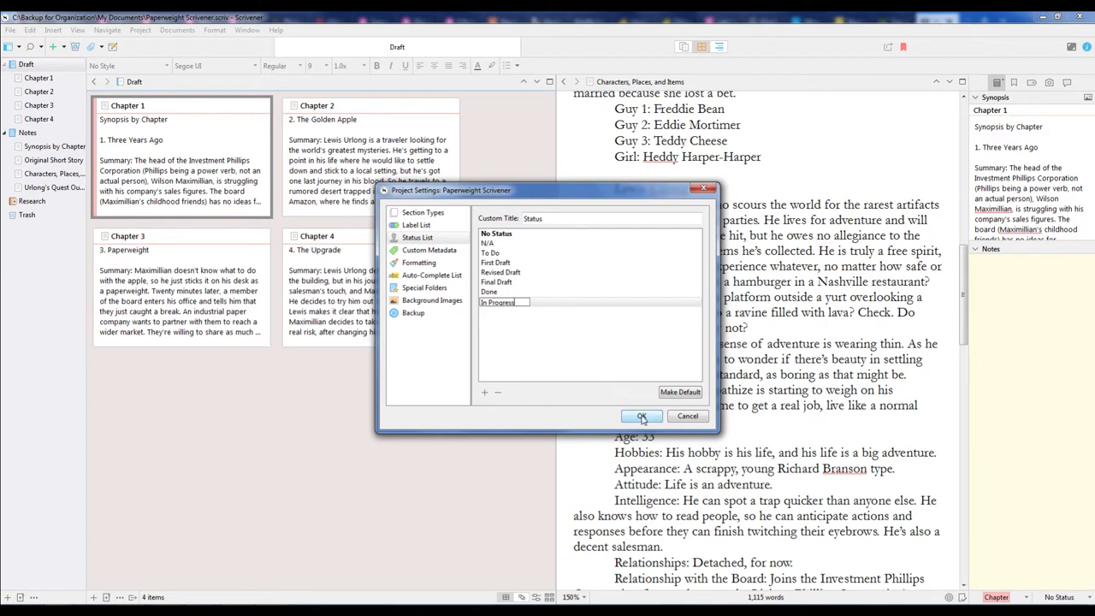
pyautogui.click(642, 416)
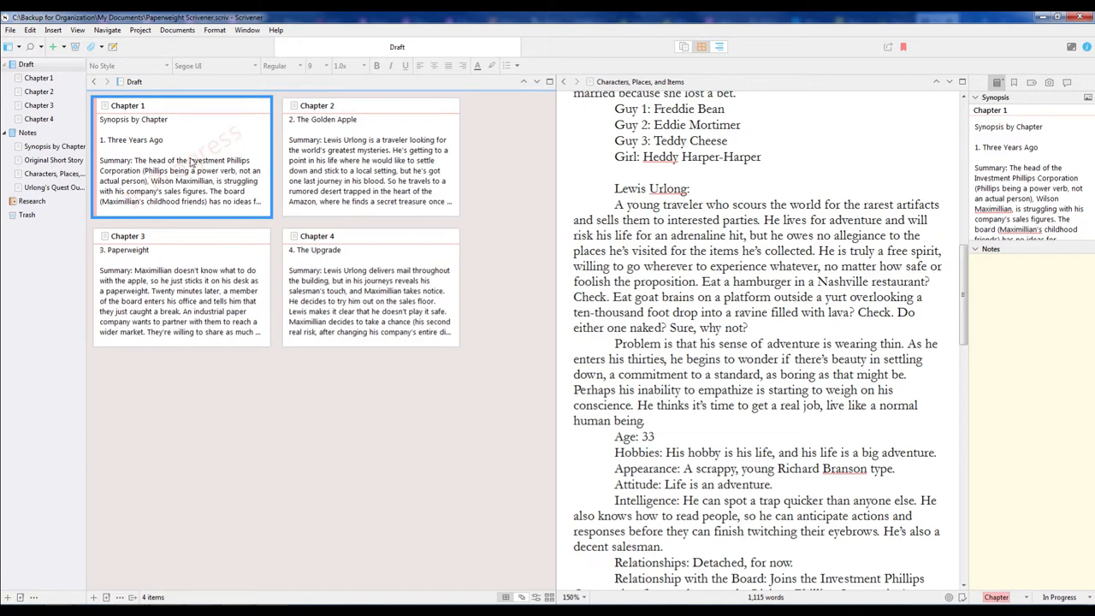
pyautogui.moveTo(221, 162)
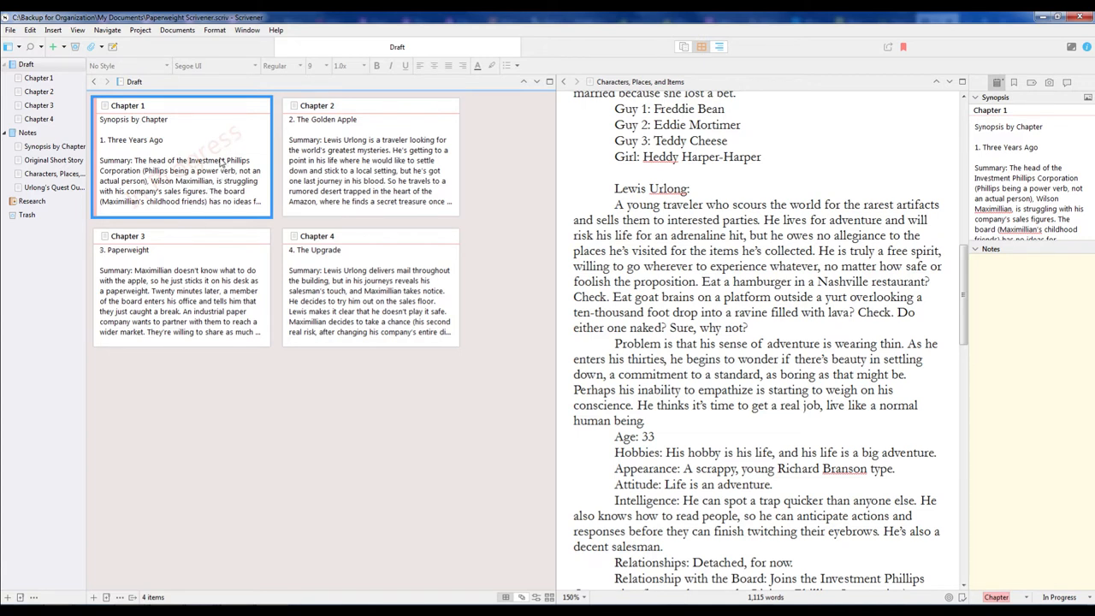
pyautogui.moveTo(261, 169)
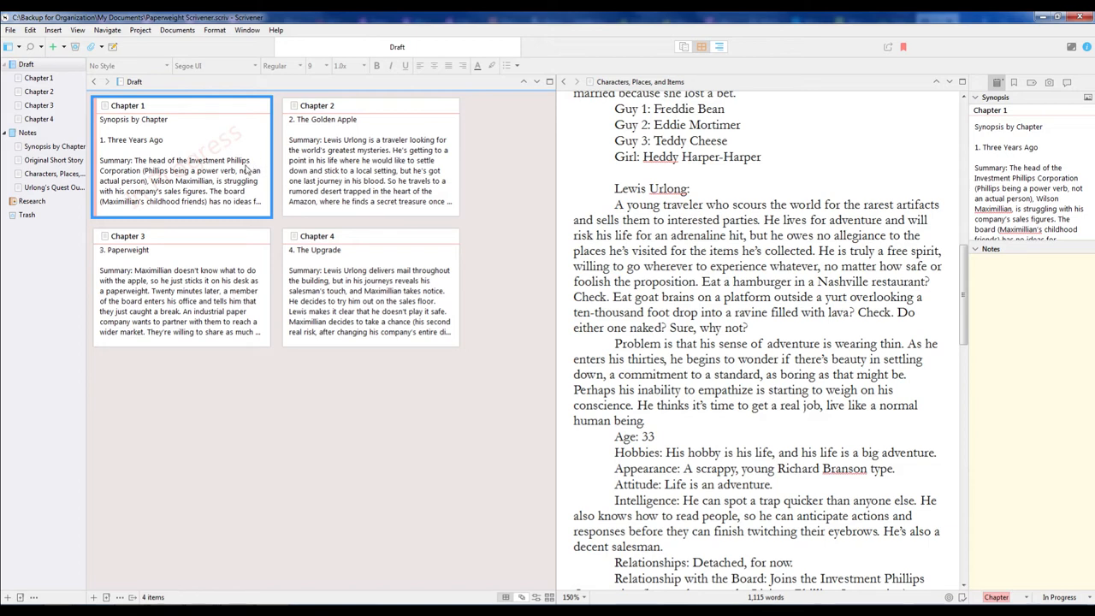
pyautogui.moveTo(159, 146)
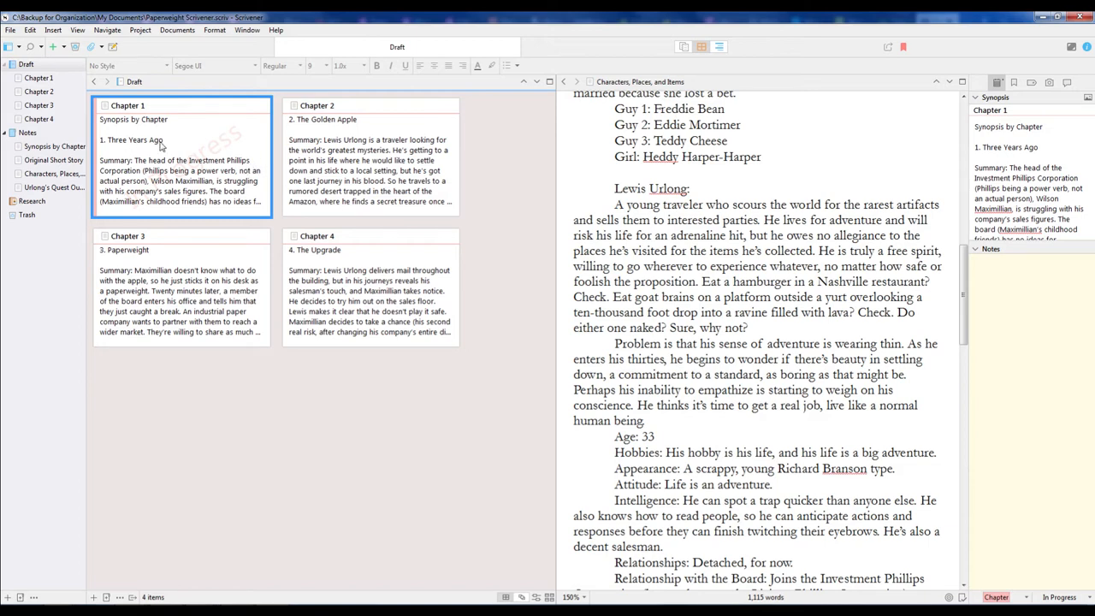
pyautogui.moveTo(205, 175)
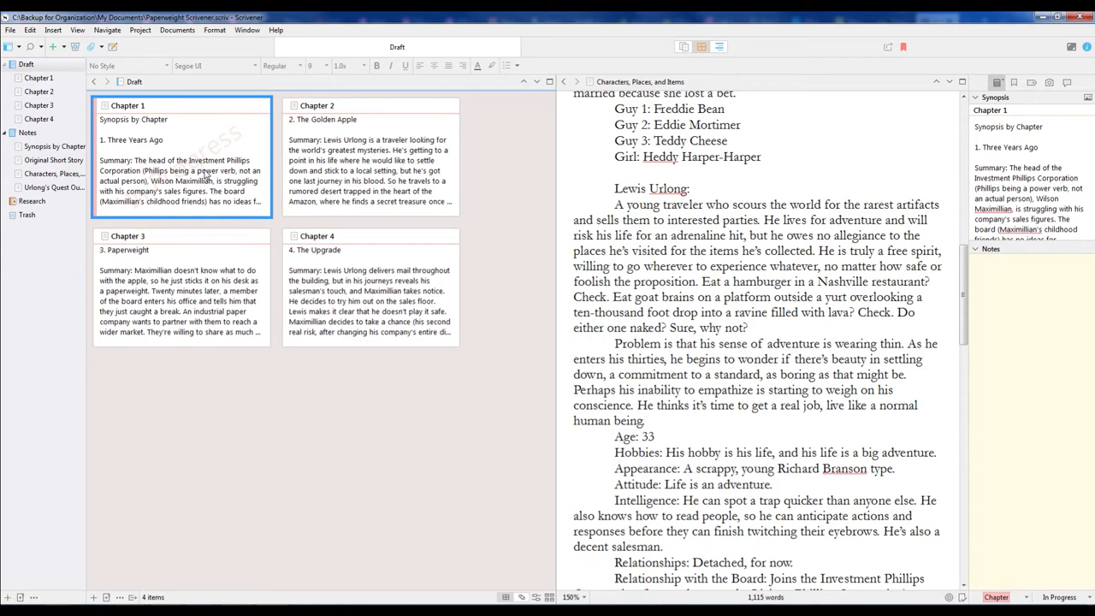
pyautogui.moveTo(159, 145)
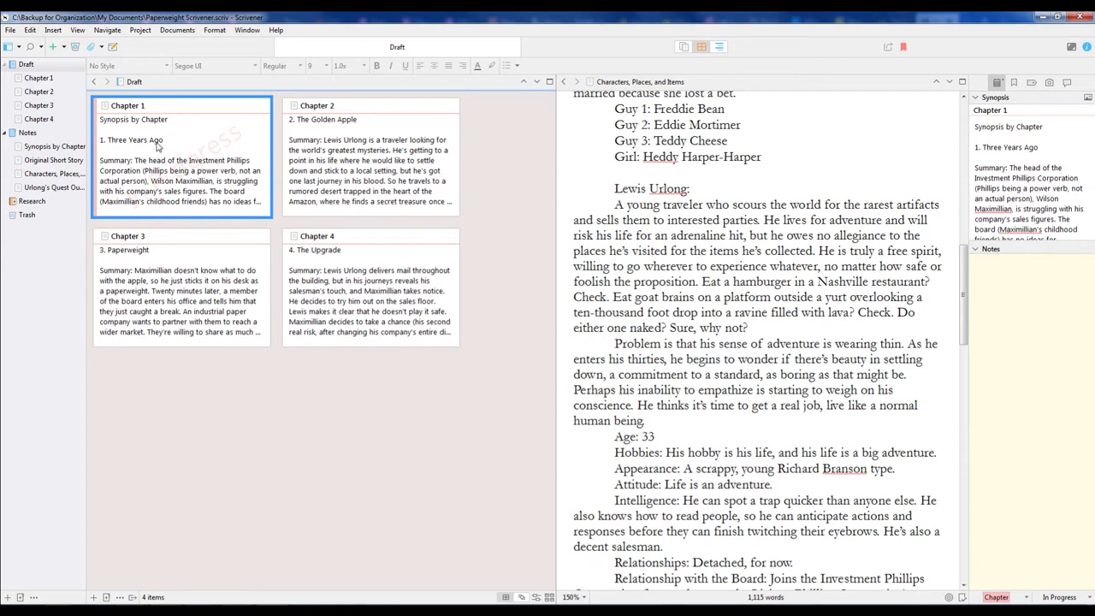
pyautogui.moveTo(156, 144)
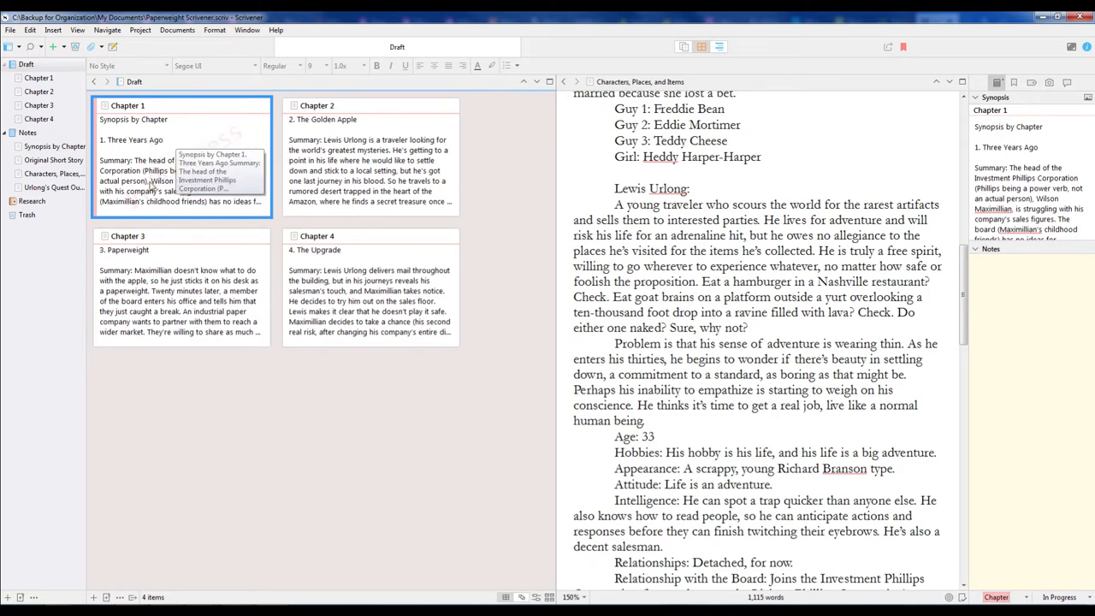
pyautogui.moveTo(206, 154)
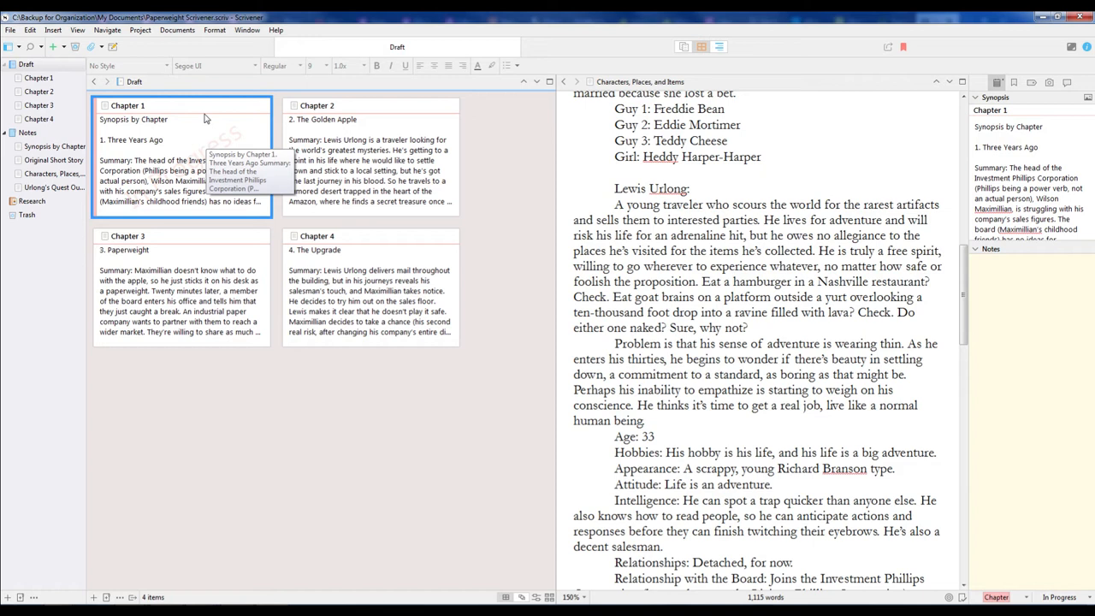
pyautogui.moveTo(217, 151)
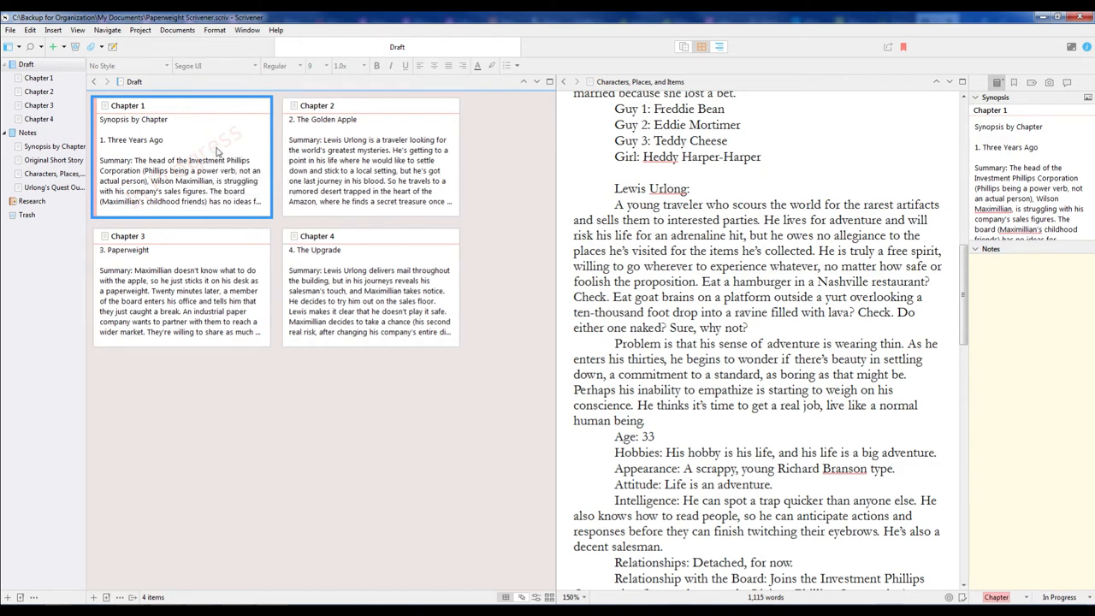
pyautogui.moveTo(246, 182)
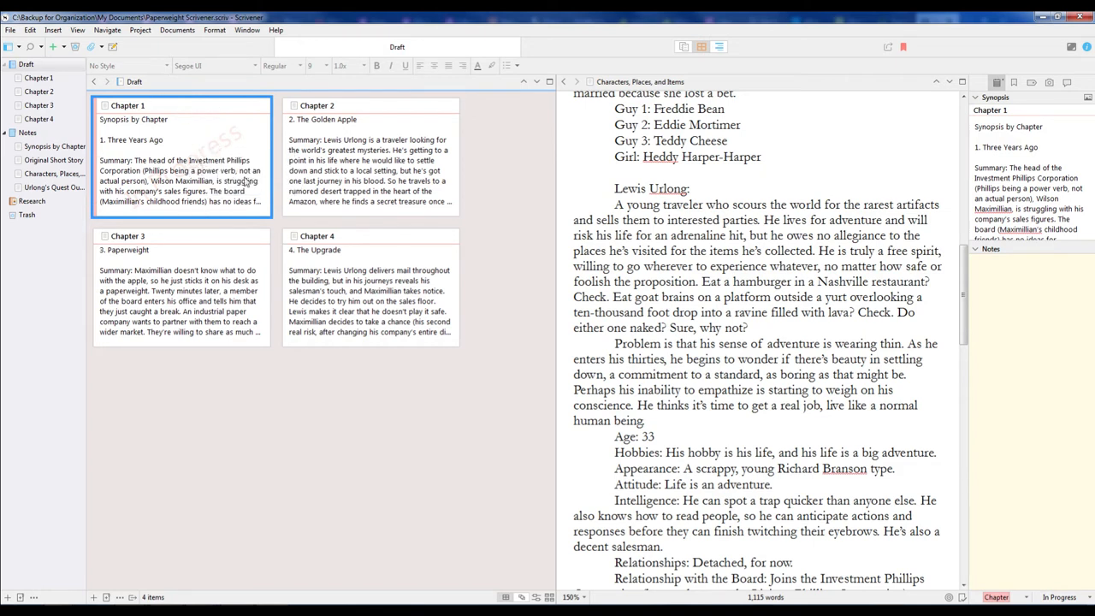
pyautogui.moveTo(180, 166)
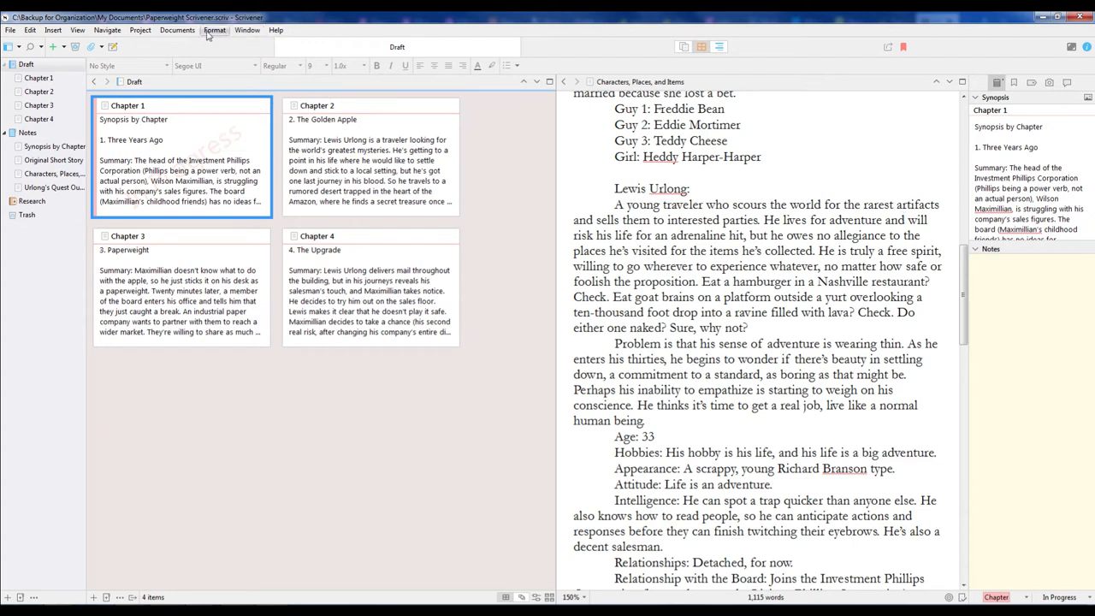
pyautogui.click(215, 30)
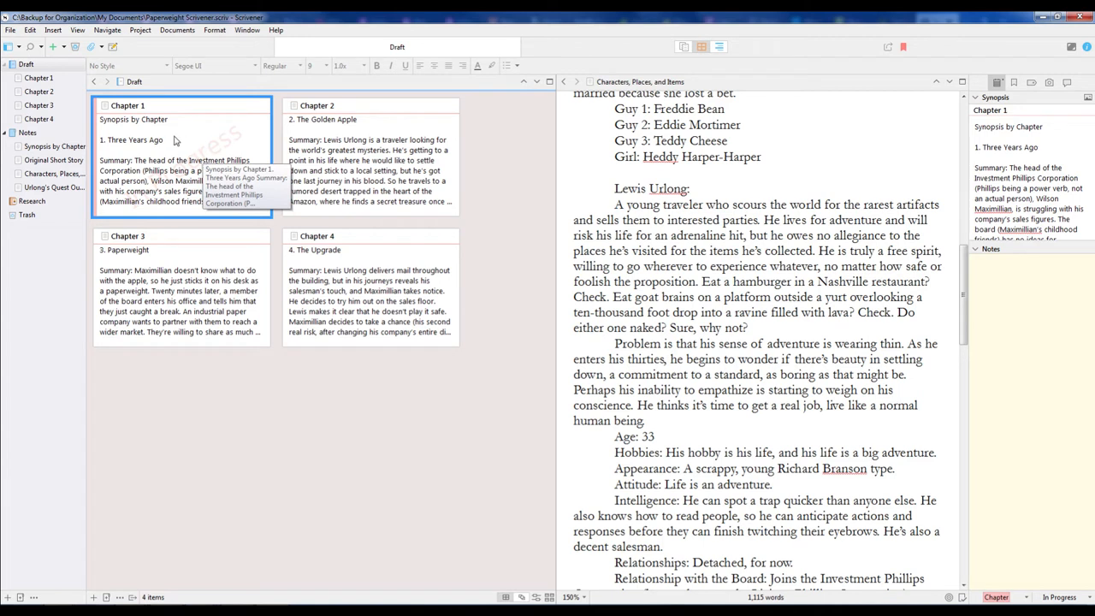
pyautogui.moveTo(203, 209)
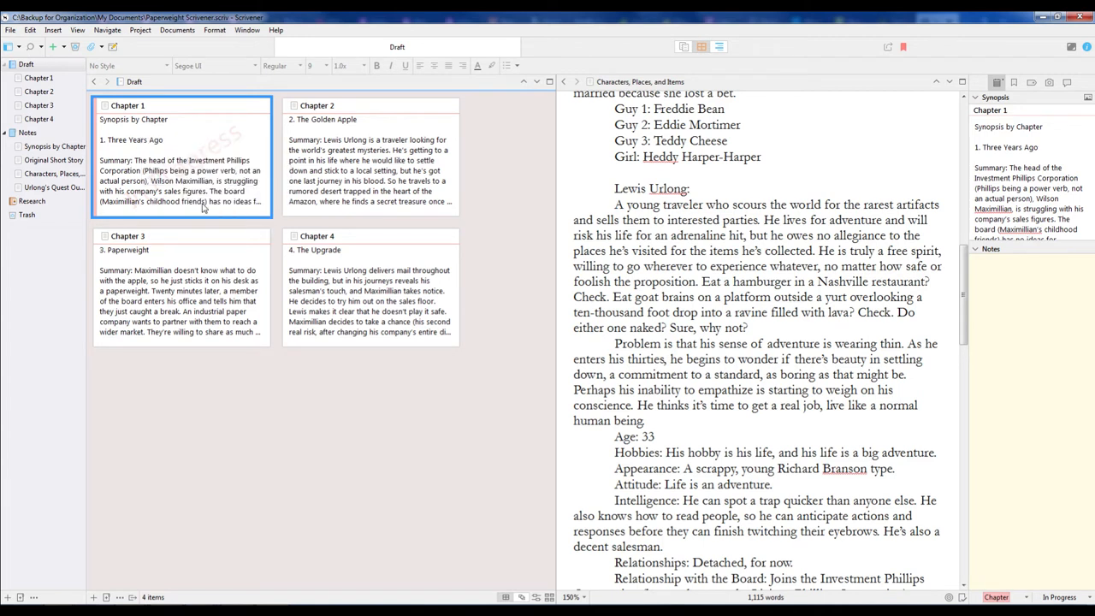
pyautogui.moveTo(231, 190)
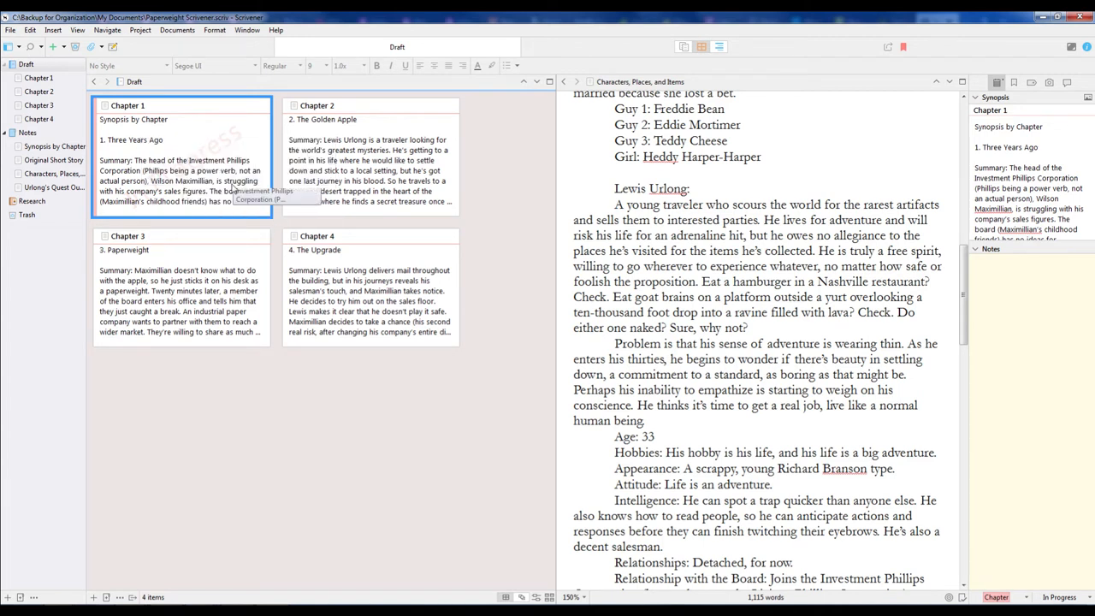
pyautogui.moveTo(235, 310)
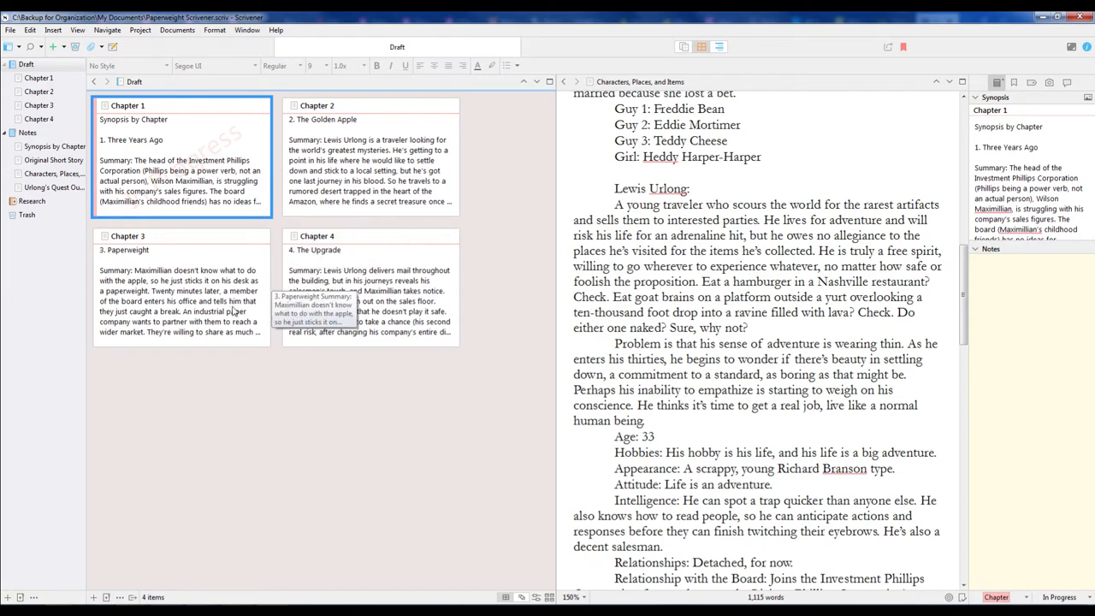
pyautogui.moveTo(479, 264)
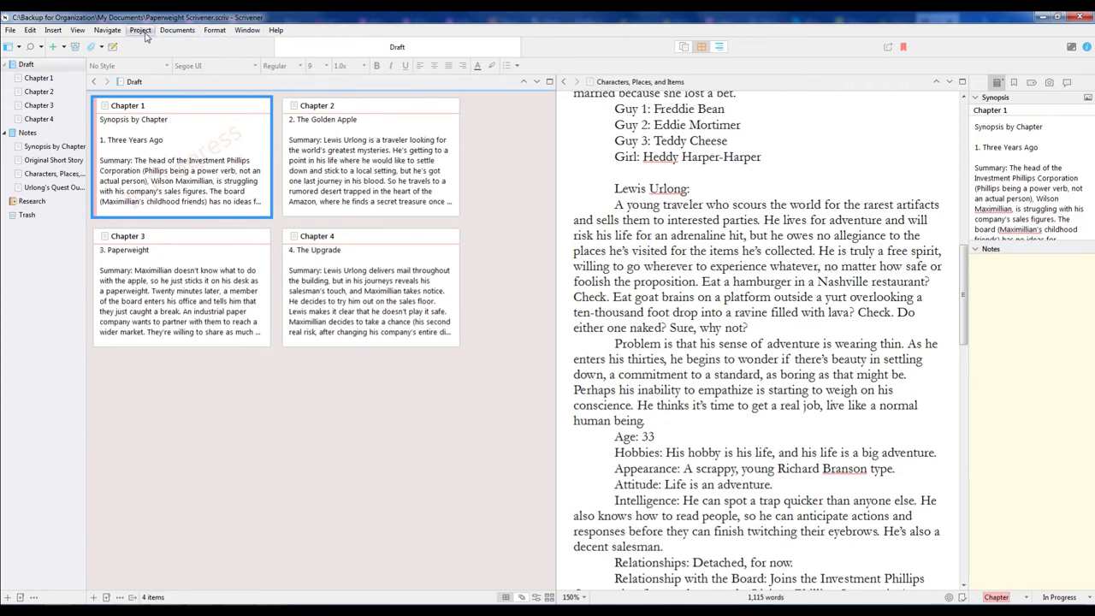
pyautogui.click(215, 30)
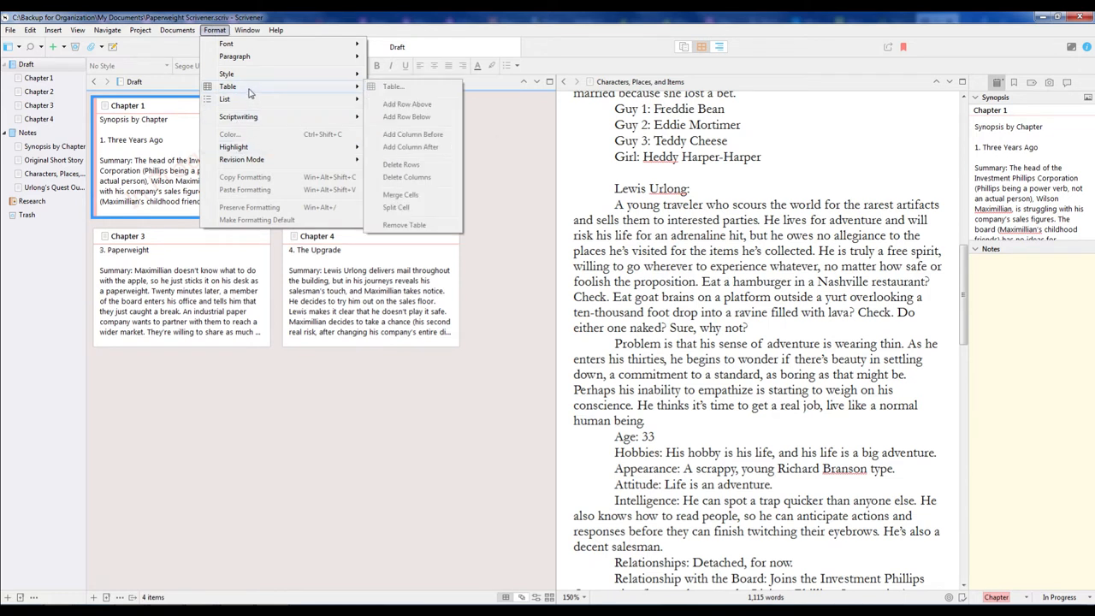
pyautogui.click(227, 74)
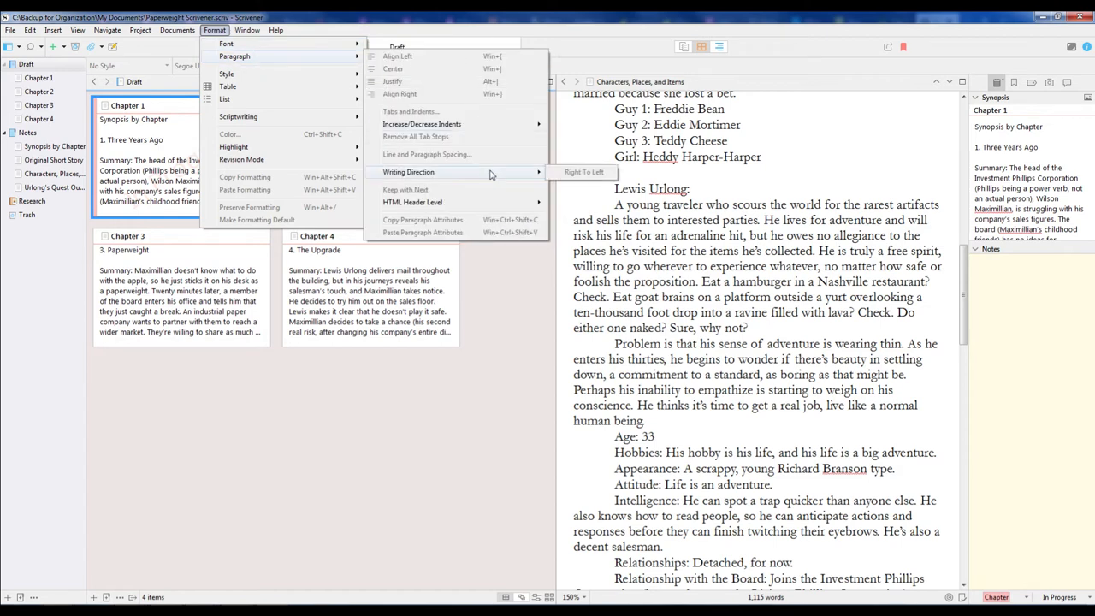
pyautogui.moveTo(431, 156)
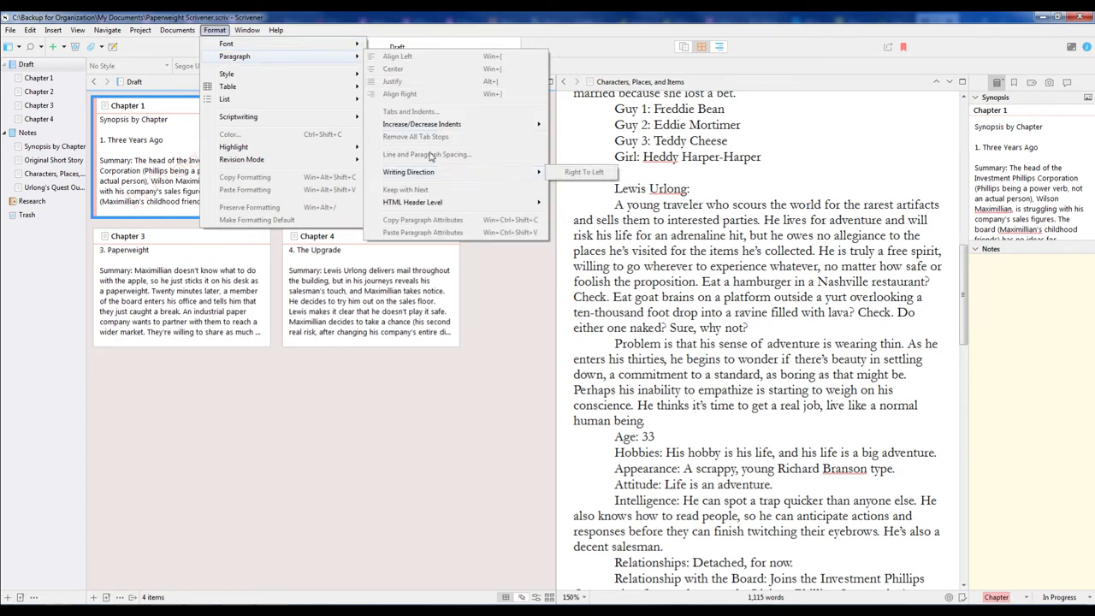
# Open Project Statistics and compare the Compiled, Selected Documents and Options tabs
pyautogui.click(177, 30)
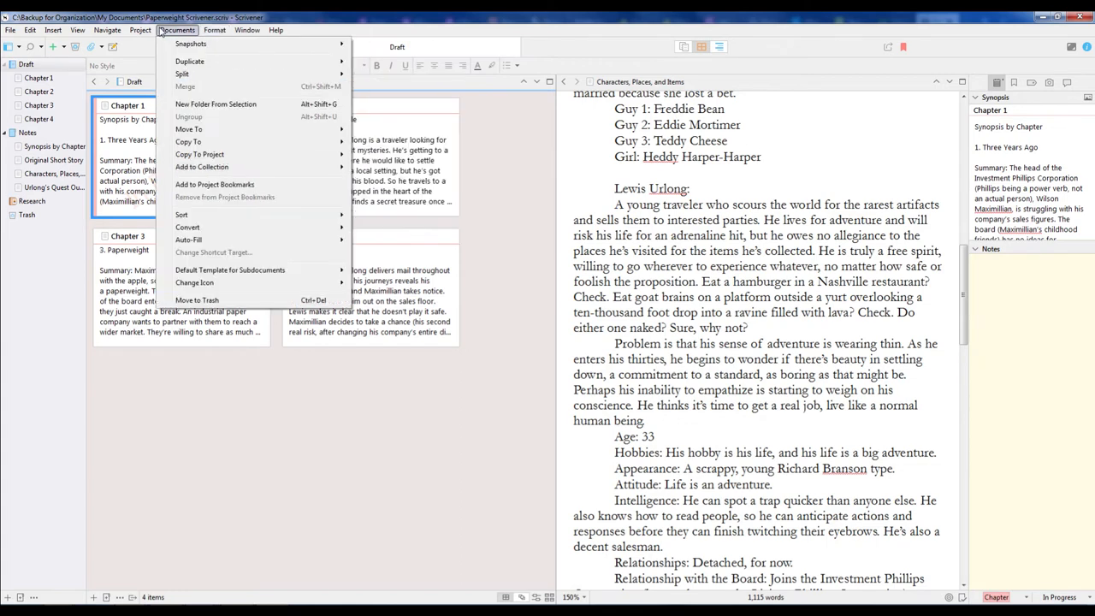
pyautogui.click(139, 29)
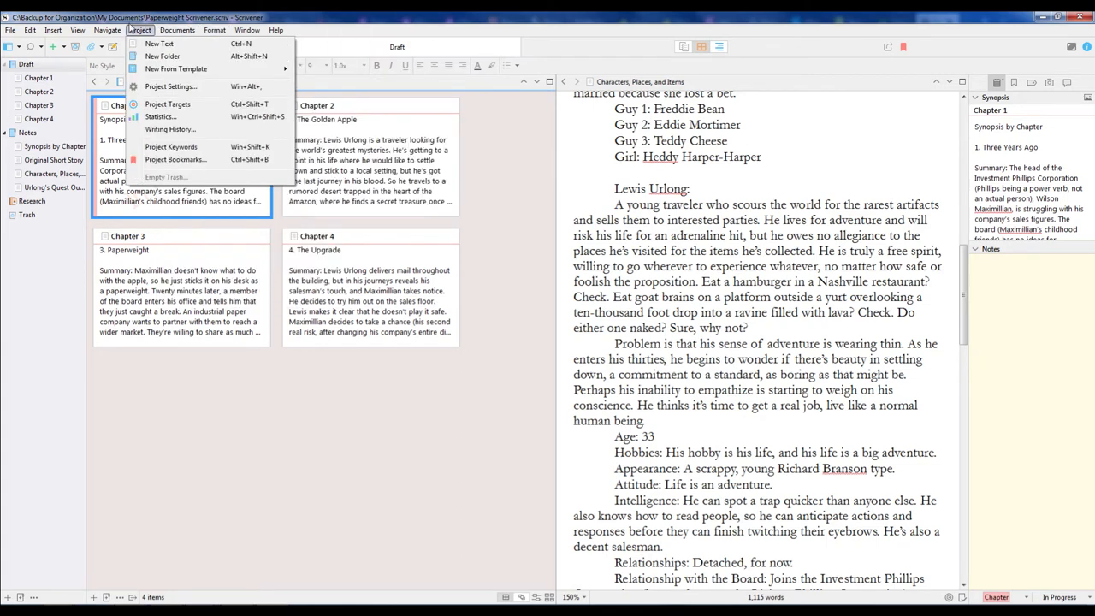
pyautogui.moveTo(161, 116)
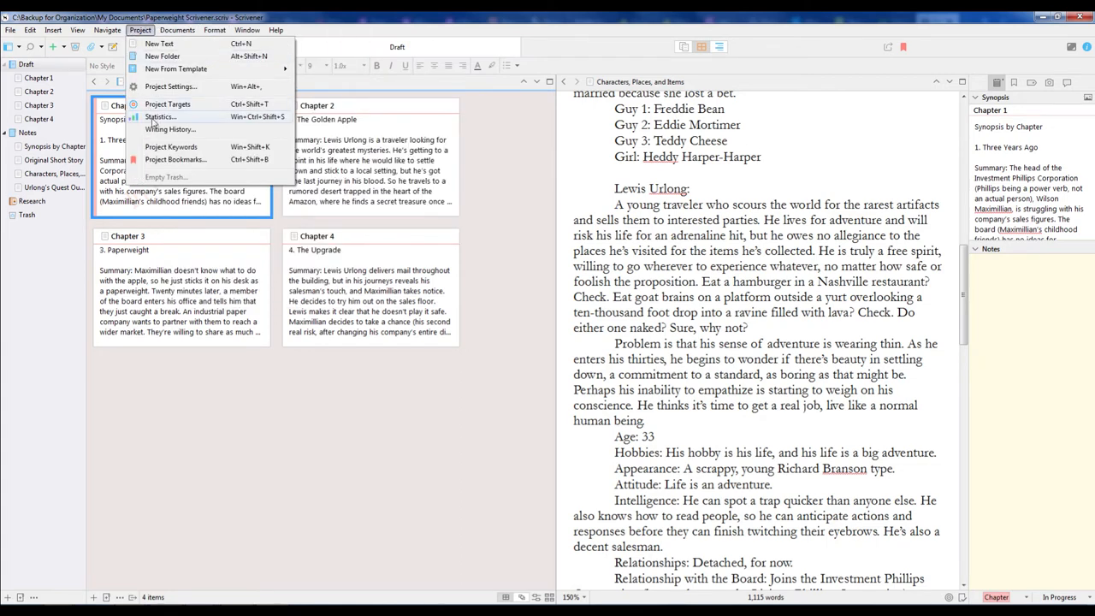
pyautogui.click(160, 116)
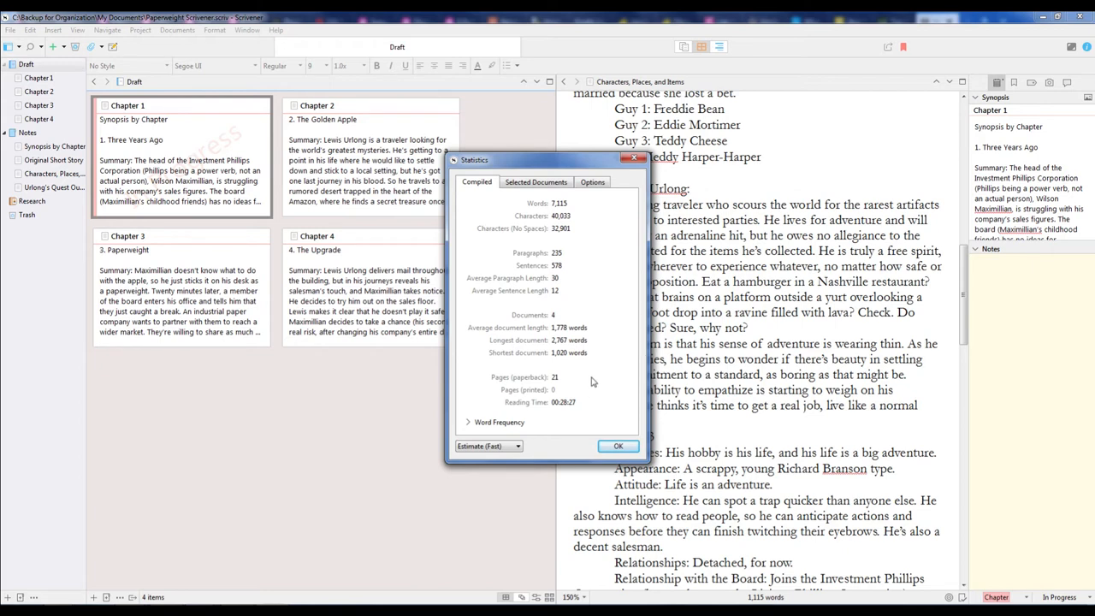
pyautogui.click(536, 182)
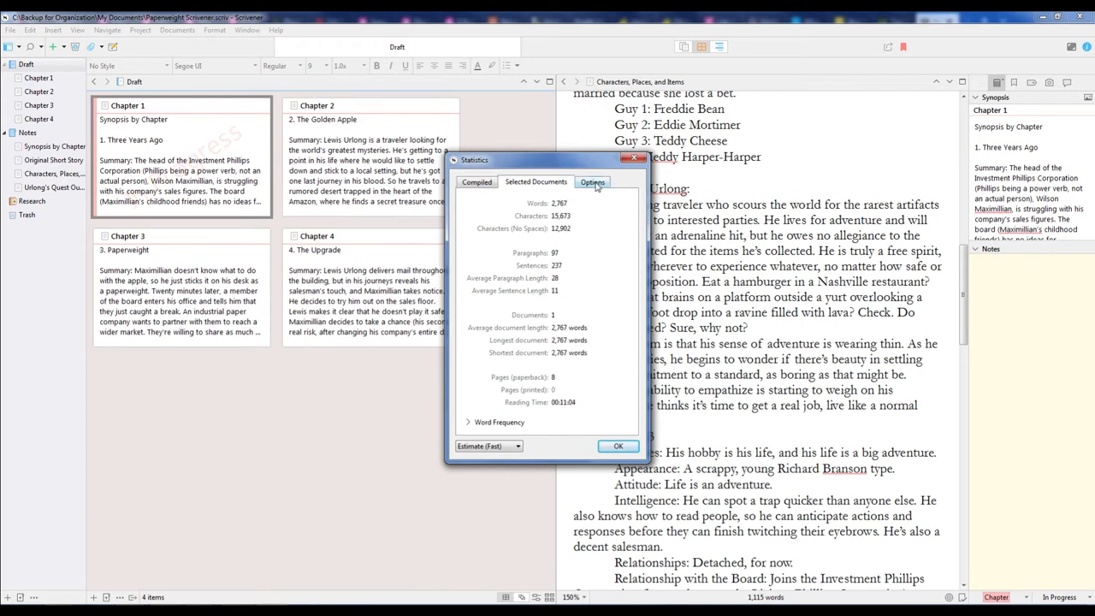
pyautogui.click(592, 182)
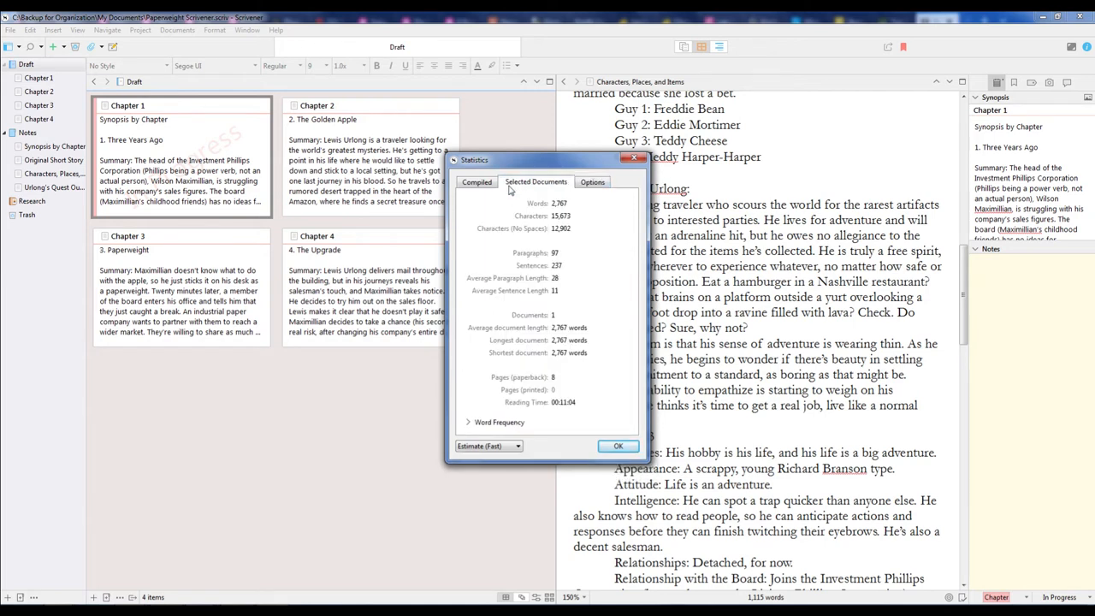
pyautogui.click(476, 182)
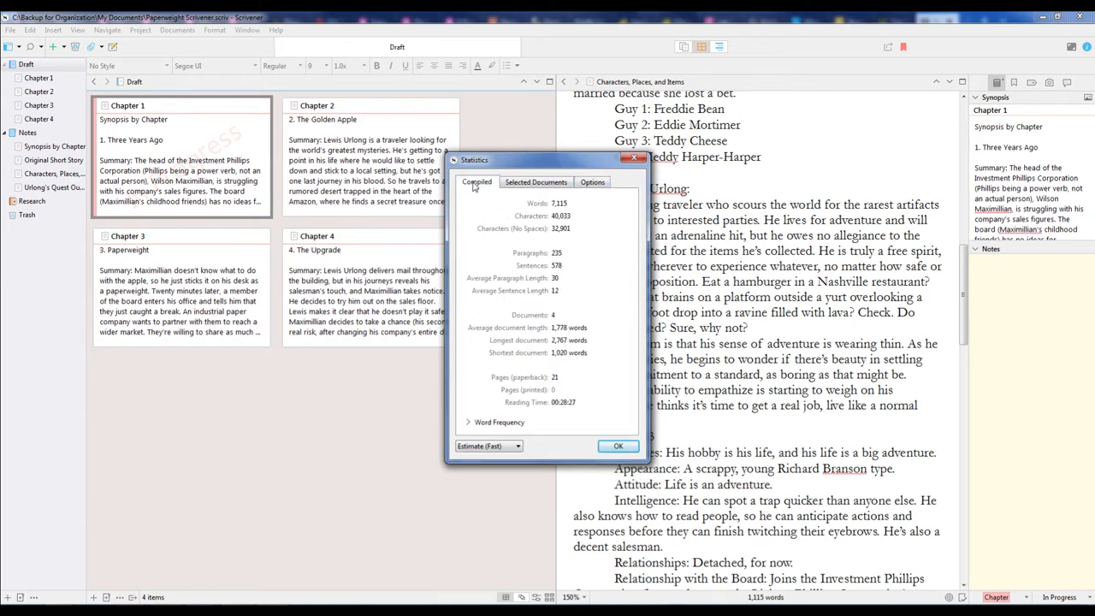
pyautogui.click(535, 181)
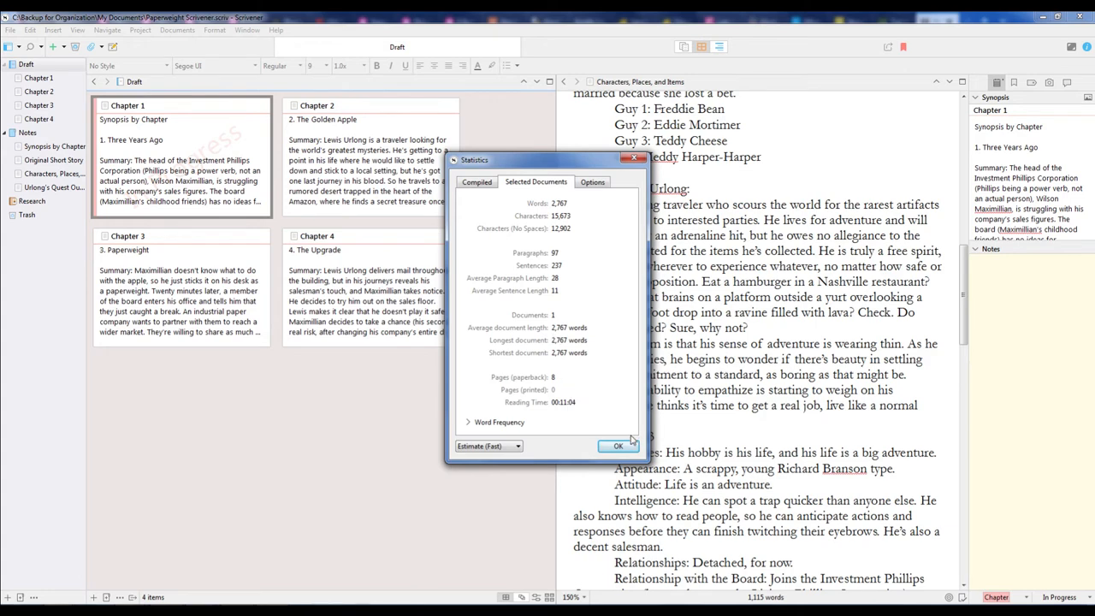
pyautogui.moveTo(34, 220)
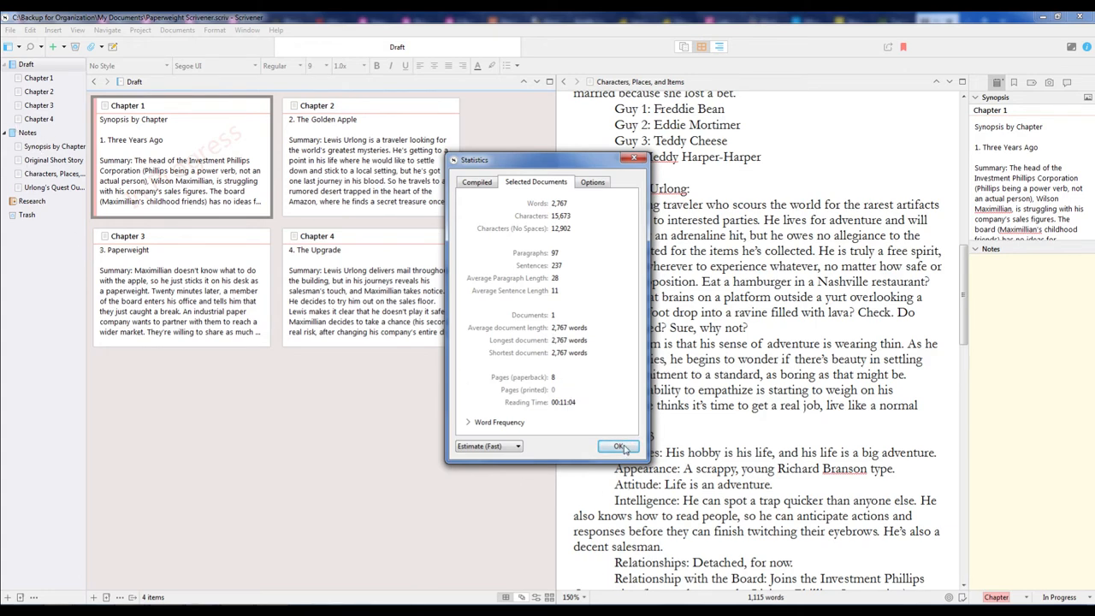
# Close the Statistics window
pyautogui.click(619, 446)
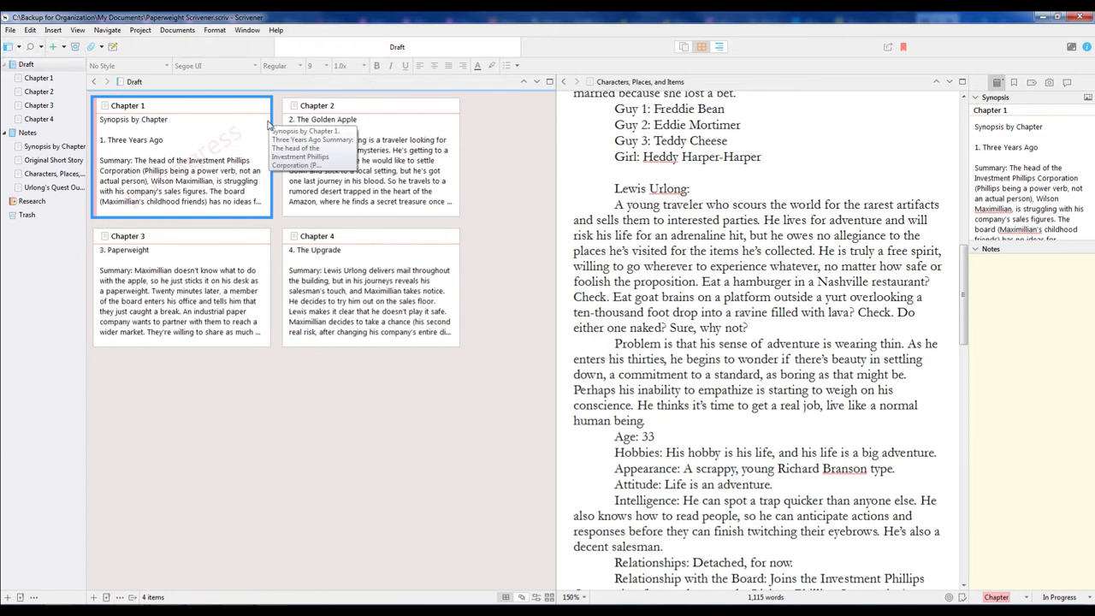
pyautogui.moveTo(469, 429)
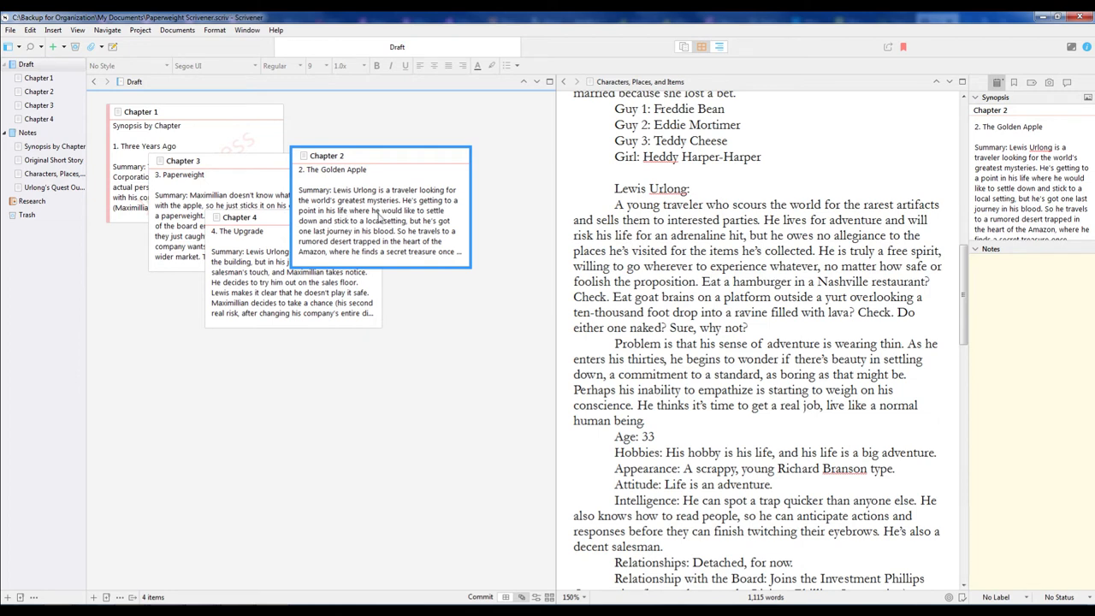
pyautogui.moveTo(375, 246)
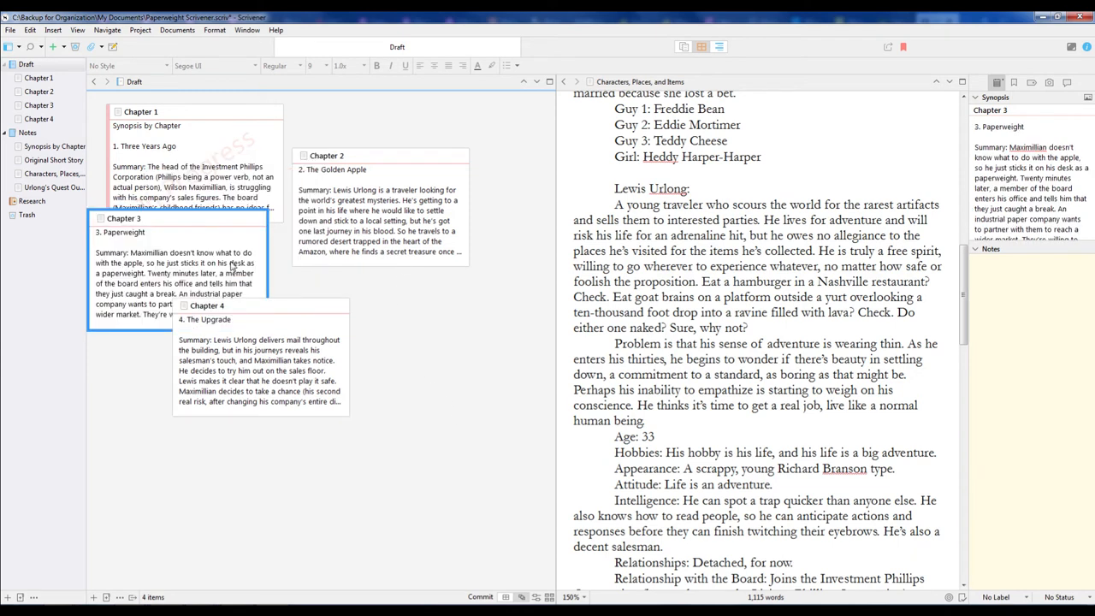
pyautogui.moveTo(401, 356)
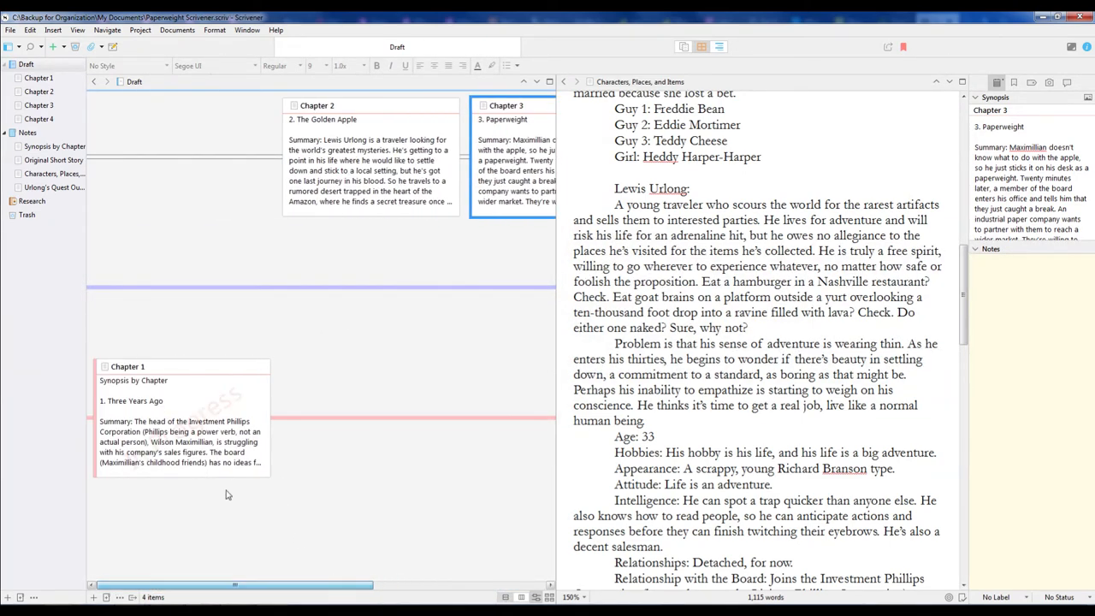
pyautogui.moveTo(197, 442)
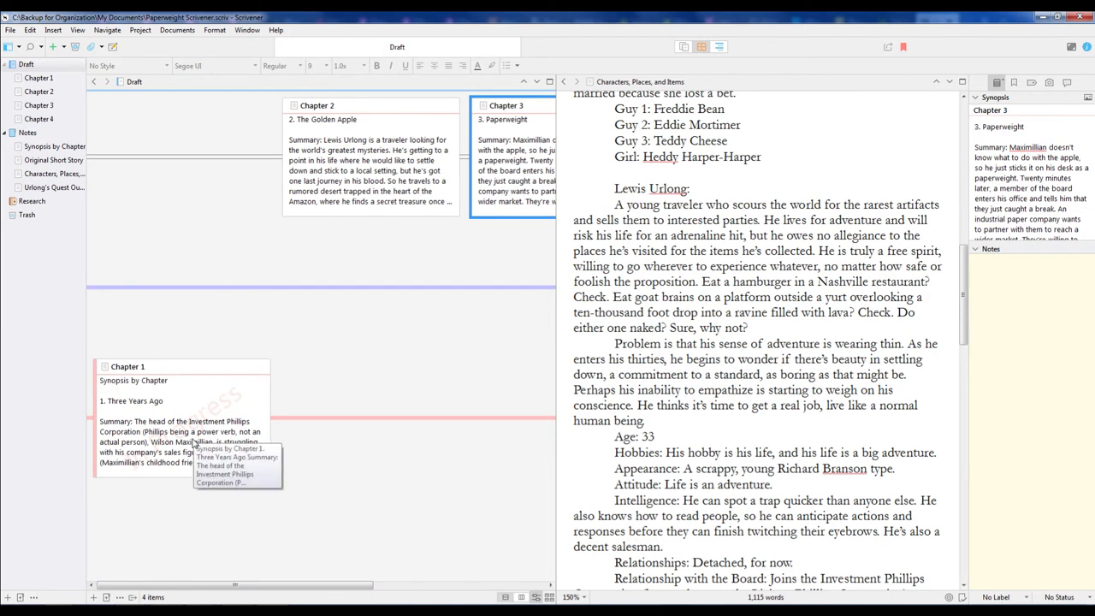
pyautogui.moveTo(266, 409)
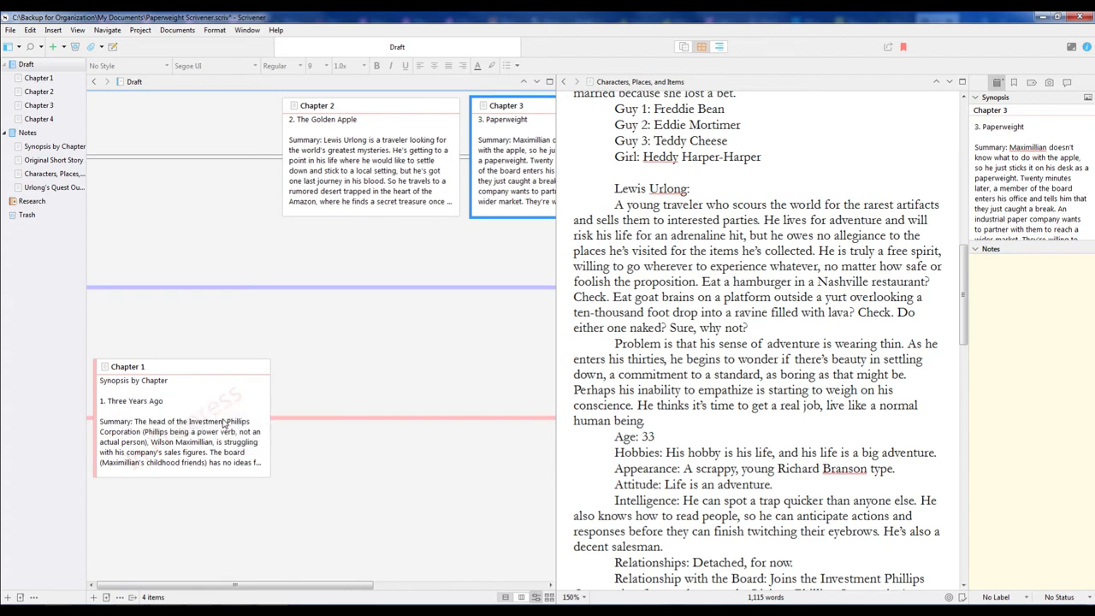
# Select the Chapter 1 and Chapter 2 cards on the label-arranged corkboard
pyautogui.click(180, 419)
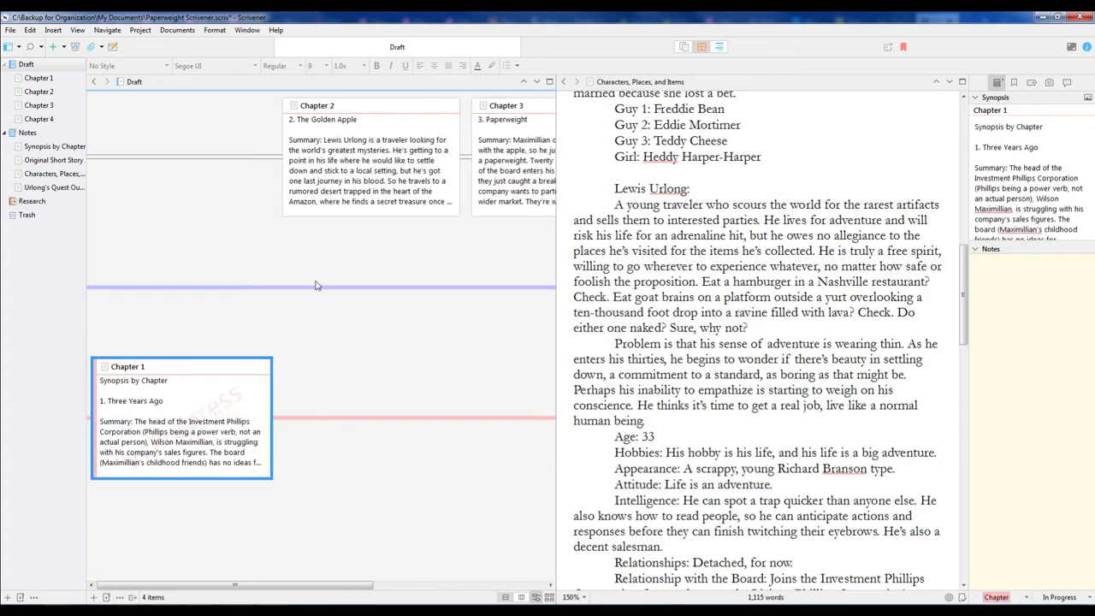
pyautogui.click(370, 154)
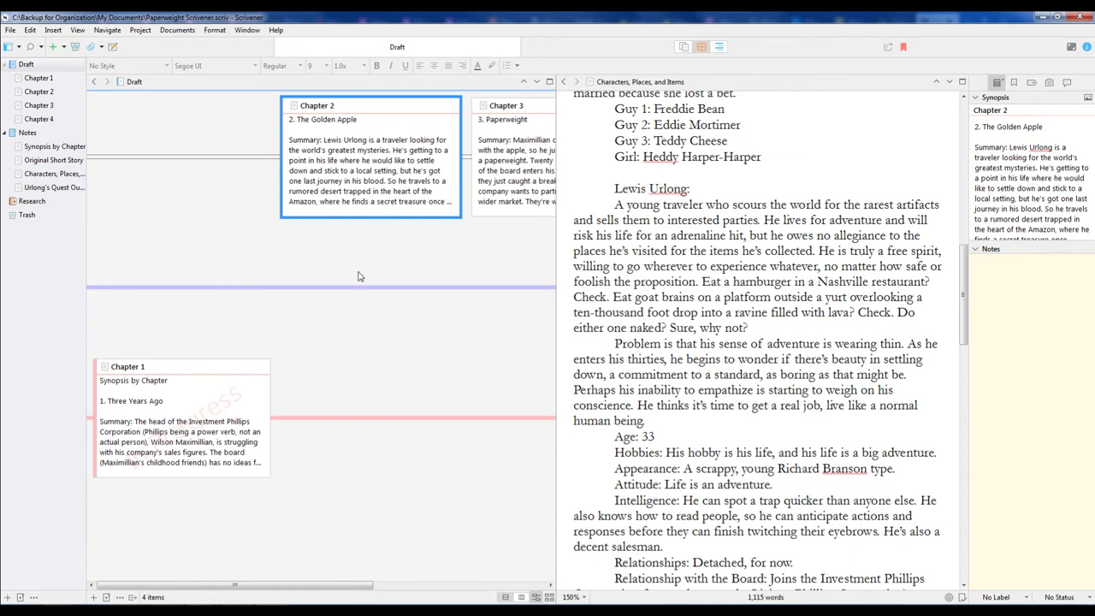
pyautogui.moveTo(443, 297)
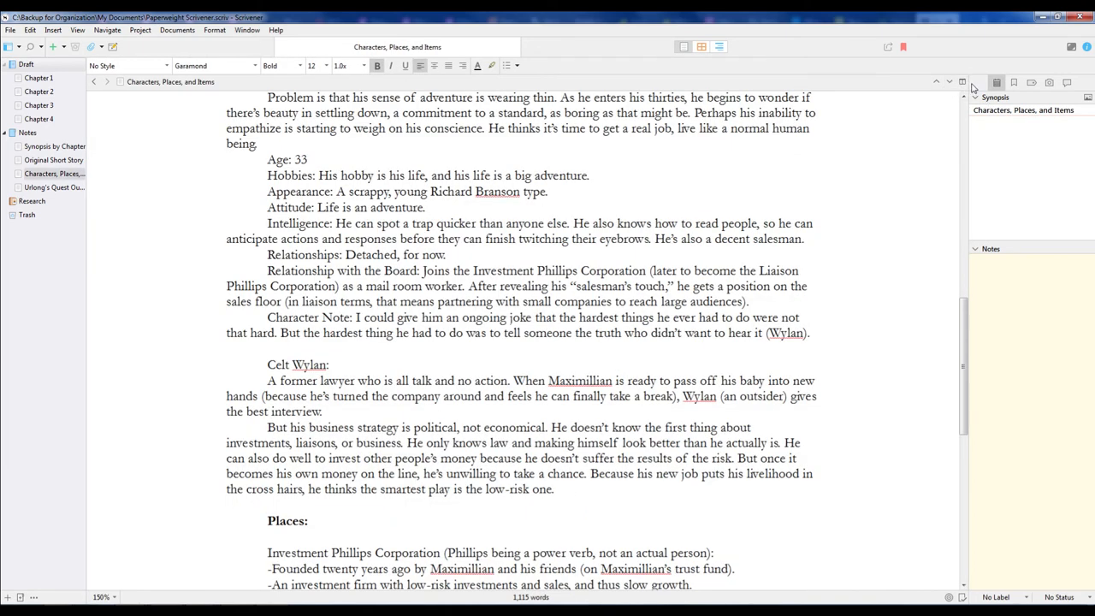
pyautogui.moveTo(949, 81)
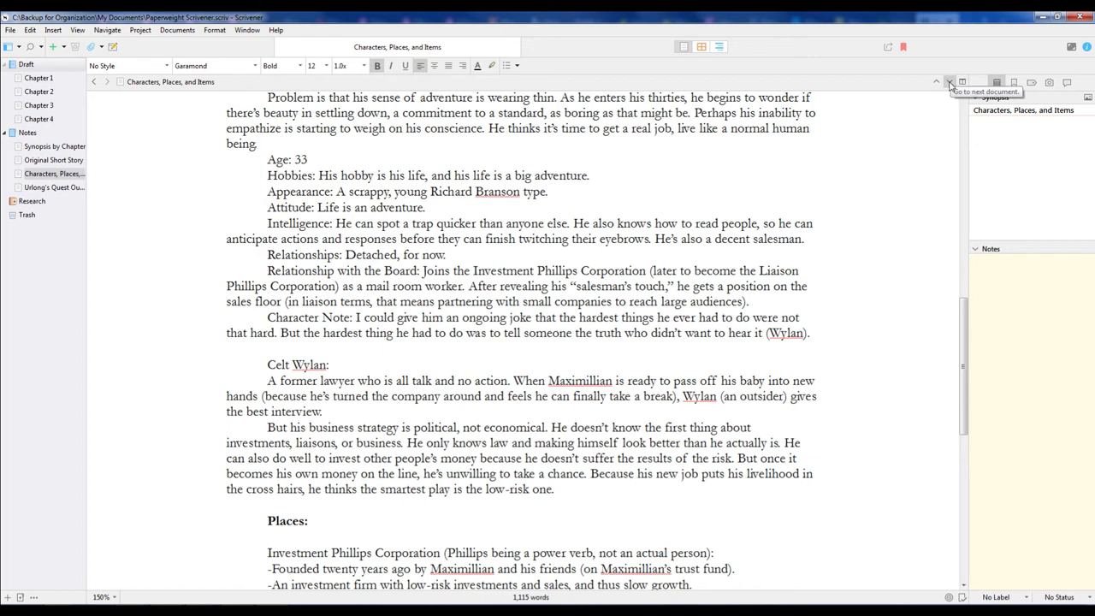
pyautogui.moveTo(962, 82)
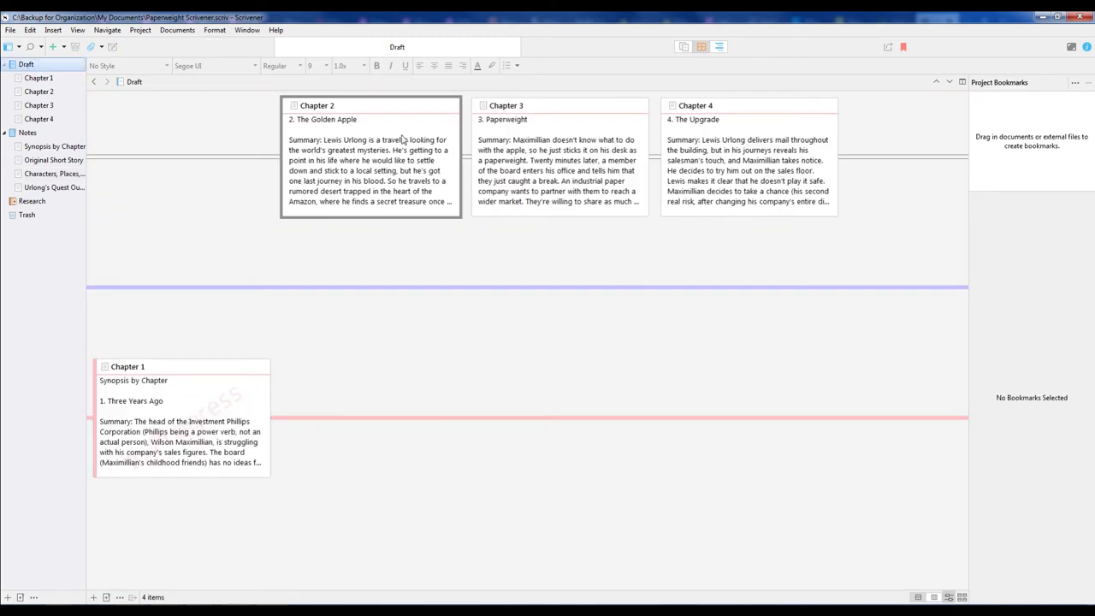
pyautogui.moveTo(796, 196)
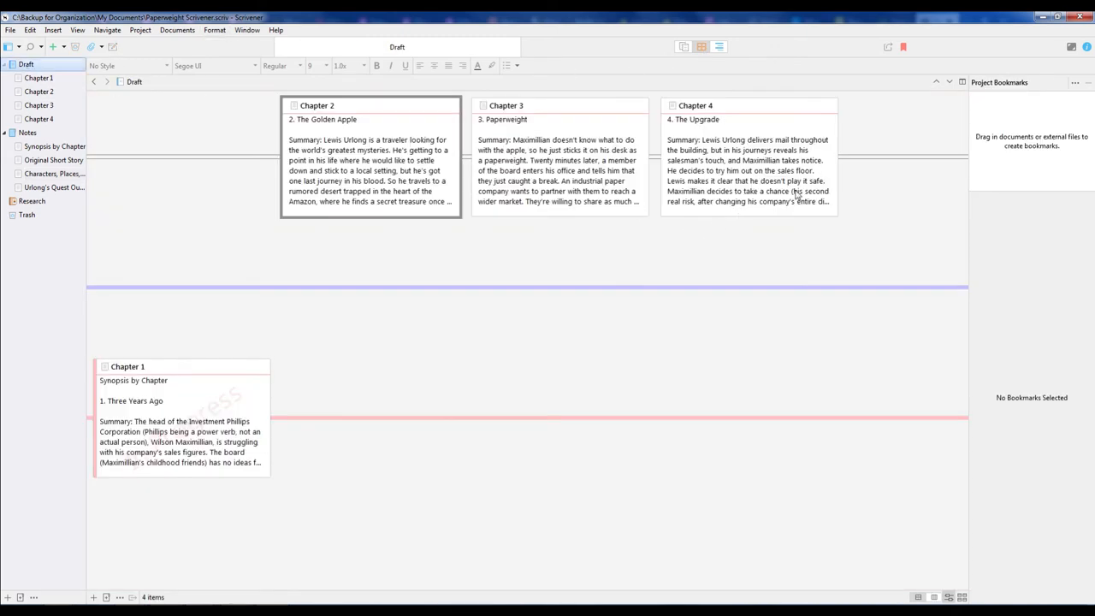
pyautogui.moveTo(569, 228)
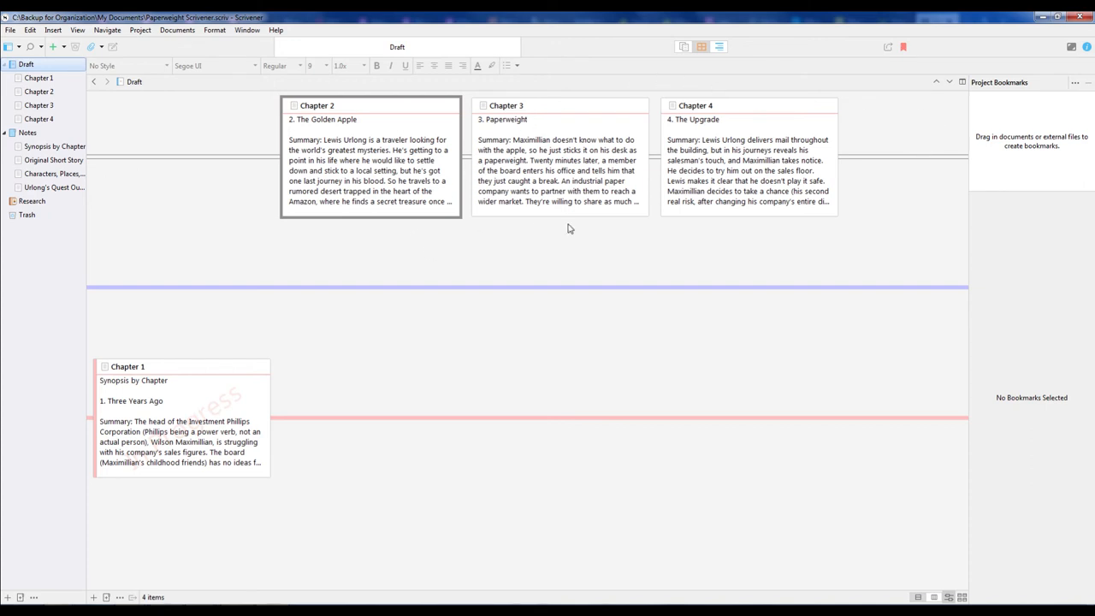
pyautogui.moveTo(556, 188)
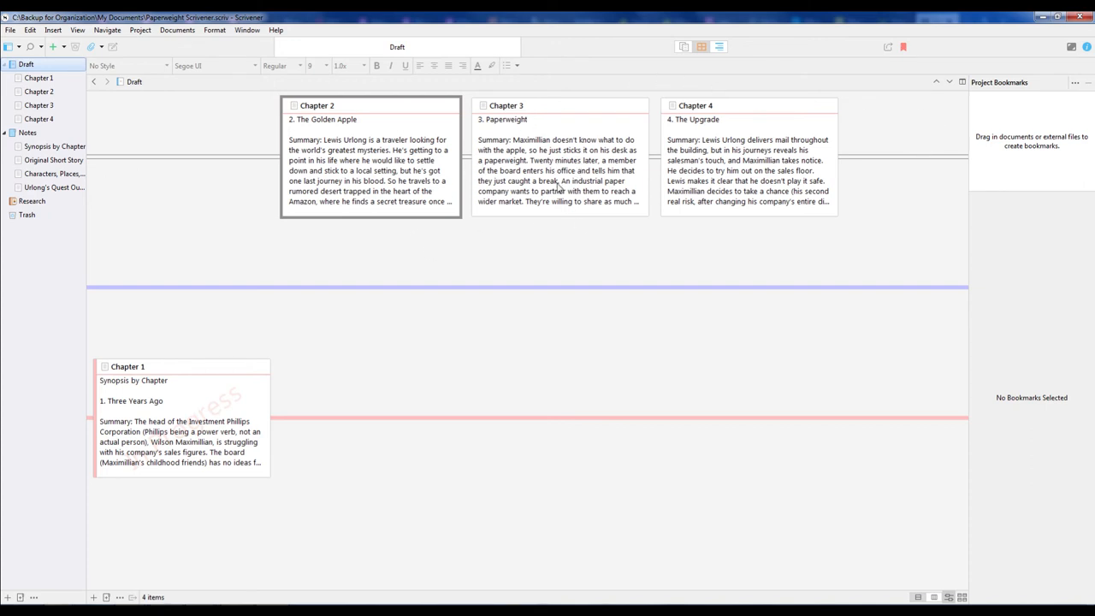
pyautogui.moveTo(777, 263)
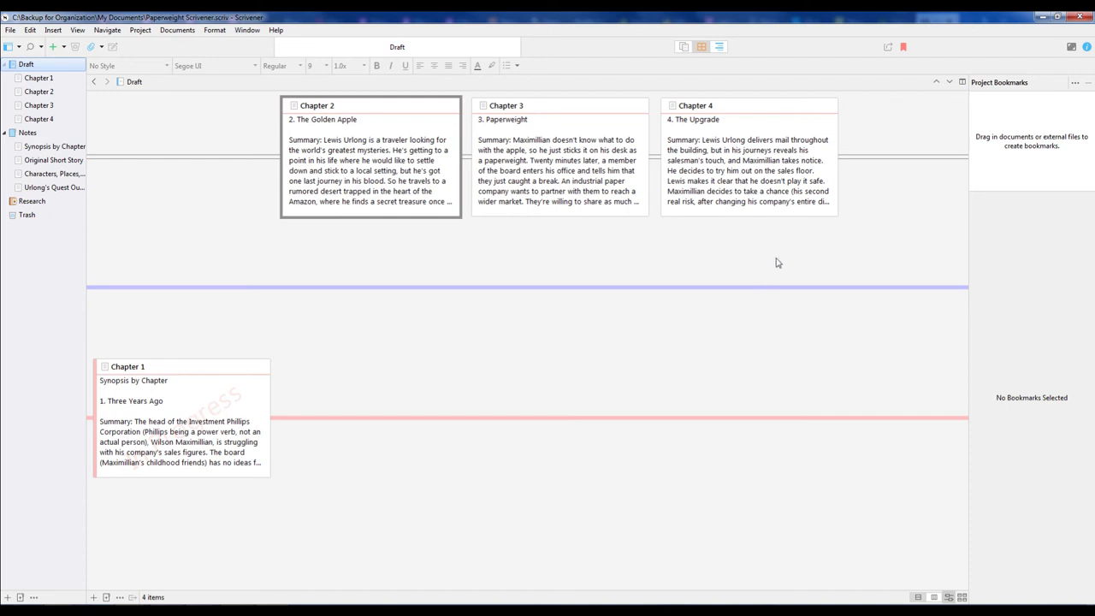
pyautogui.moveTo(365, 182)
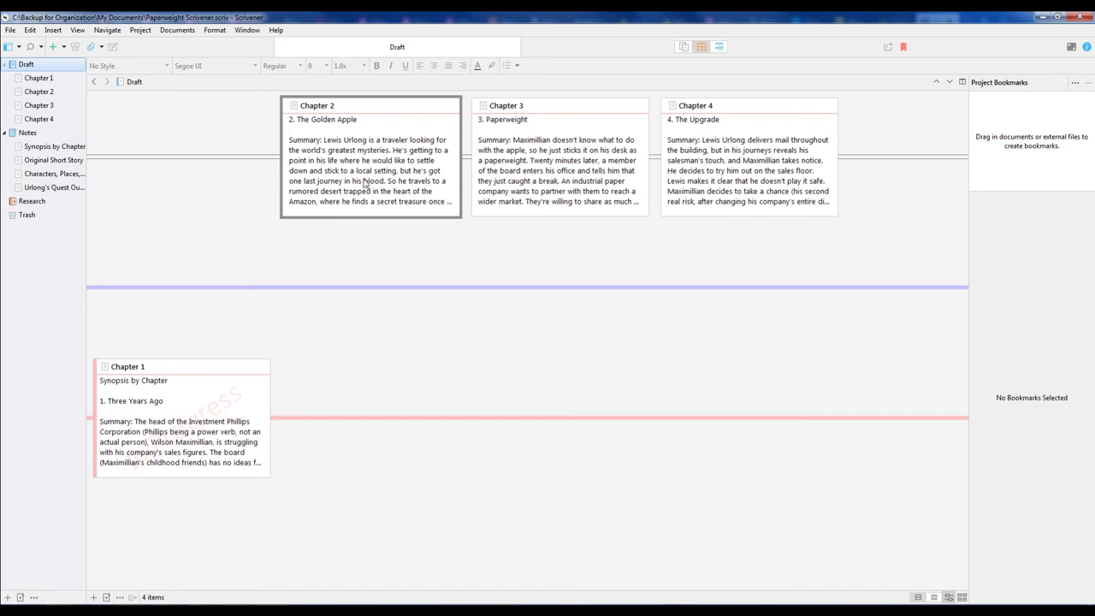
pyautogui.moveTo(864, 173)
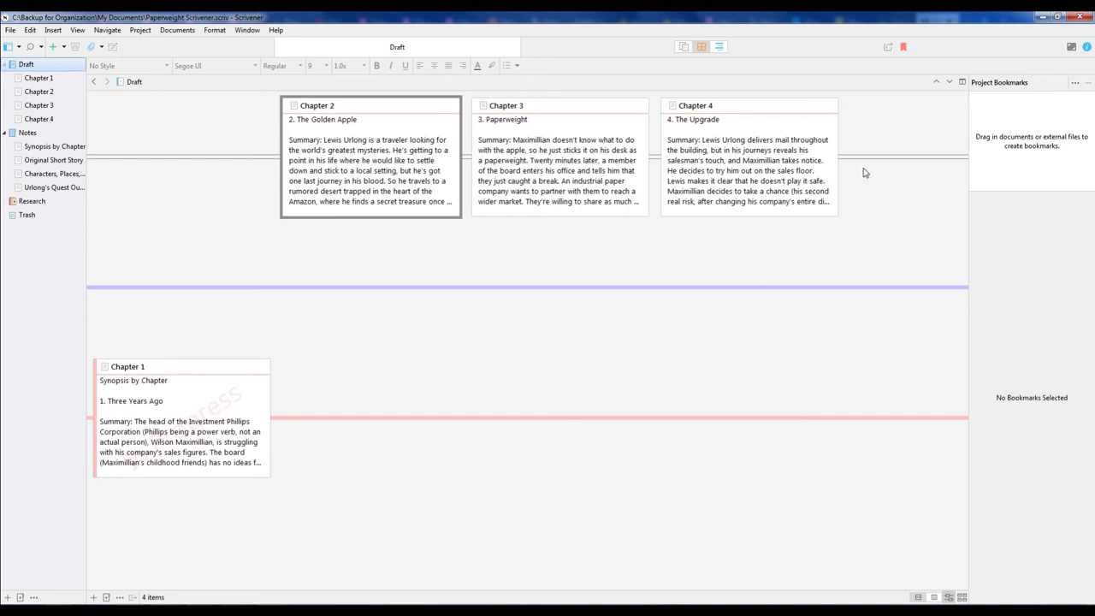
pyautogui.moveTo(781, 218)
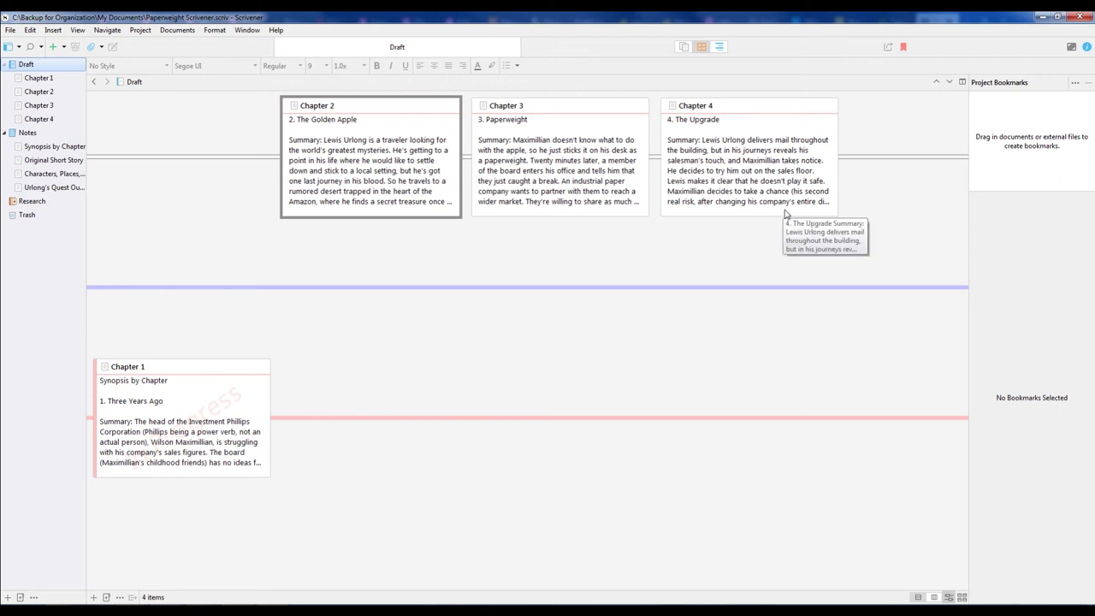
pyautogui.moveTo(787, 227)
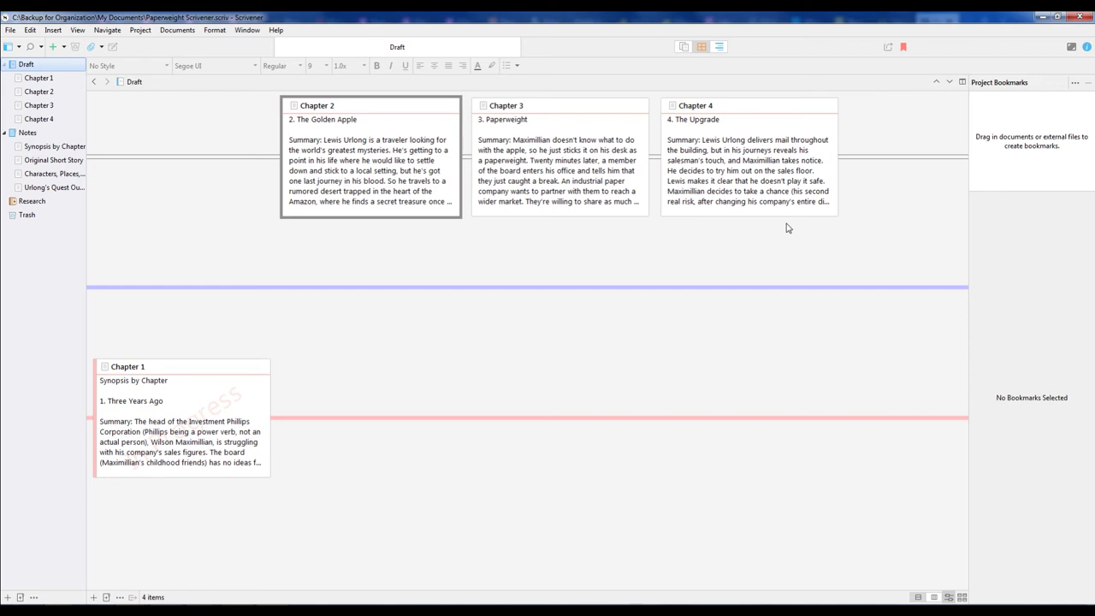
pyautogui.moveTo(234, 298)
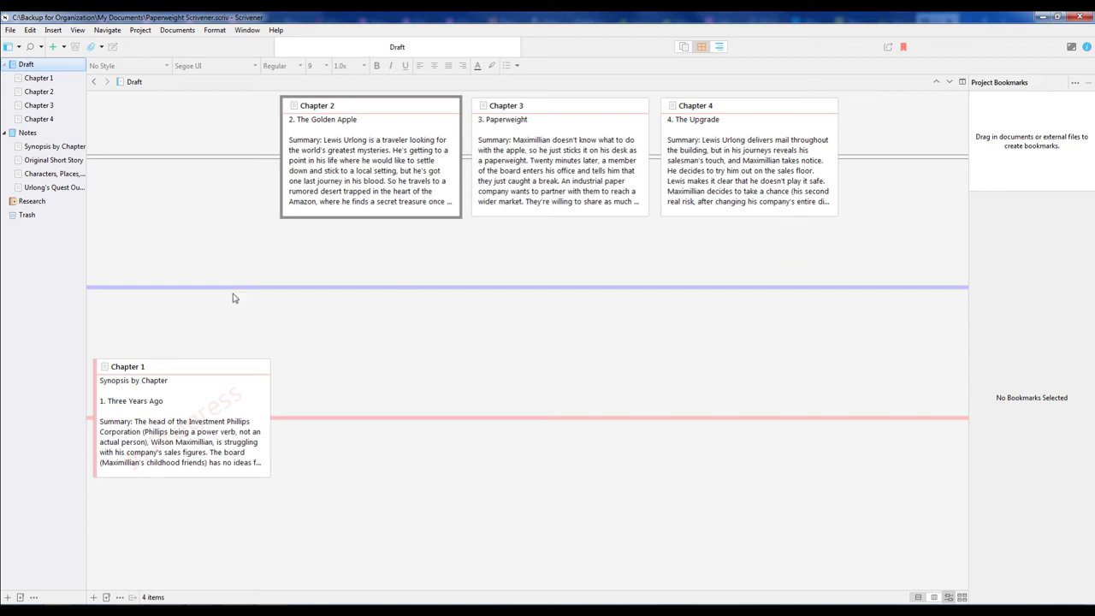
pyautogui.moveTo(661, 150)
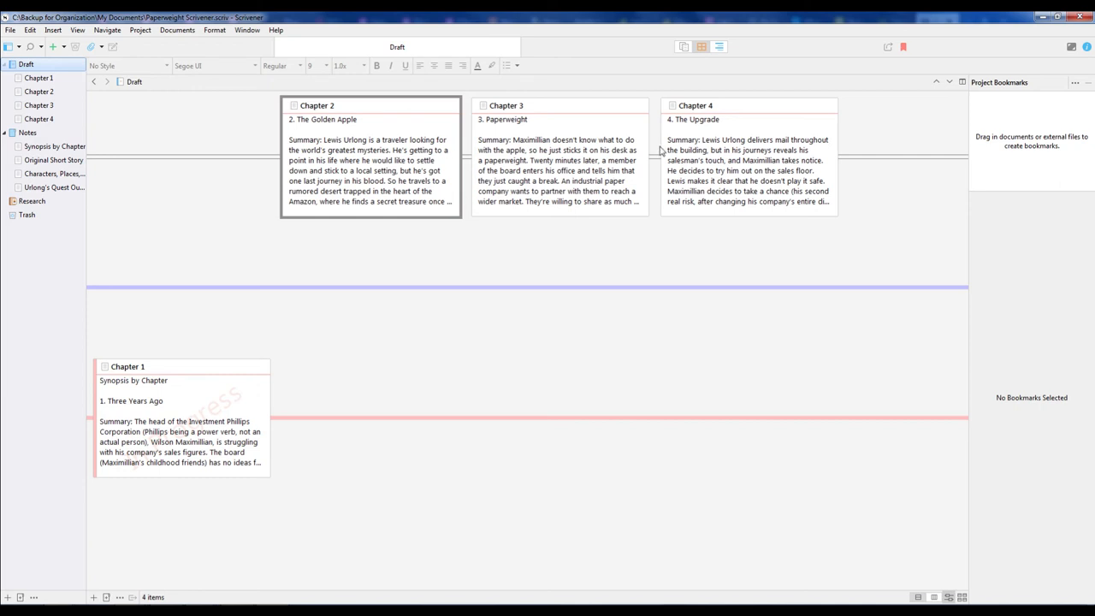
pyautogui.moveTo(838, 162)
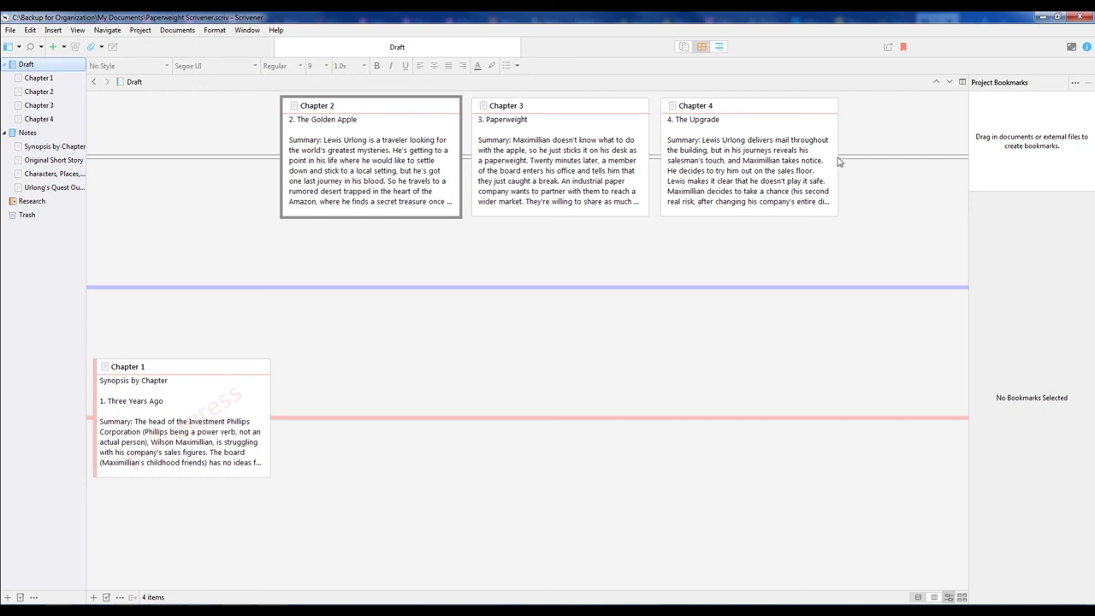
pyautogui.moveTo(823, 120)
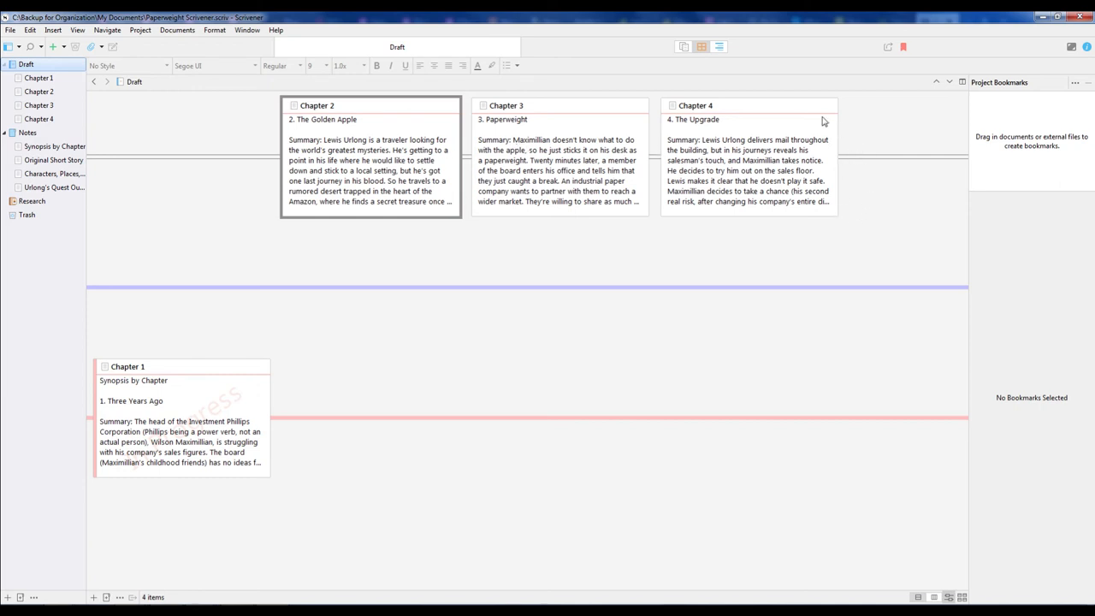
pyautogui.moveTo(718, 47)
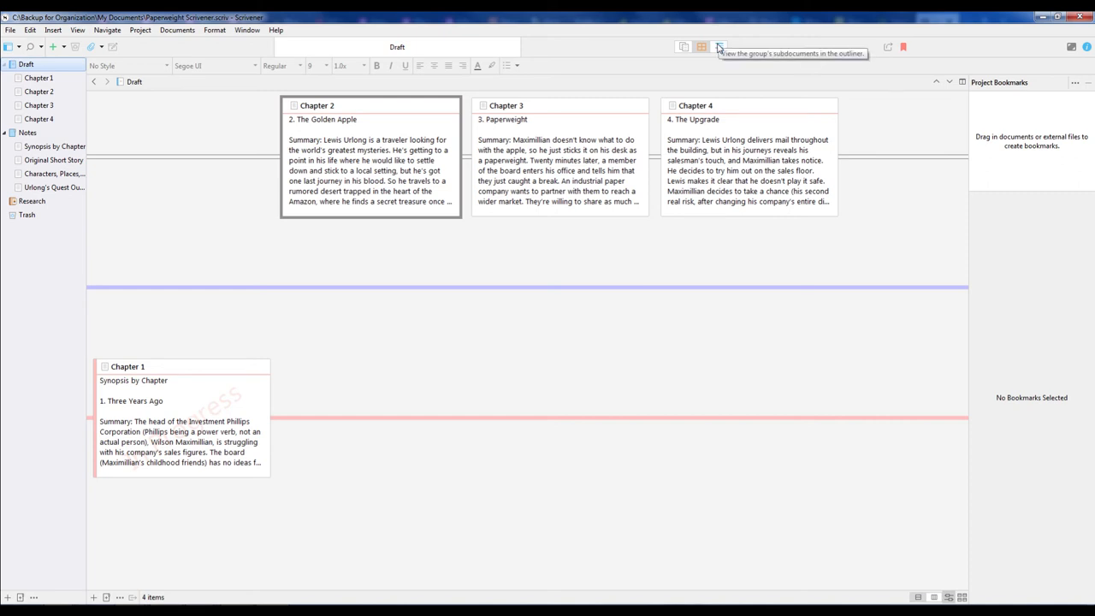
# Show the Draft's chapters in Outliner view, with Chapter 1 labelled Chapter and In Progress
pyautogui.click(720, 48)
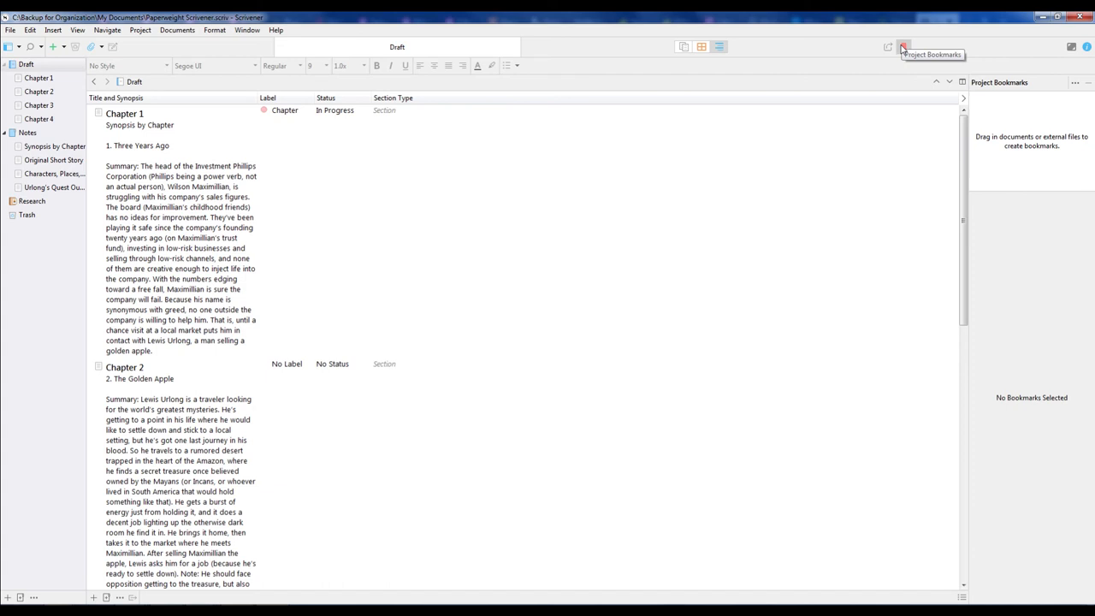
pyautogui.moveTo(701, 47)
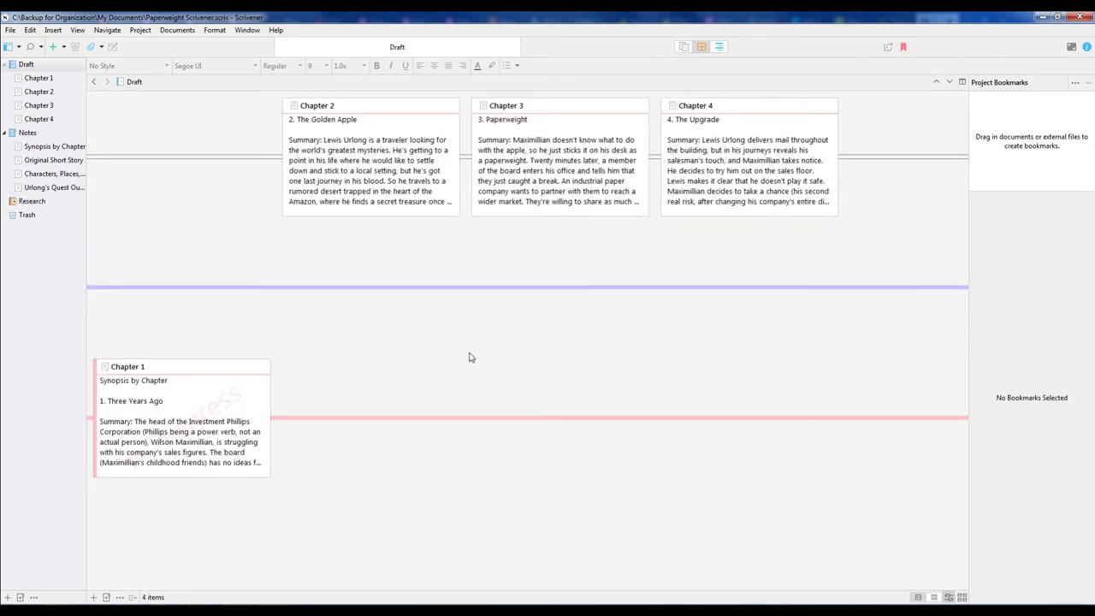
pyautogui.moveTo(429, 408)
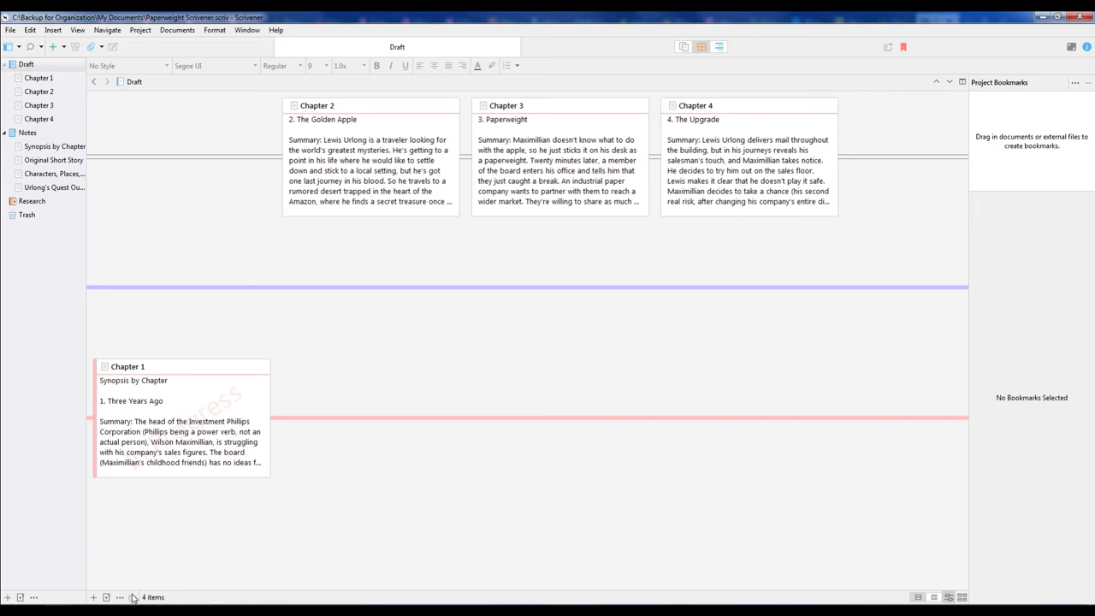
pyautogui.moveTo(684, 45)
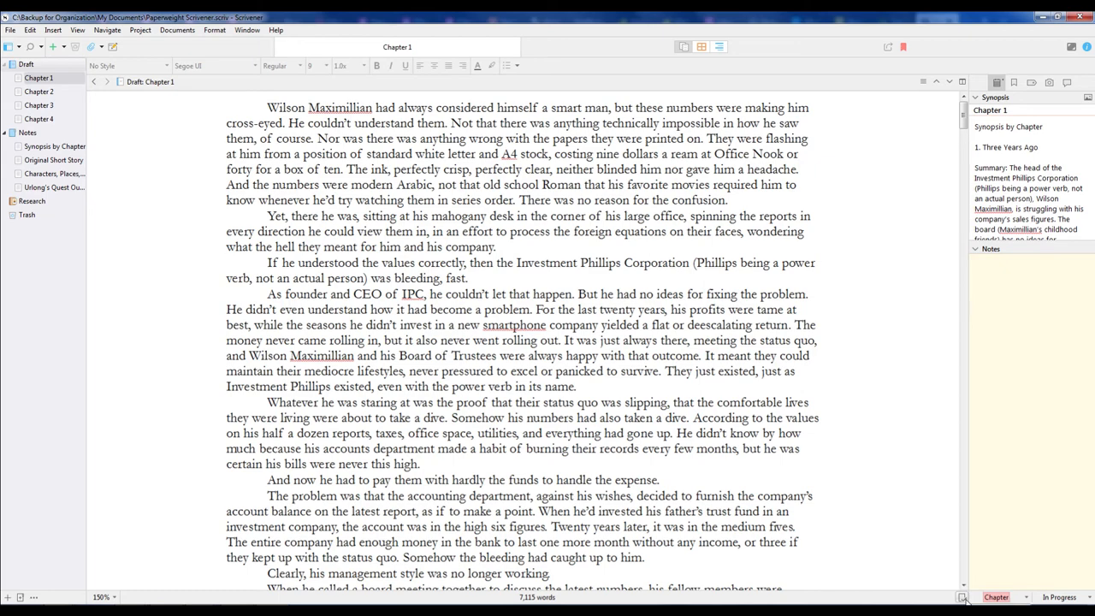
pyautogui.moveTo(962, 81)
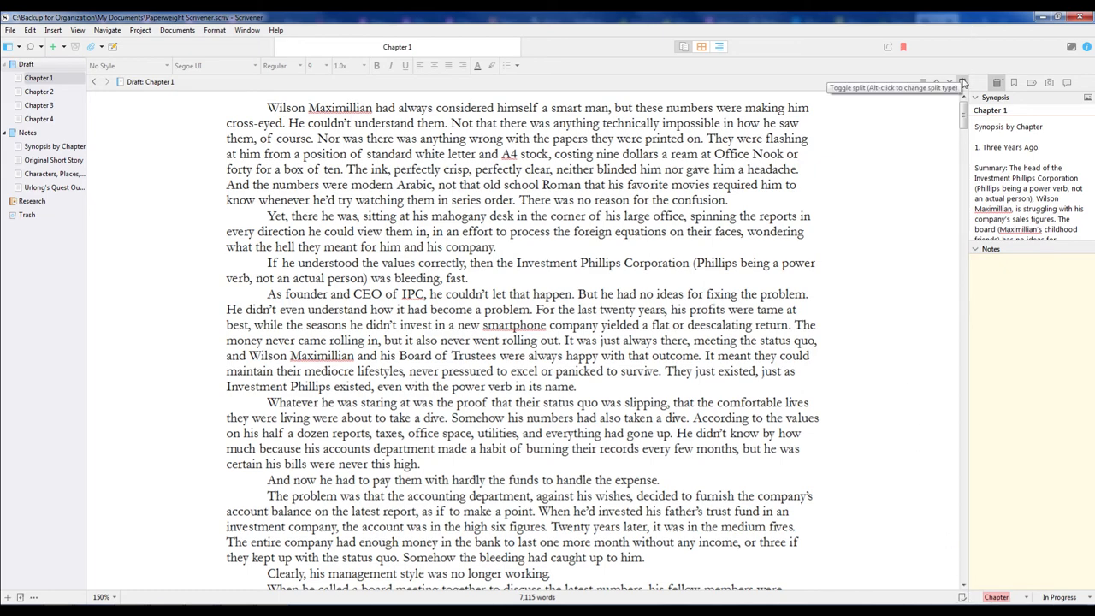
# Split the editor to show the label-lane Draft corkboard beside Chapter 1's text
pyautogui.click(962, 81)
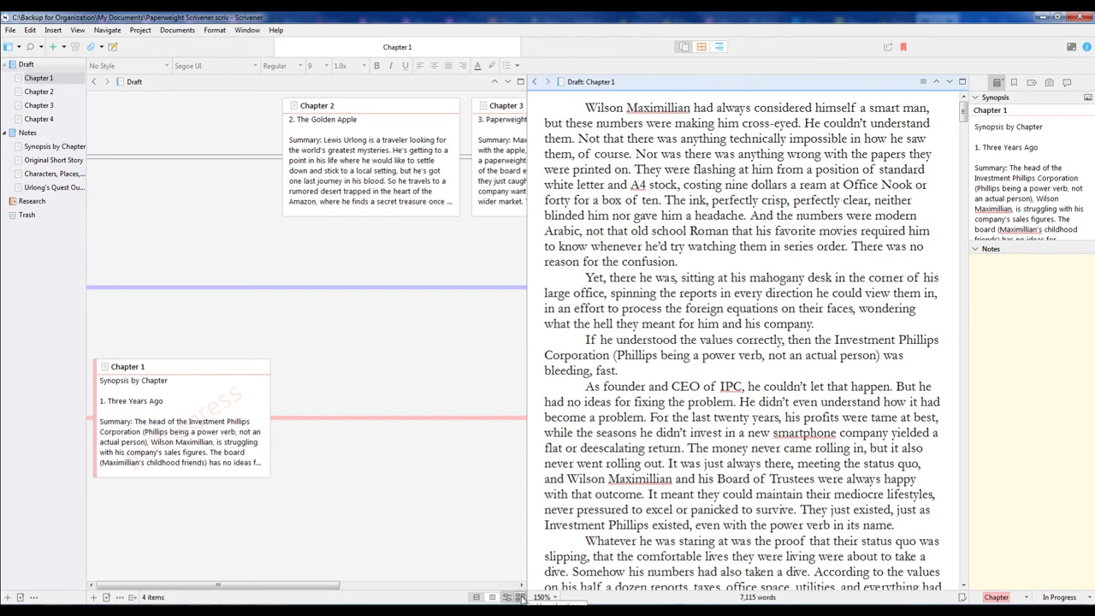
pyautogui.click(519, 597)
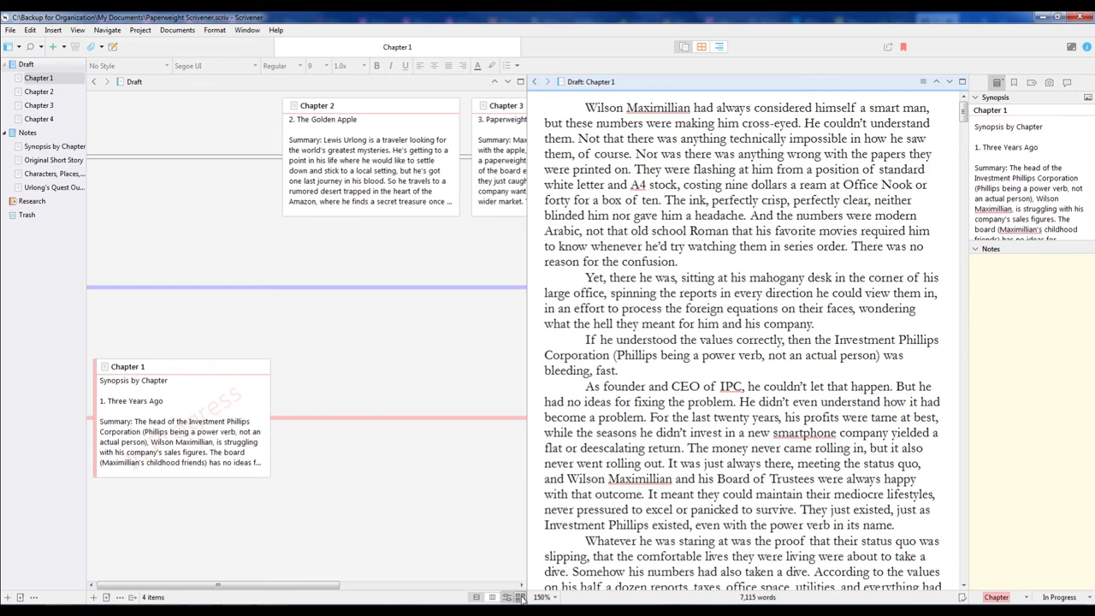
pyautogui.moveTo(337, 348)
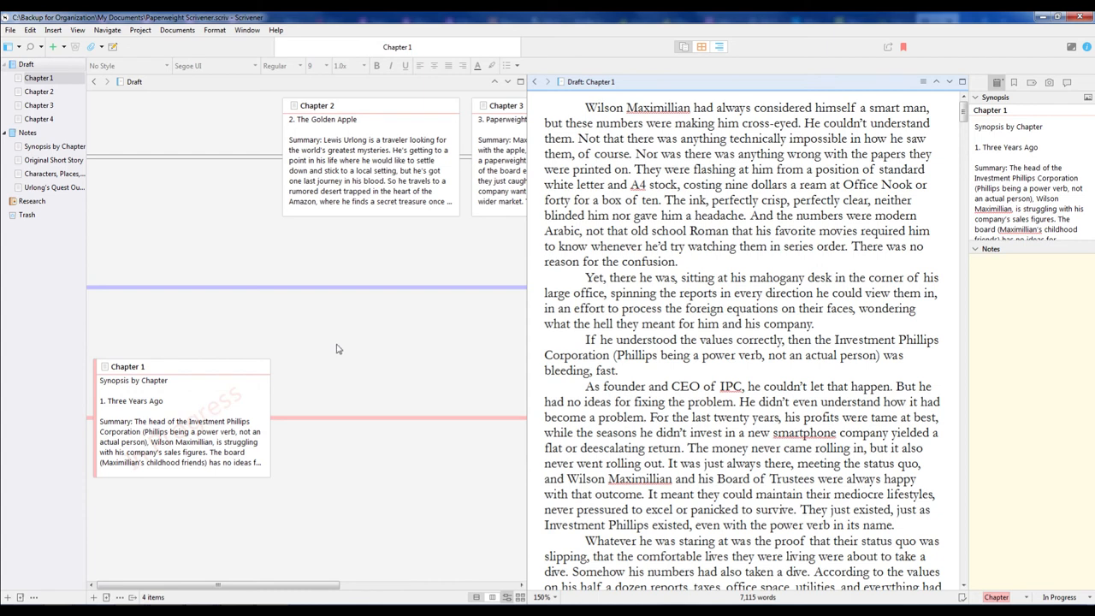
pyautogui.moveTo(407, 318)
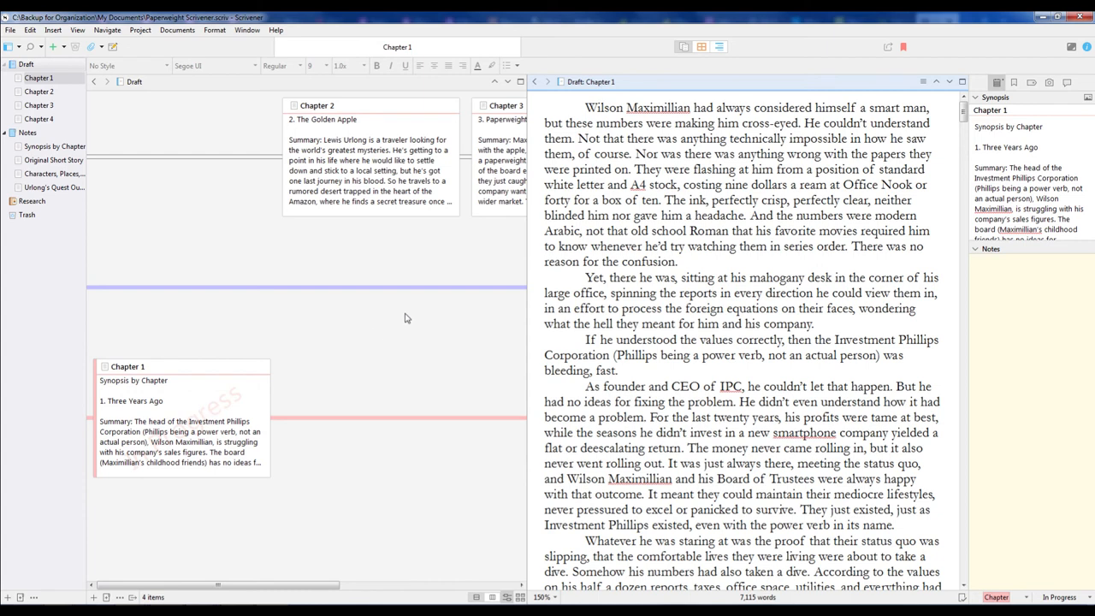
pyautogui.moveTo(462, 319)
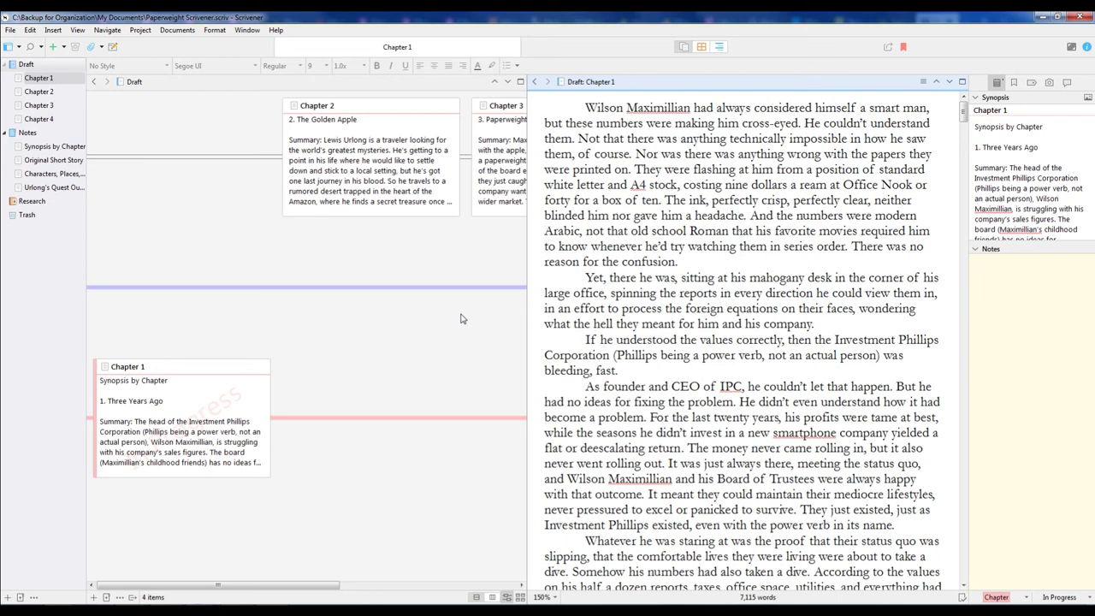
pyautogui.moveTo(454, 315)
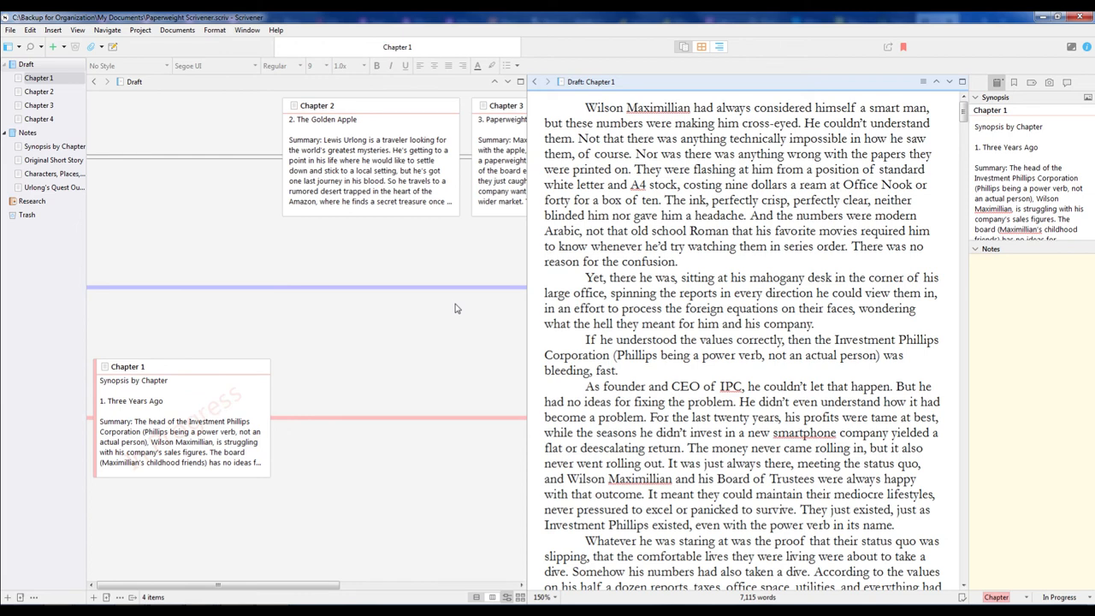
pyautogui.moveTo(673, 347)
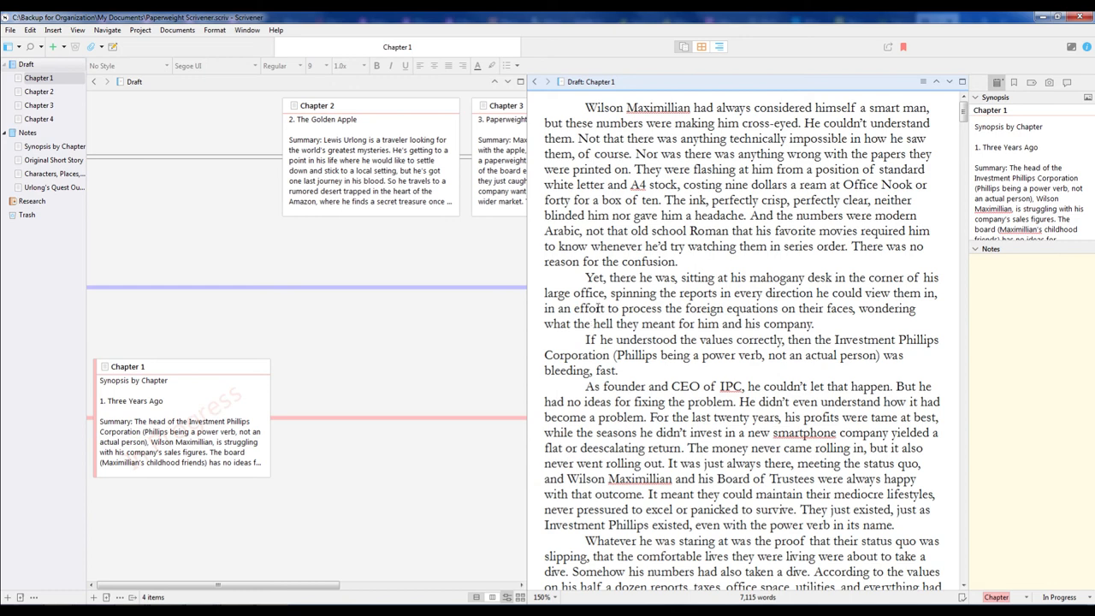
pyautogui.moveTo(597, 304)
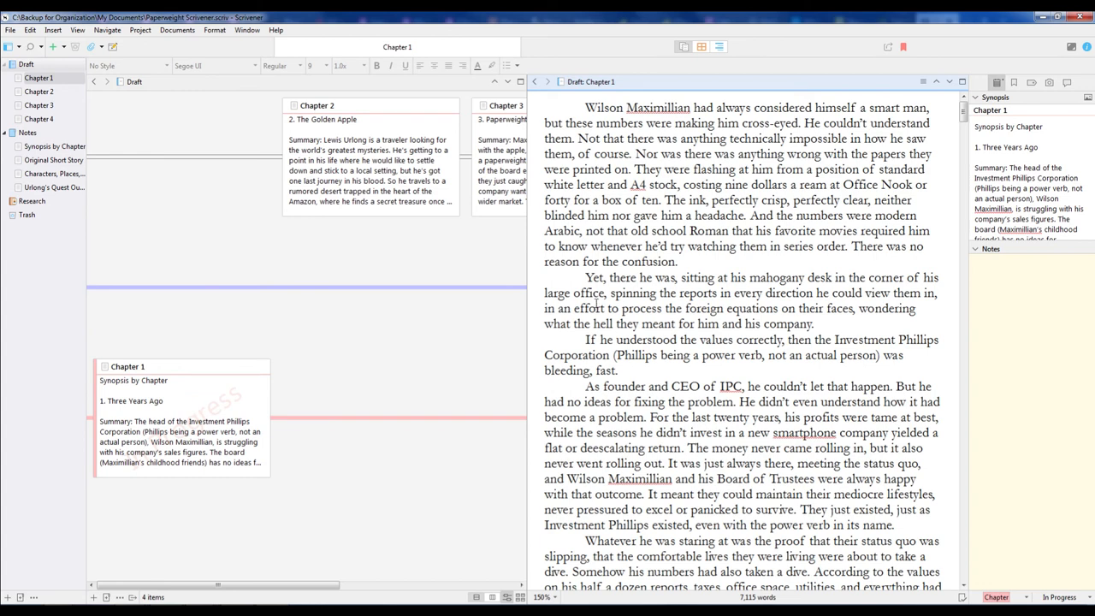